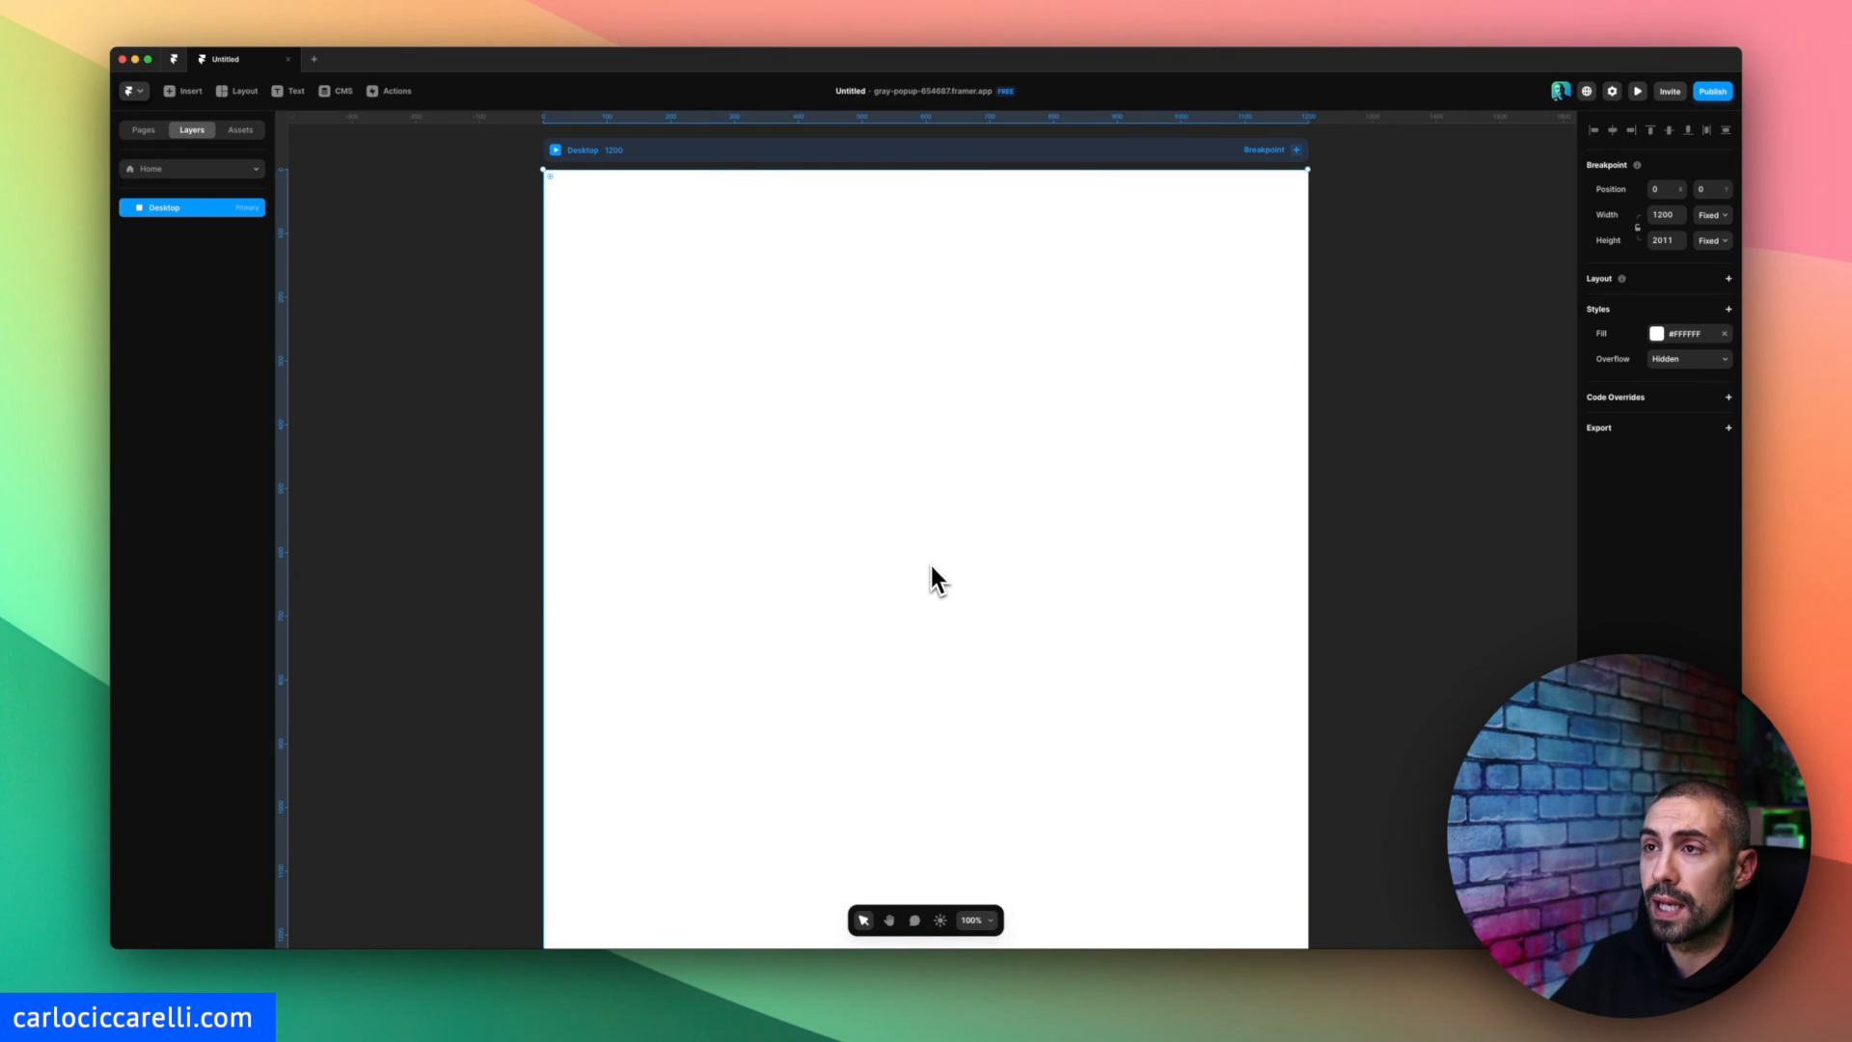
{"action": "mouse_move", "coordinate": [520, 556]}
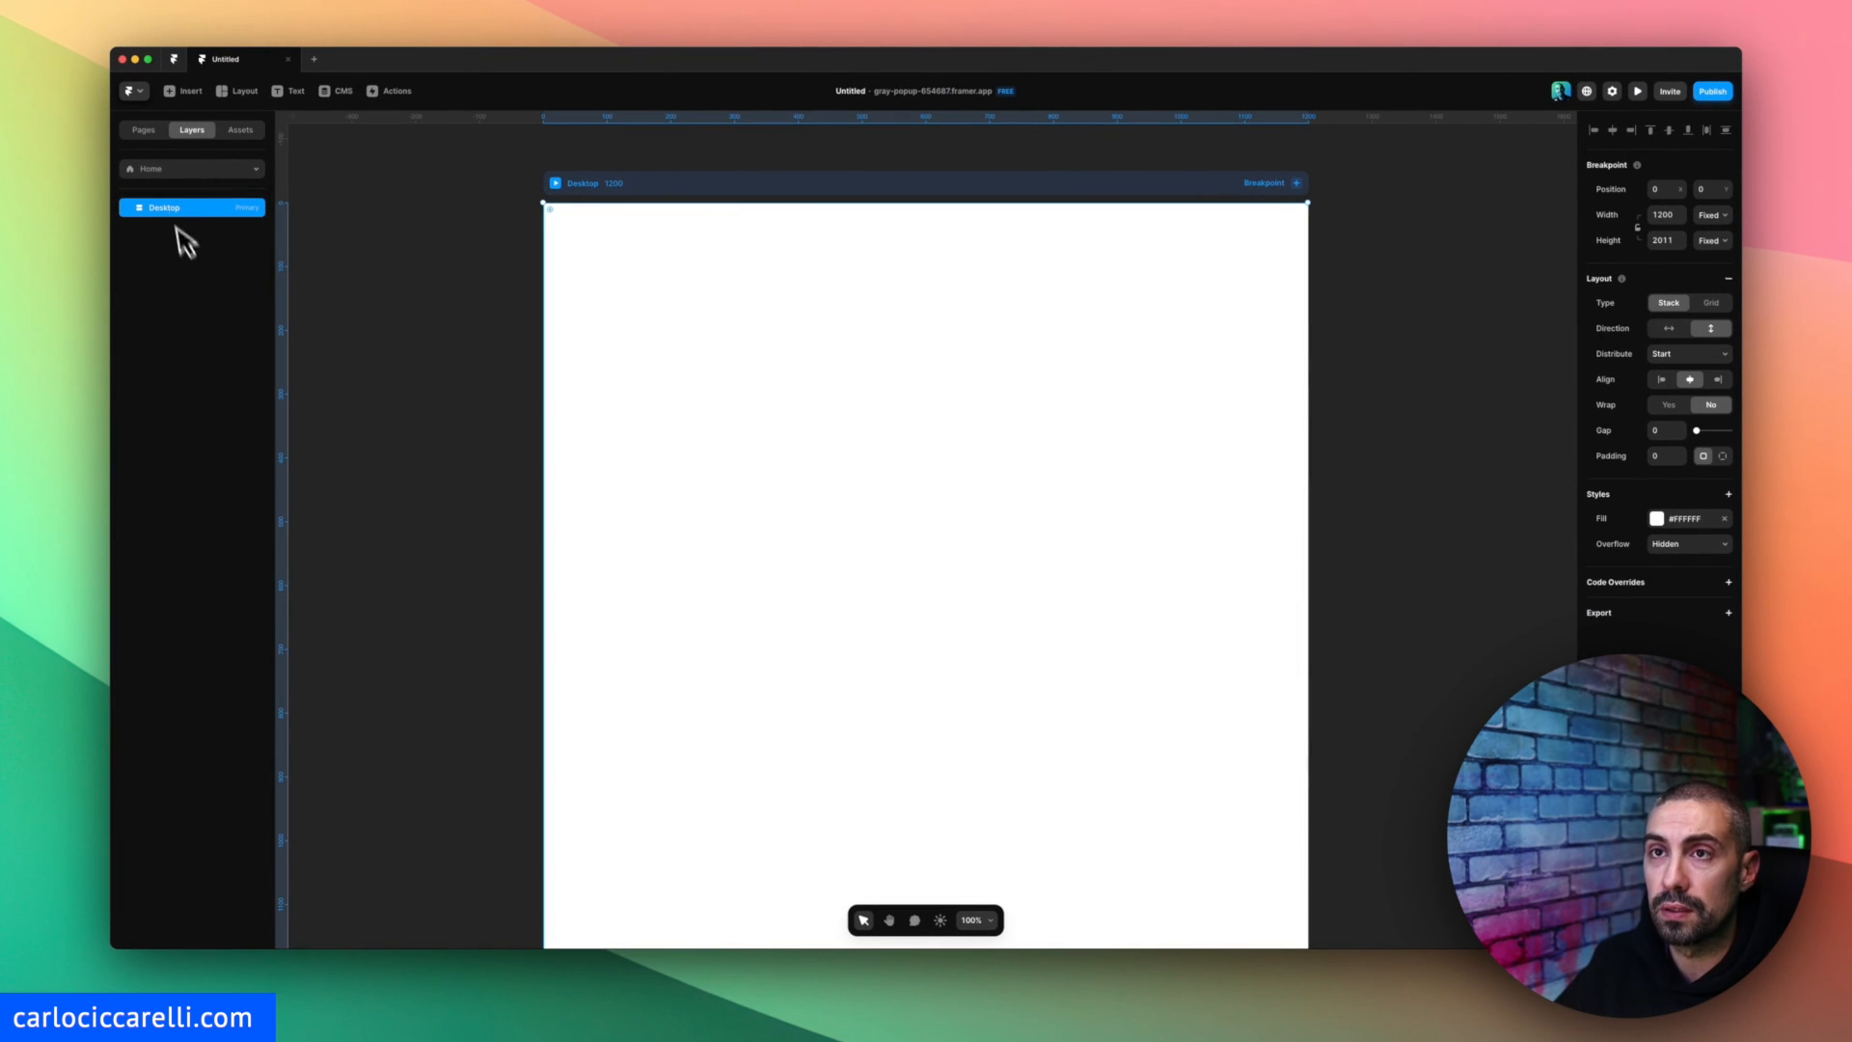
{"action": "mouse_move", "coordinate": [186, 106]}
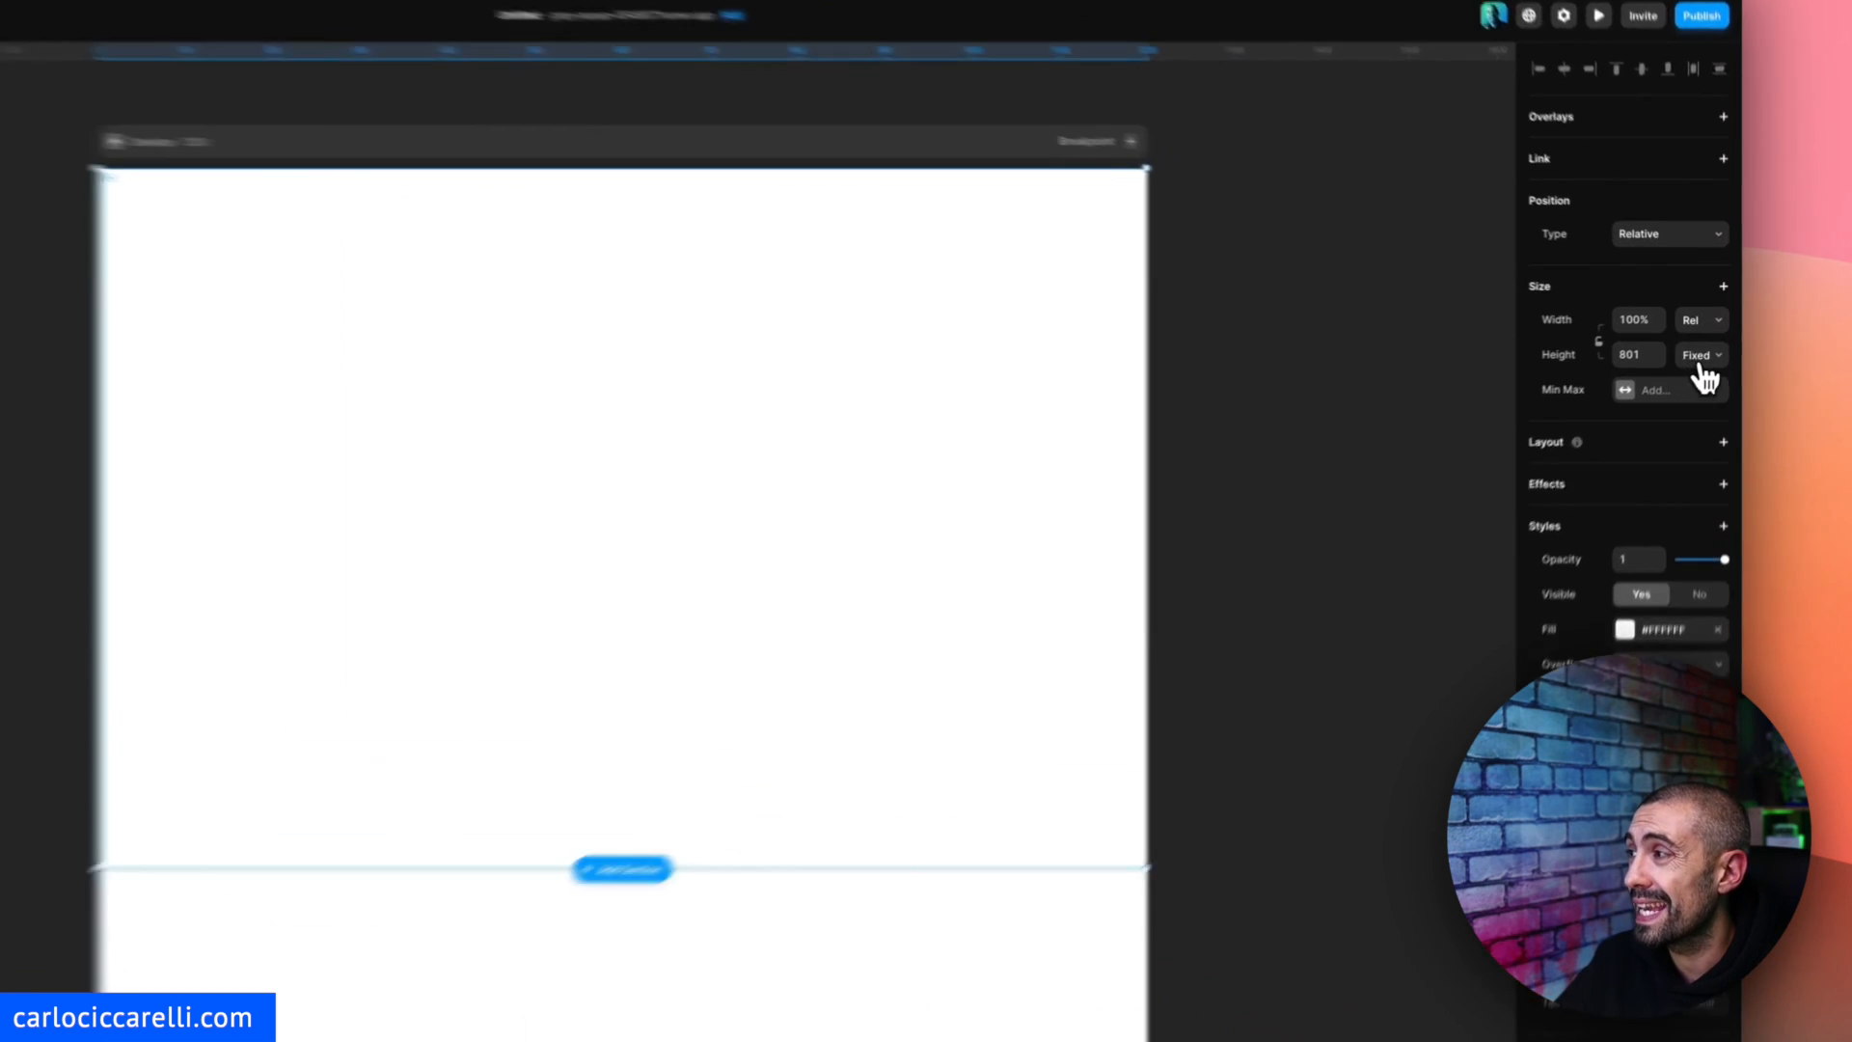
Set the full-width frame's height to Viewport so it fills 100vh.
{"action": "left_click", "coordinate": [1697, 353]}
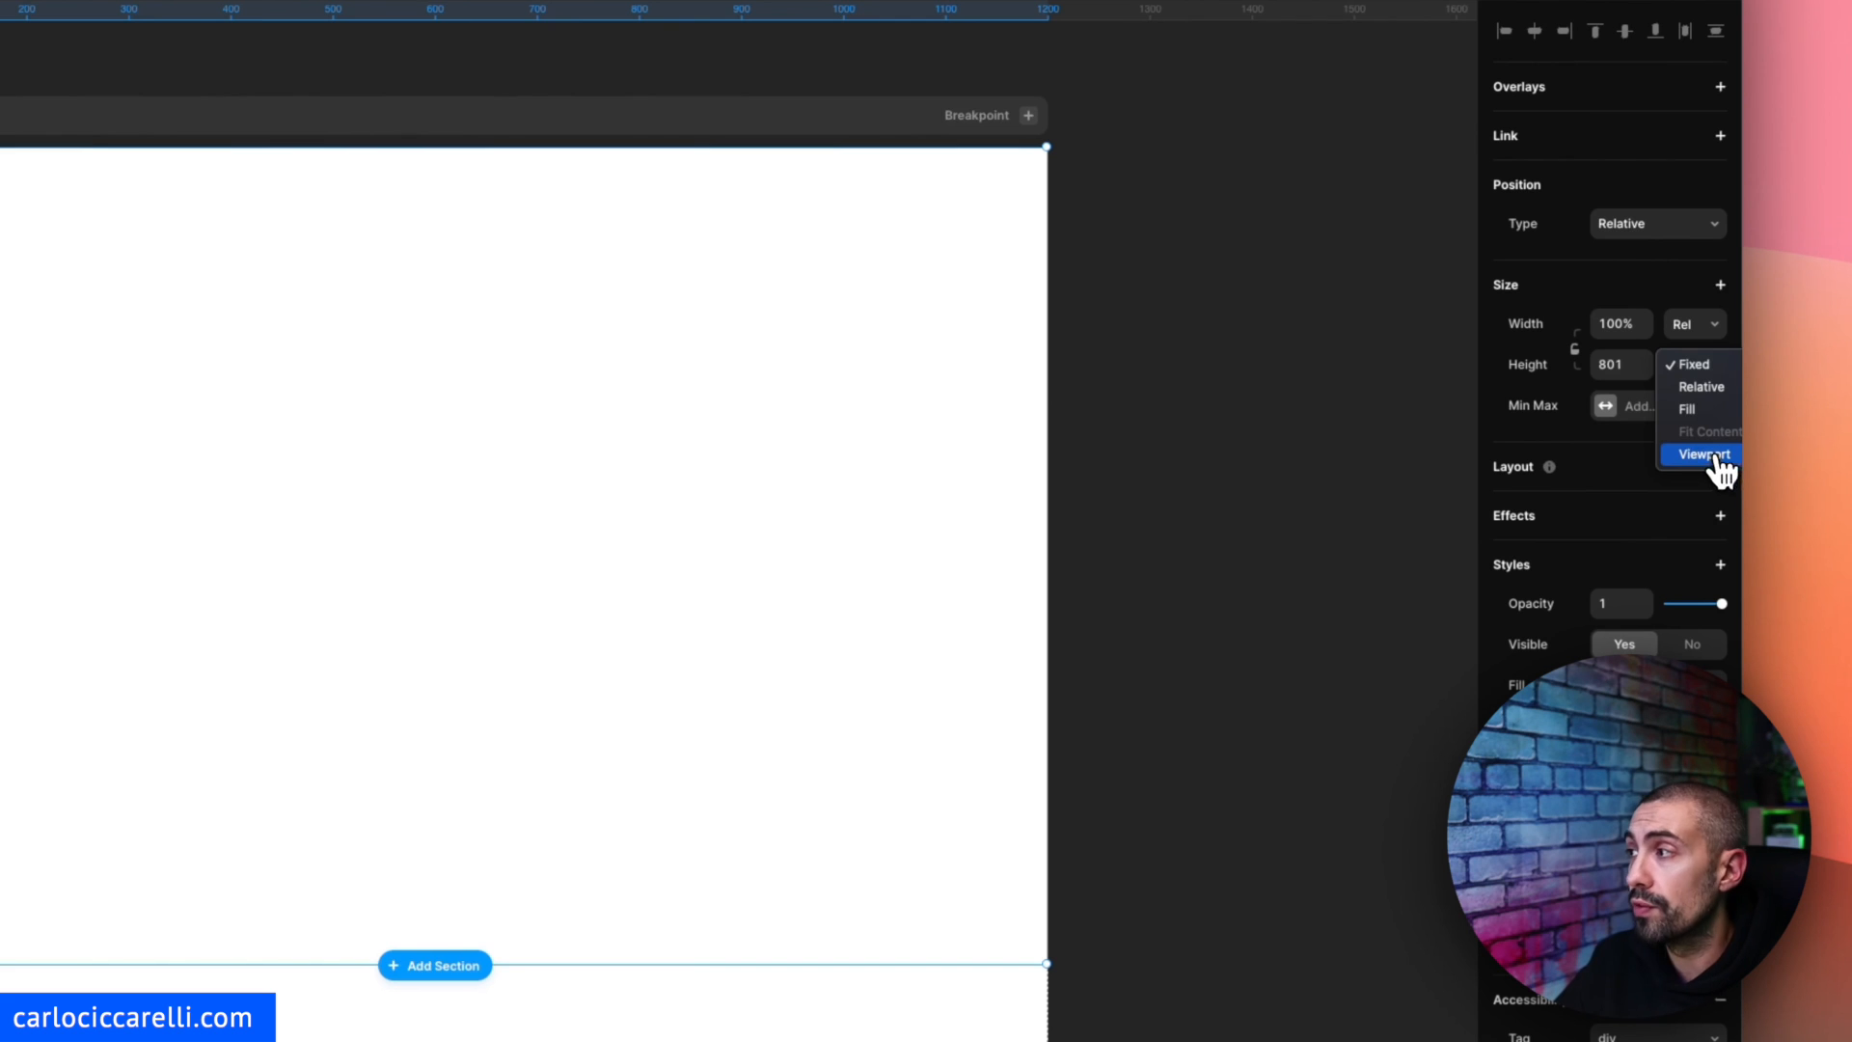
{"action": "left_click", "coordinate": [1700, 454]}
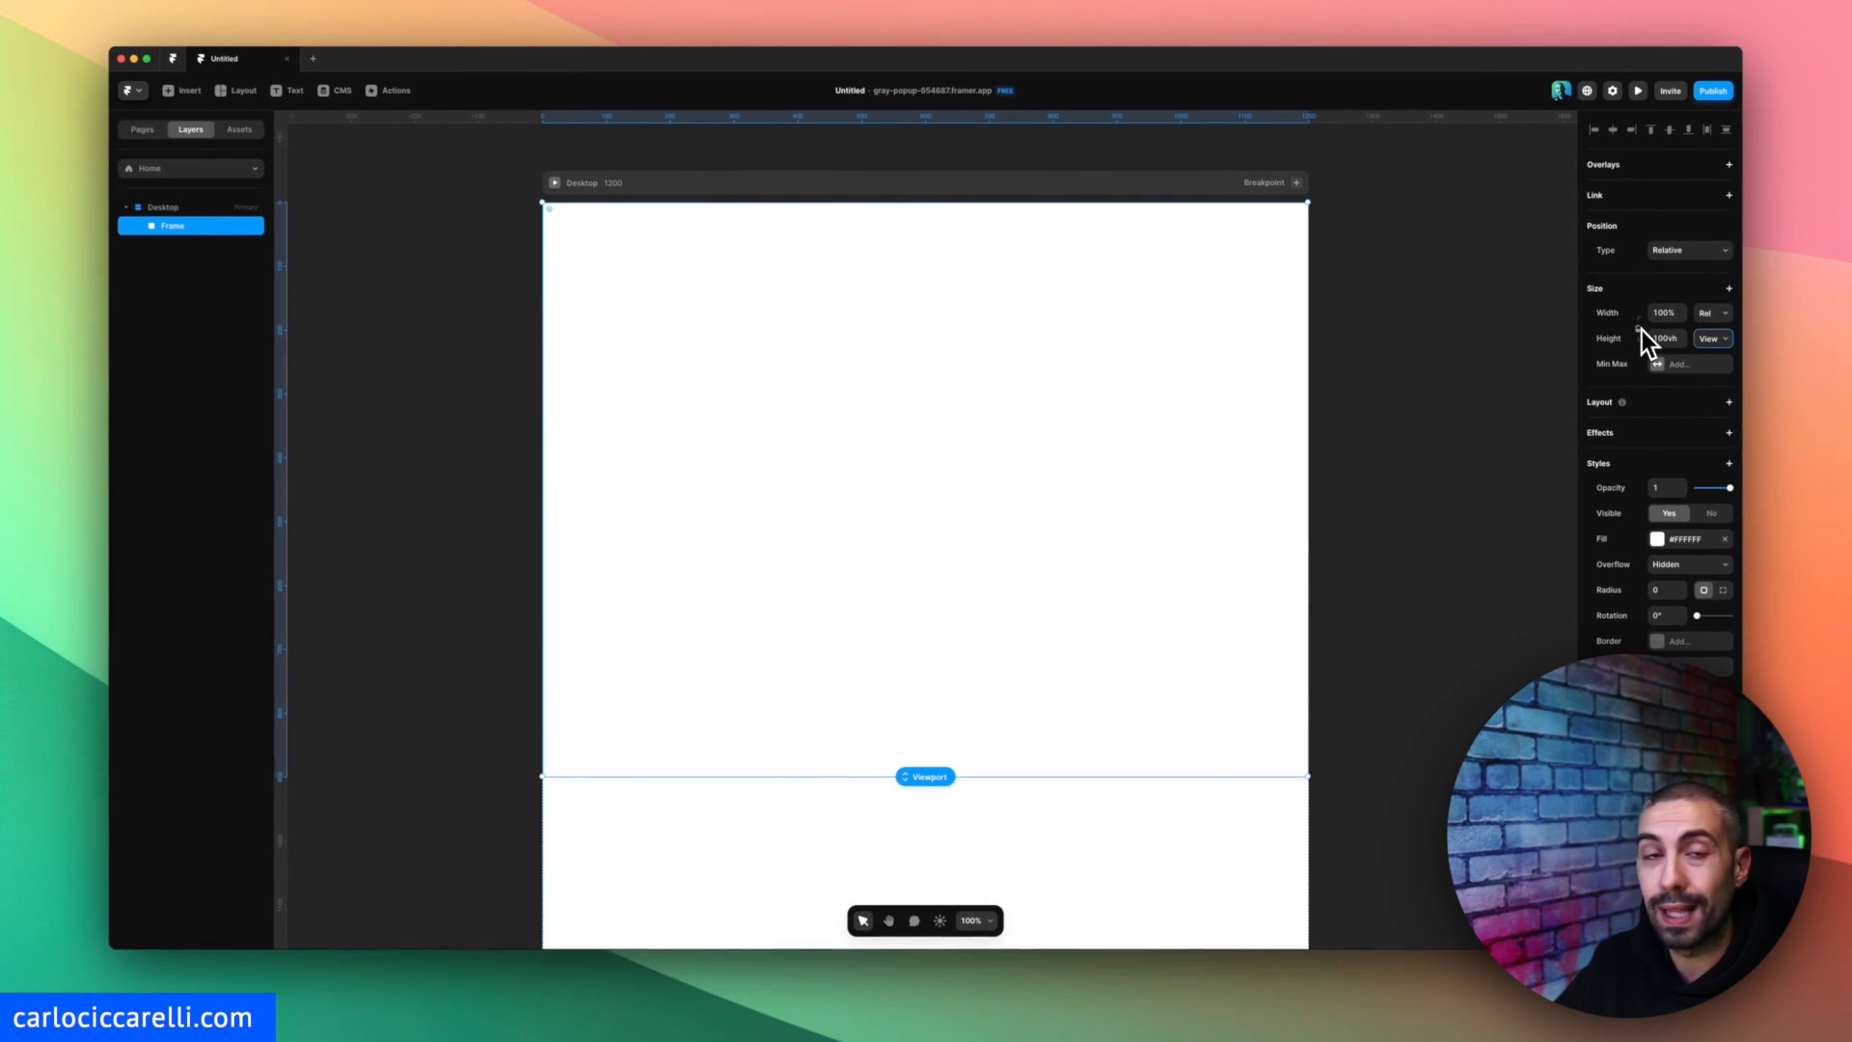
{"action": "mouse_move", "coordinate": [693, 631]}
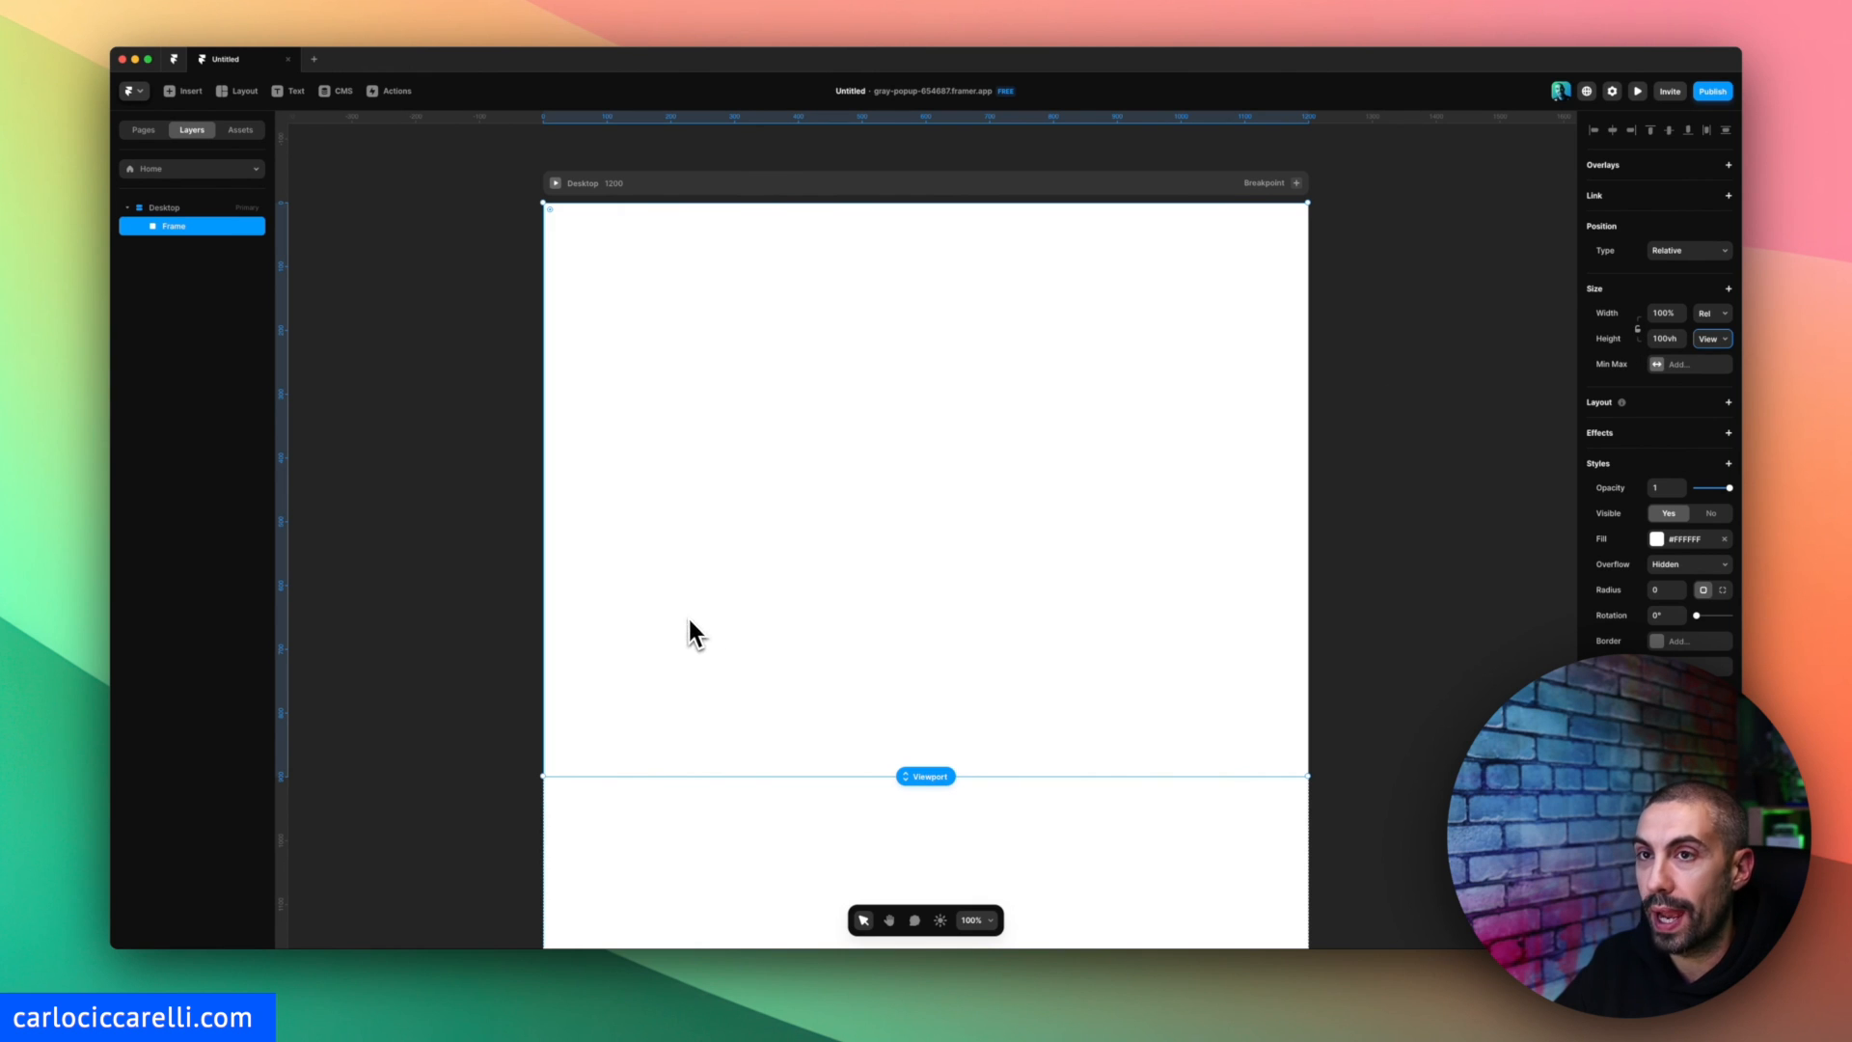
Rename the frame to Hero and check the Desktop breakpoint size.
{"action": "double_click", "coordinate": [173, 226]}
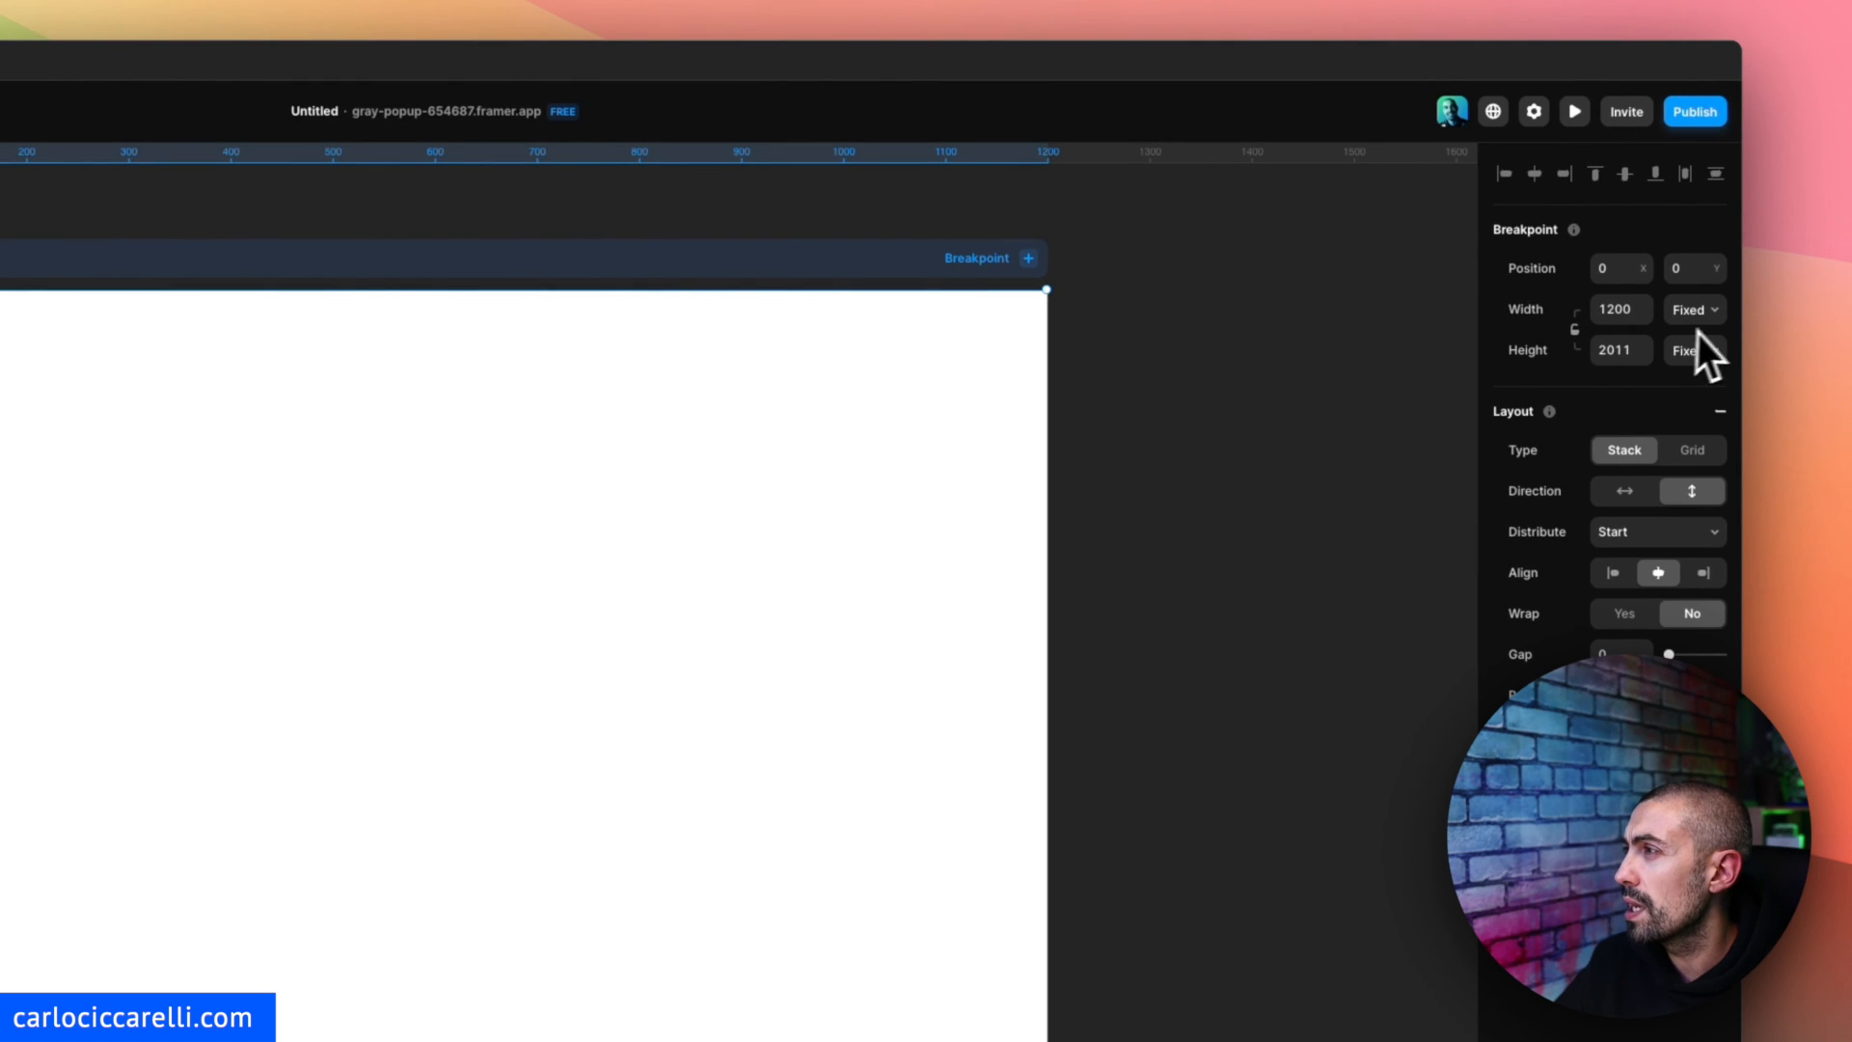
{"action": "left_click", "coordinate": [1691, 349]}
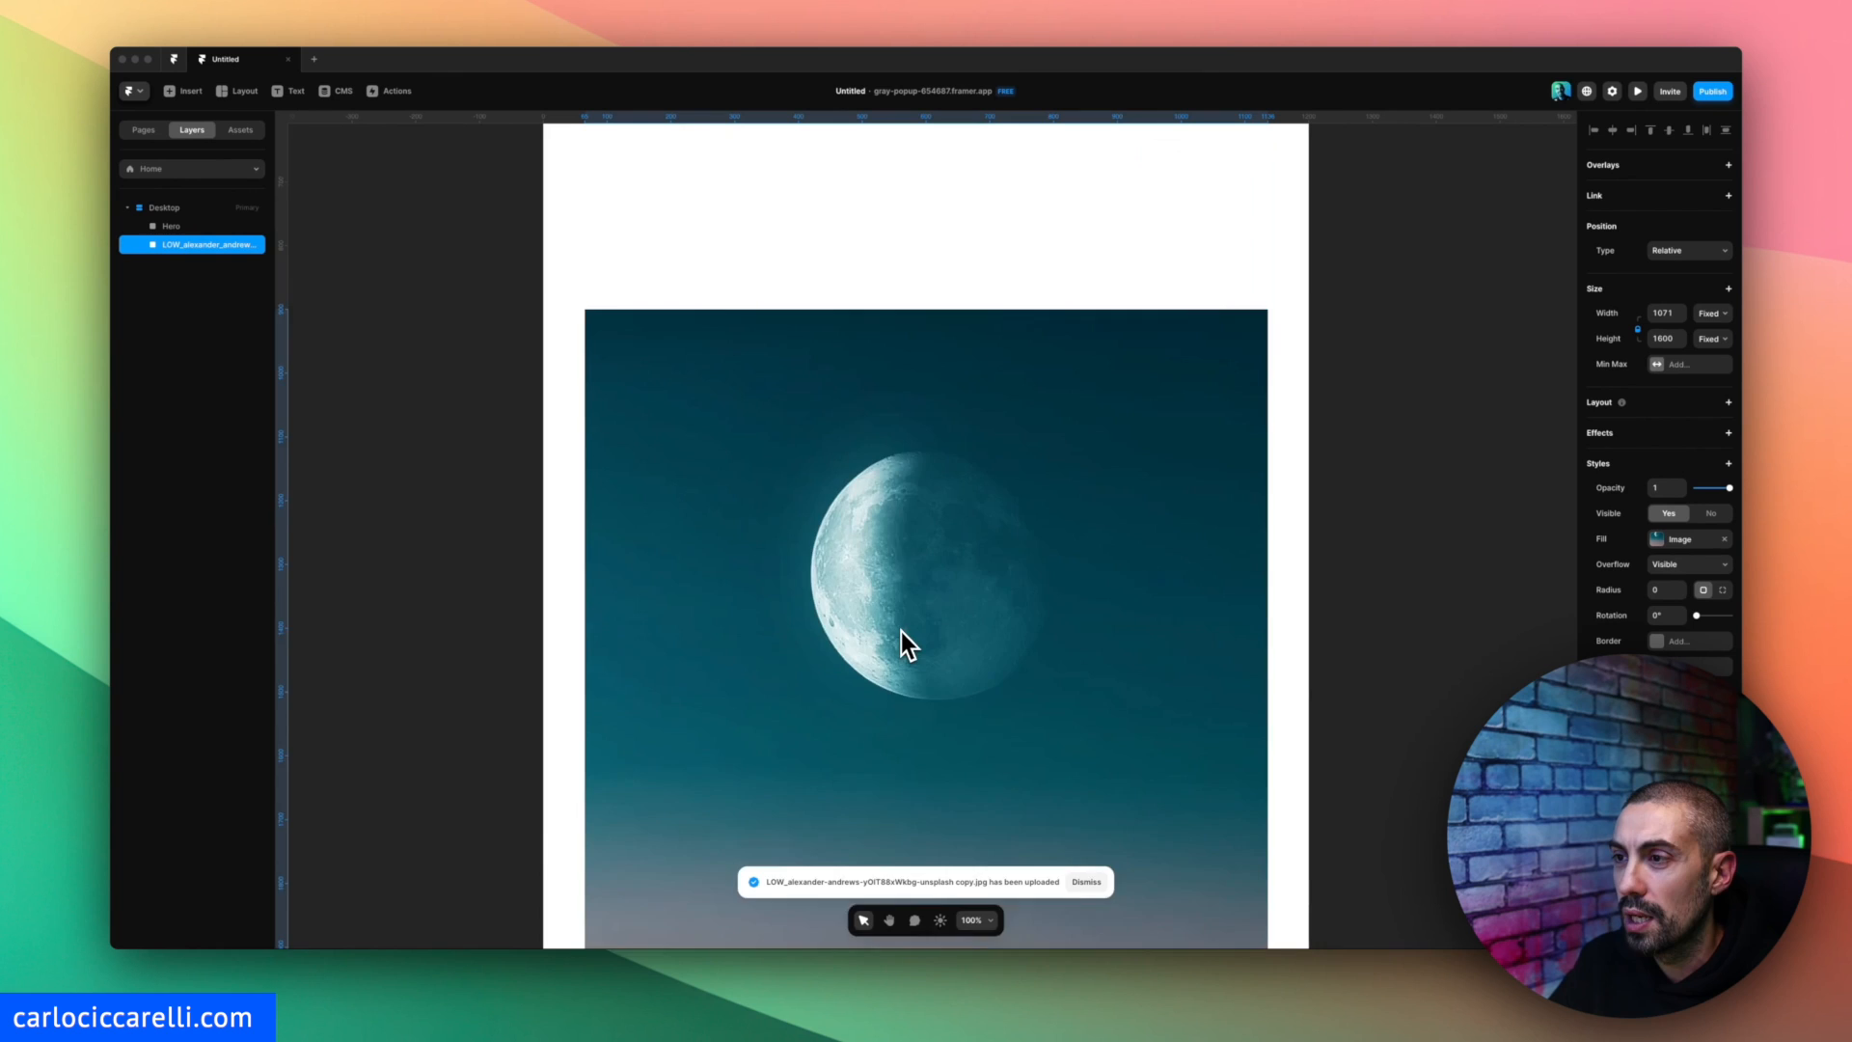
Rename the moon image BG, move it into Hero and pin it to the top.
{"action": "double_click", "coordinate": [191, 244]}
{"action": "type", "text": "BG"}
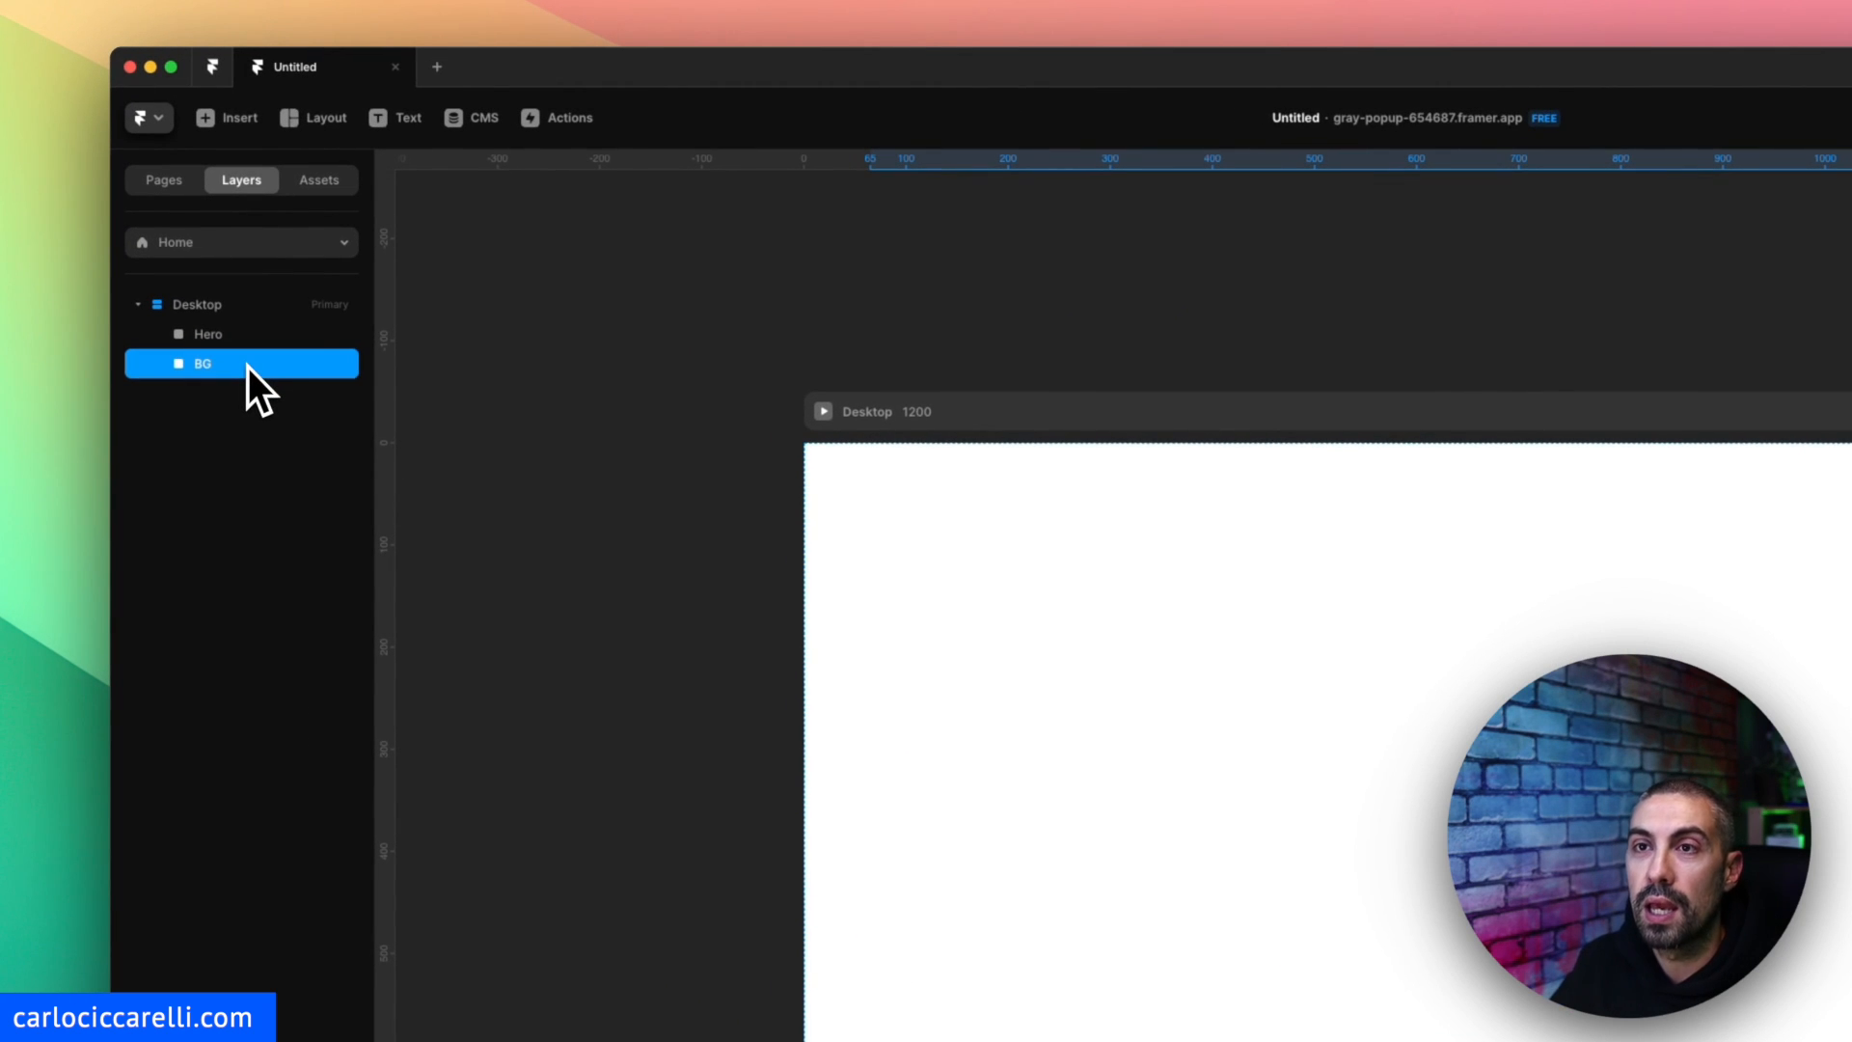
{"action": "left_click_drag", "start_coordinate": [200, 363], "coordinate": [228, 332]}
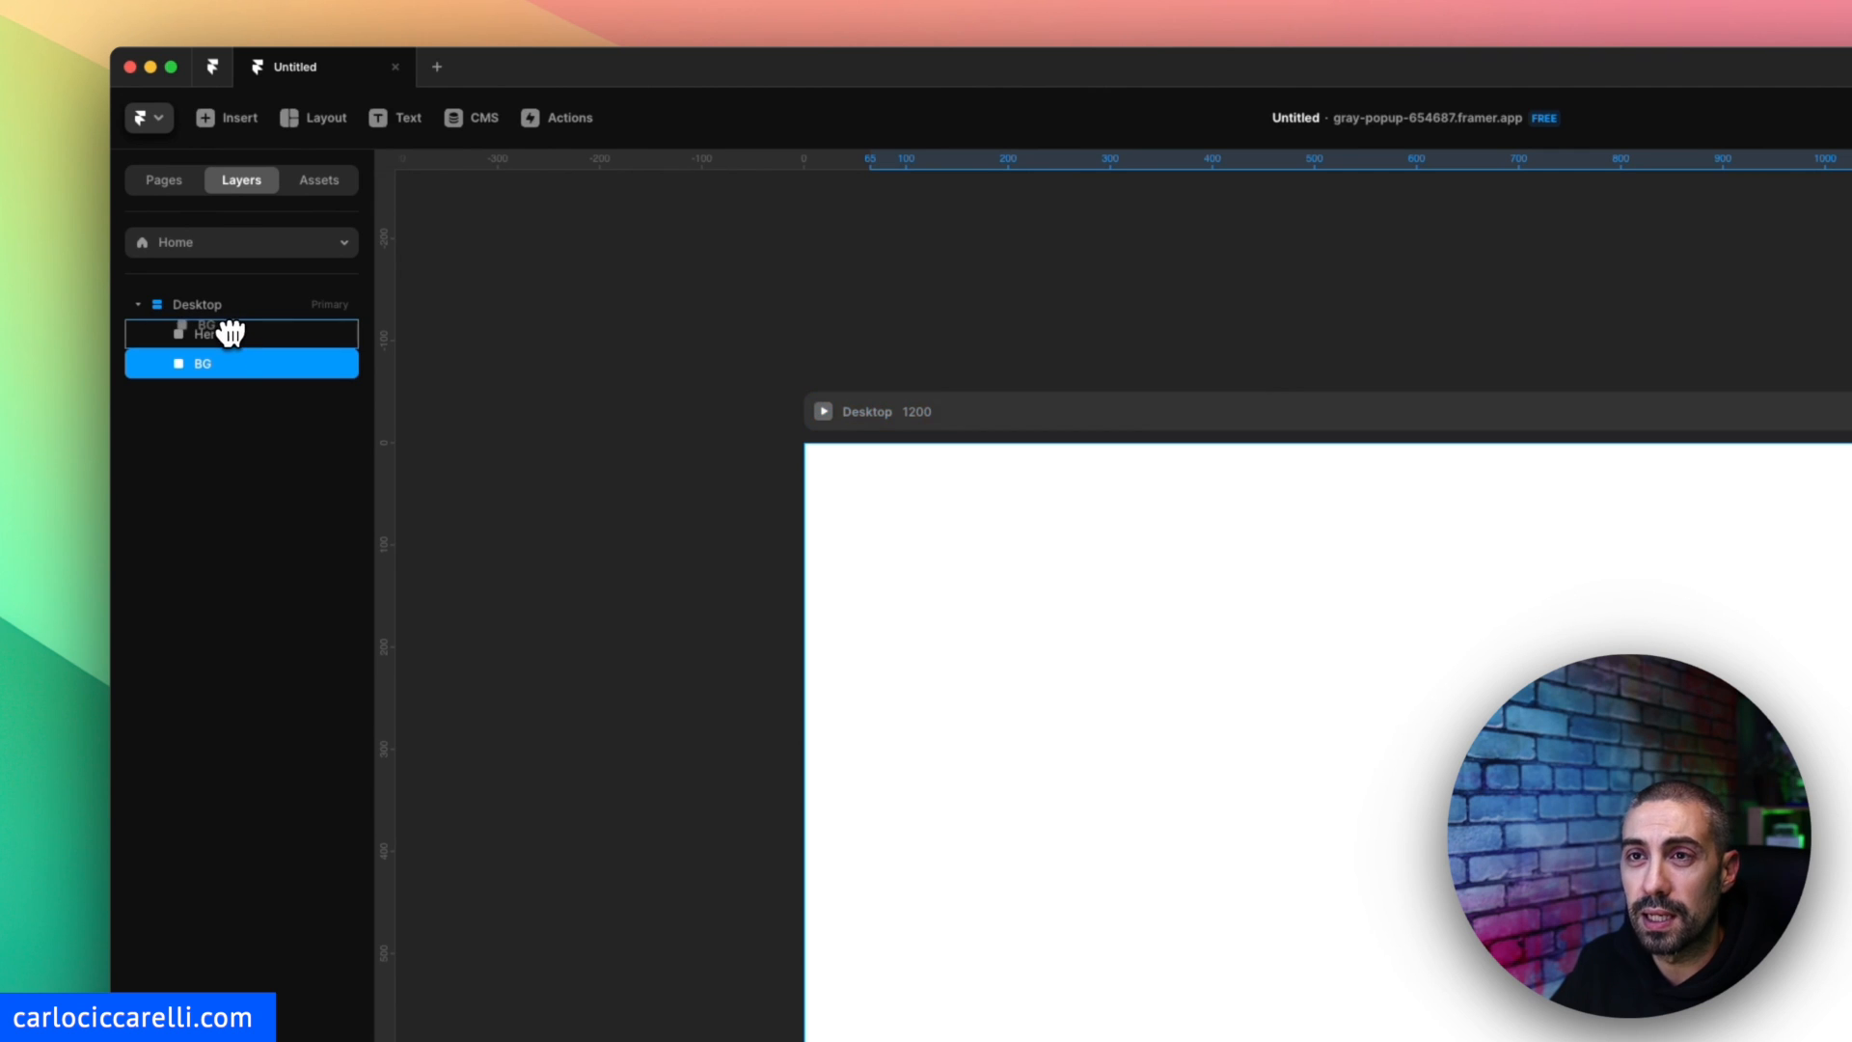
{"action": "left_click", "coordinate": [242, 363]}
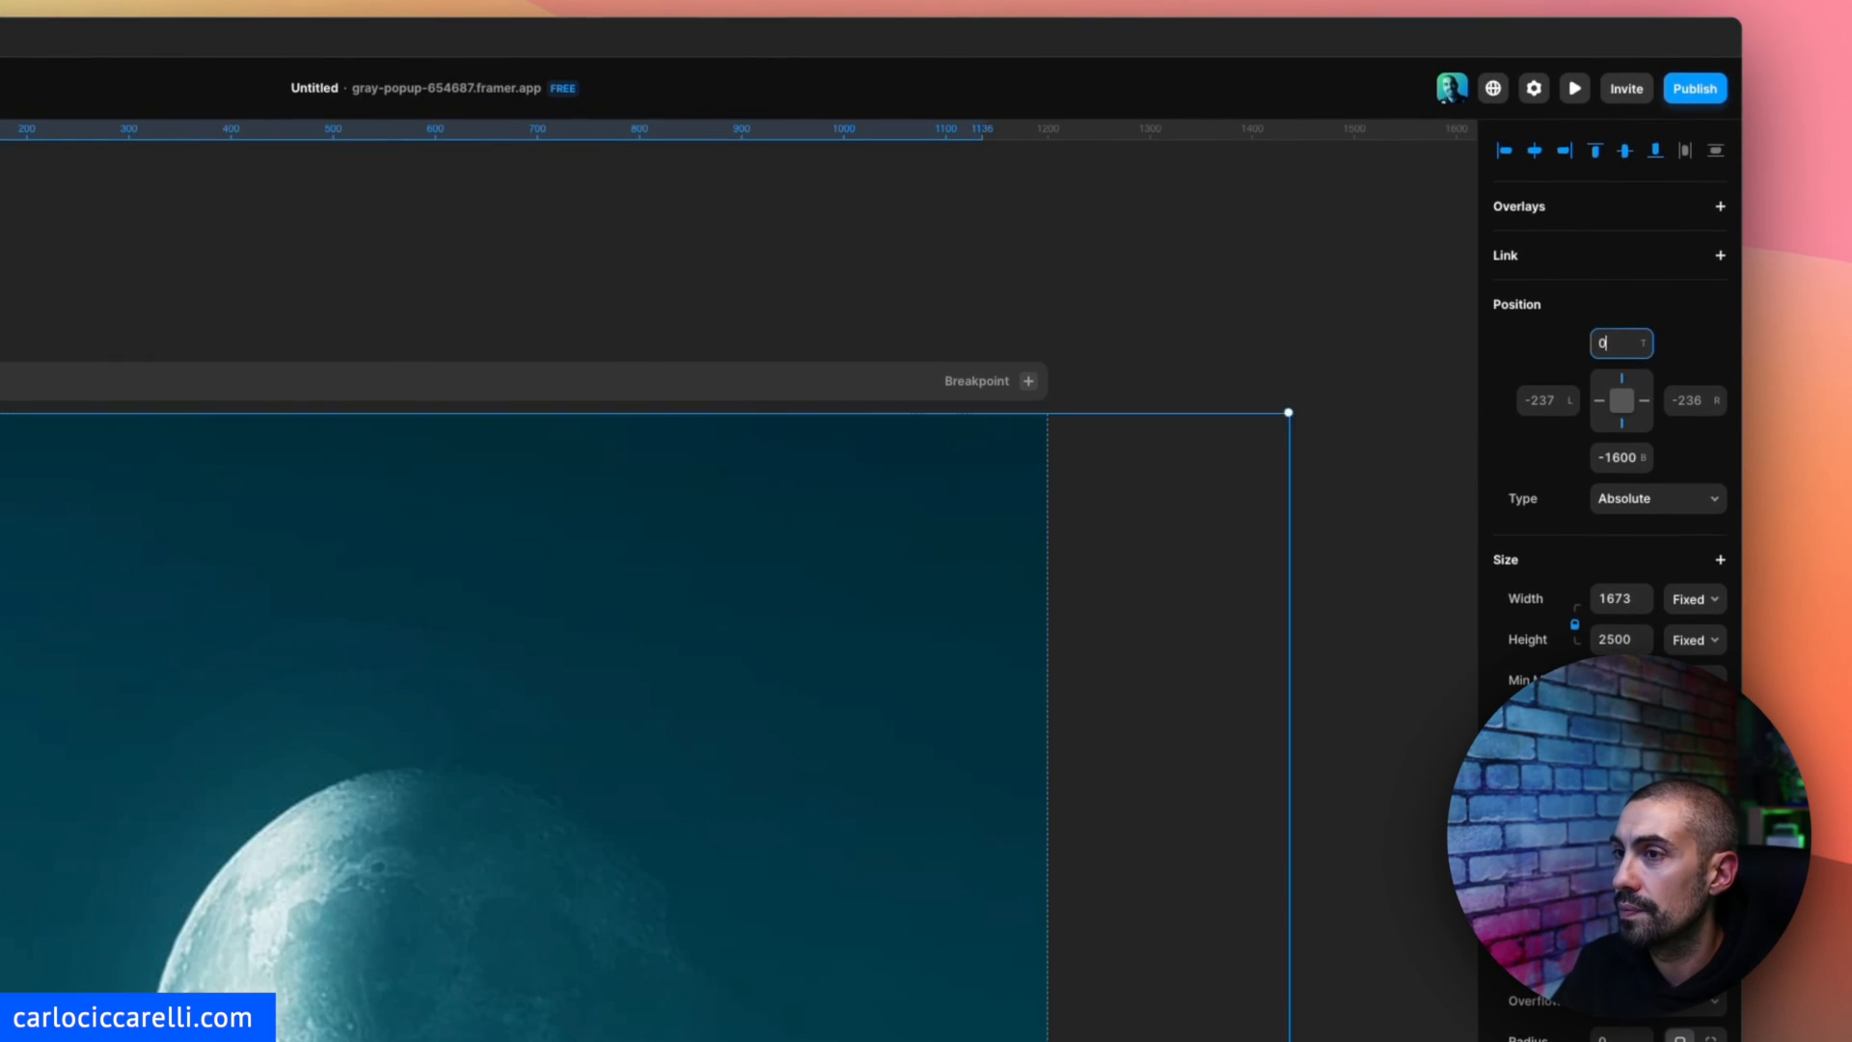
Make BG 100% relative width and give it a negative top offset.
{"action": "scroll", "scroll_direction": "down", "scroll_amount": 3}
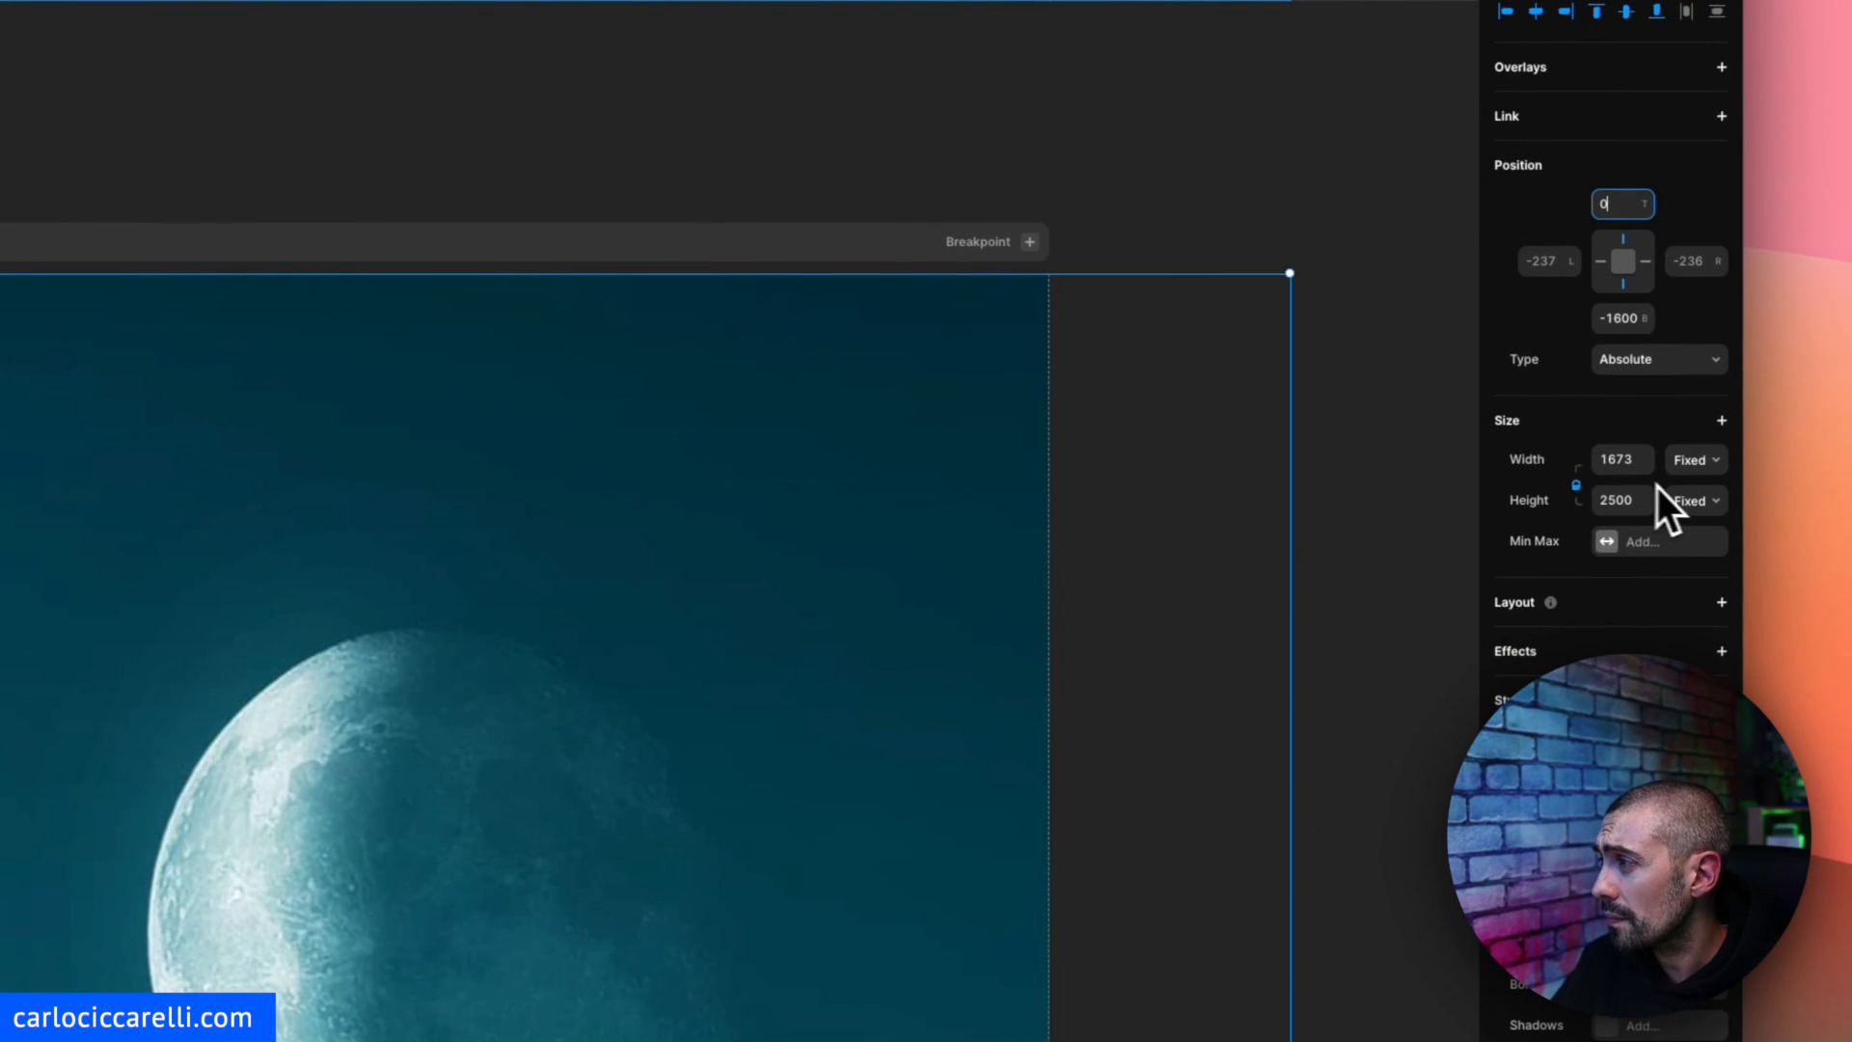
{"action": "left_click", "coordinate": [1694, 459]}
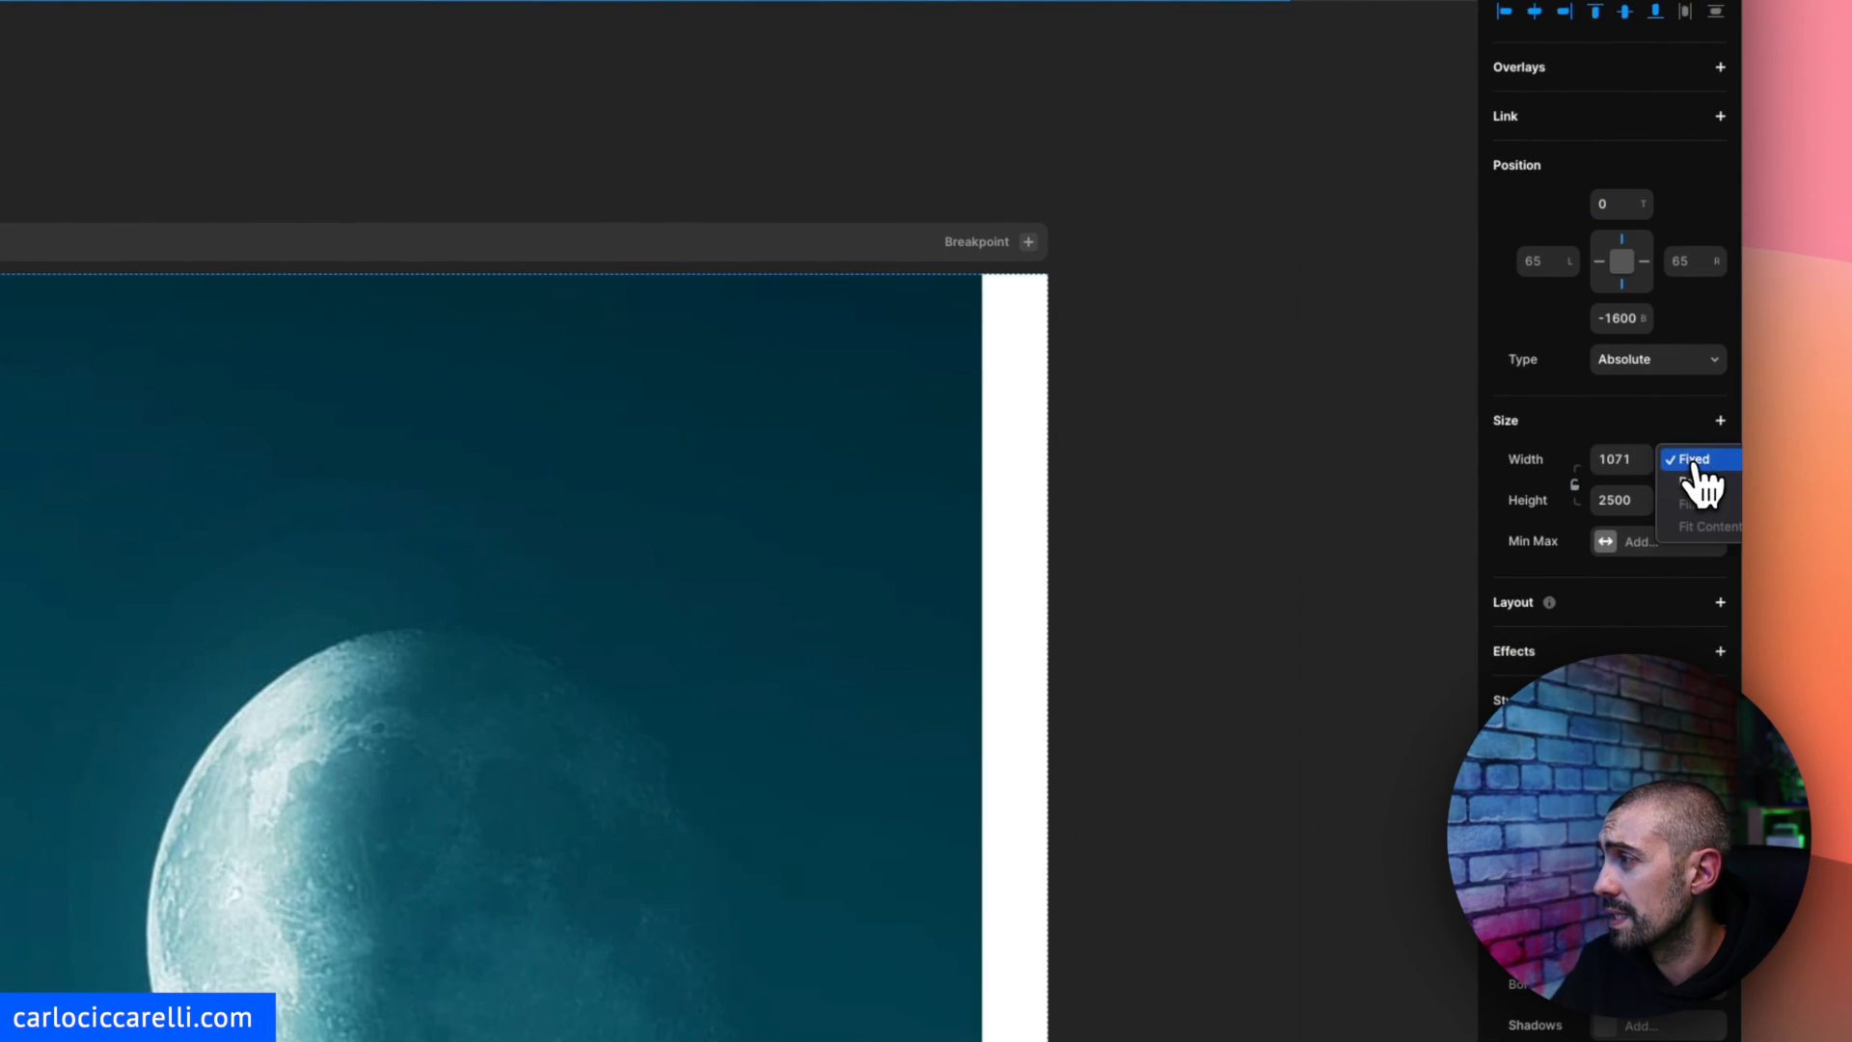
{"action": "left_click", "coordinate": [1699, 484]}
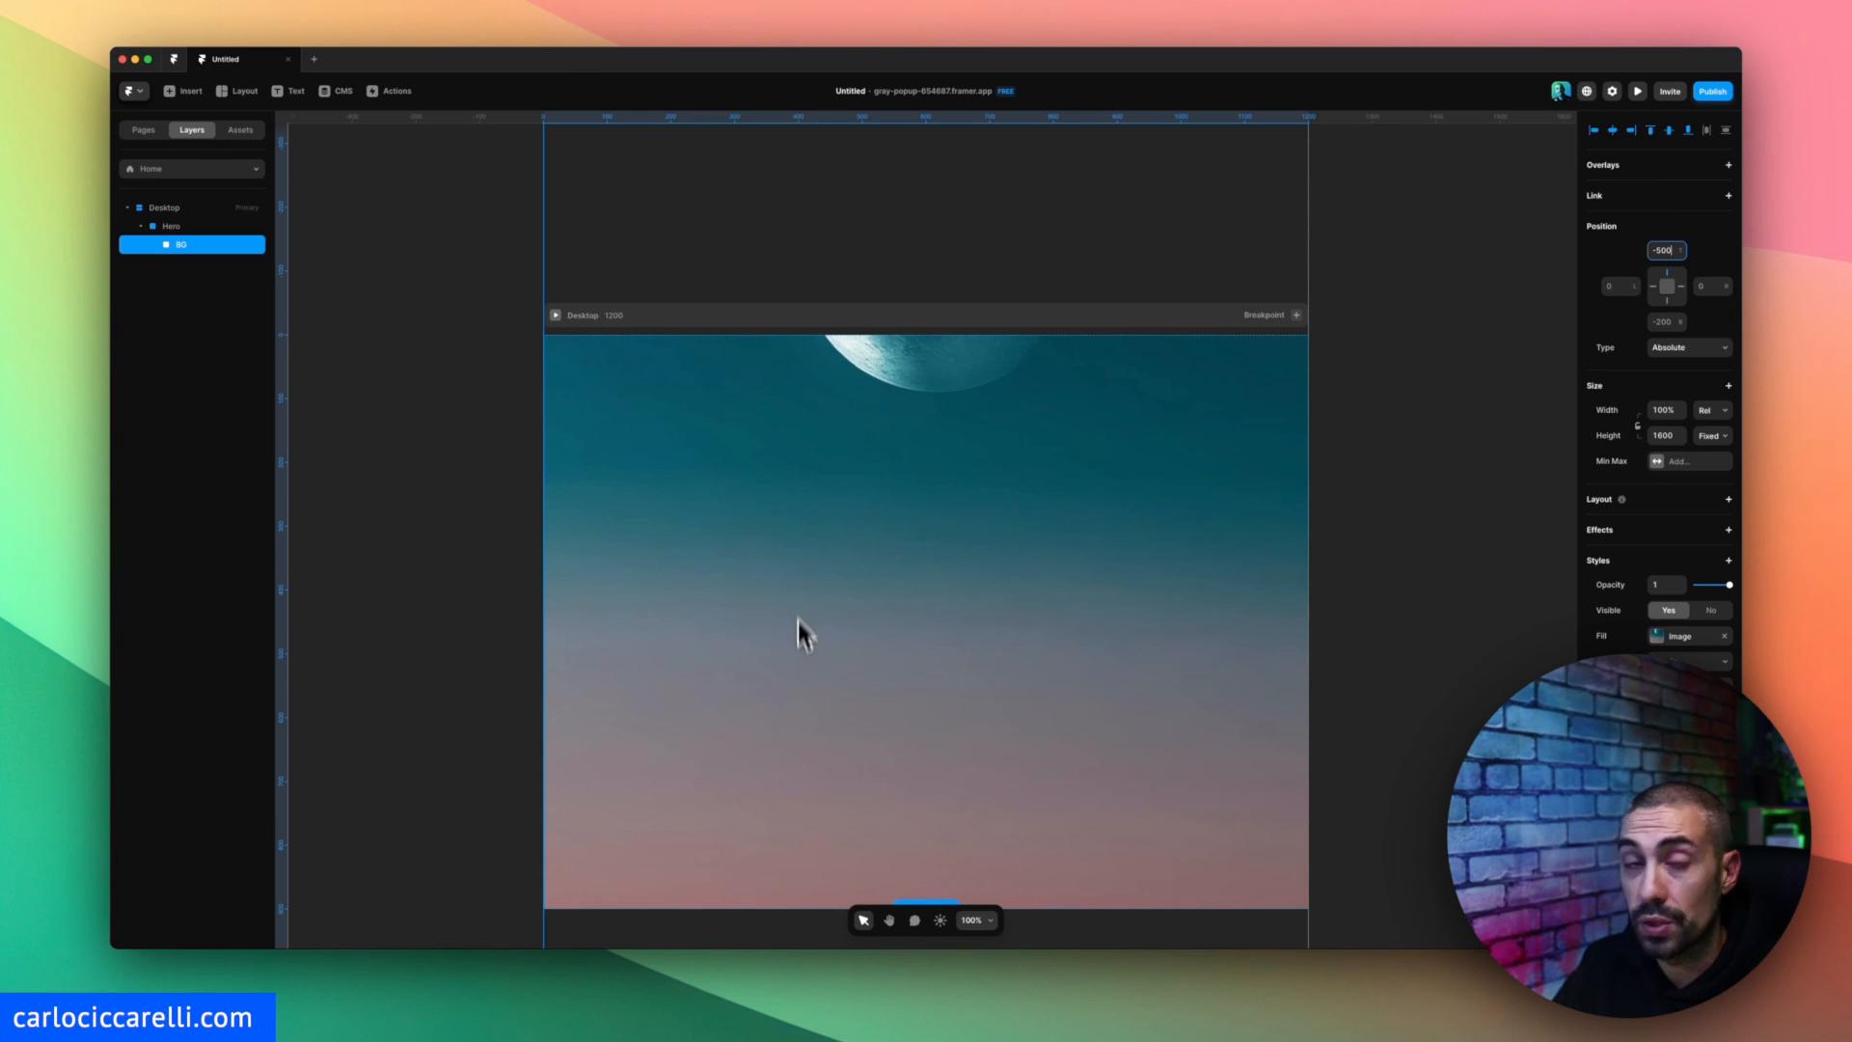
{"action": "key", "text": "cmd+a"}
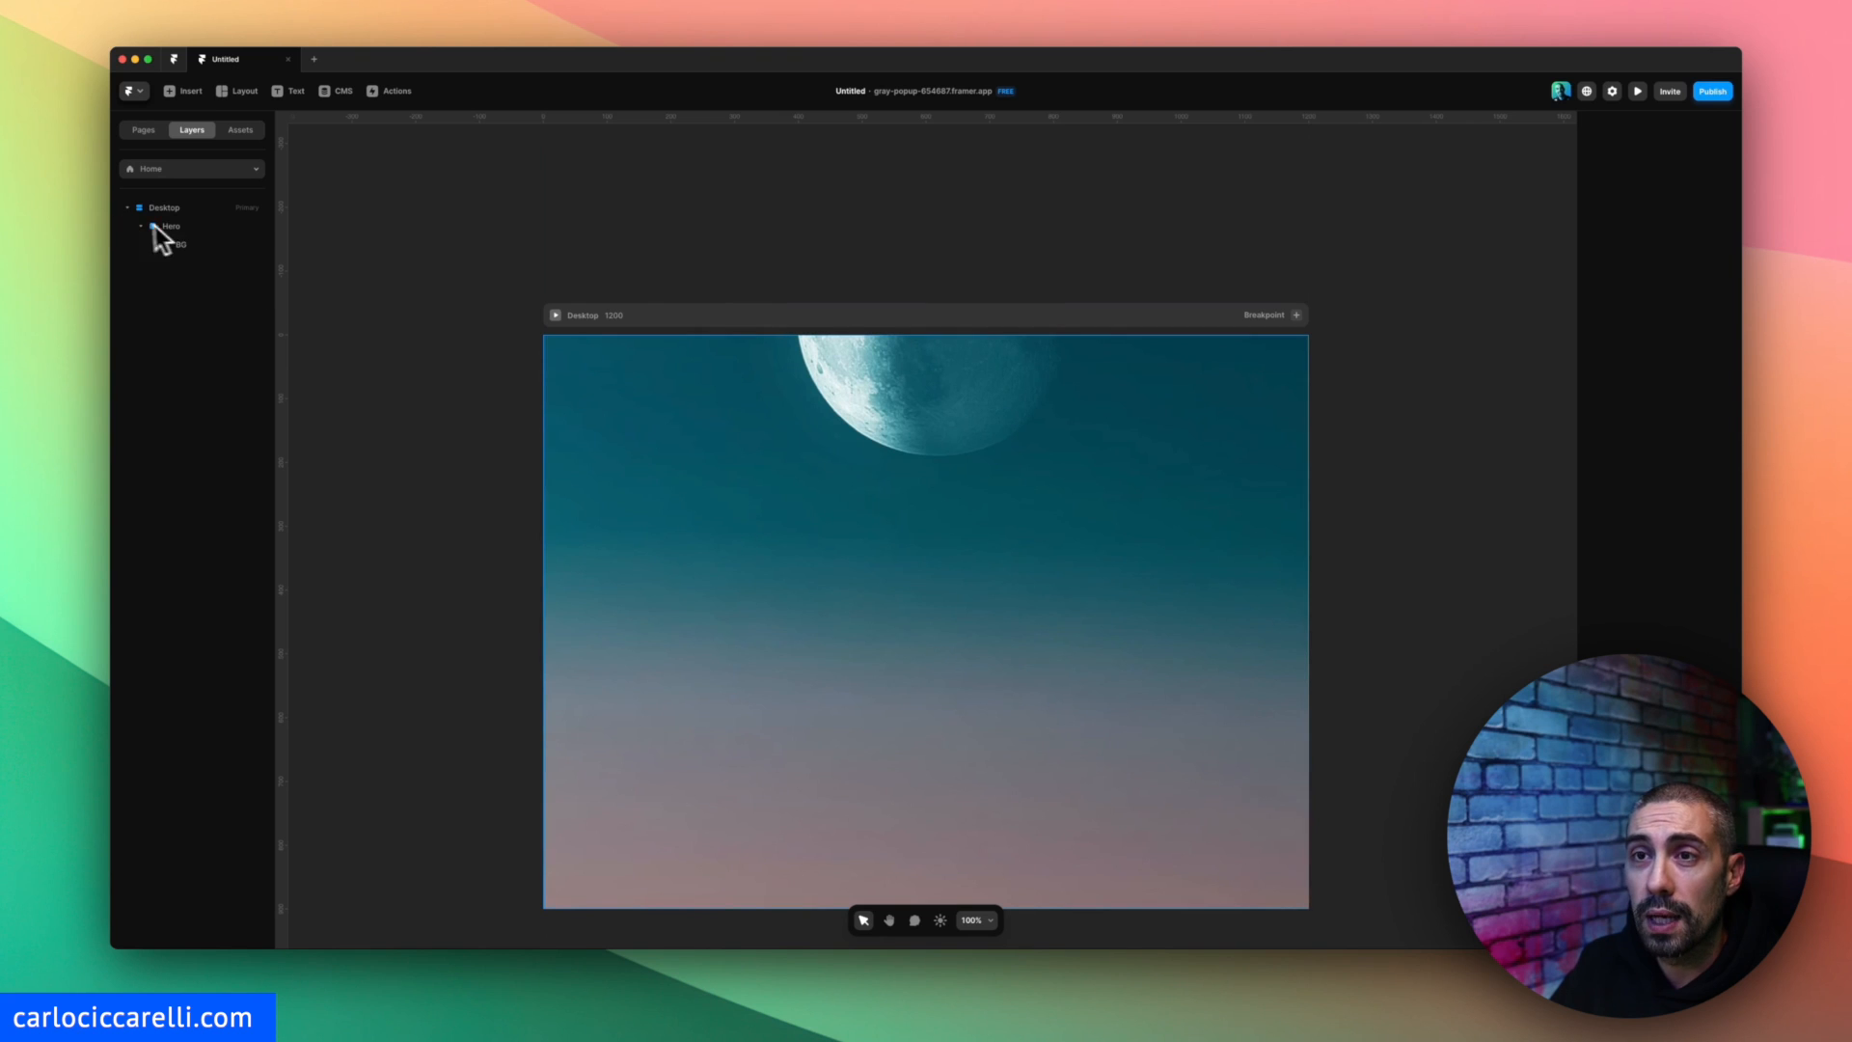
Add the Mountains image to Hero, adjust its left offset and set width to 120% relative.
{"action": "left_click", "coordinate": [169, 226]}
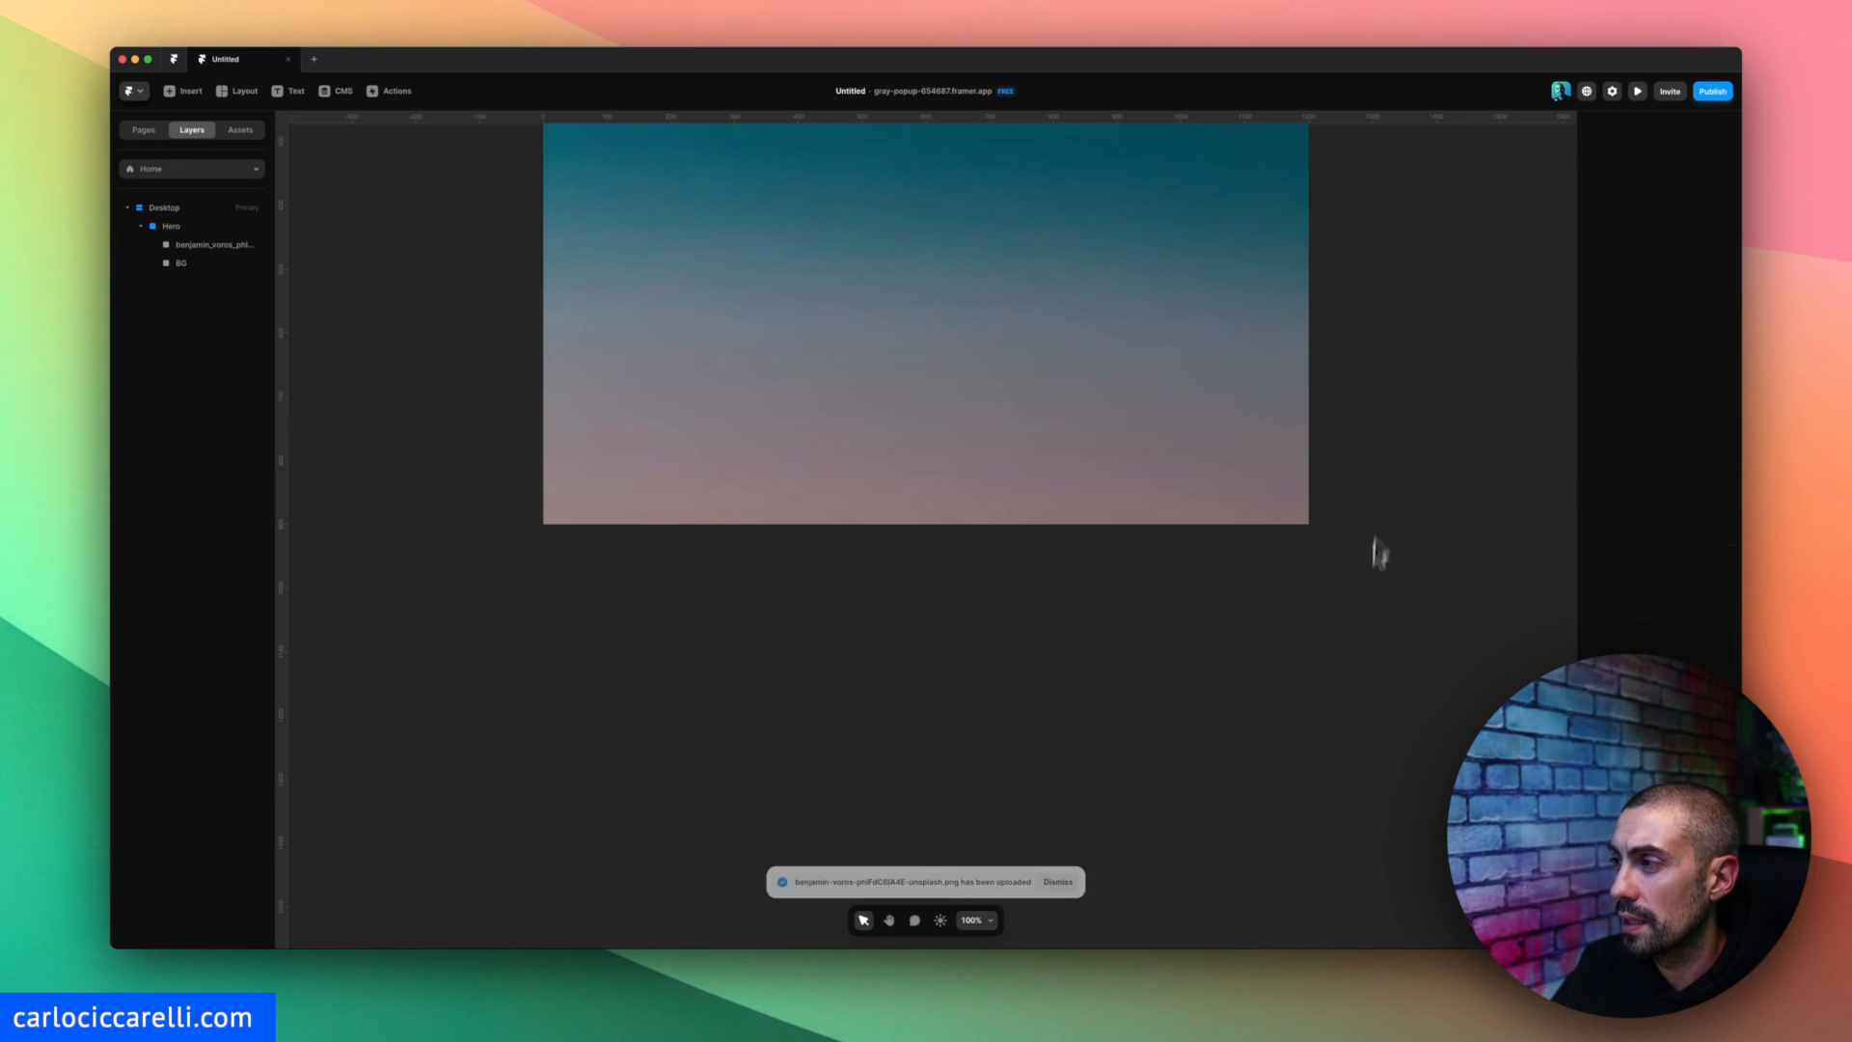
{"action": "left_click", "coordinate": [212, 244]}
{"action": "type", "text": "Mountains"}
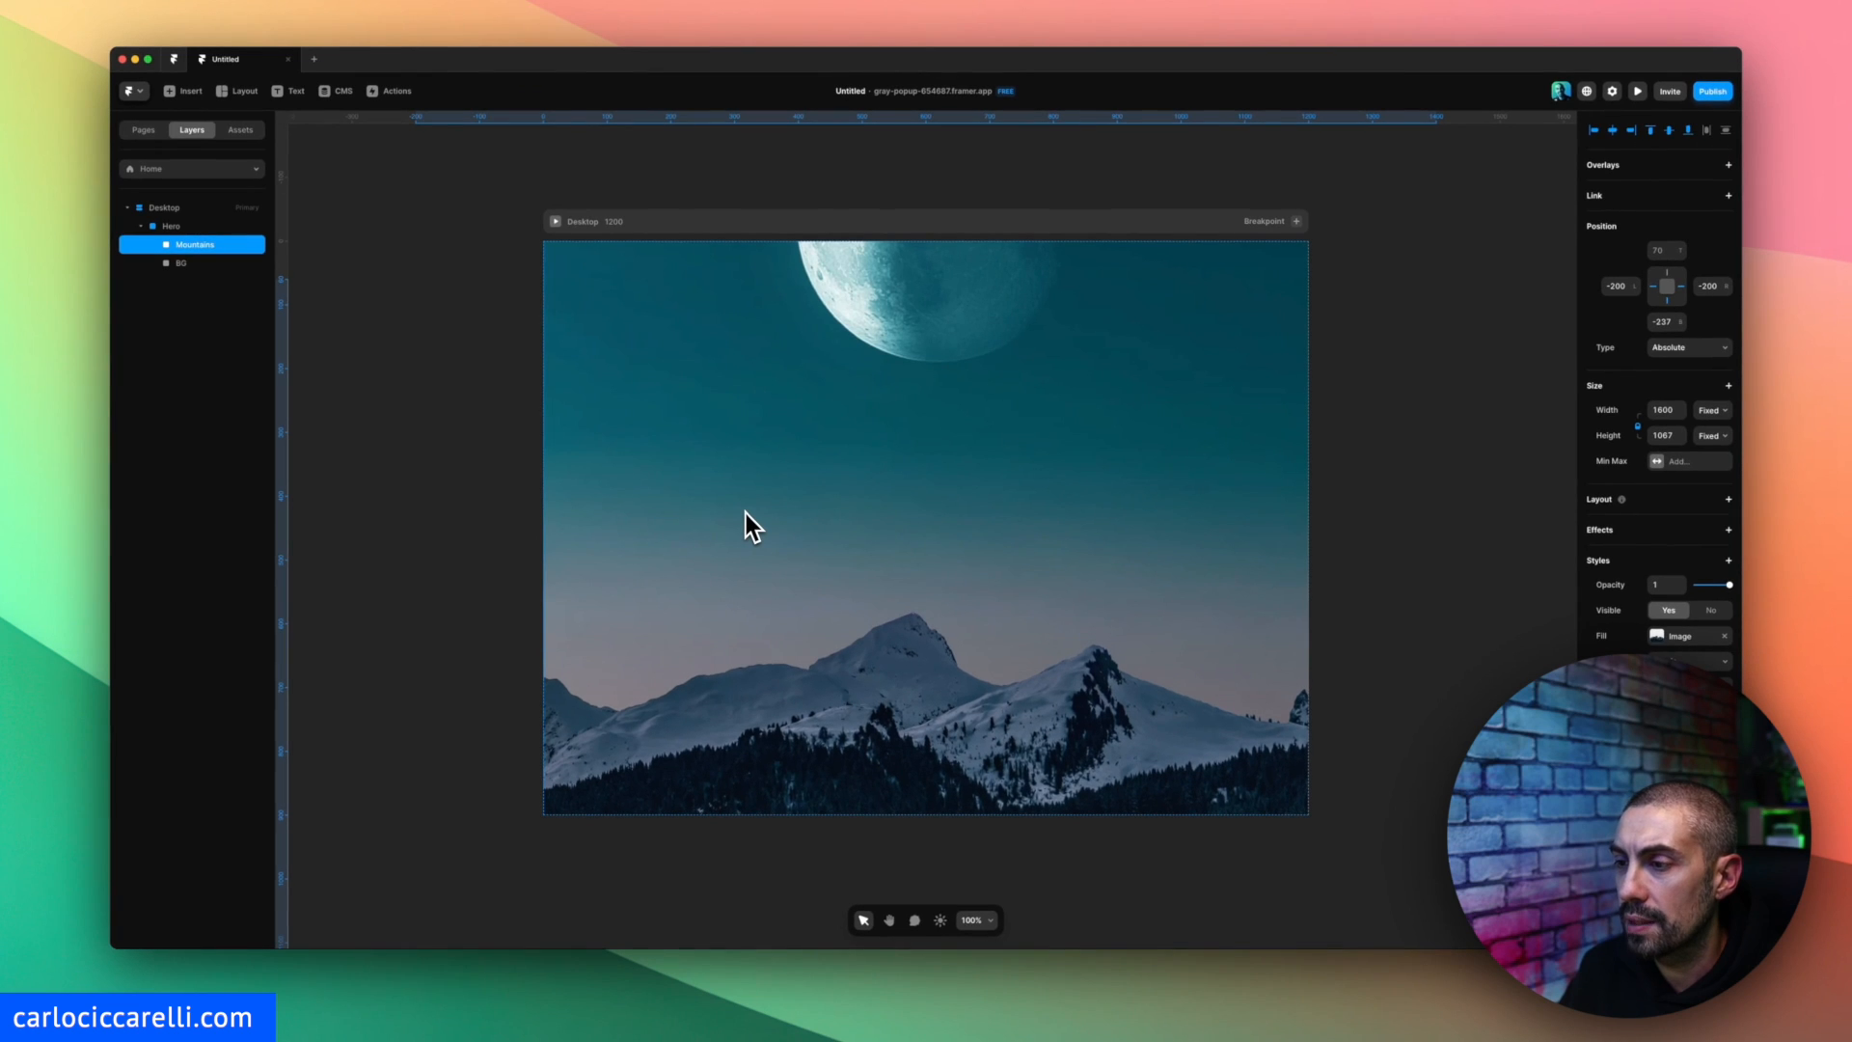
{"action": "left_click", "coordinate": [756, 523]}
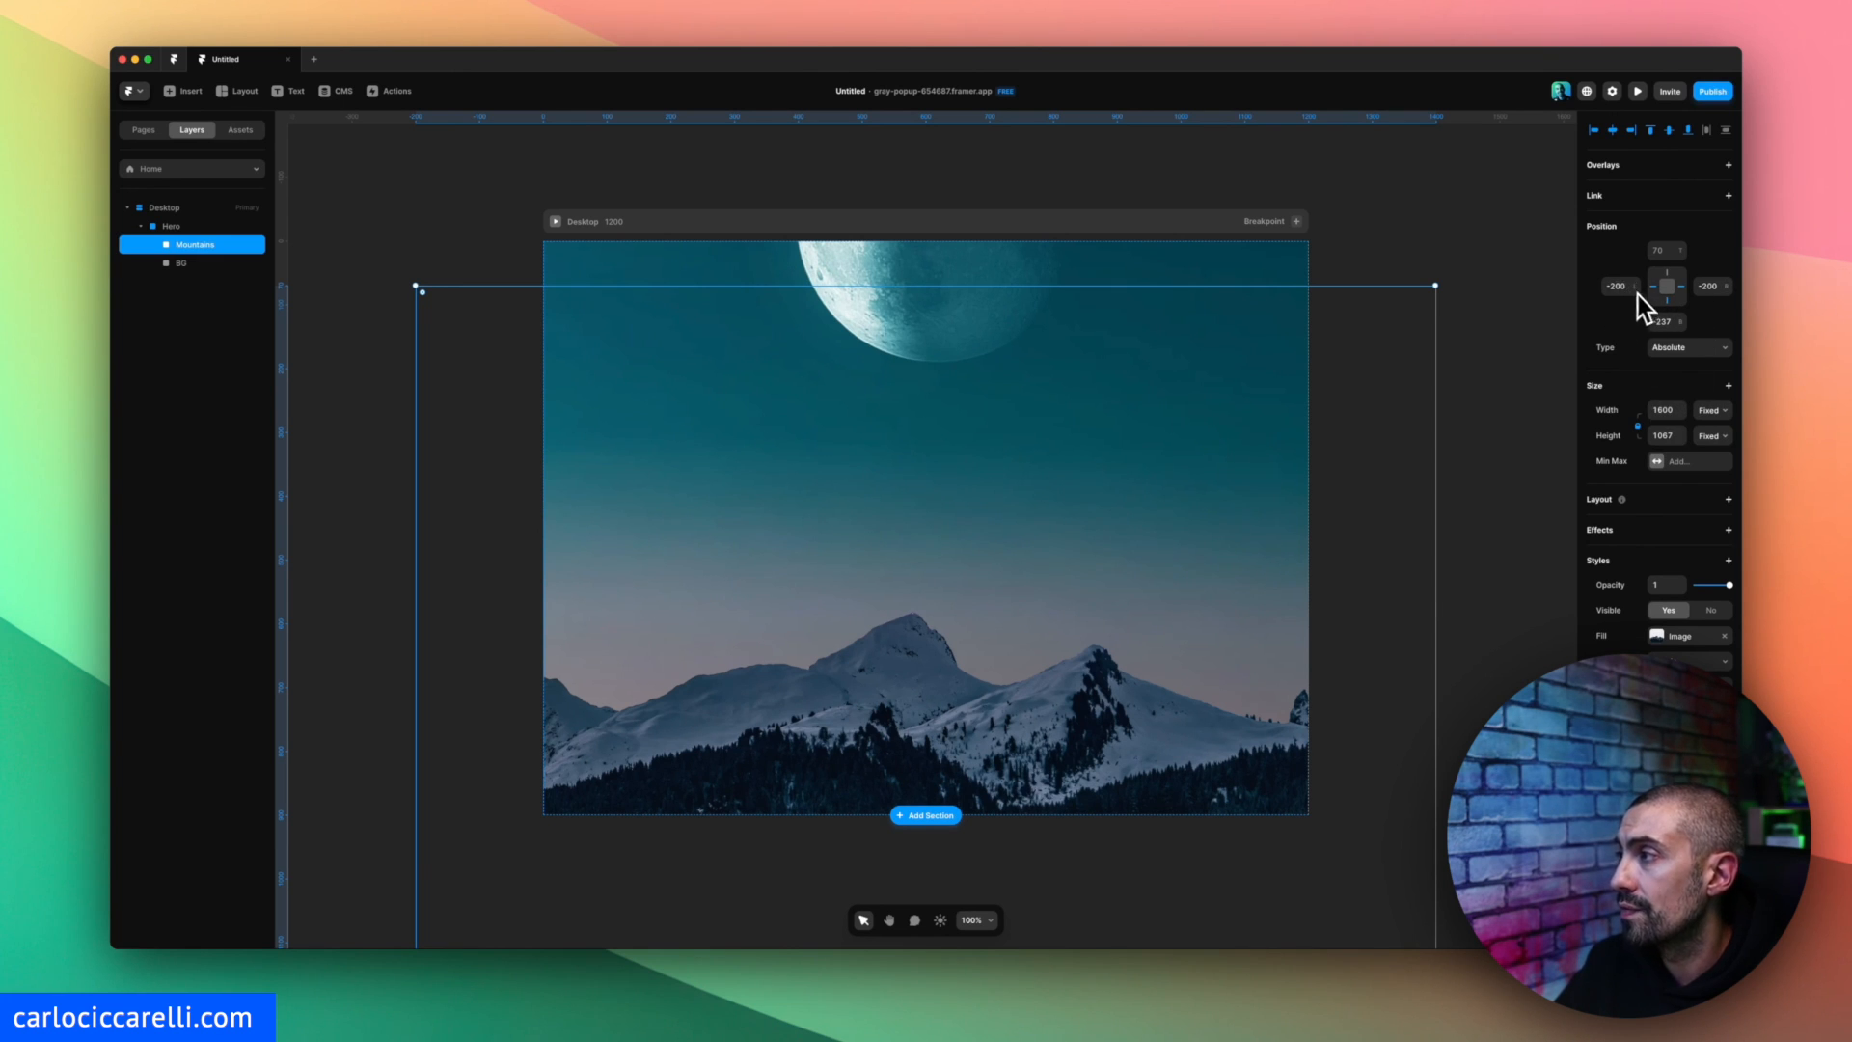
{"action": "mouse_move", "coordinate": [1658, 295]}
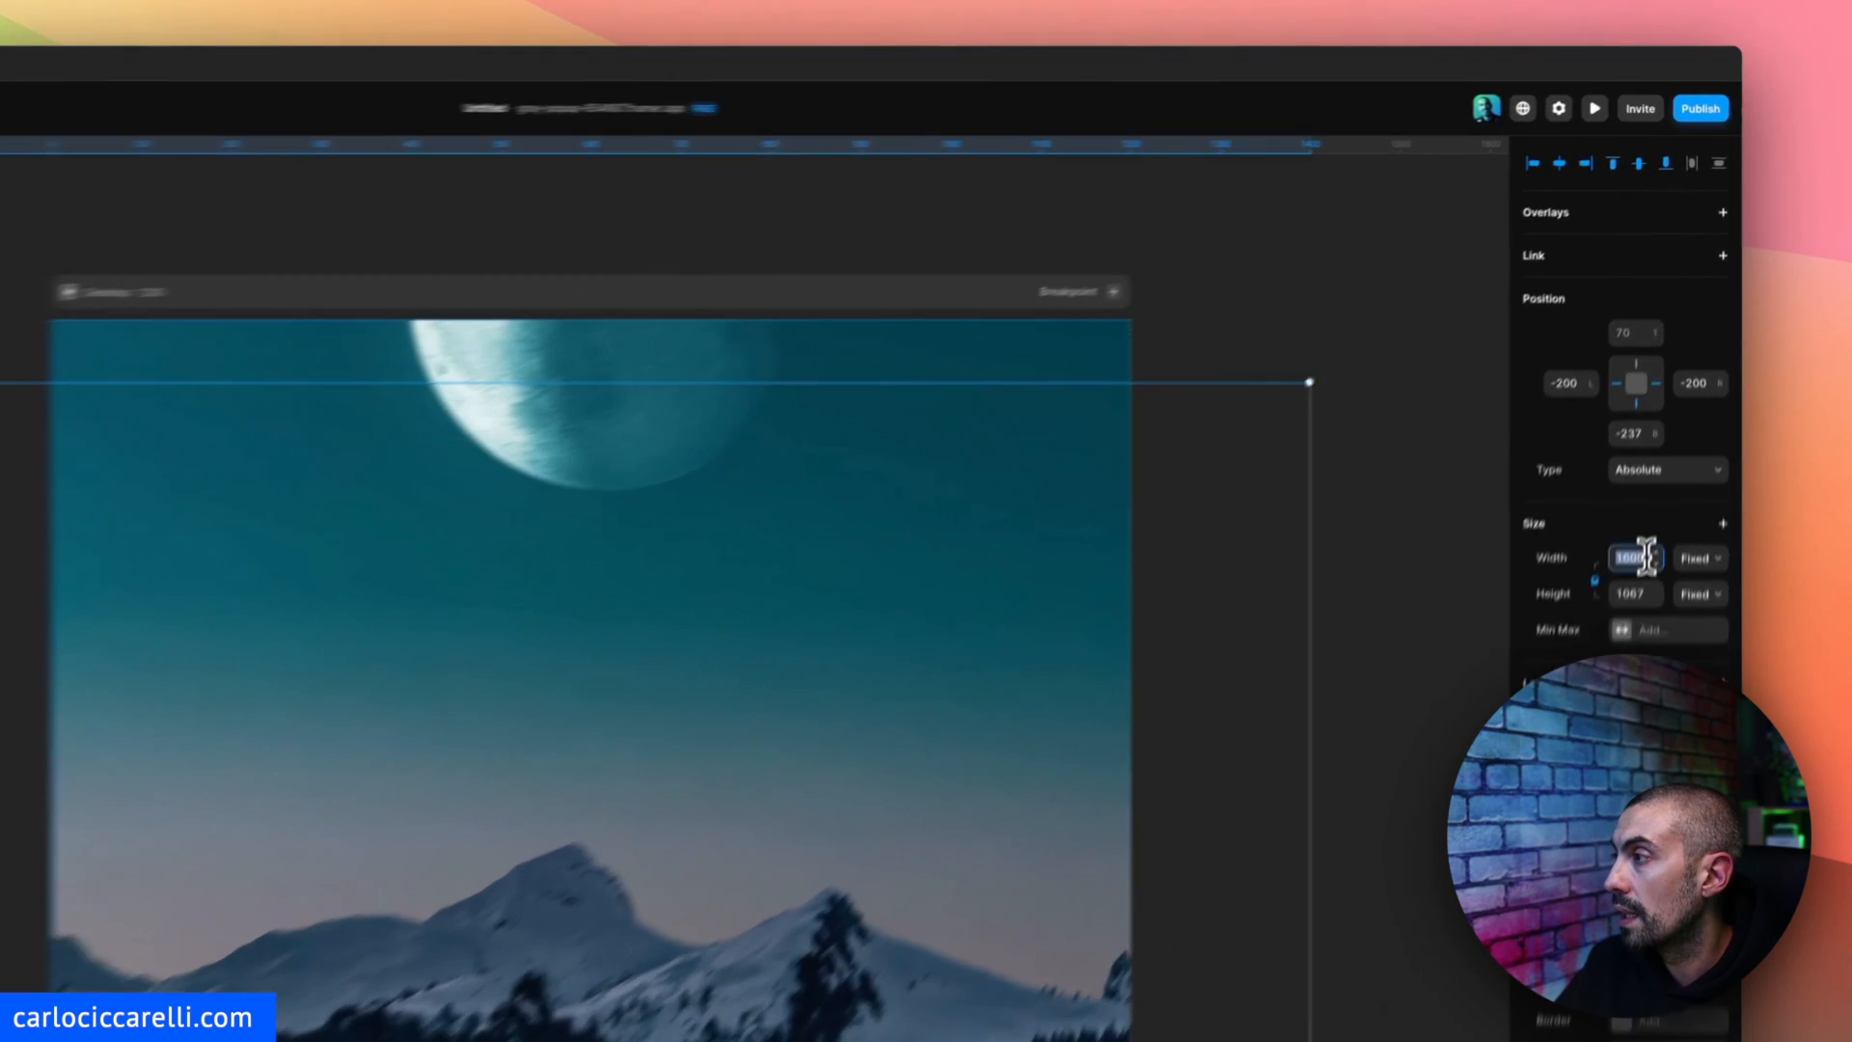
{"action": "left_click", "coordinate": [1698, 558]}
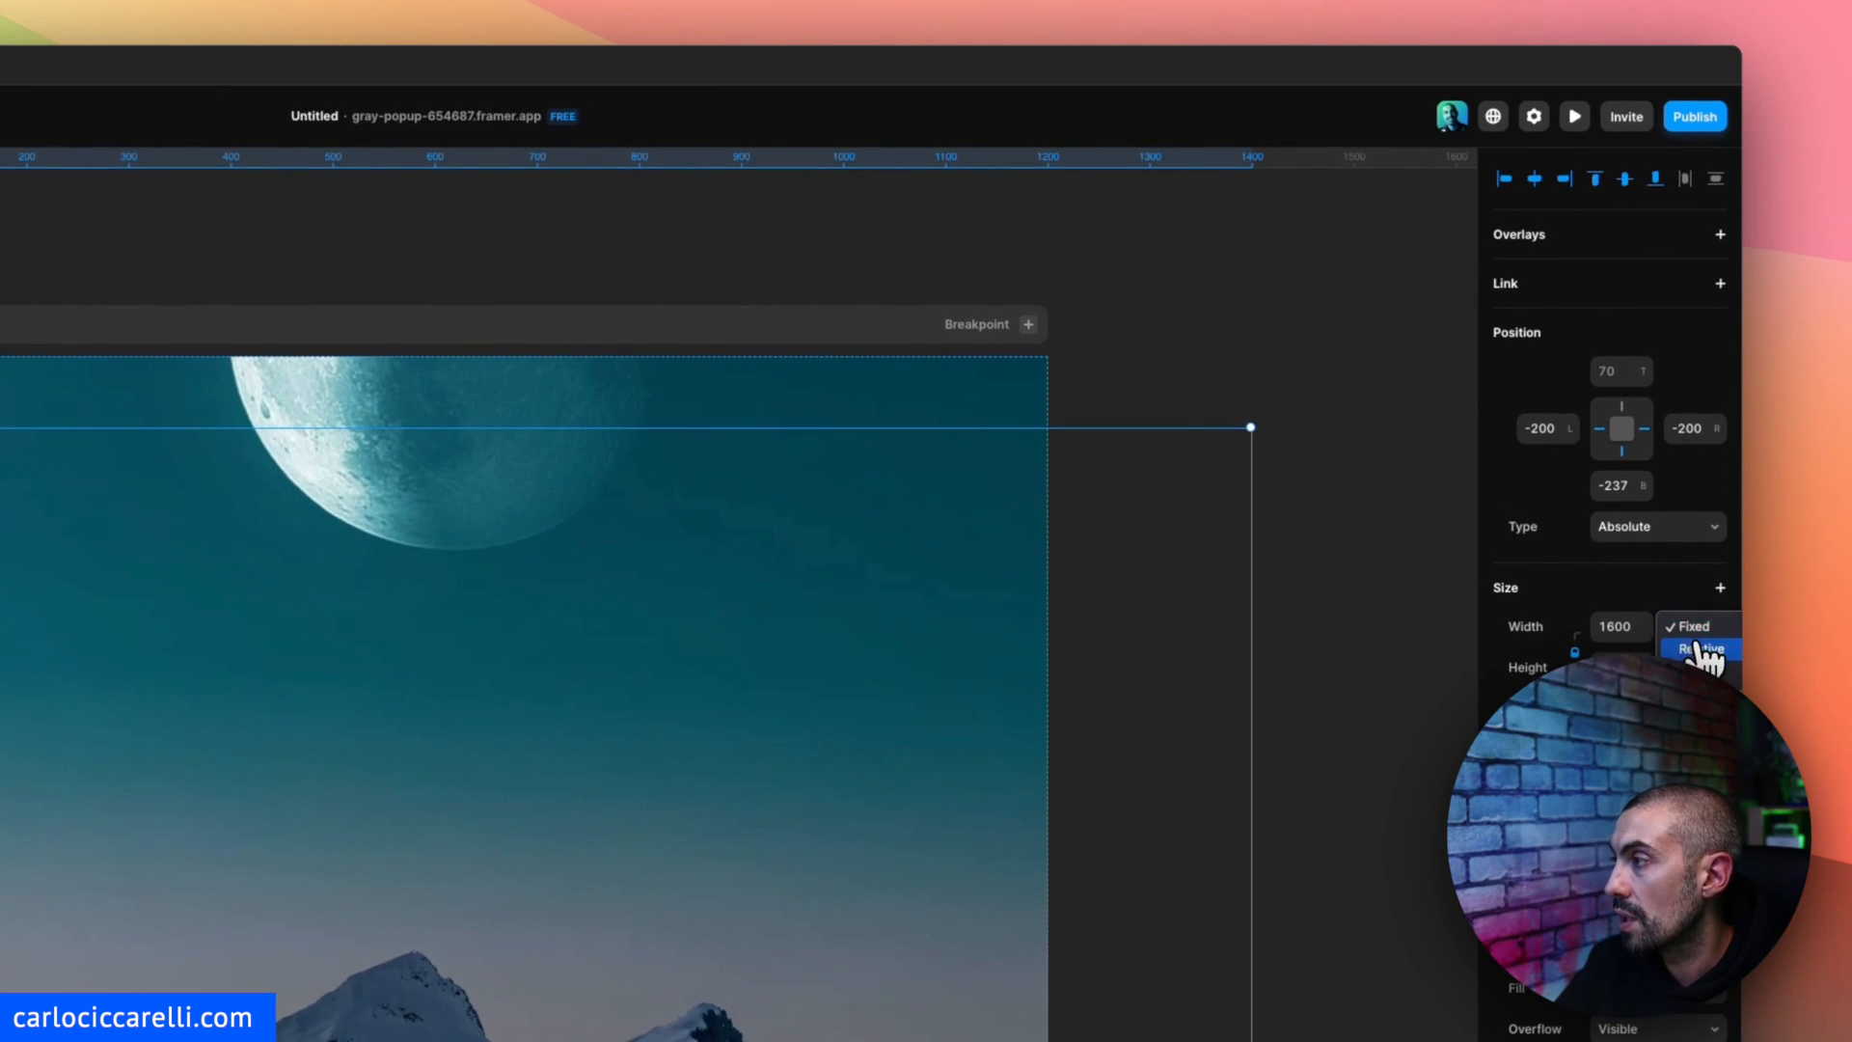
{"action": "left_click", "coordinate": [1690, 649]}
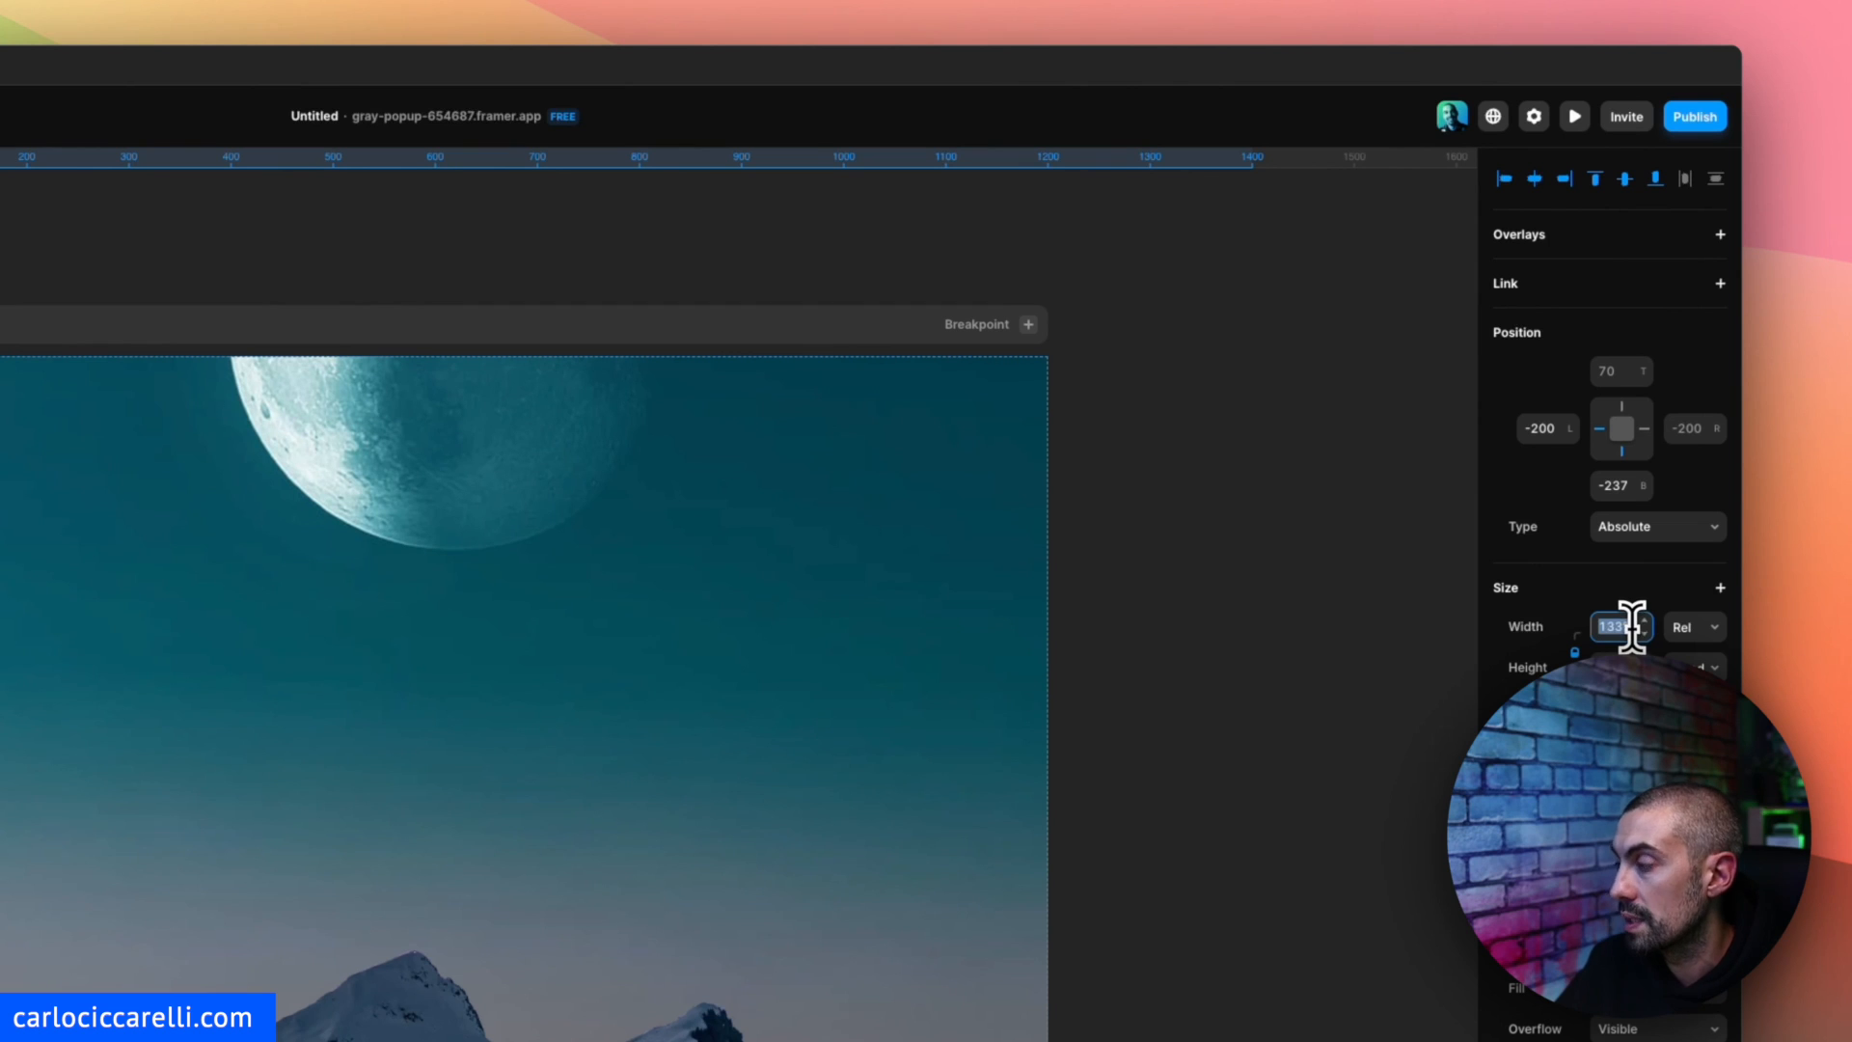
{"action": "type", "text": "120%"}
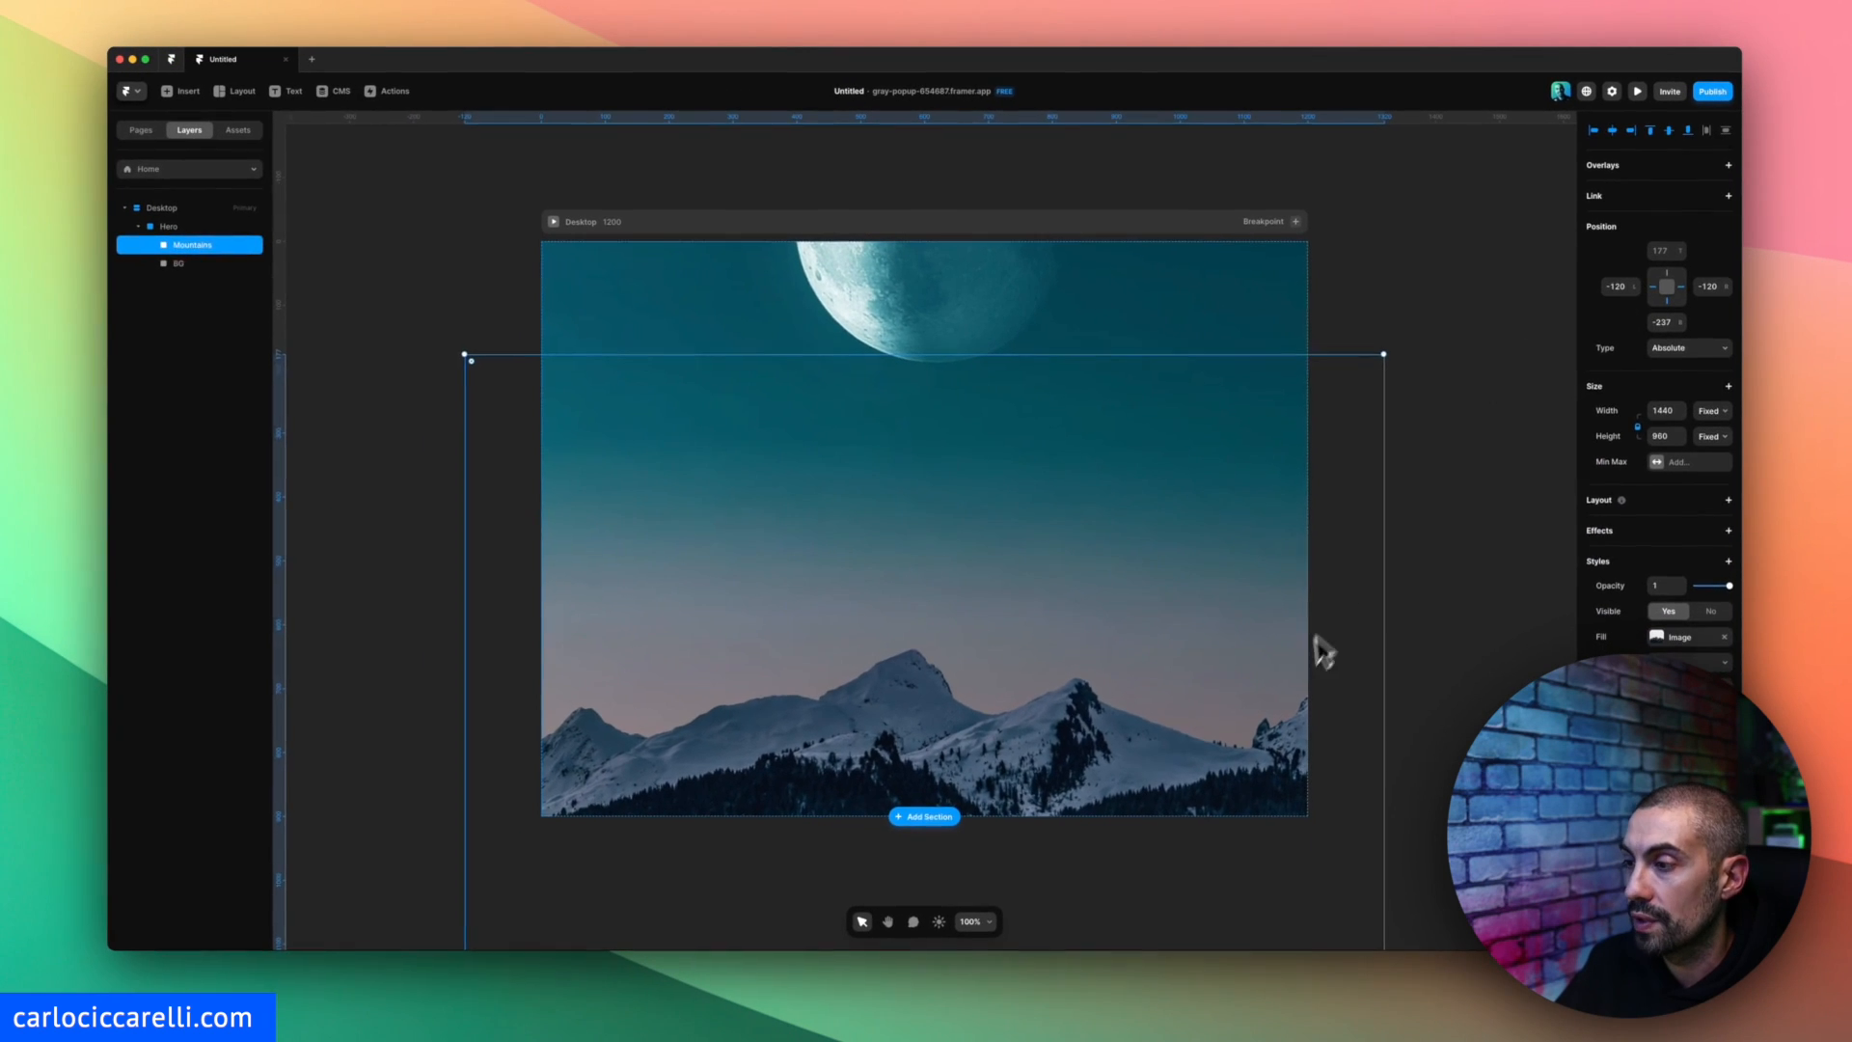
Place the rocket image inside Hero, layered below Mountains and above BG.
{"action": "left_click", "coordinate": [168, 226]}
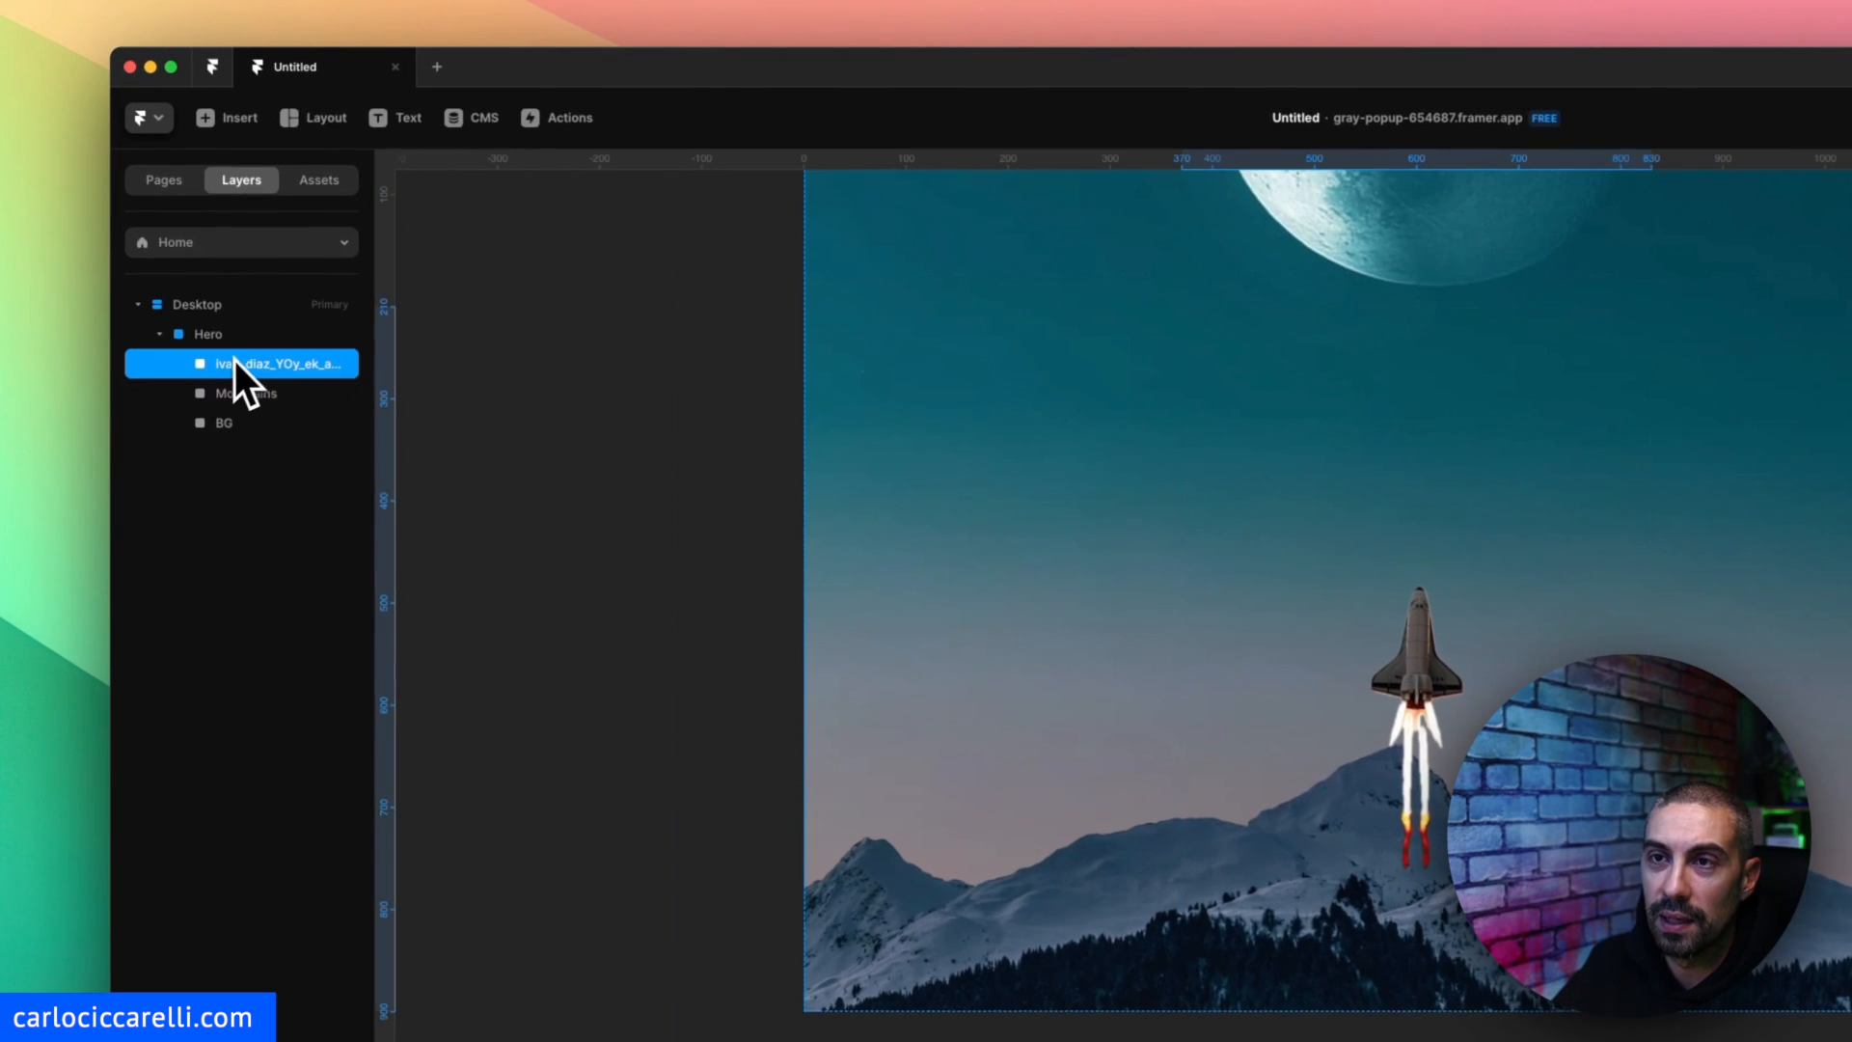
{"action": "left_click", "coordinate": [277, 364]}
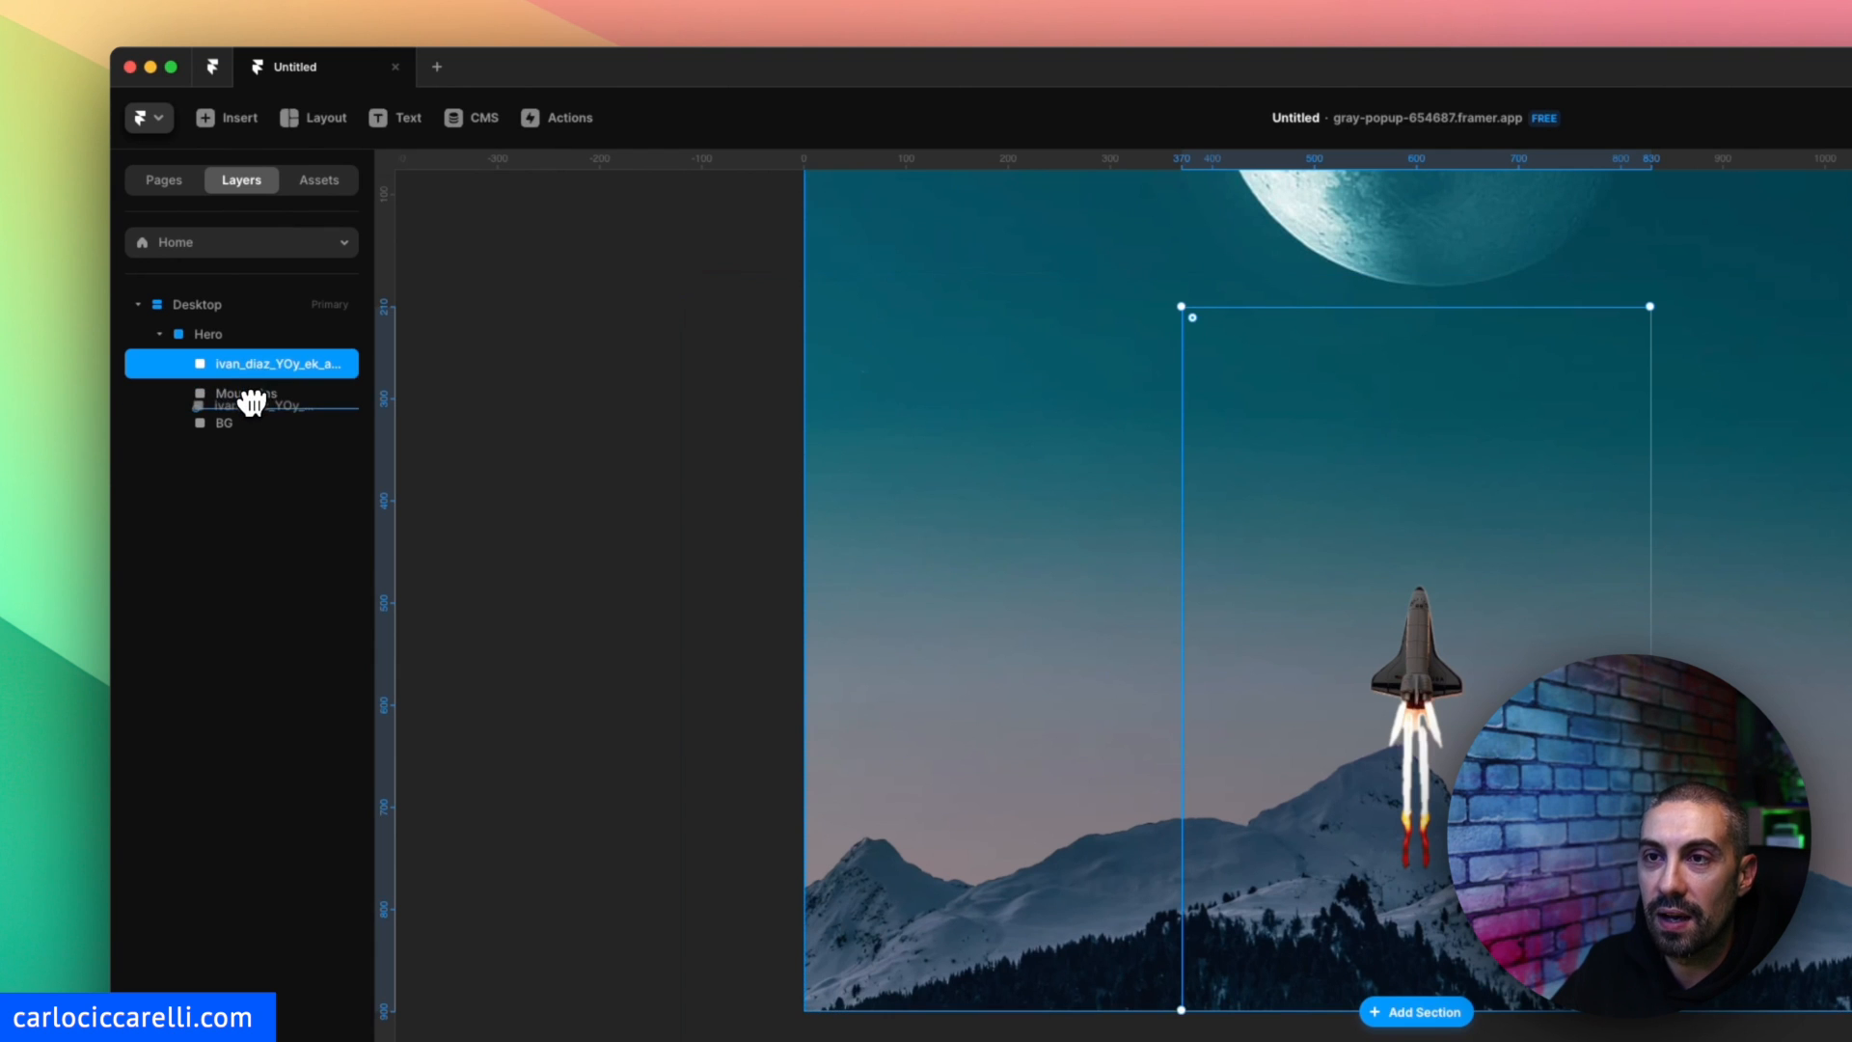
{"action": "left_click_drag", "start_coordinate": [272, 363], "coordinate": [272, 393]}
{"action": "type", "text": "Welcome to"}
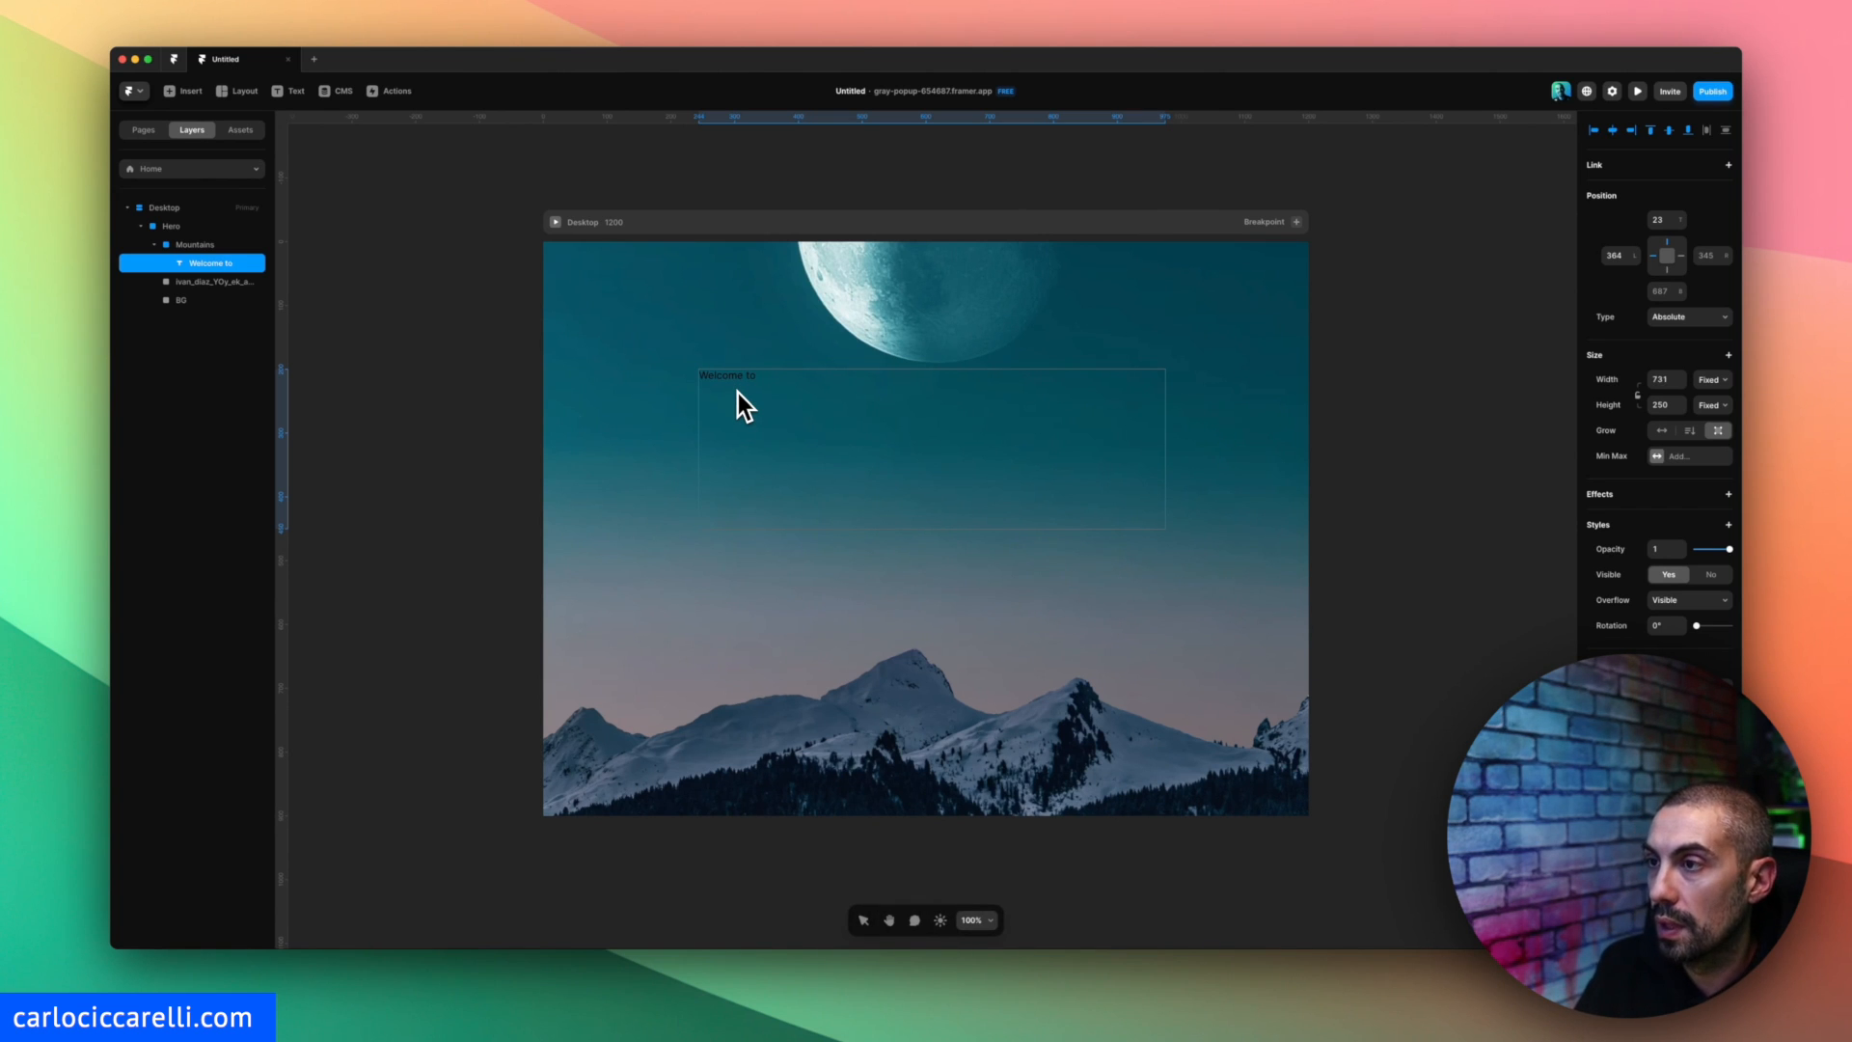
{"action": "mouse_move", "coordinate": [773, 401]}
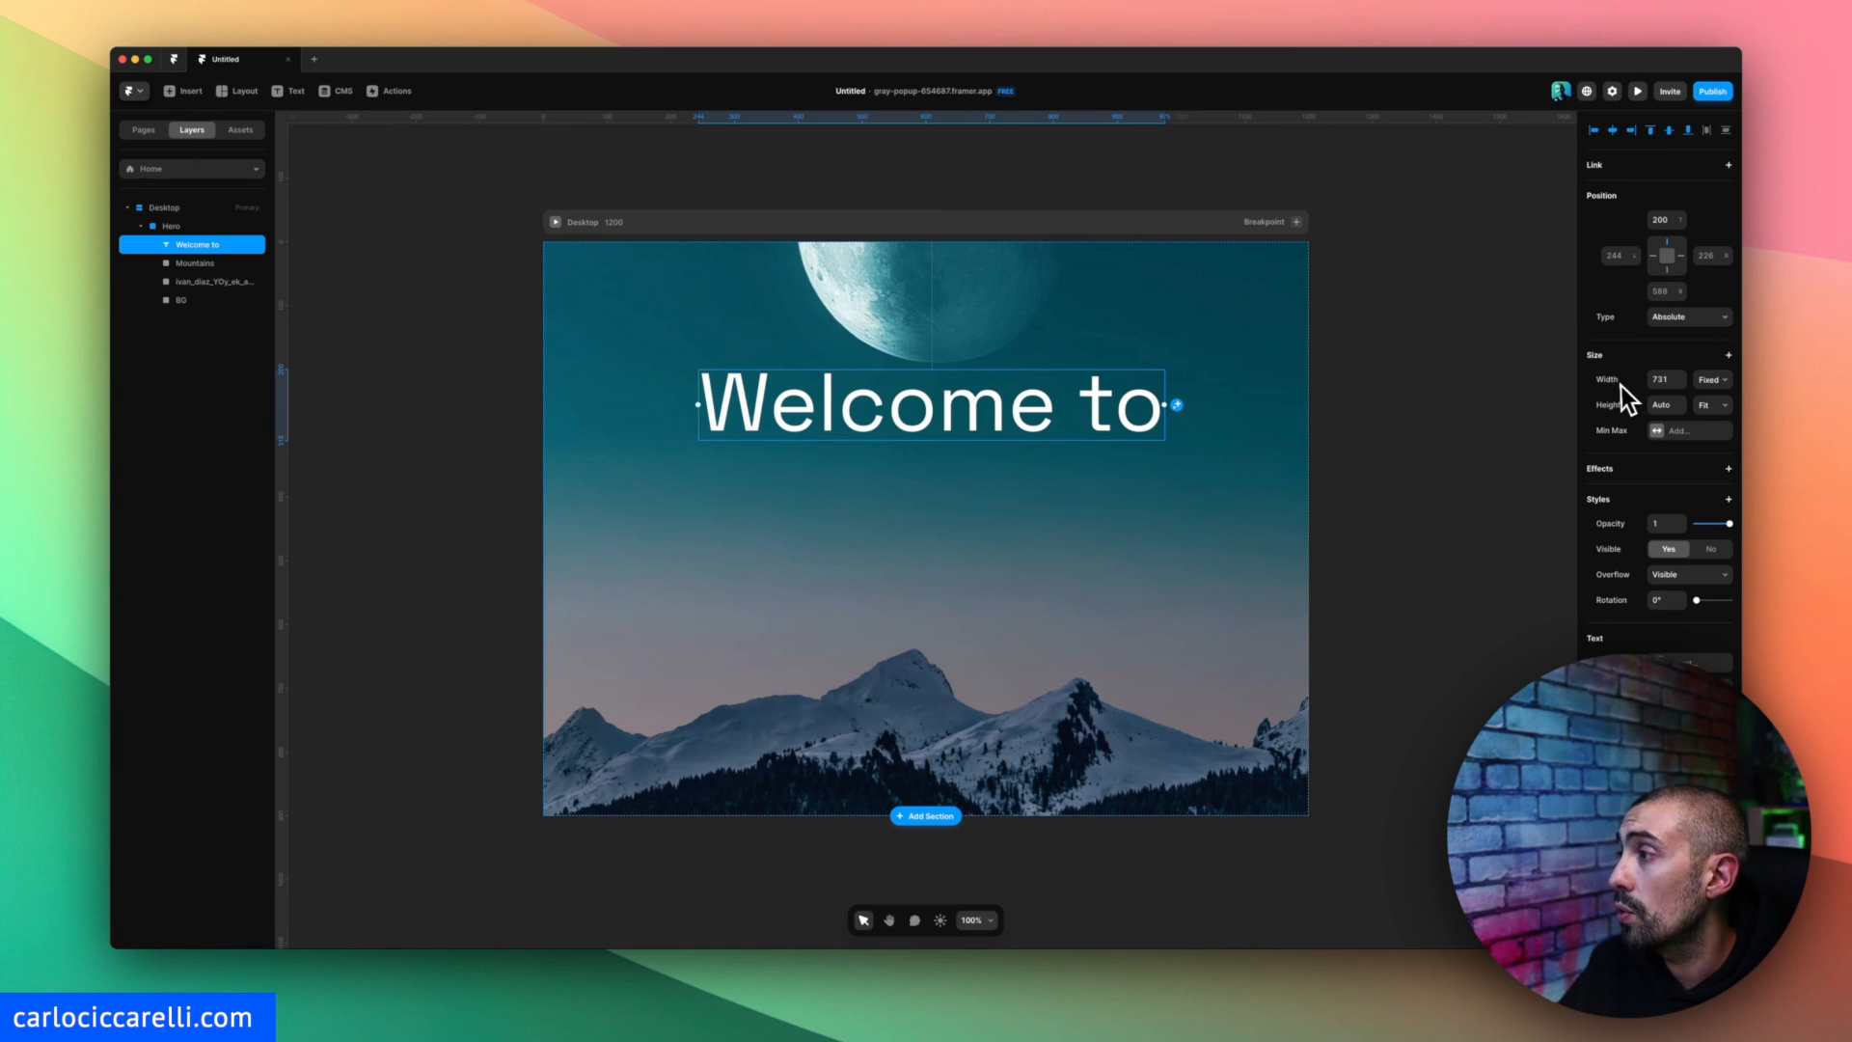
{"action": "mouse_move", "coordinate": [1713, 390]}
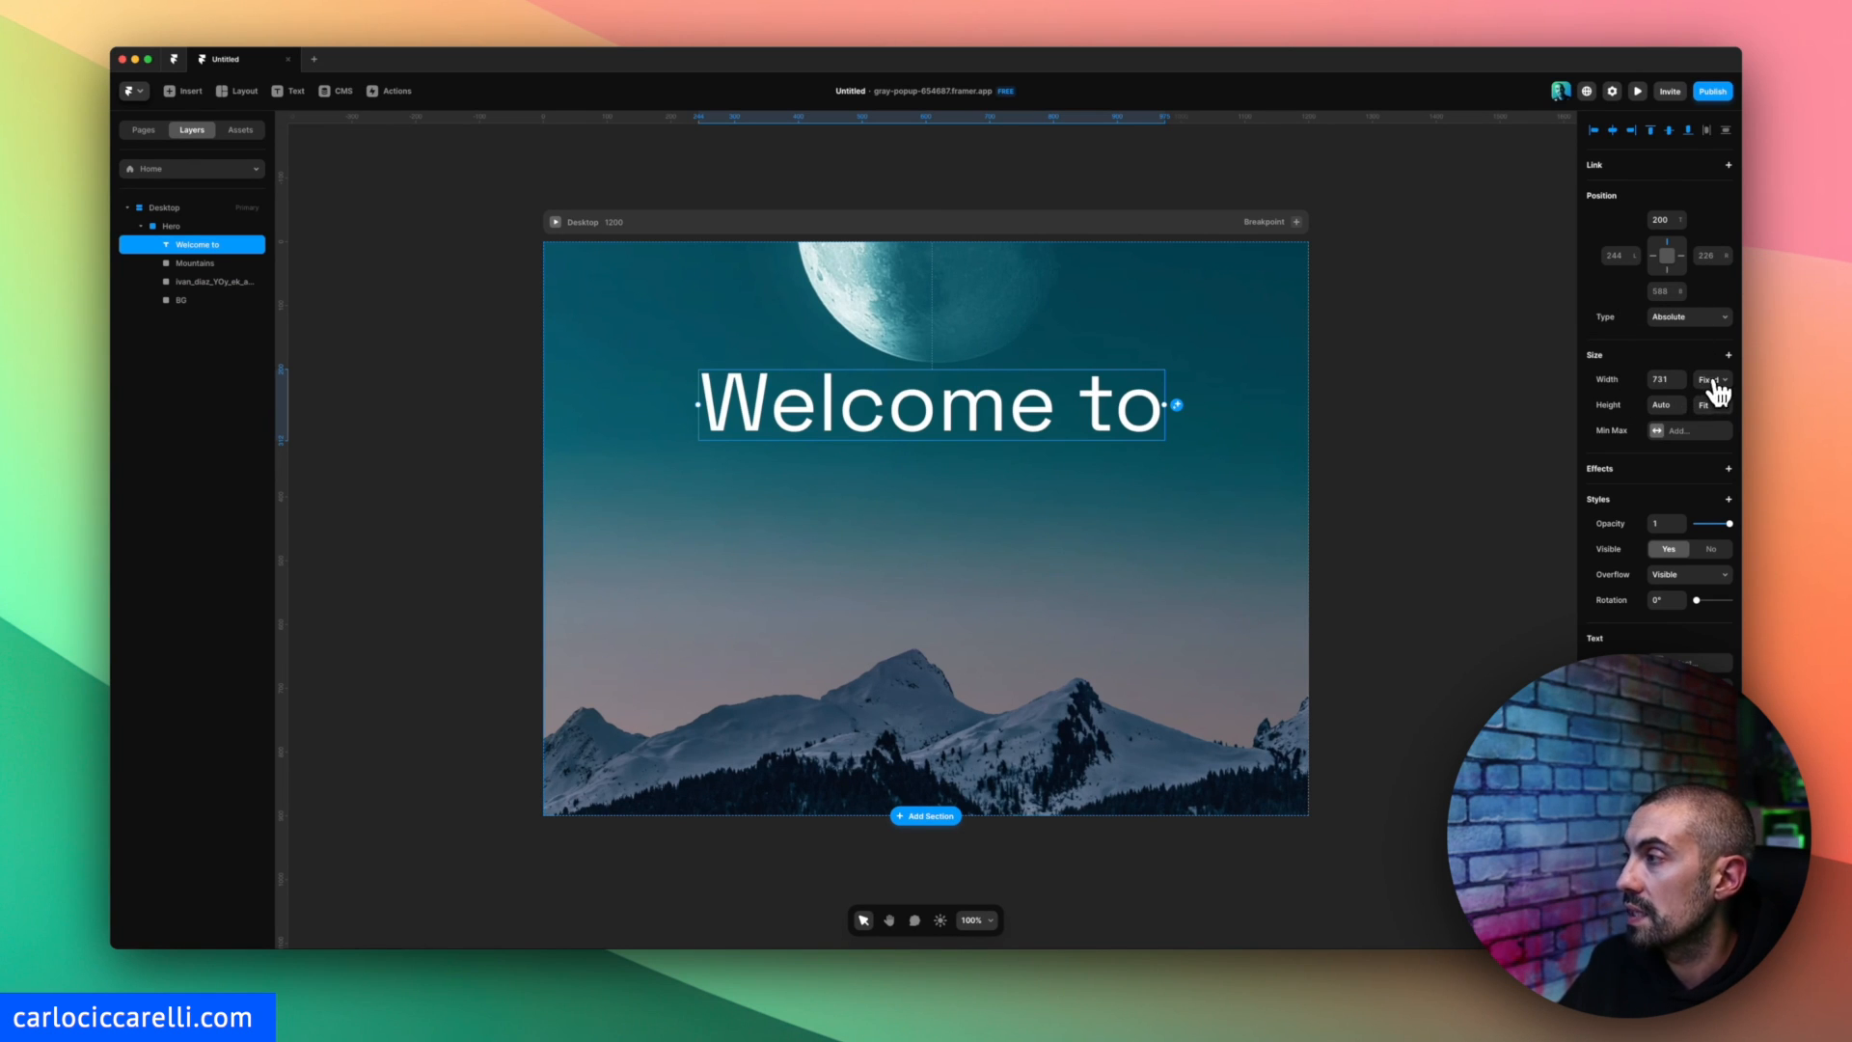
Make the 'Welcome to' text relative width and duplicate it for a 'Parallax' line.
{"action": "left_click", "coordinate": [1710, 379]}
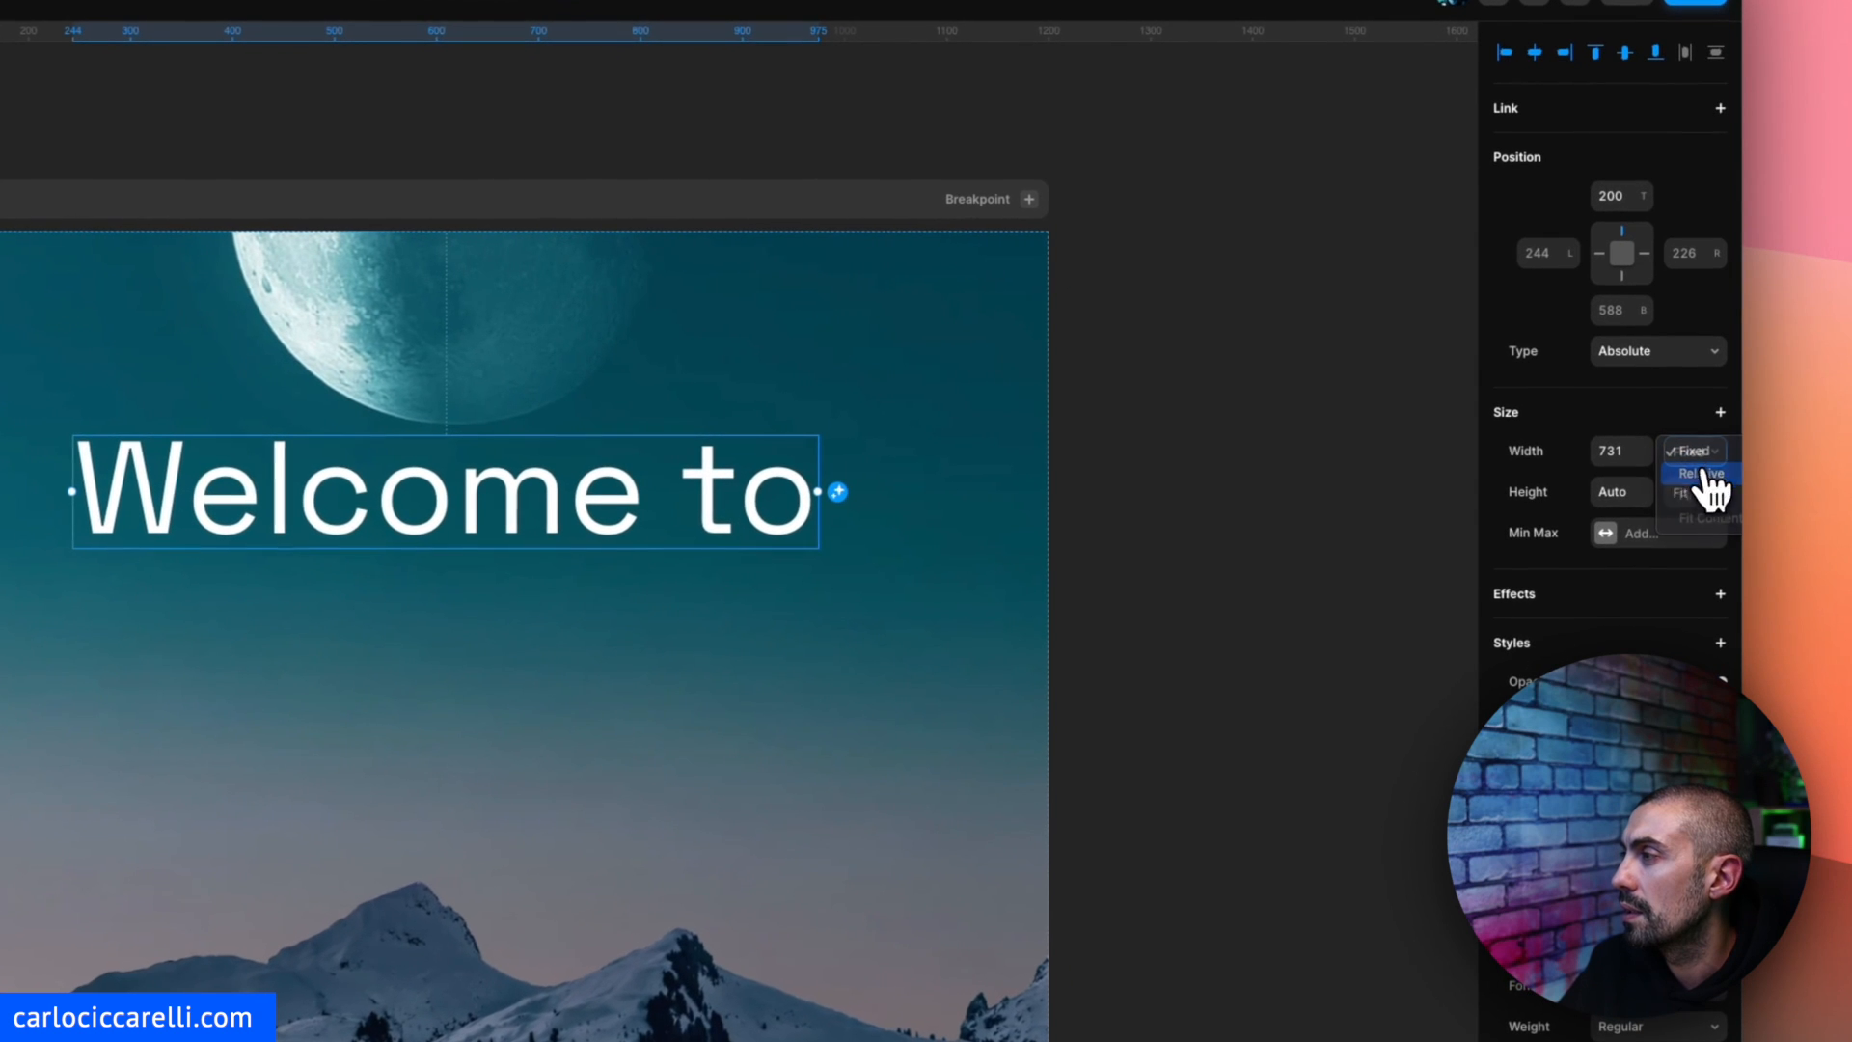
{"action": "left_click", "coordinate": [1698, 472]}
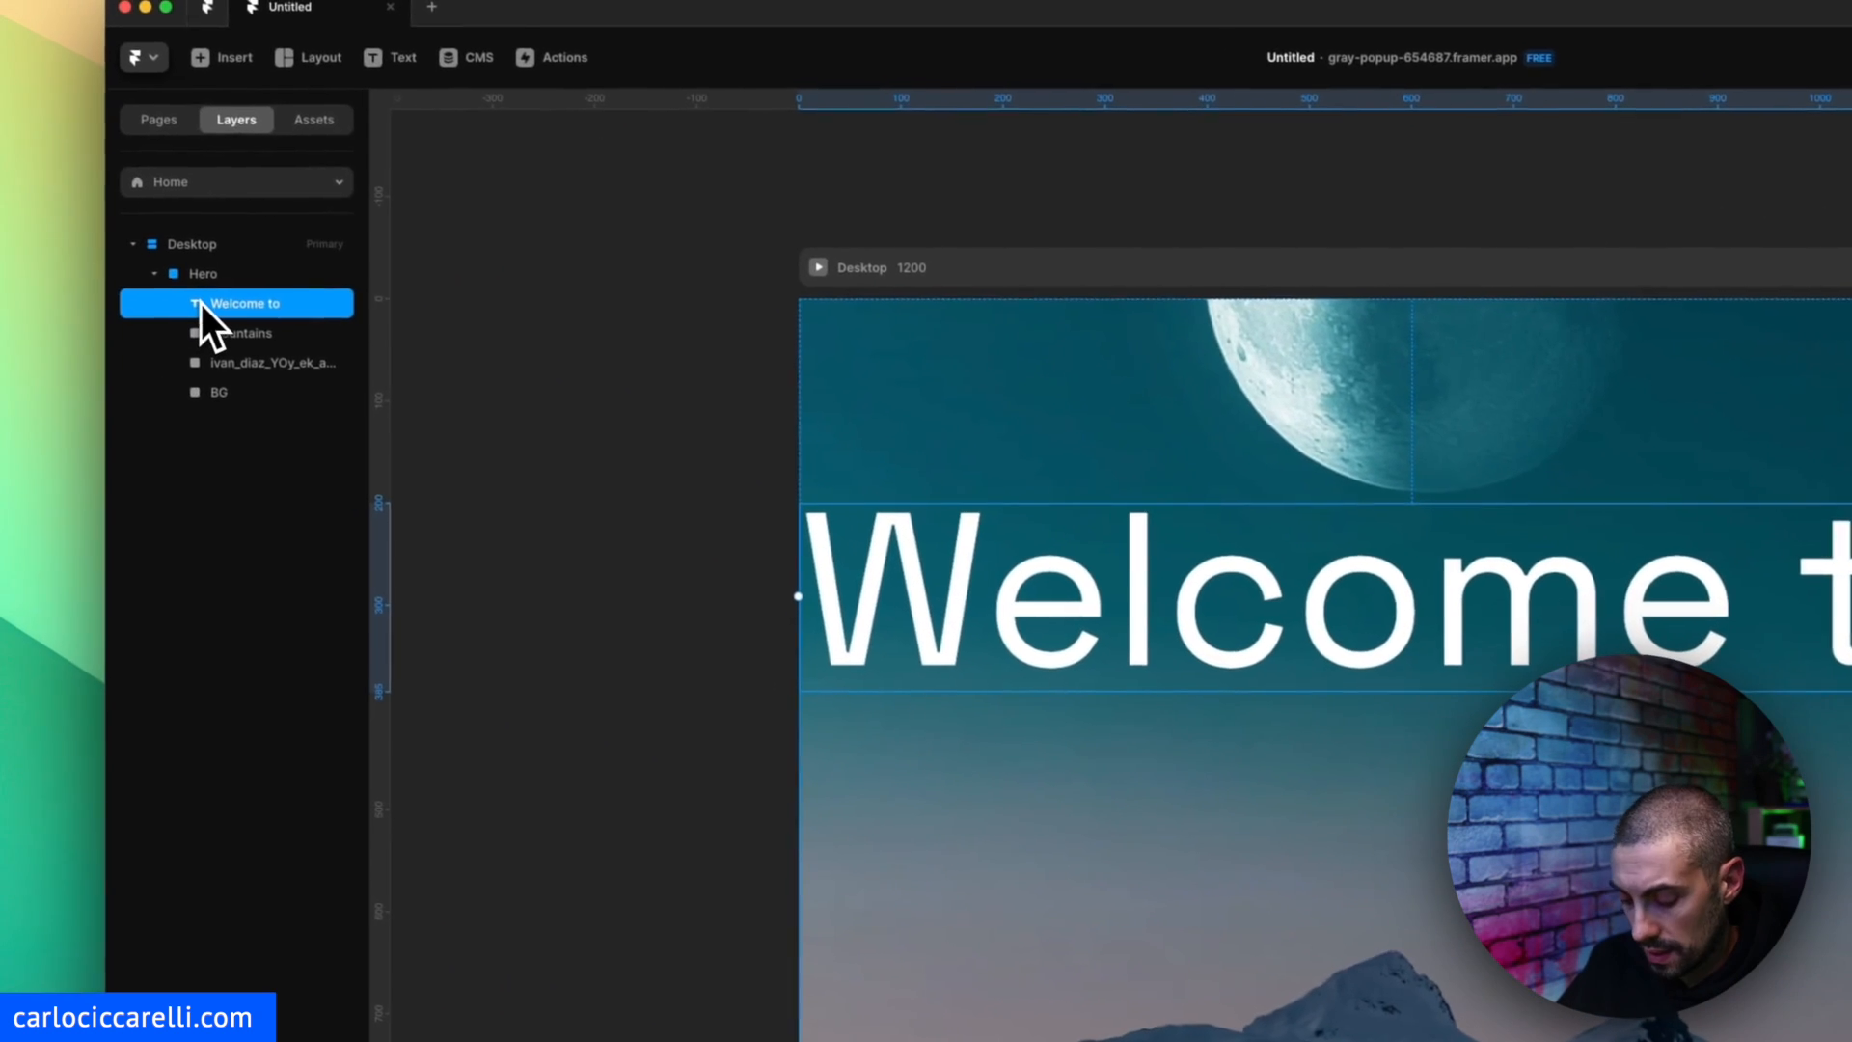
{"action": "key", "text": "cmd+d"}
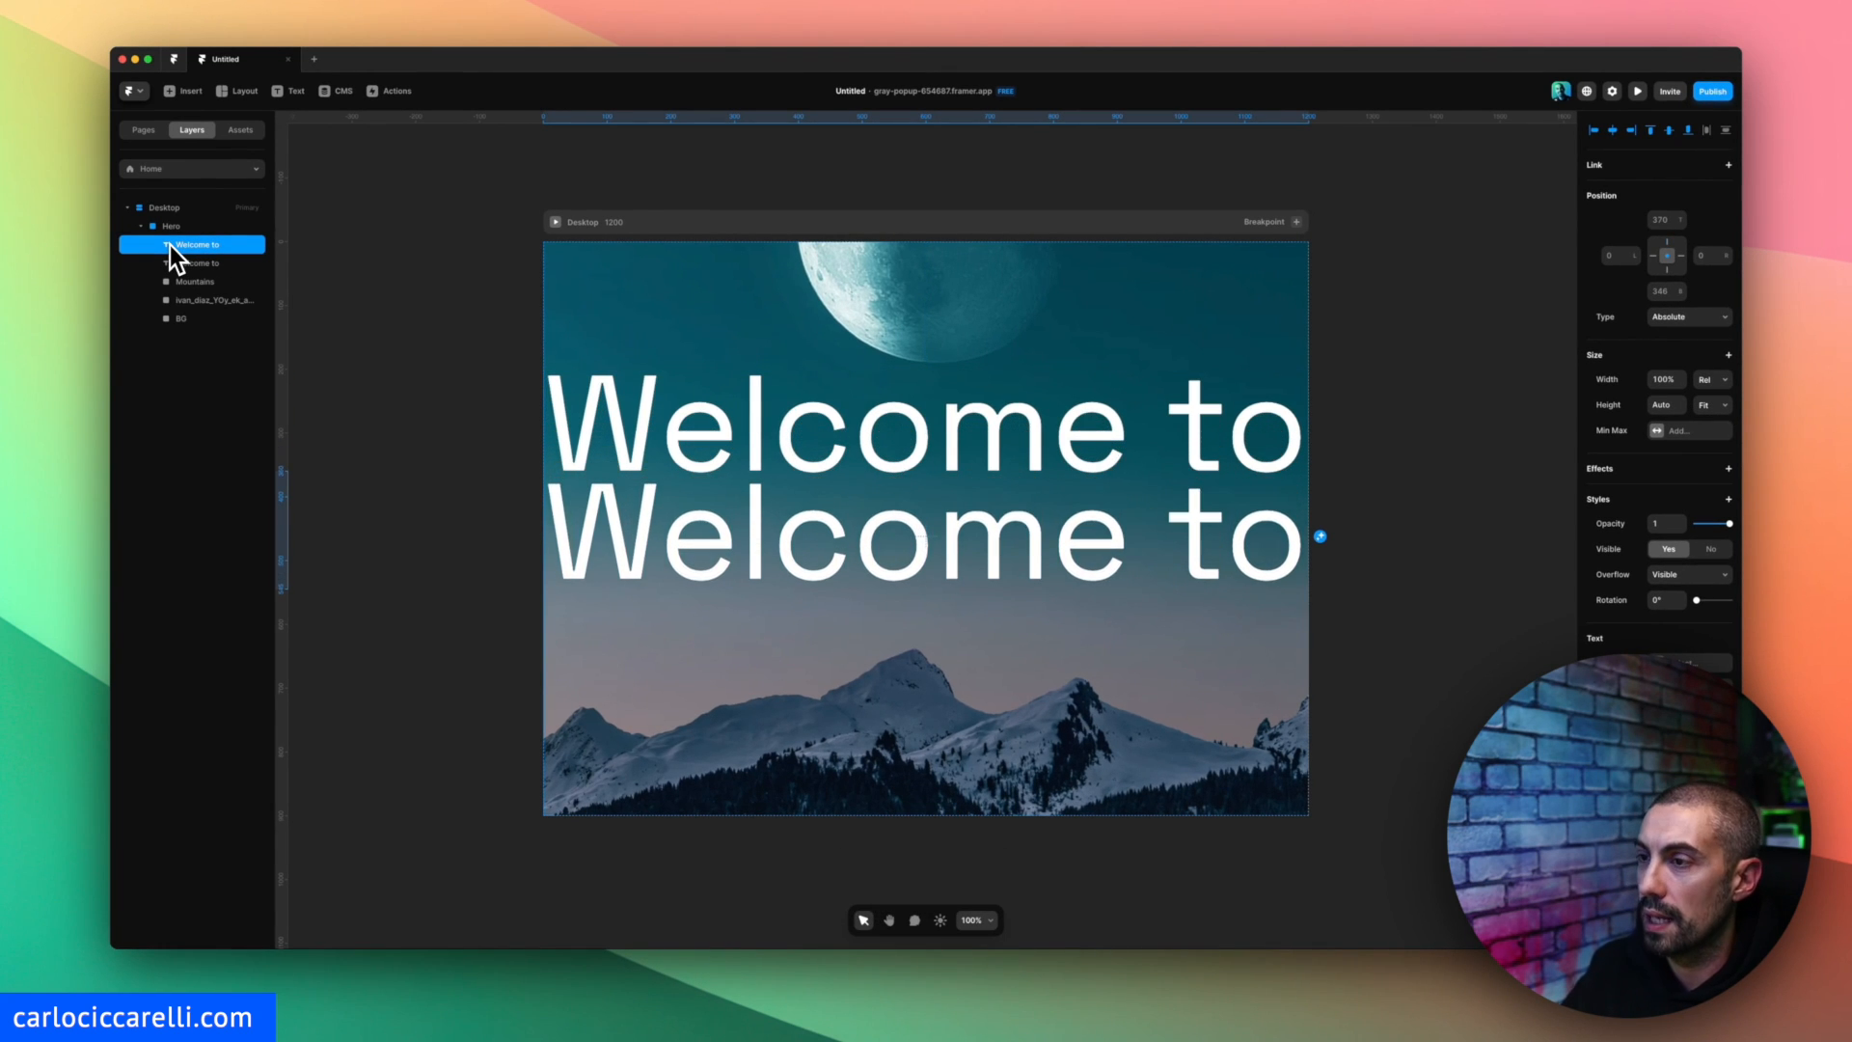
{"action": "key", "text": "cmd+a"}
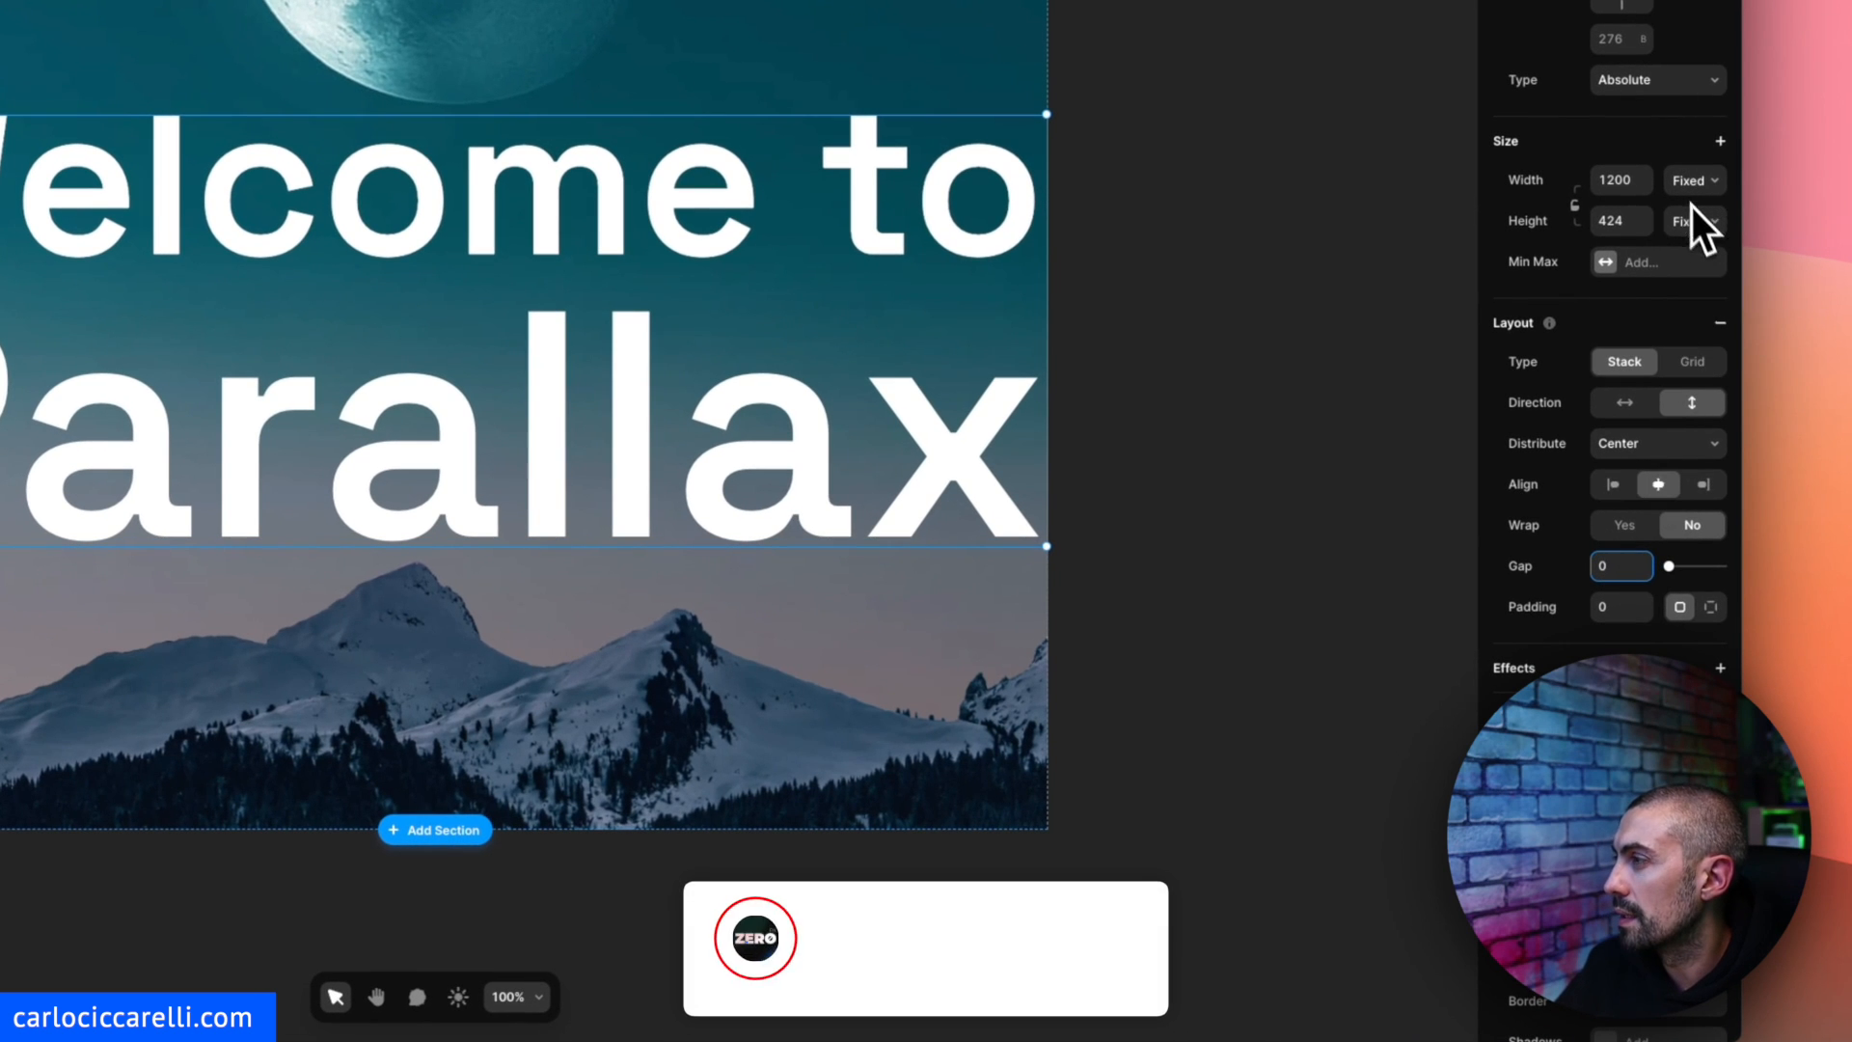
Switch the title Rows stack width from Fixed 1200 to Relative.
{"action": "left_click", "coordinate": [1693, 179]}
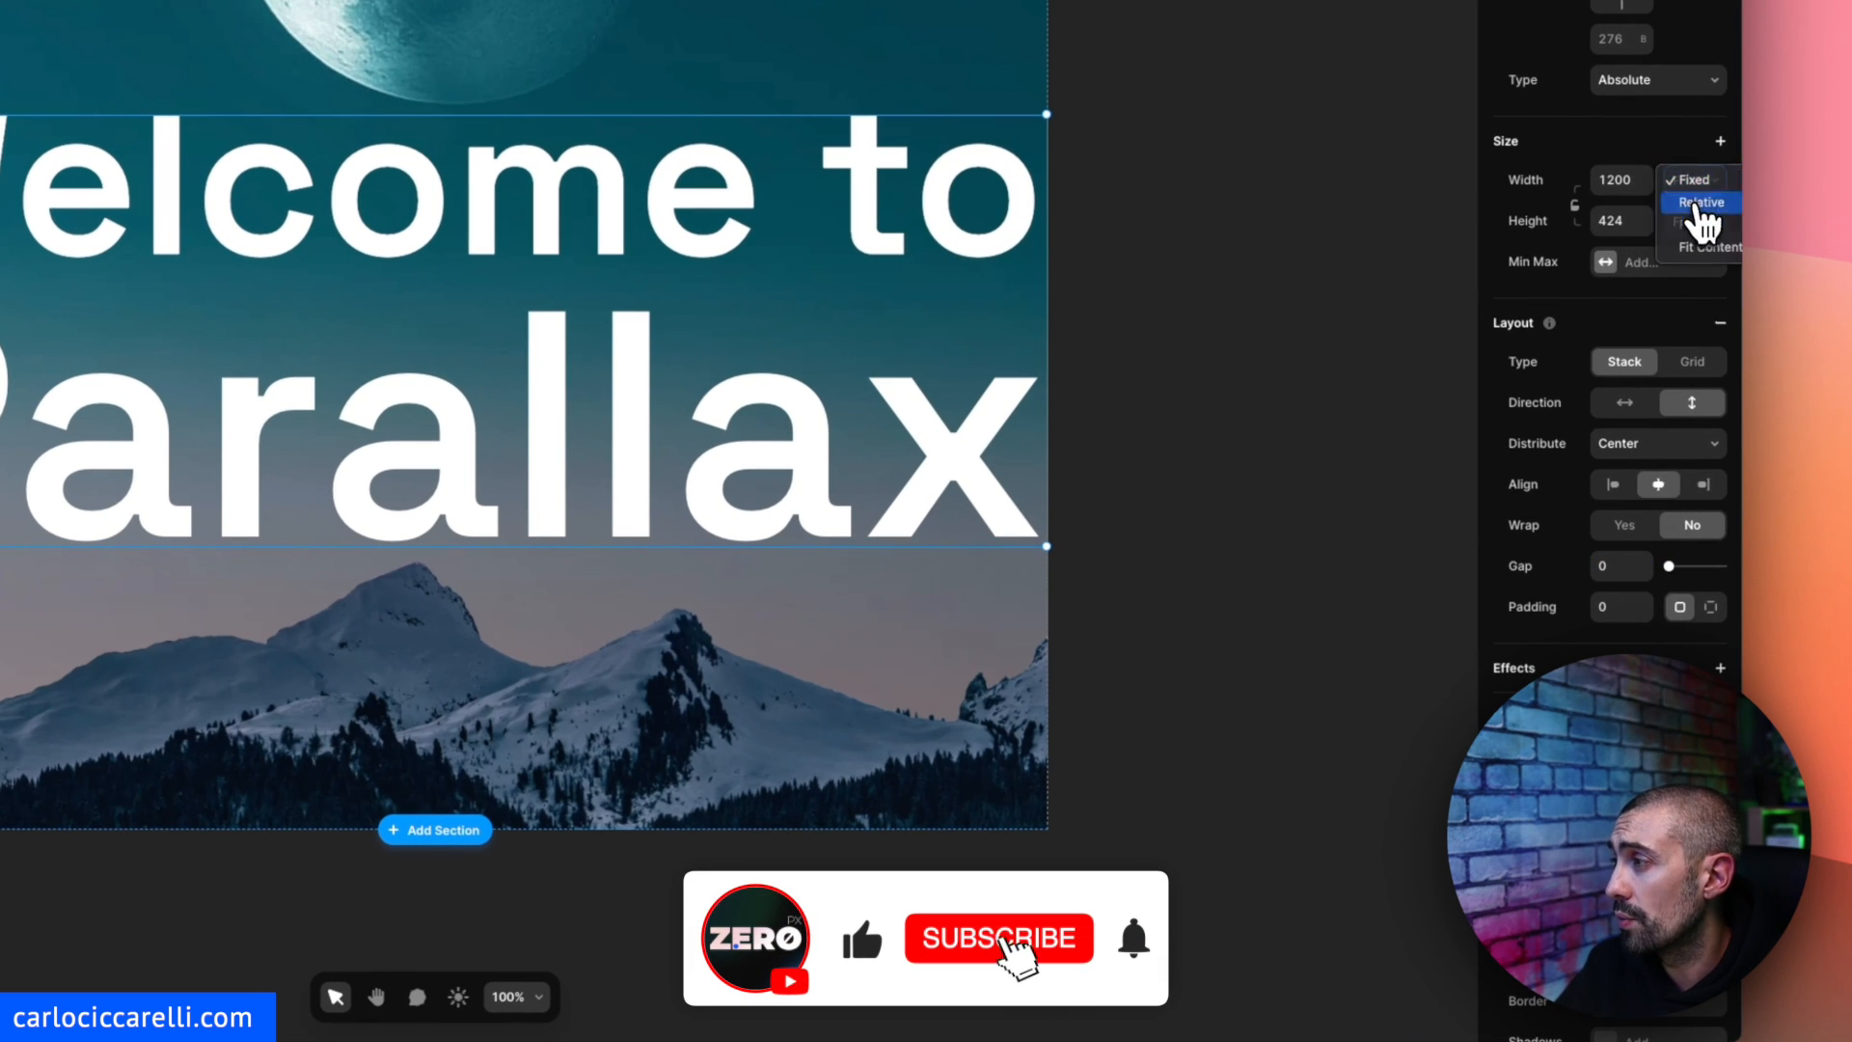
{"action": "left_click", "coordinate": [1697, 202]}
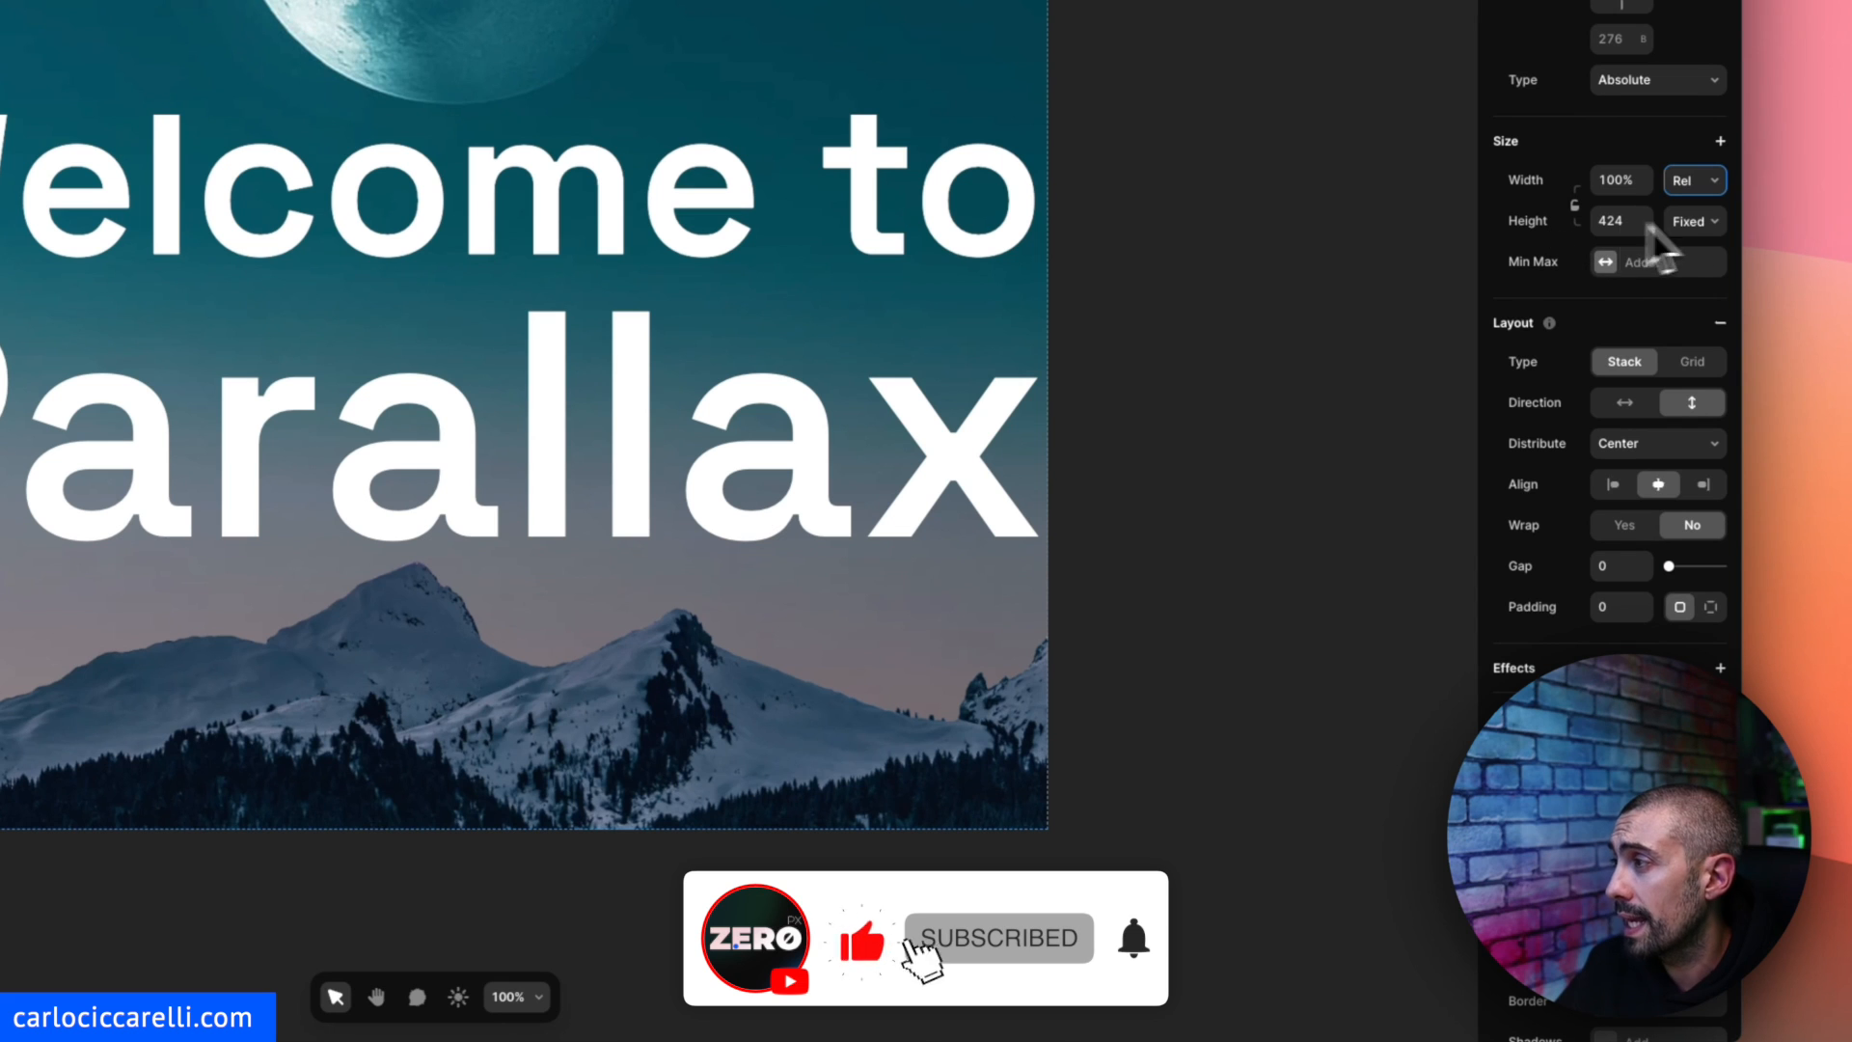
{"action": "left_click", "coordinate": [1691, 220]}
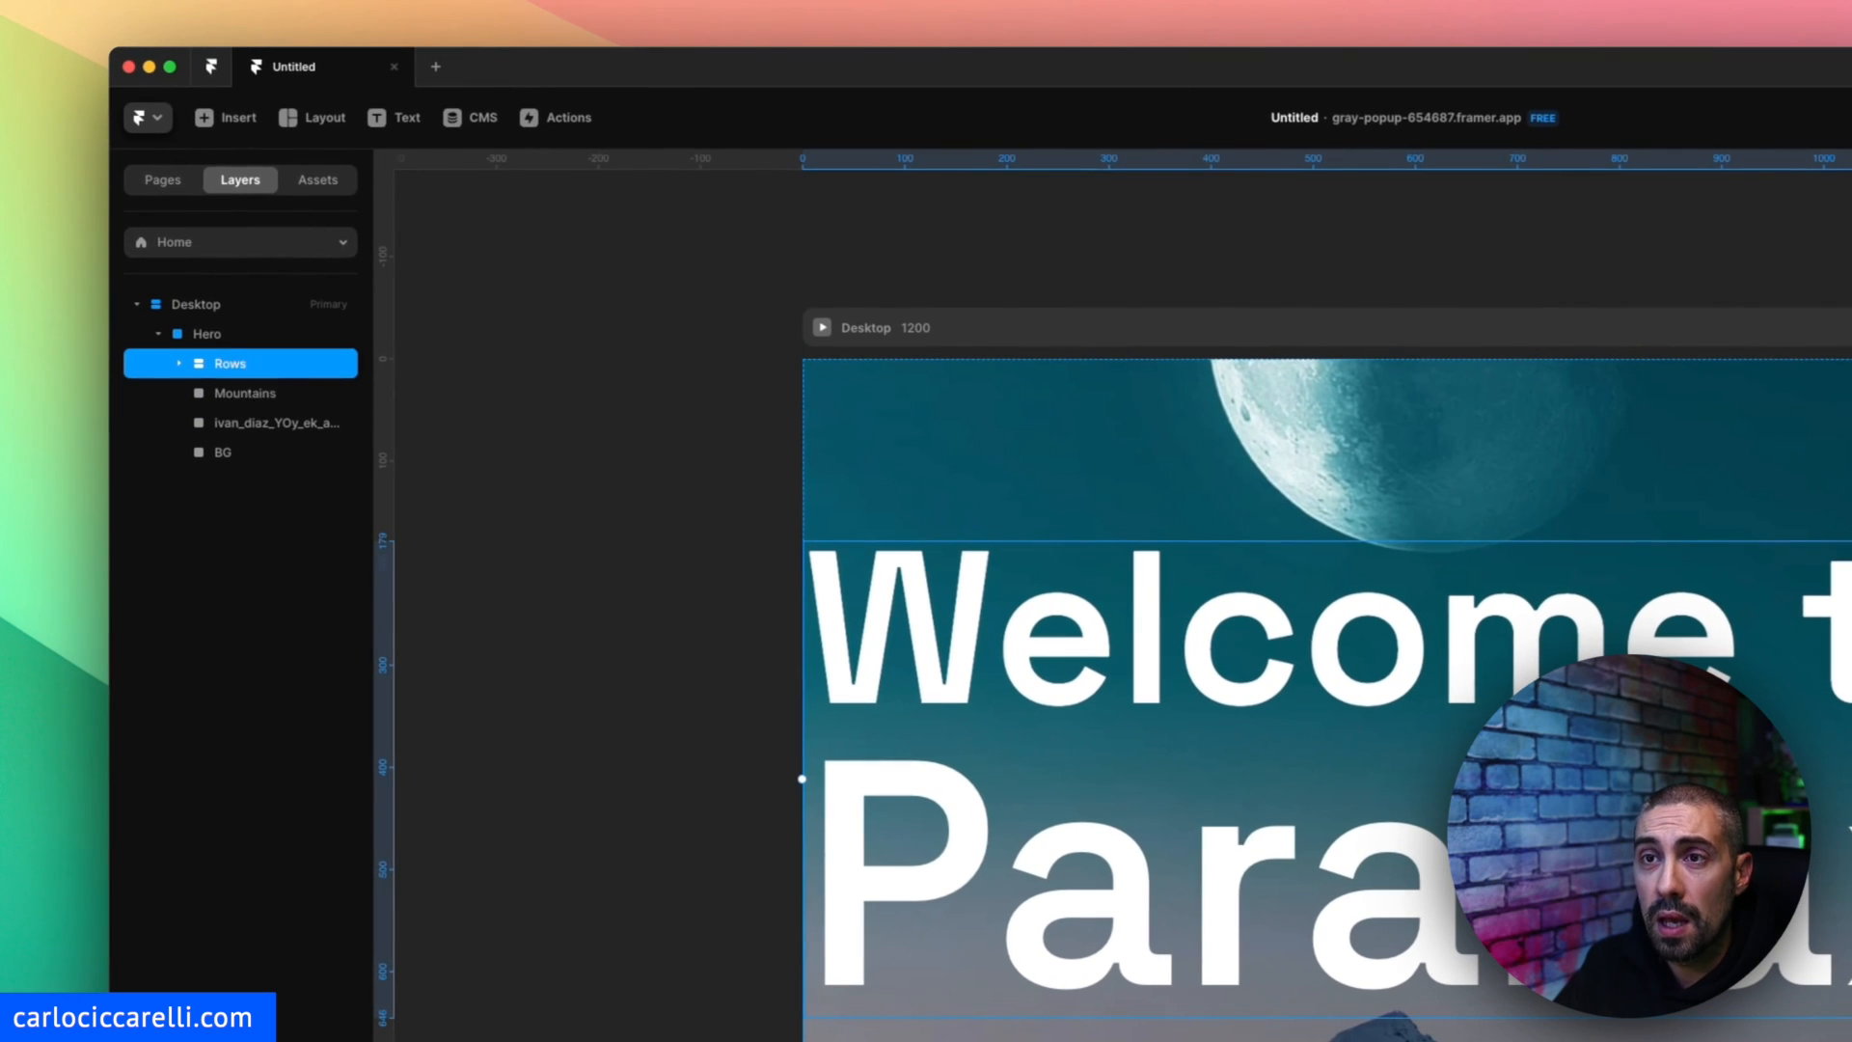
{"action": "mouse_move", "coordinate": [679, 478]}
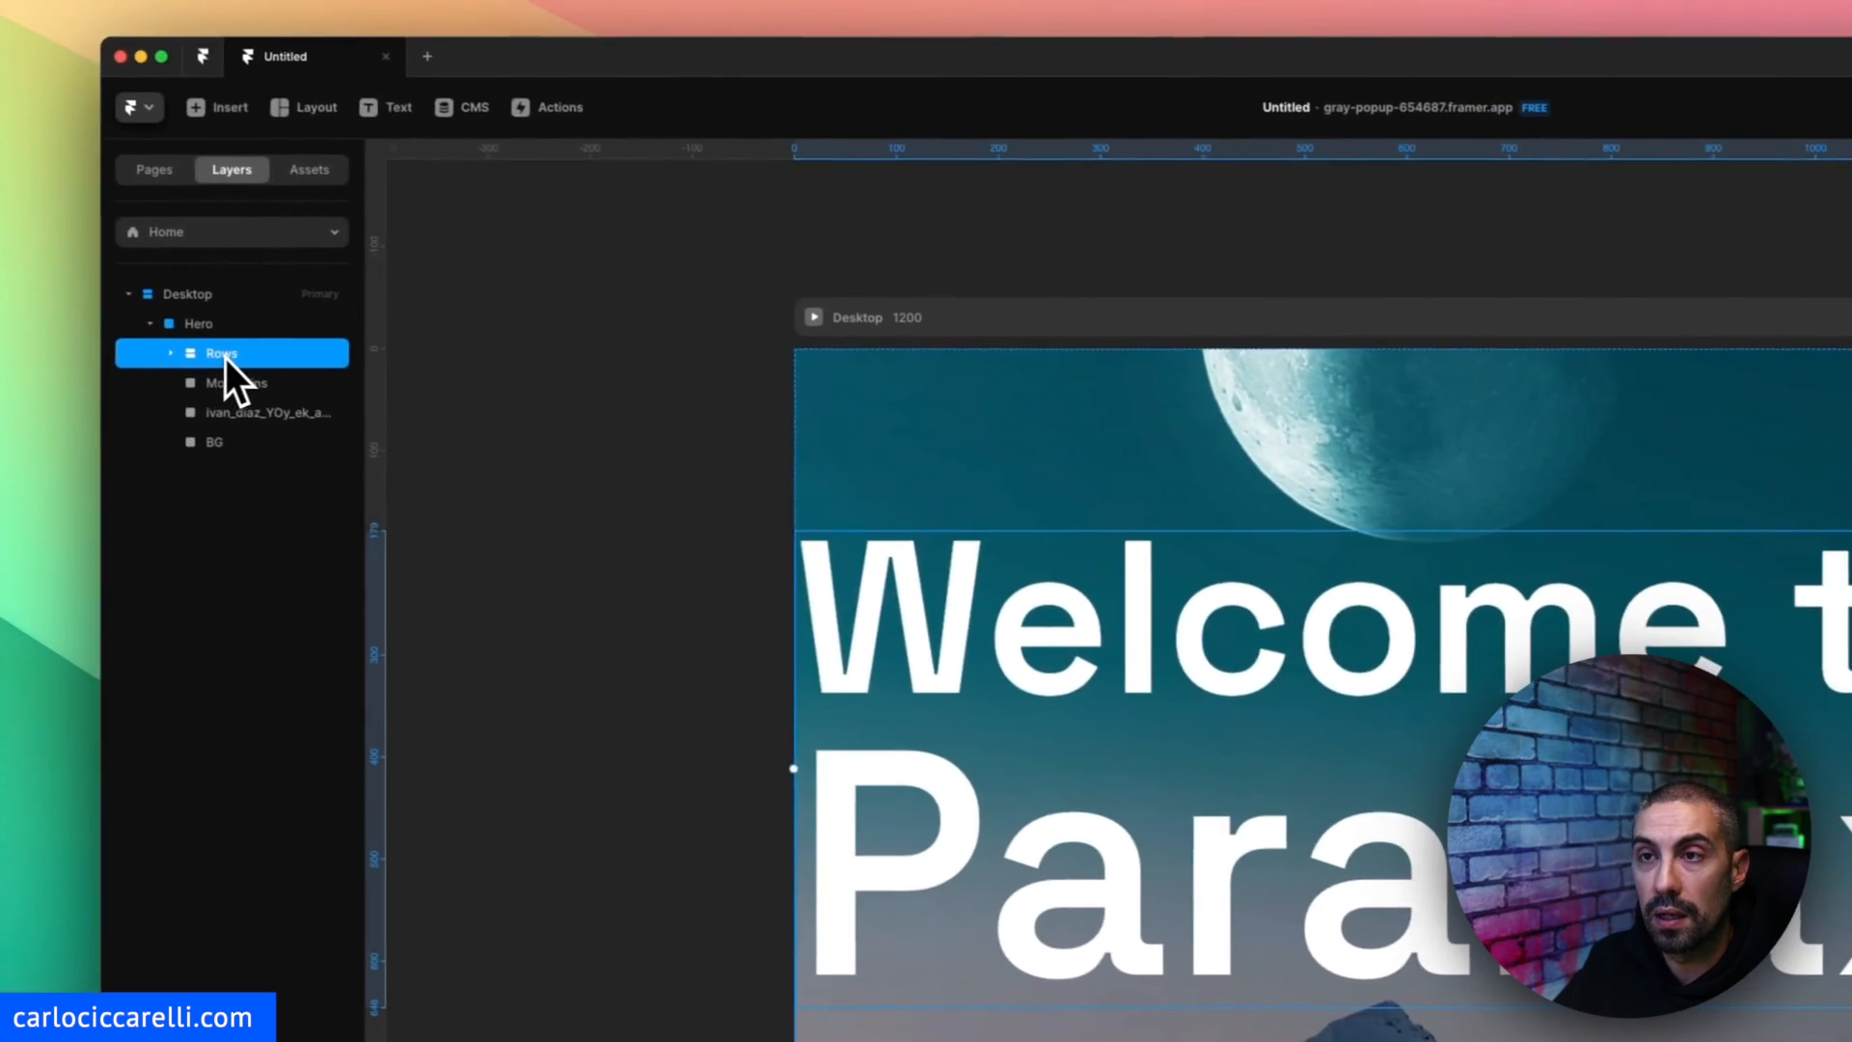
Rename the title stack to Text wrapper and tint both title lines light grey.
{"action": "key", "text": "cmd+a"}
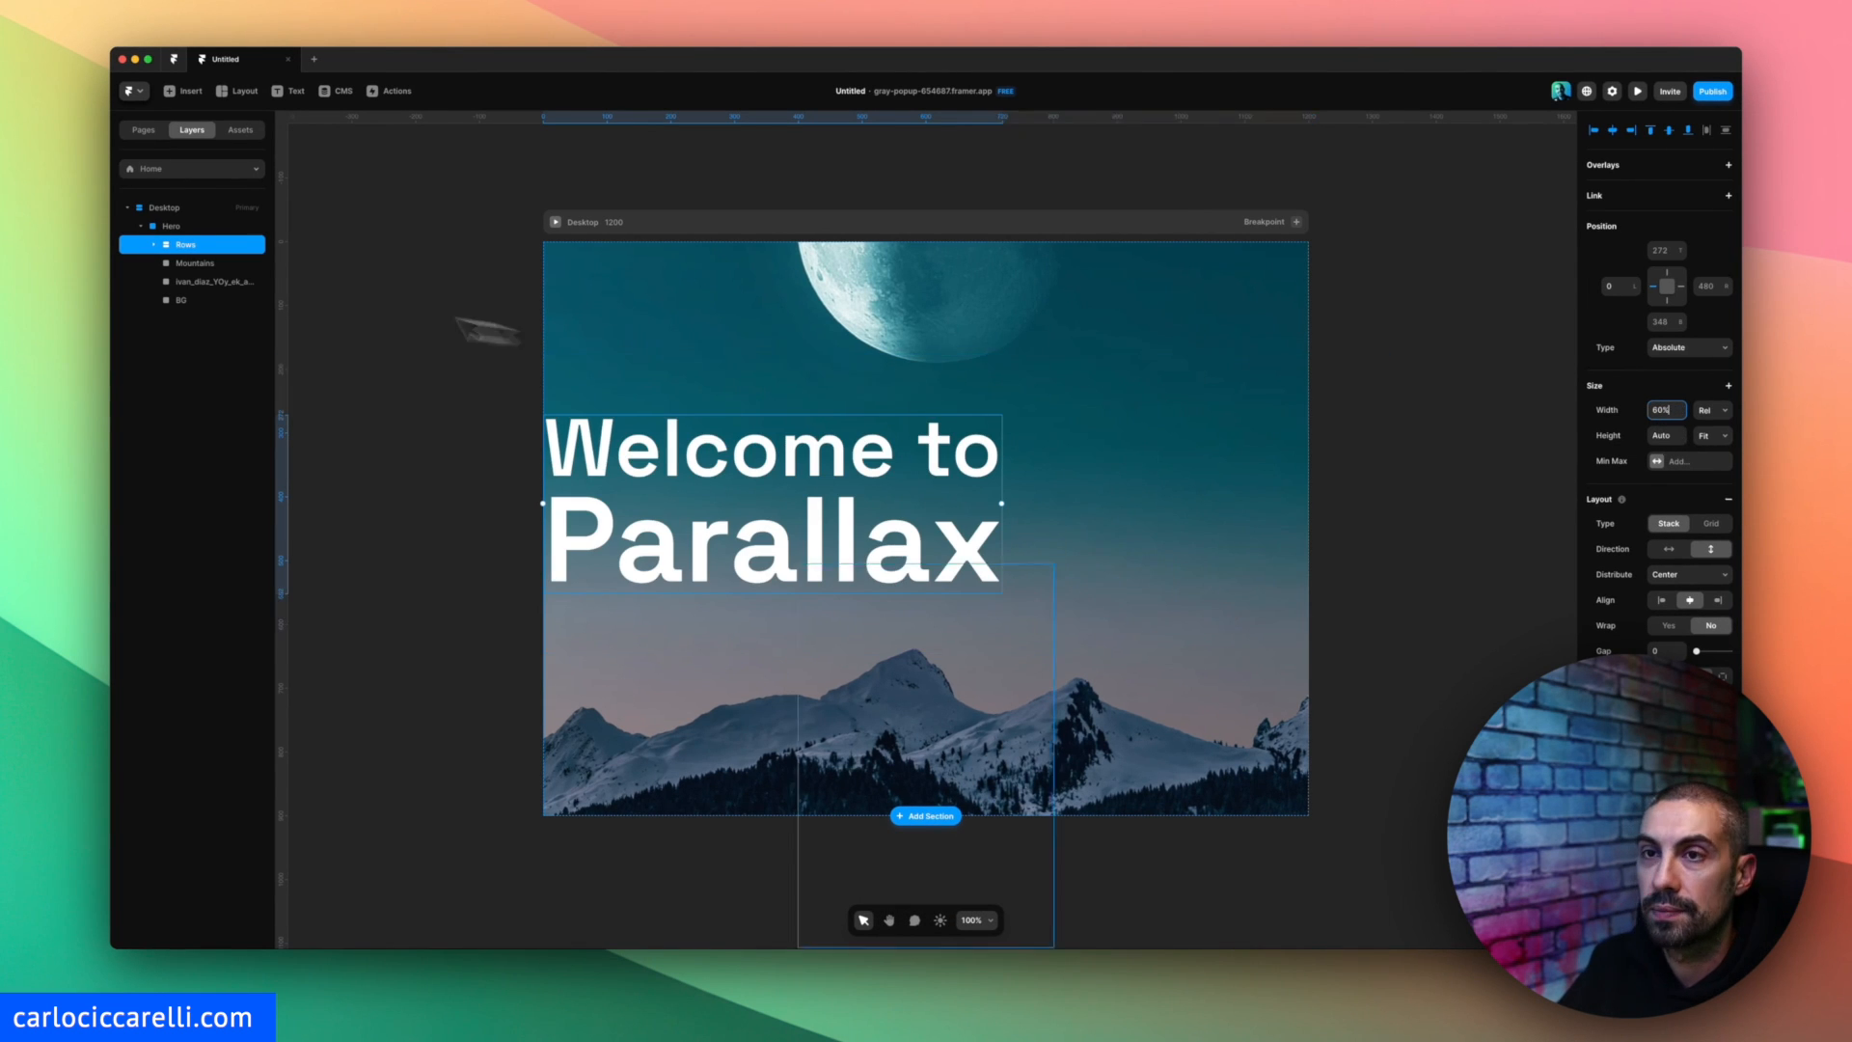
{"action": "double_click", "coordinate": [184, 244]}
{"action": "type", "text": "Text wrapper"}
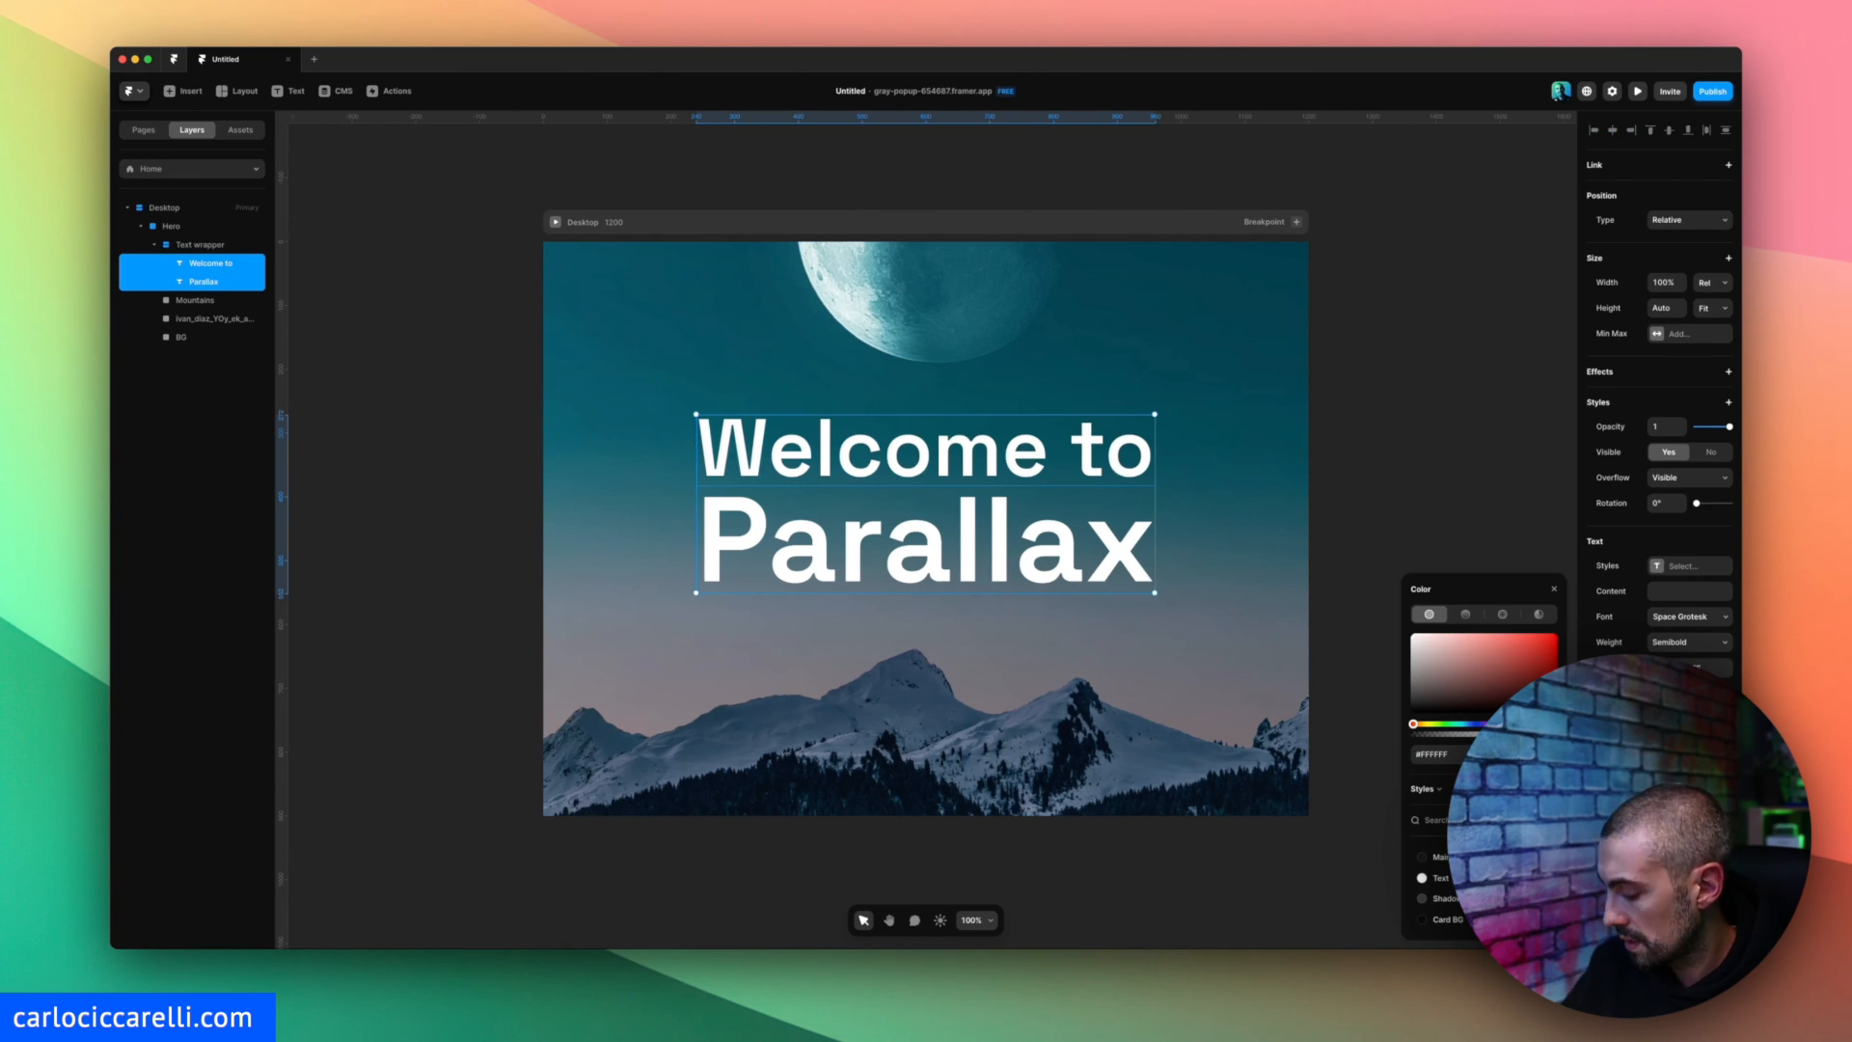
{"action": "left_click", "coordinate": [1464, 464]}
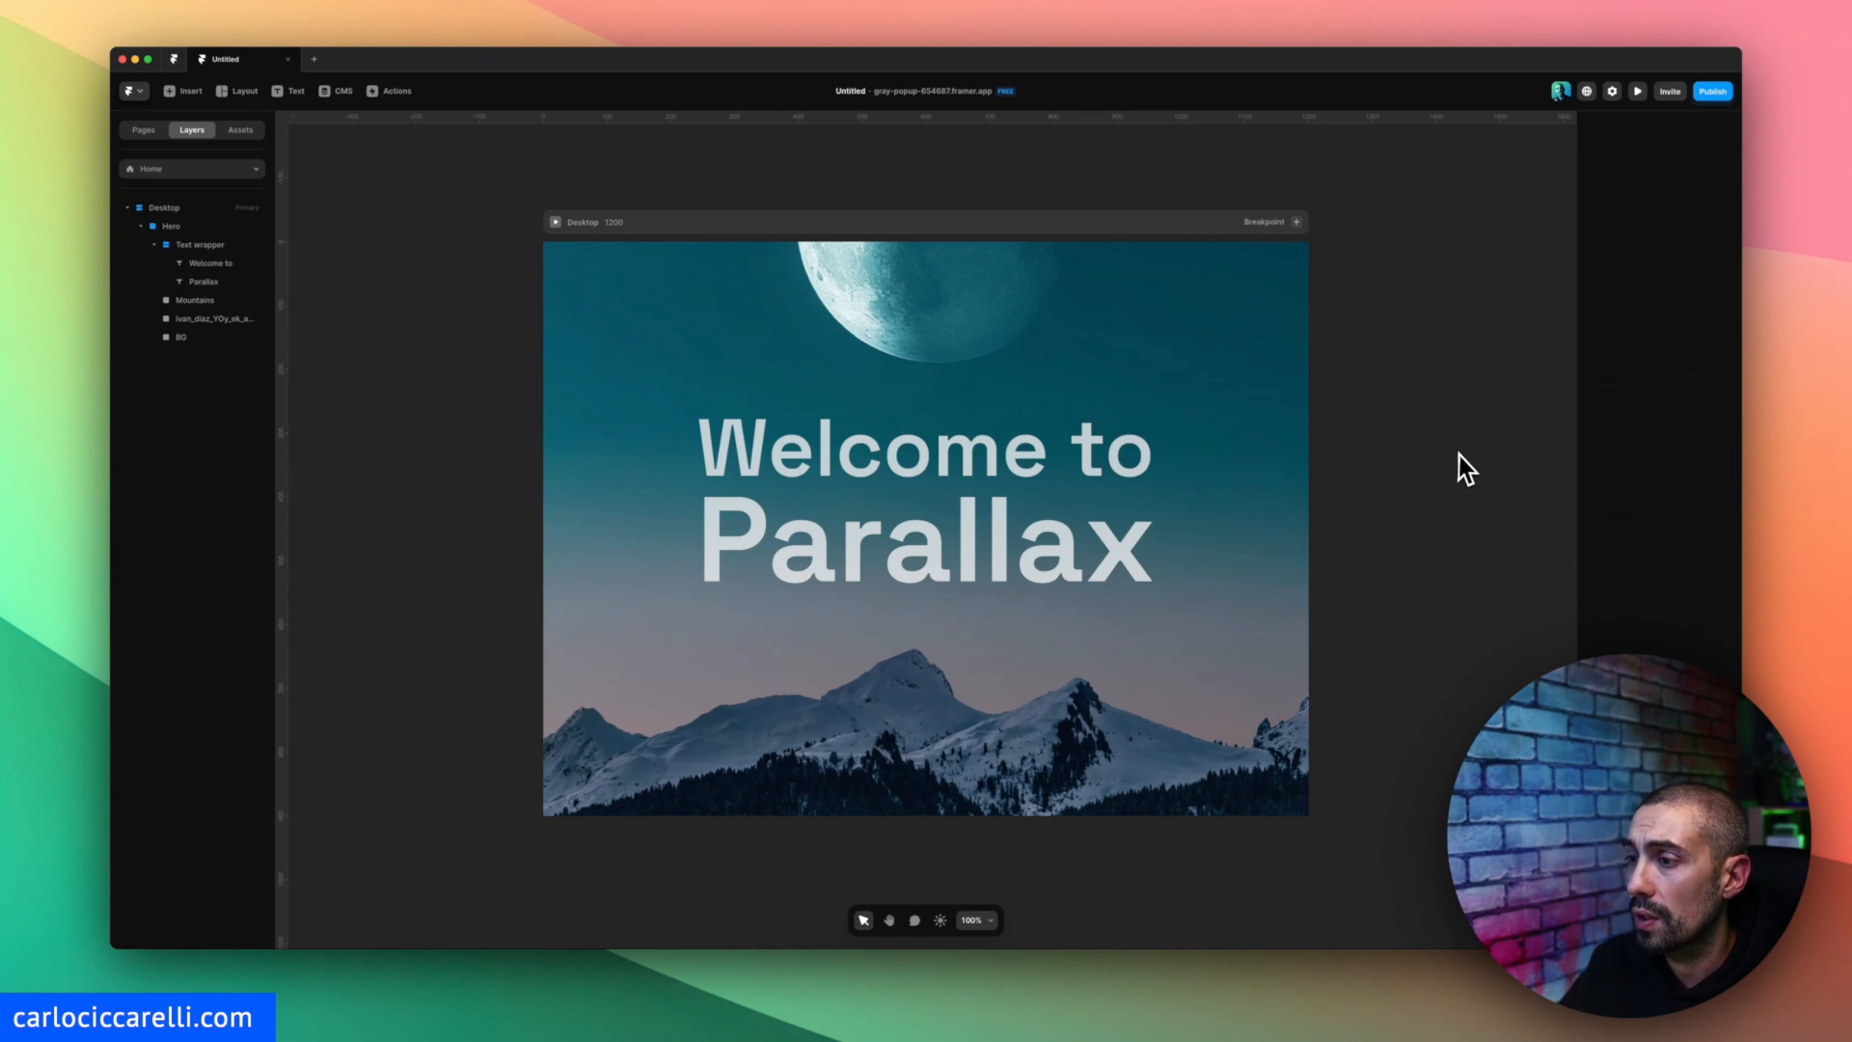
{"action": "mouse_move", "coordinate": [1450, 480]}
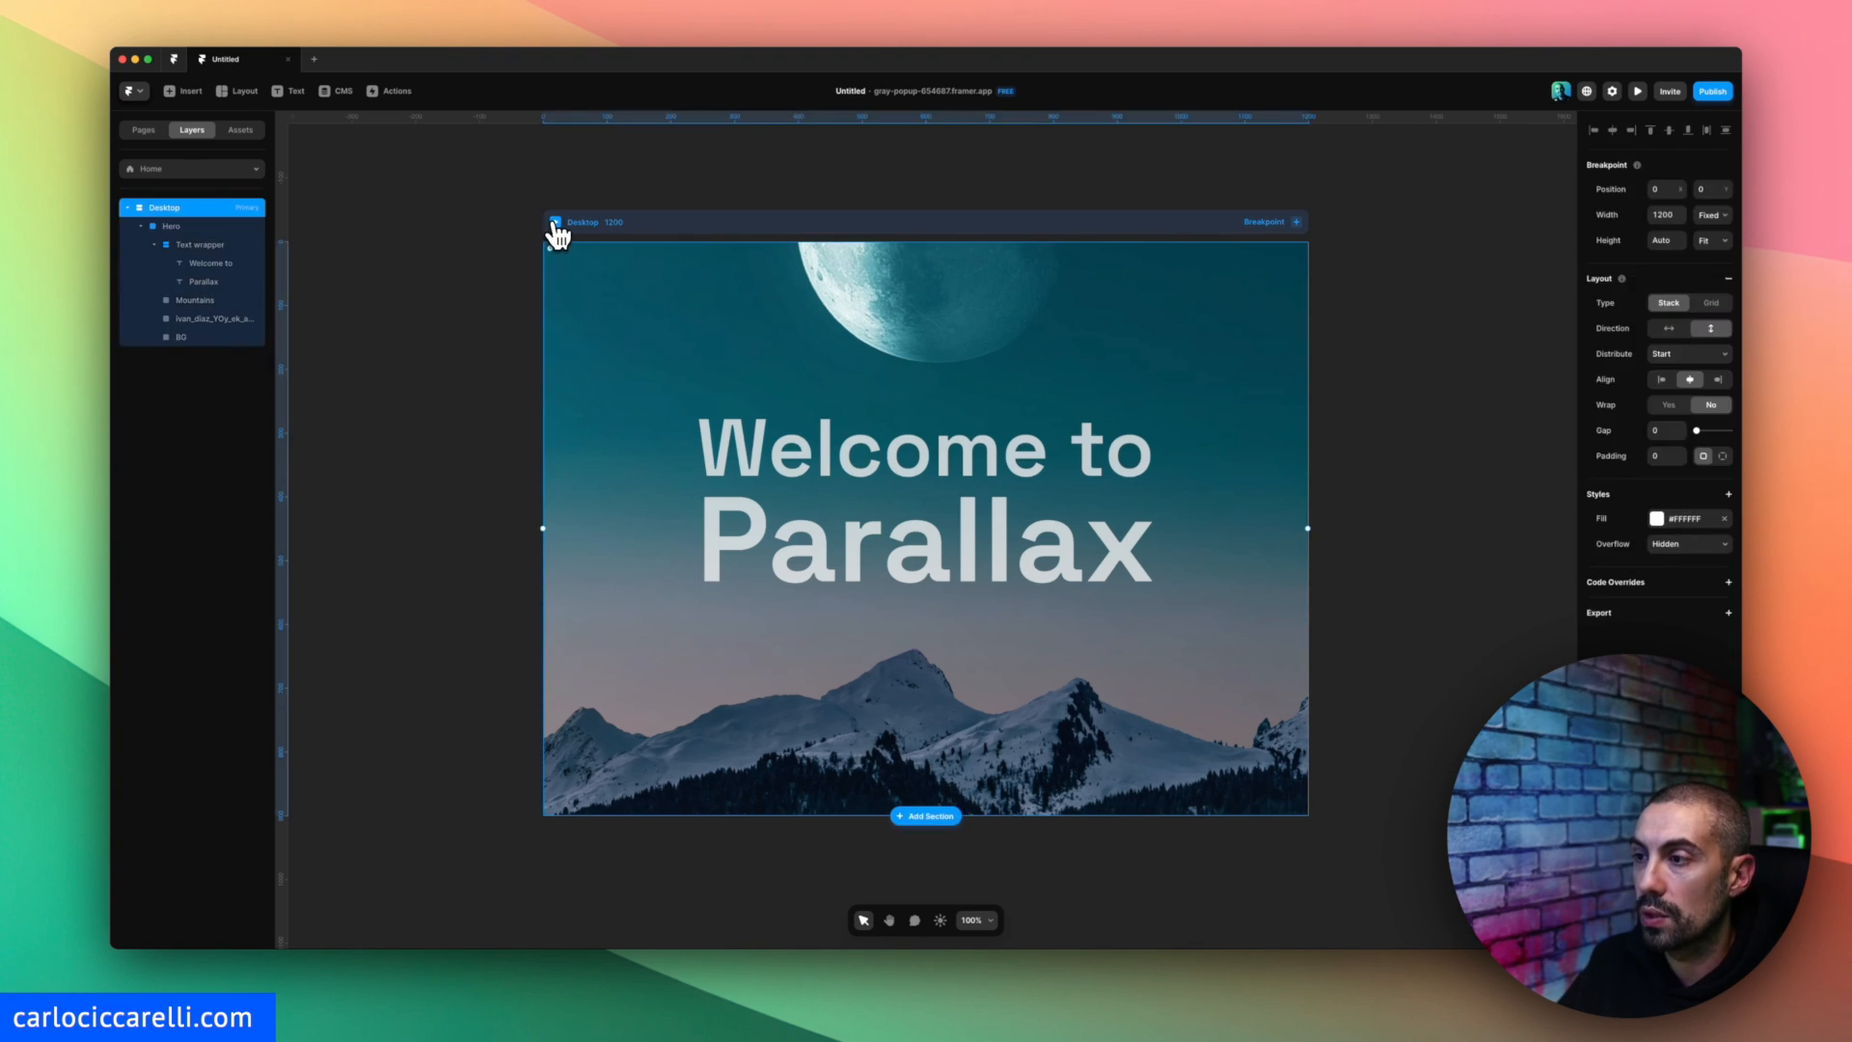
{"action": "left_click", "coordinate": [1636, 91]}
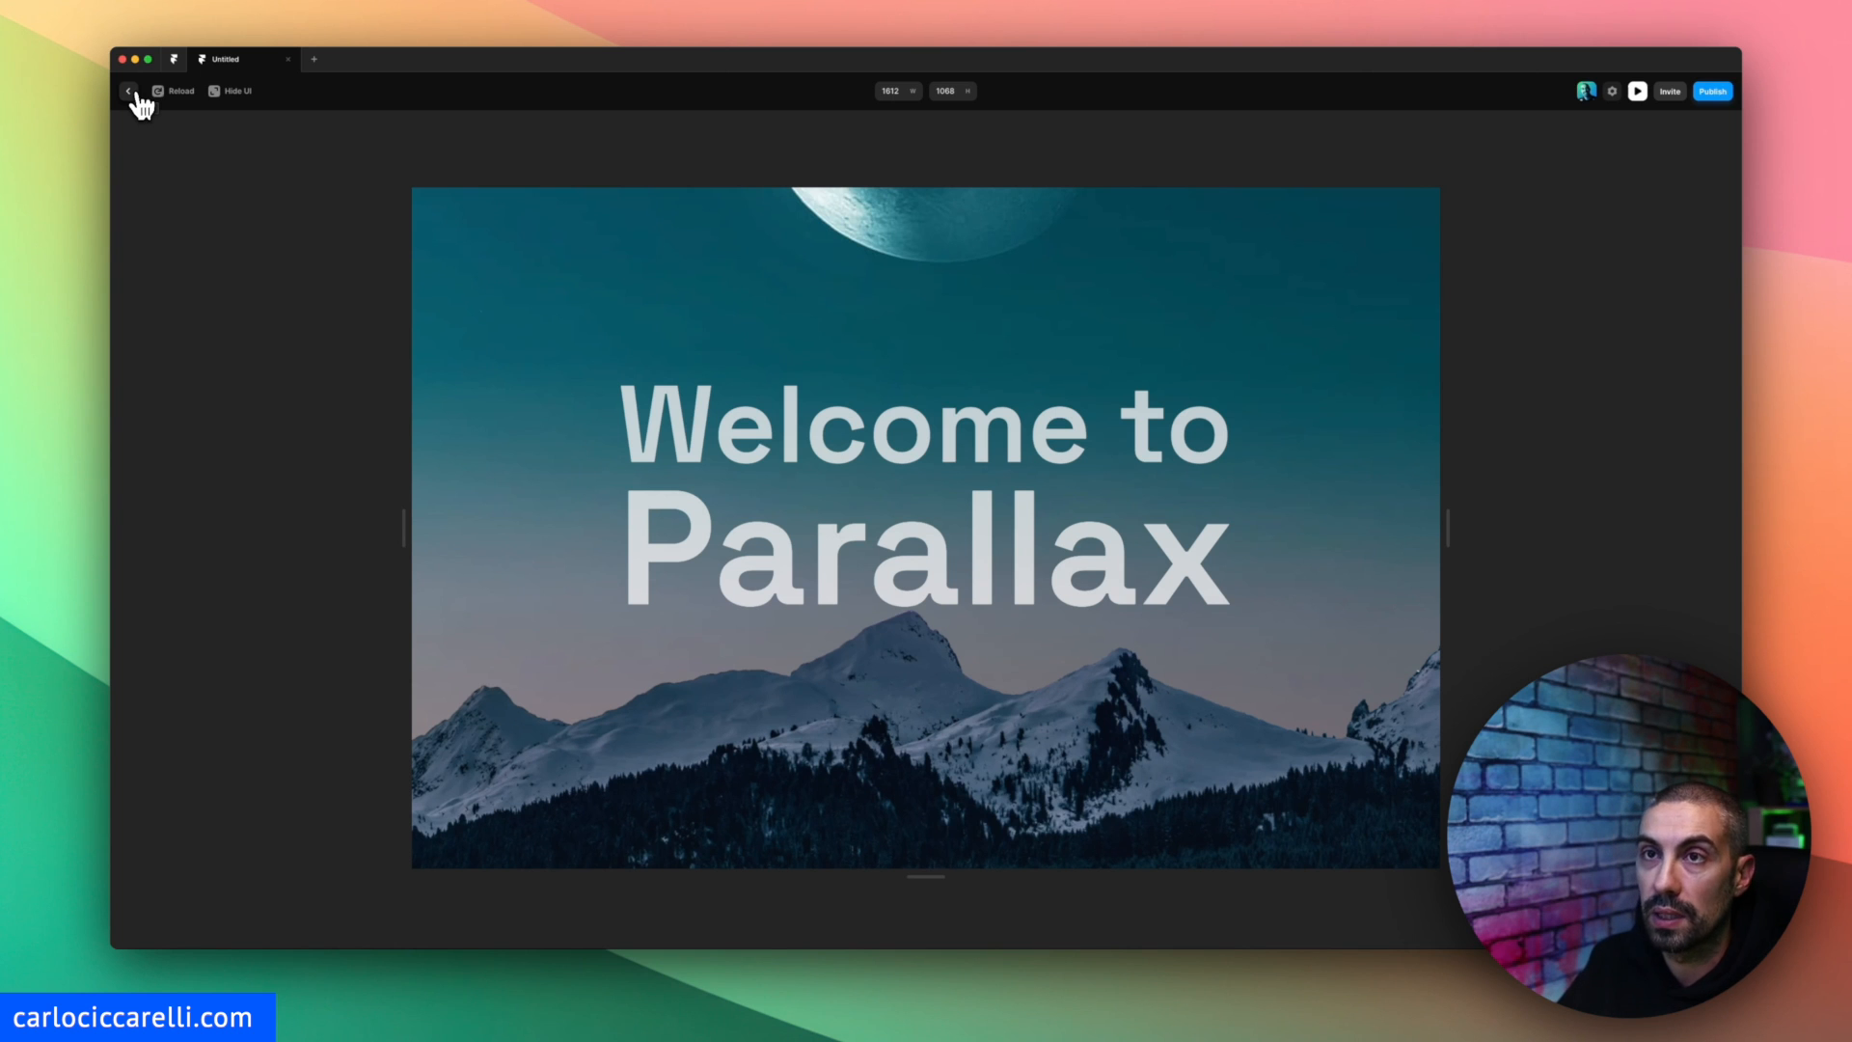
{"action": "left_click", "coordinate": [127, 91]}
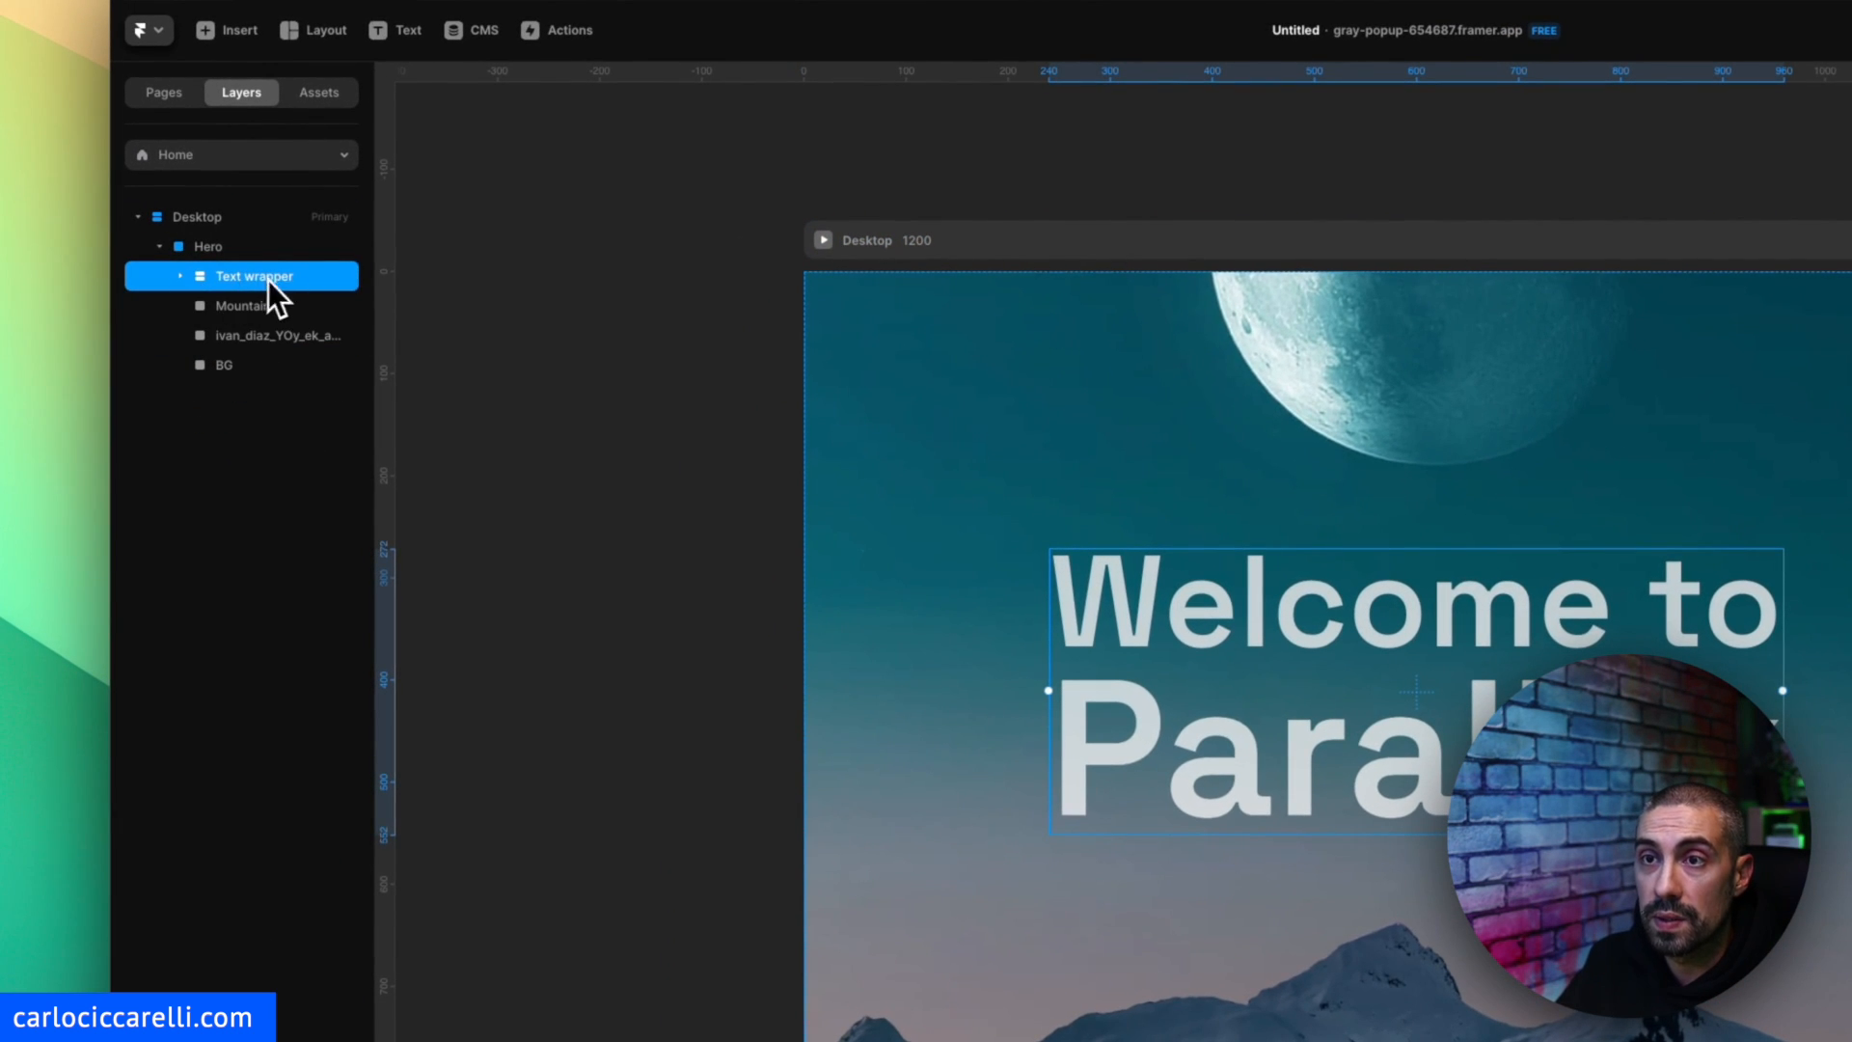
{"action": "left_click", "coordinate": [275, 336]}
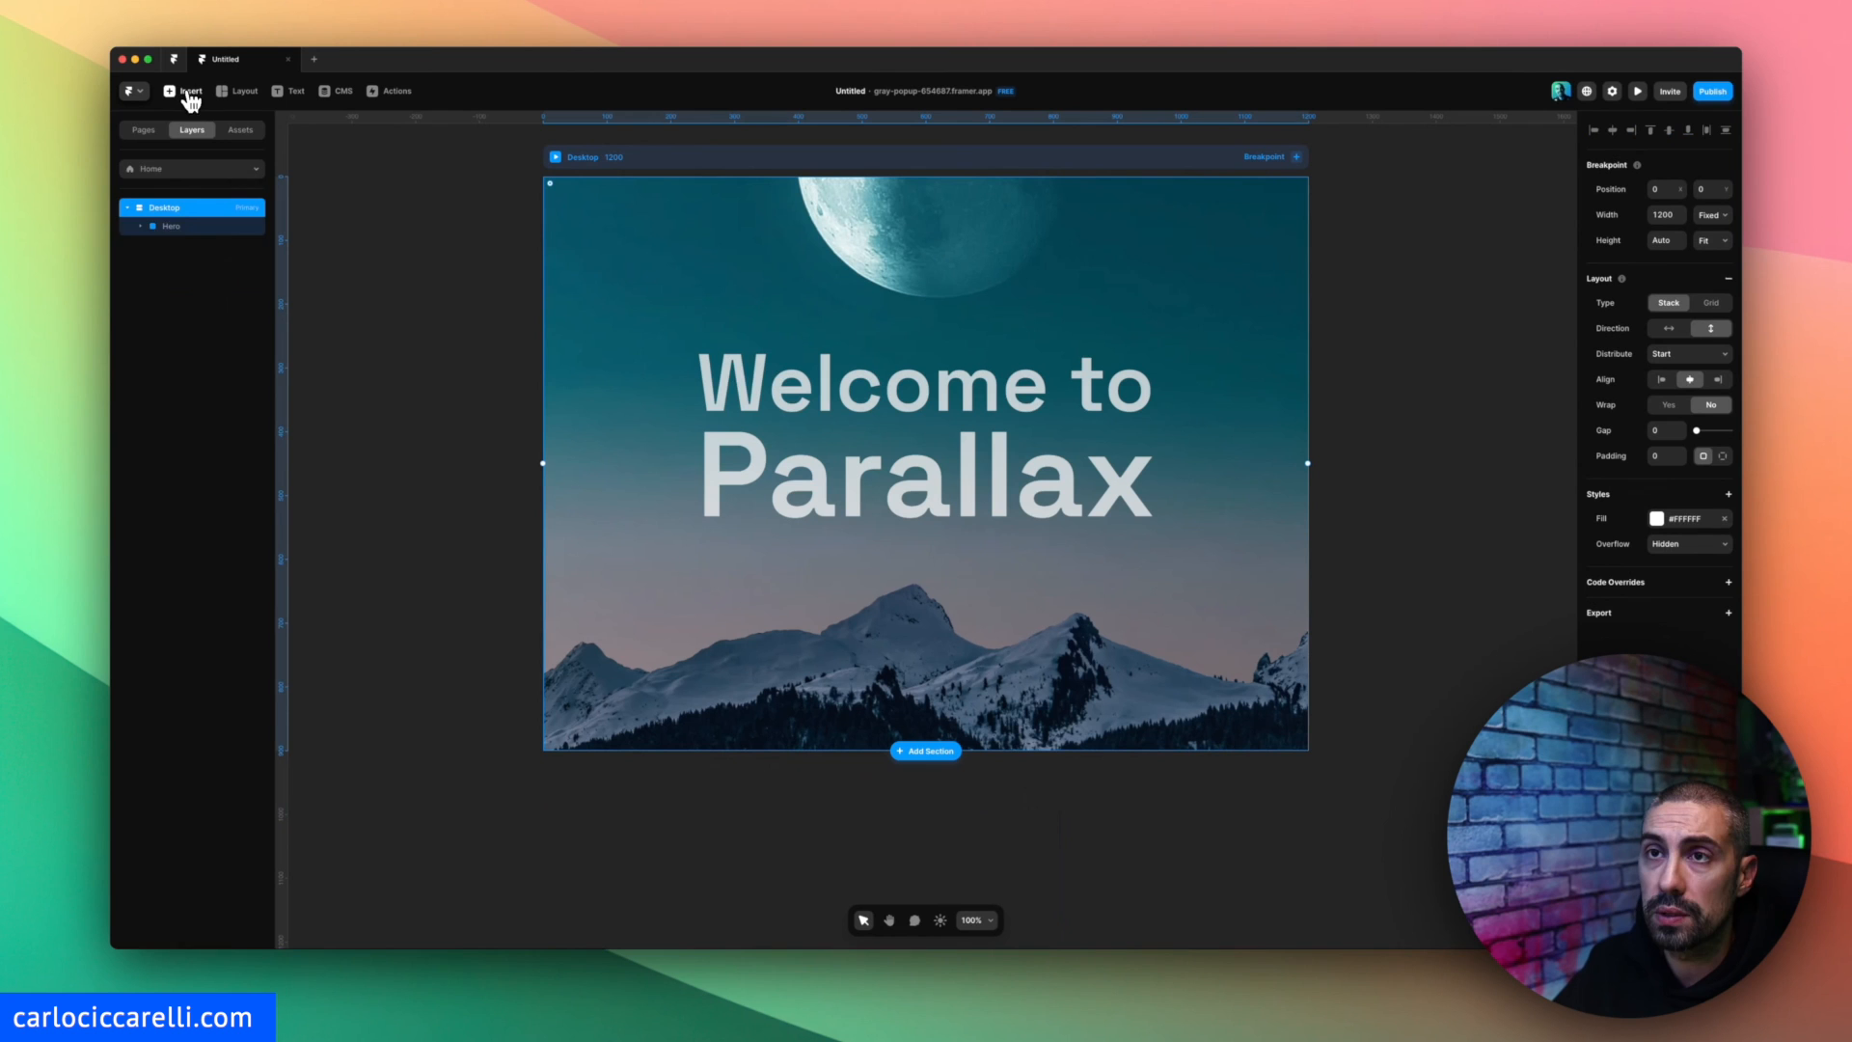
Insert a feature-card grid section (Layout, Effects, Plugins) below the Hero.
{"action": "left_click", "coordinate": [189, 90]}
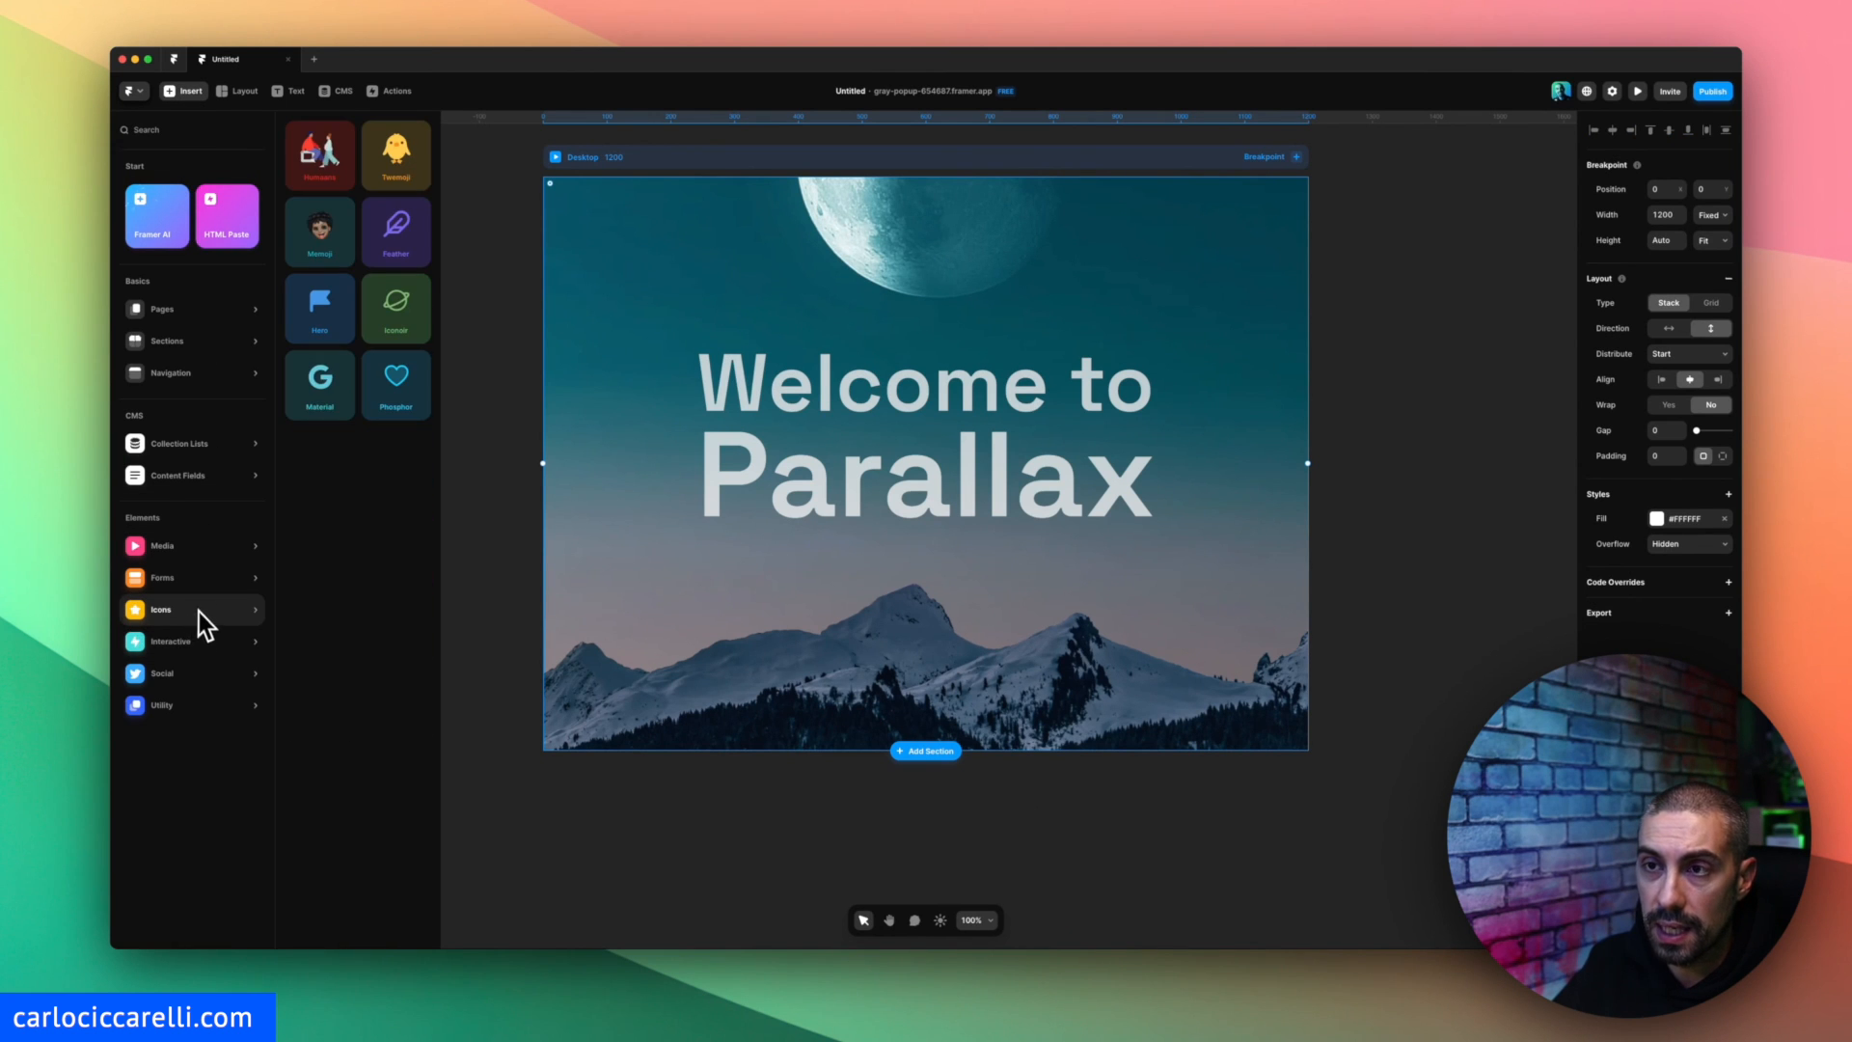
{"action": "left_click", "coordinate": [169, 640]}
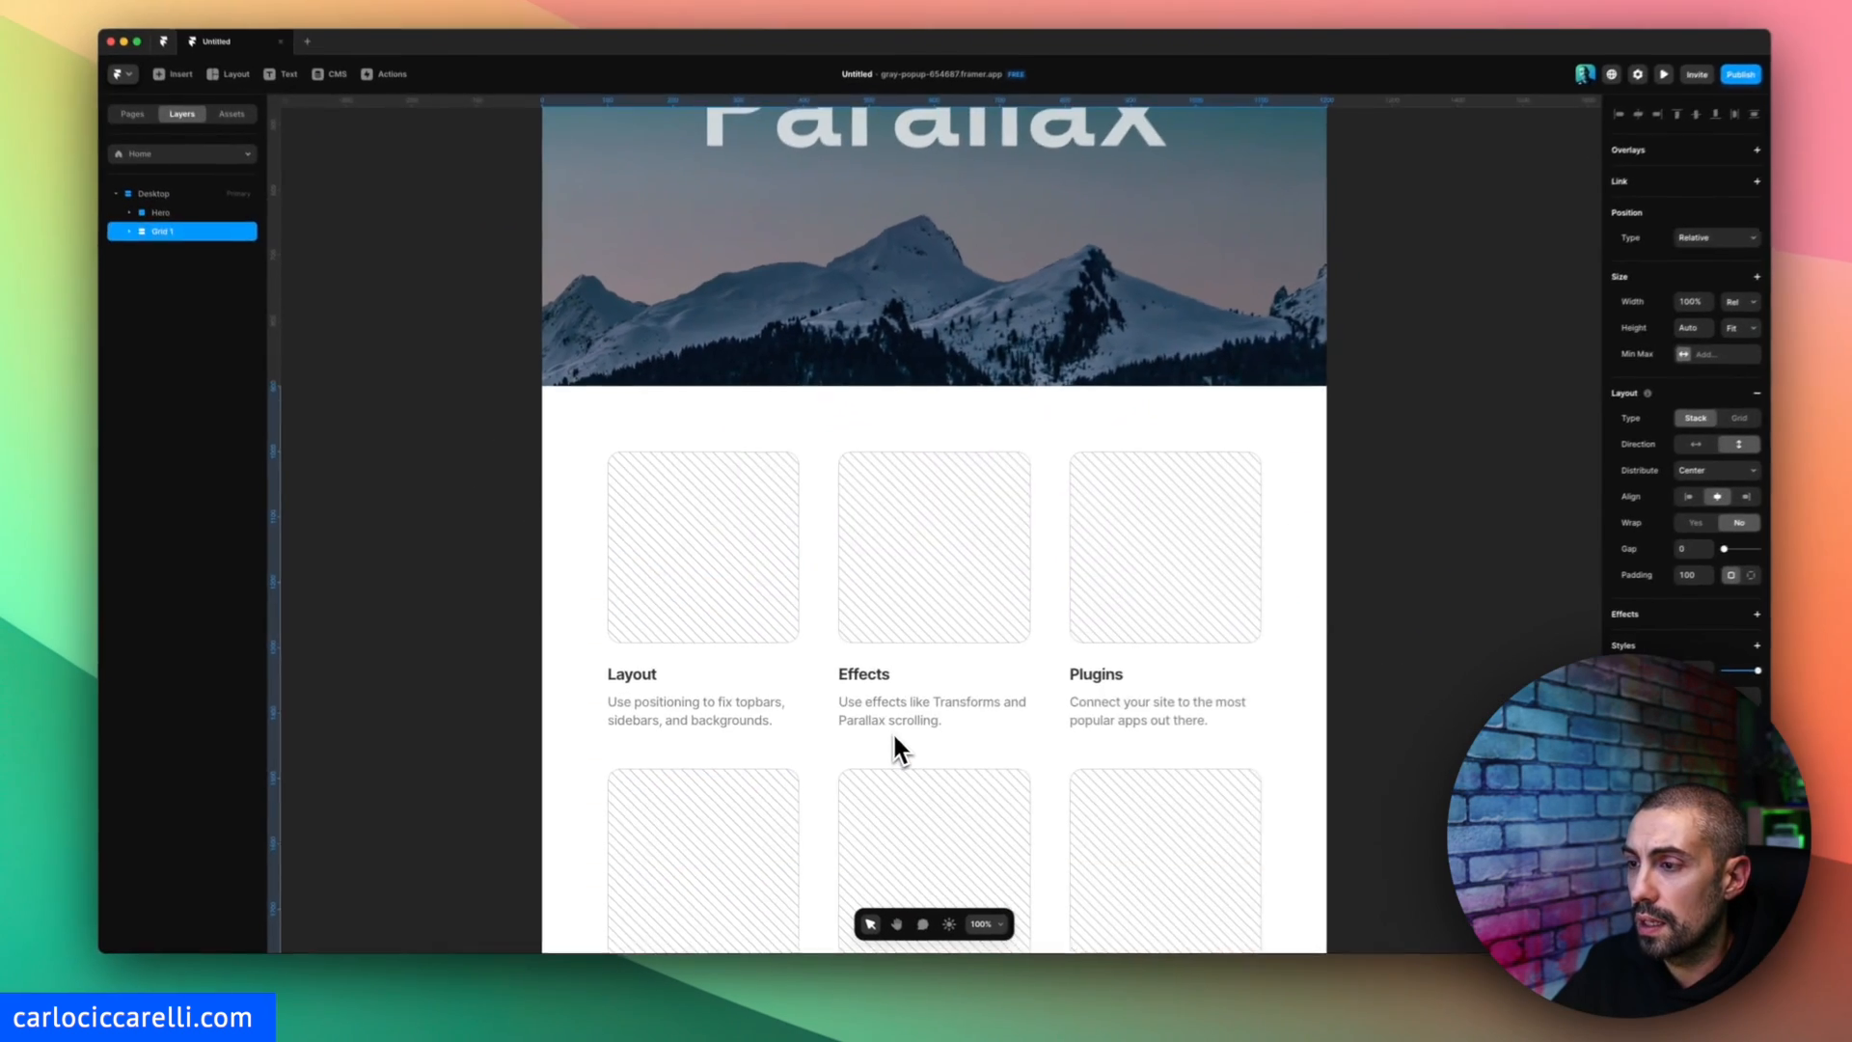
{"action": "left_click", "coordinate": [159, 225]}
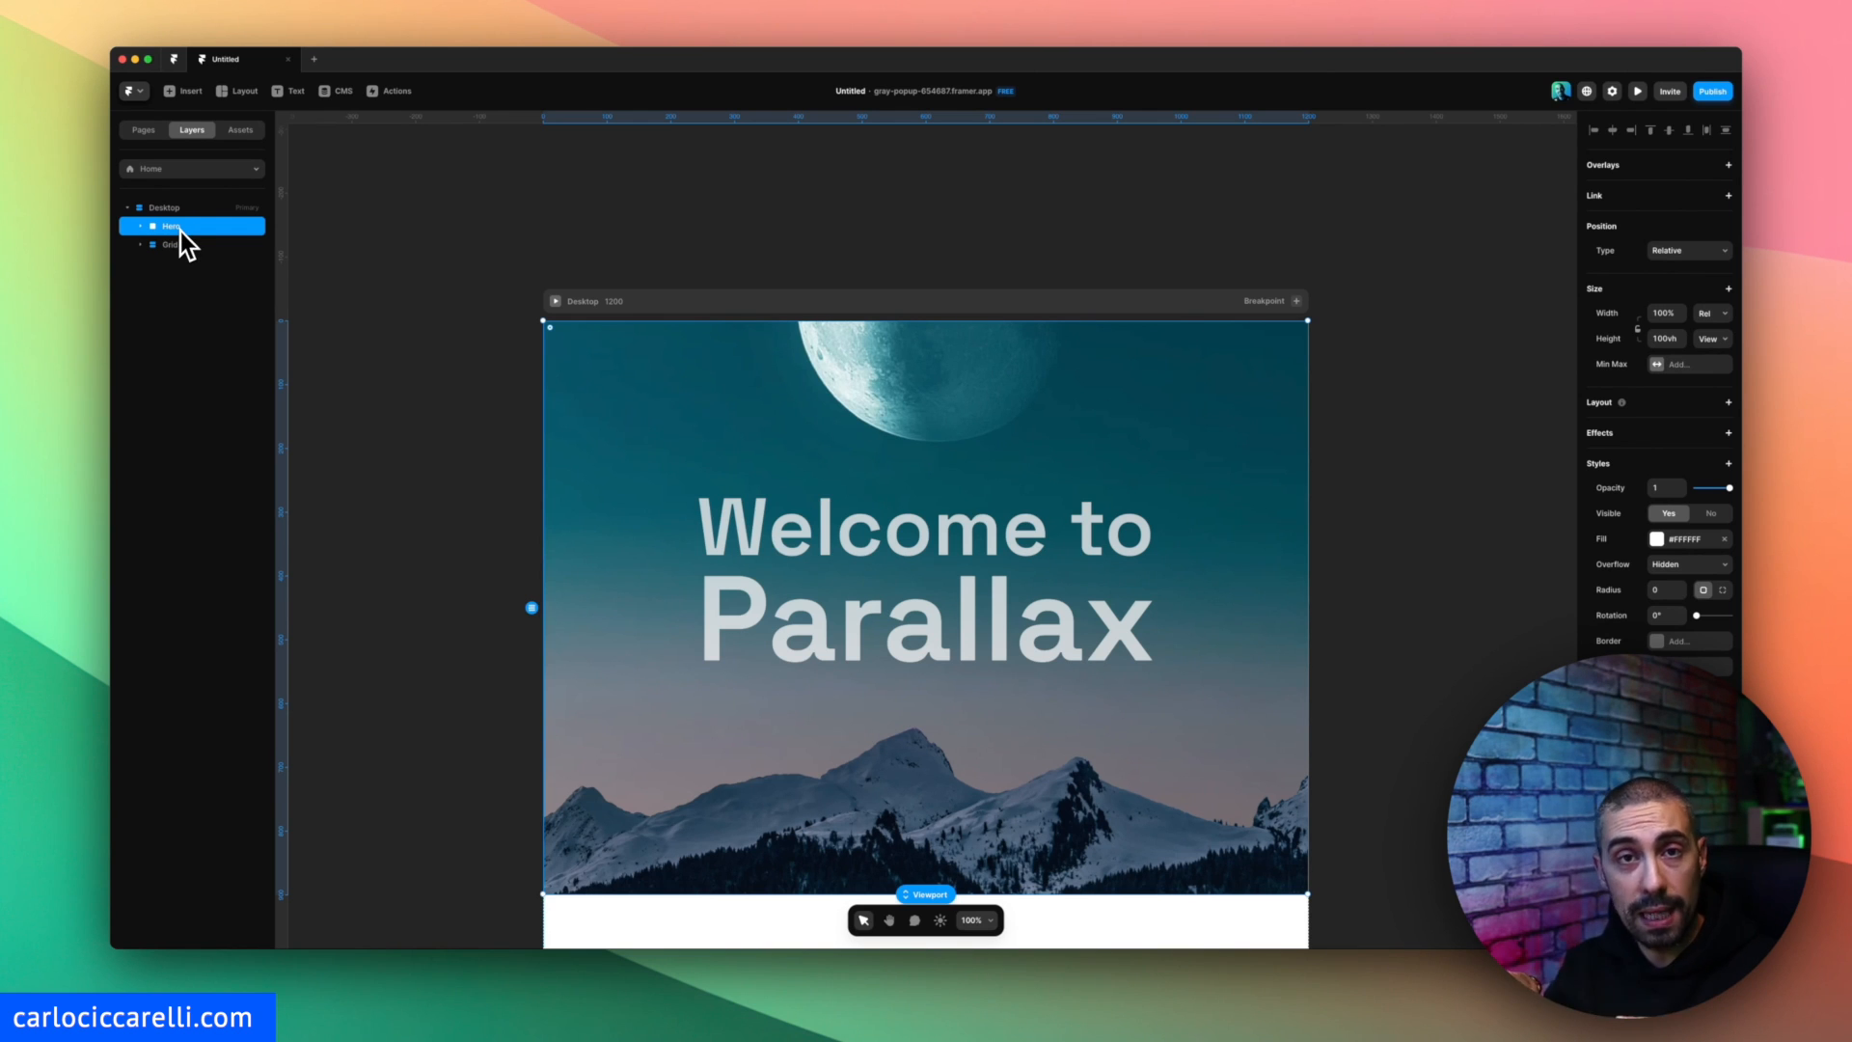
{"action": "mouse_move", "coordinate": [826, 596]}
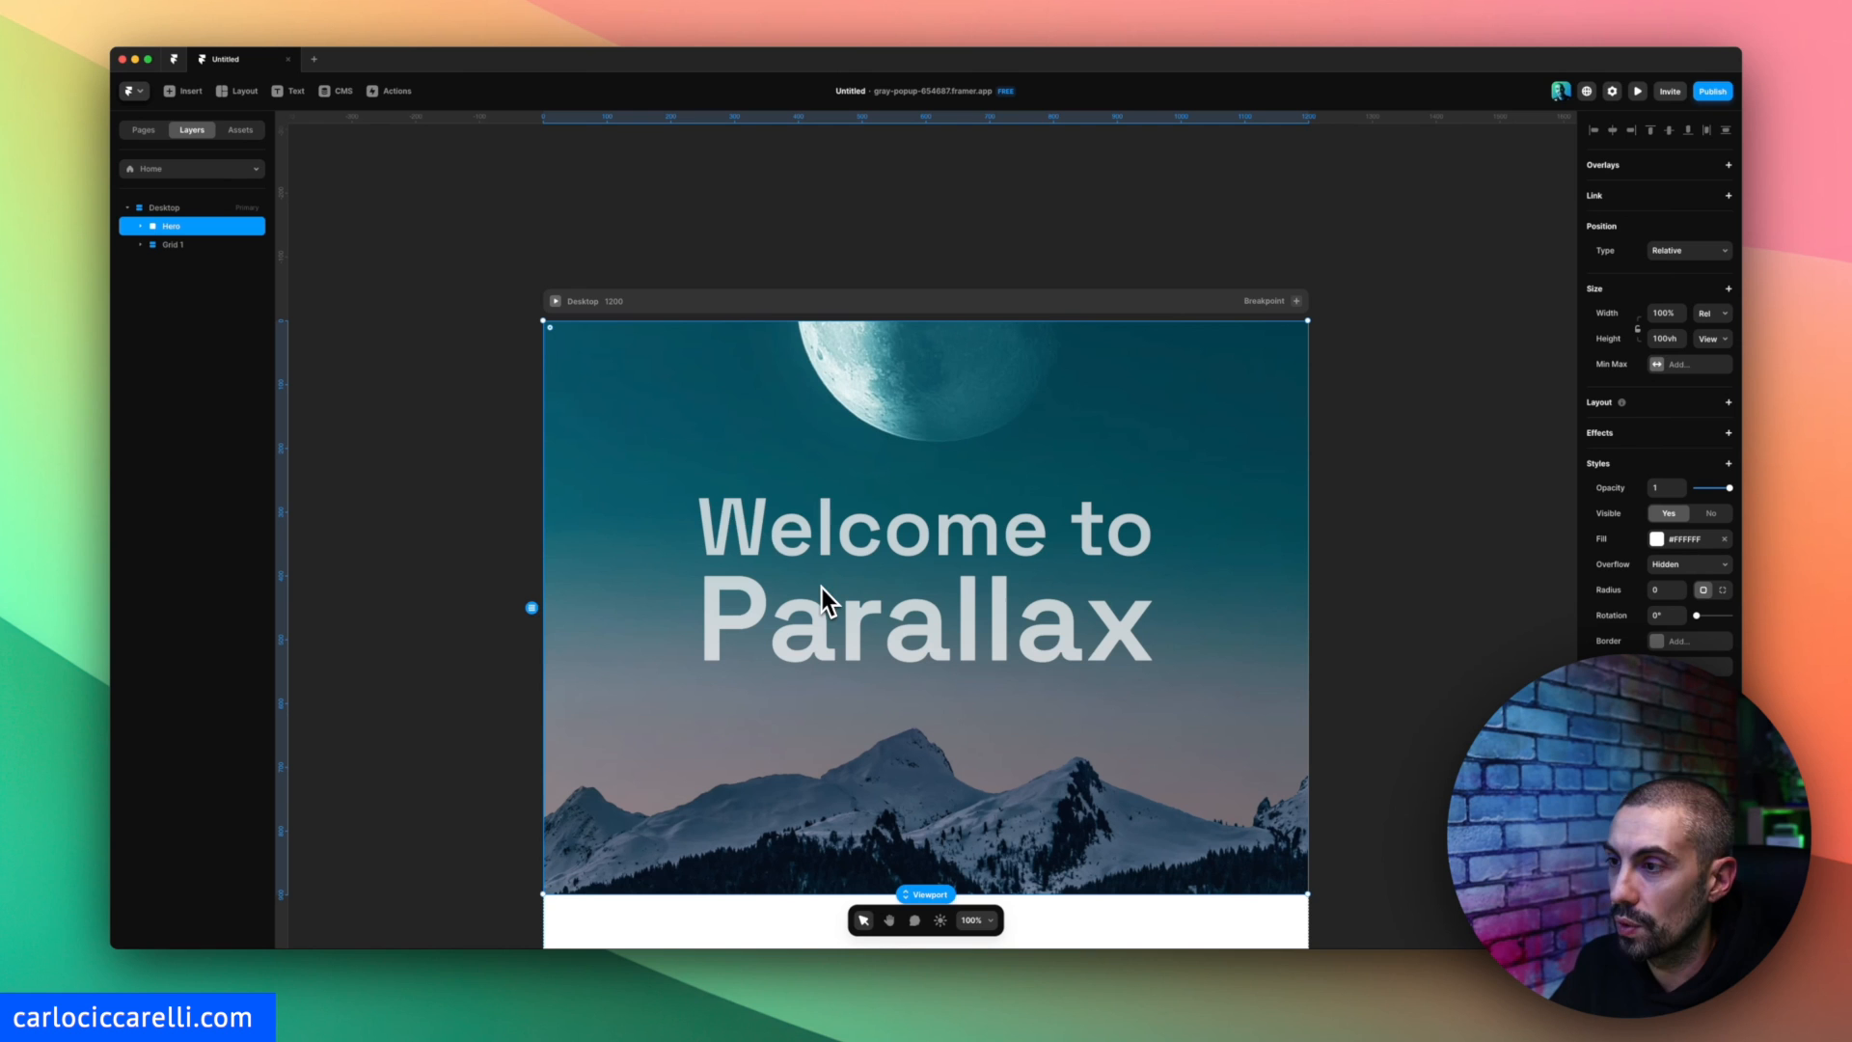
{"action": "mouse_move", "coordinate": [395, 360]}
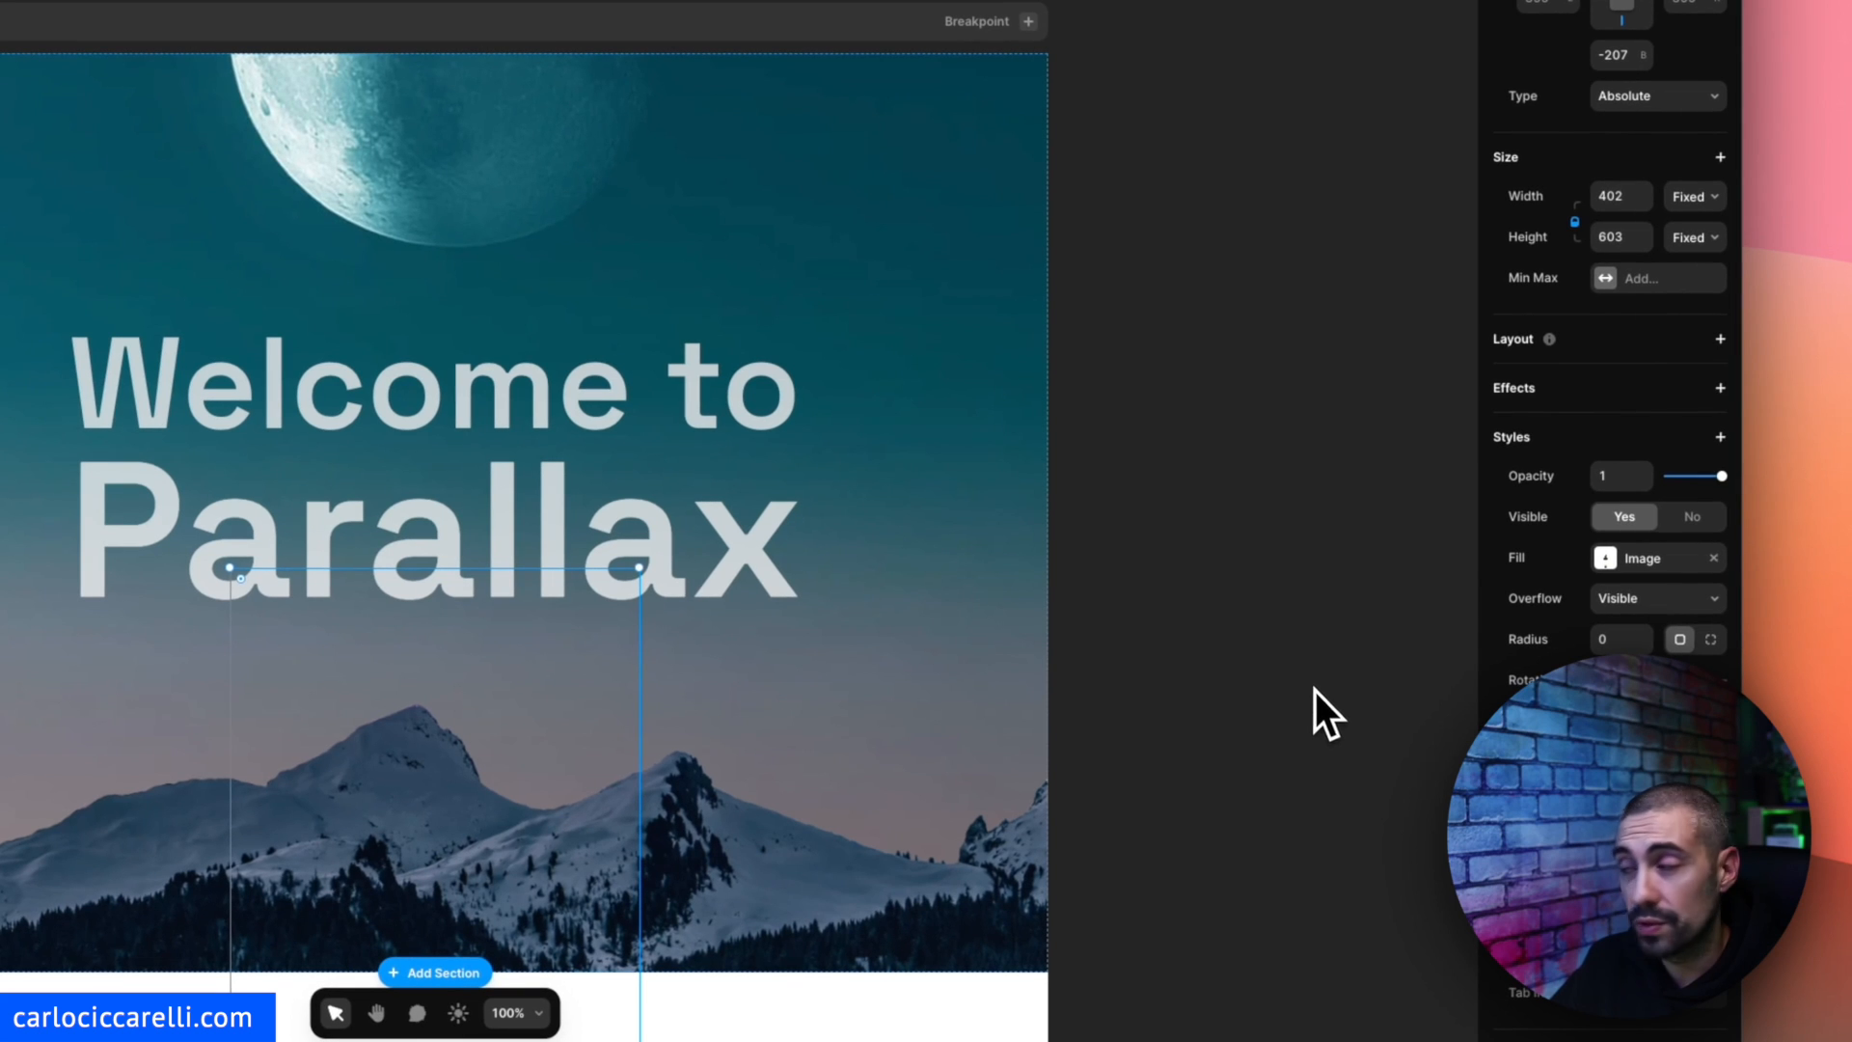
Give the rocket a 180% Scroll Speed effect and scroll the preview to test it.
{"action": "left_click", "coordinate": [1719, 387]}
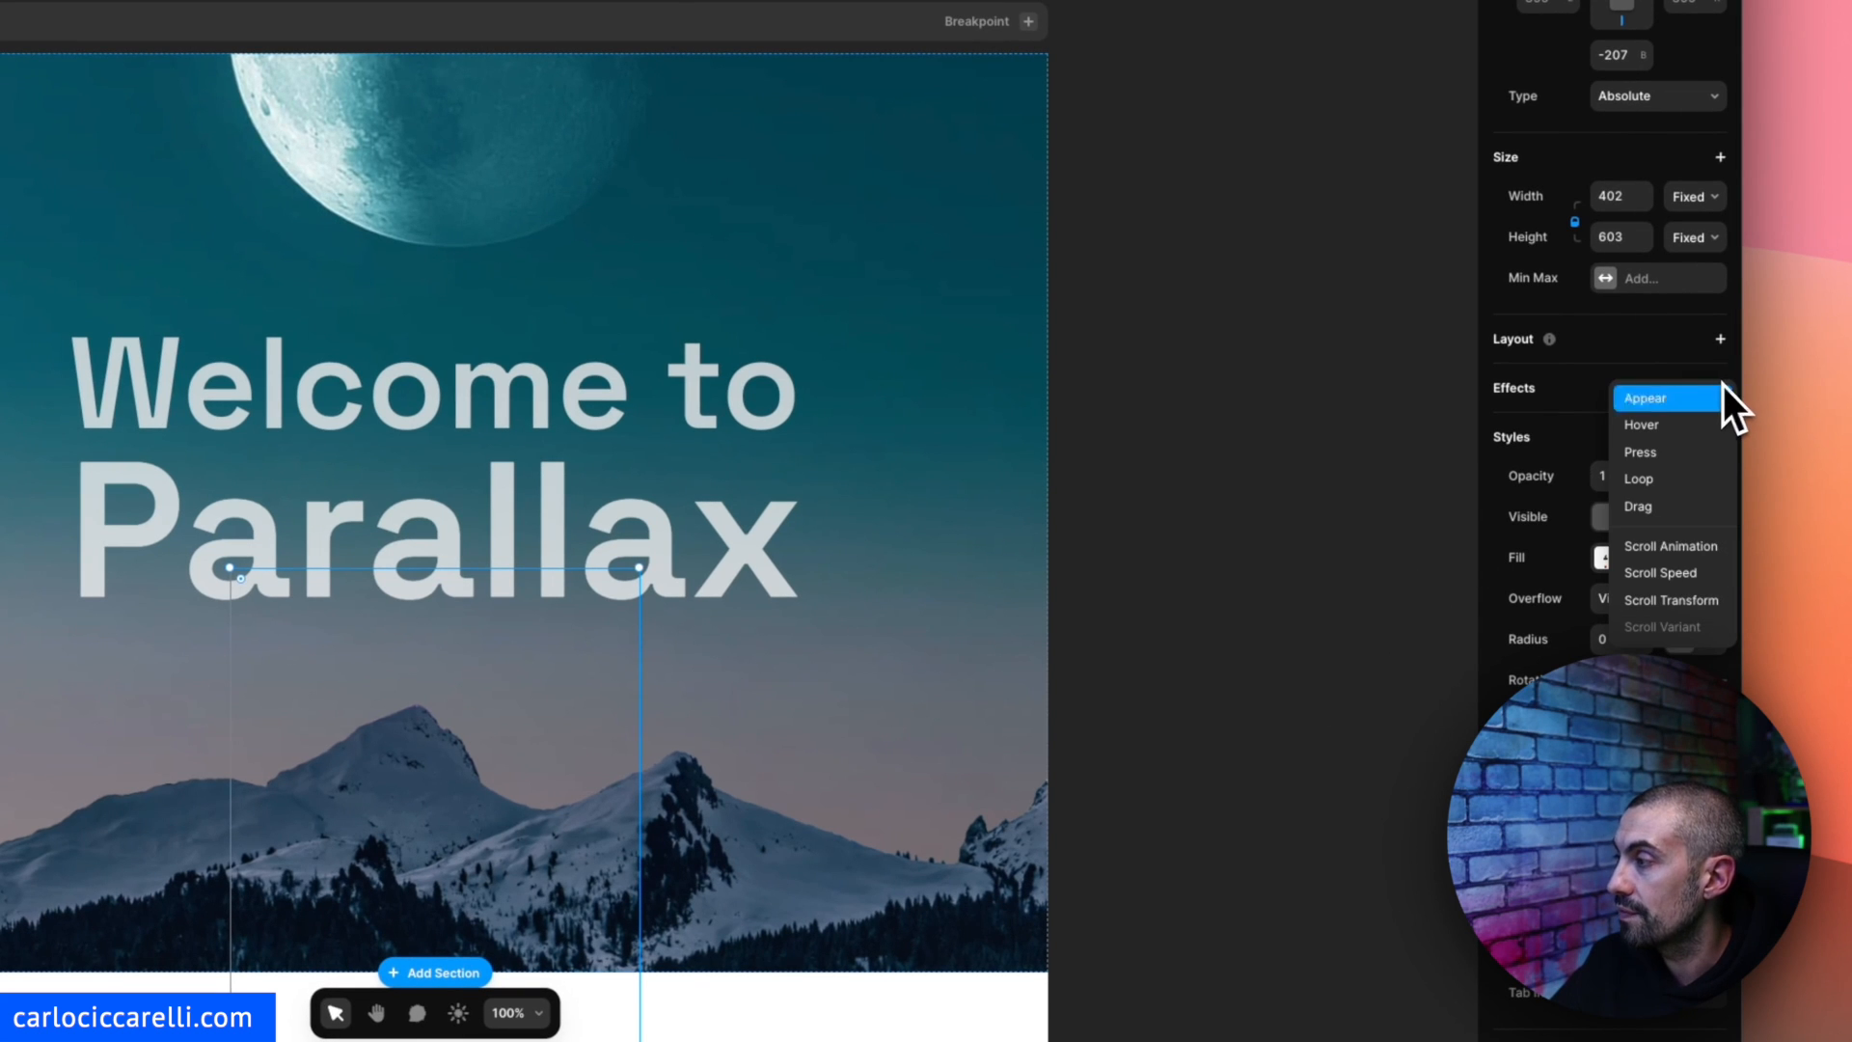
{"action": "left_click", "coordinate": [1660, 573]}
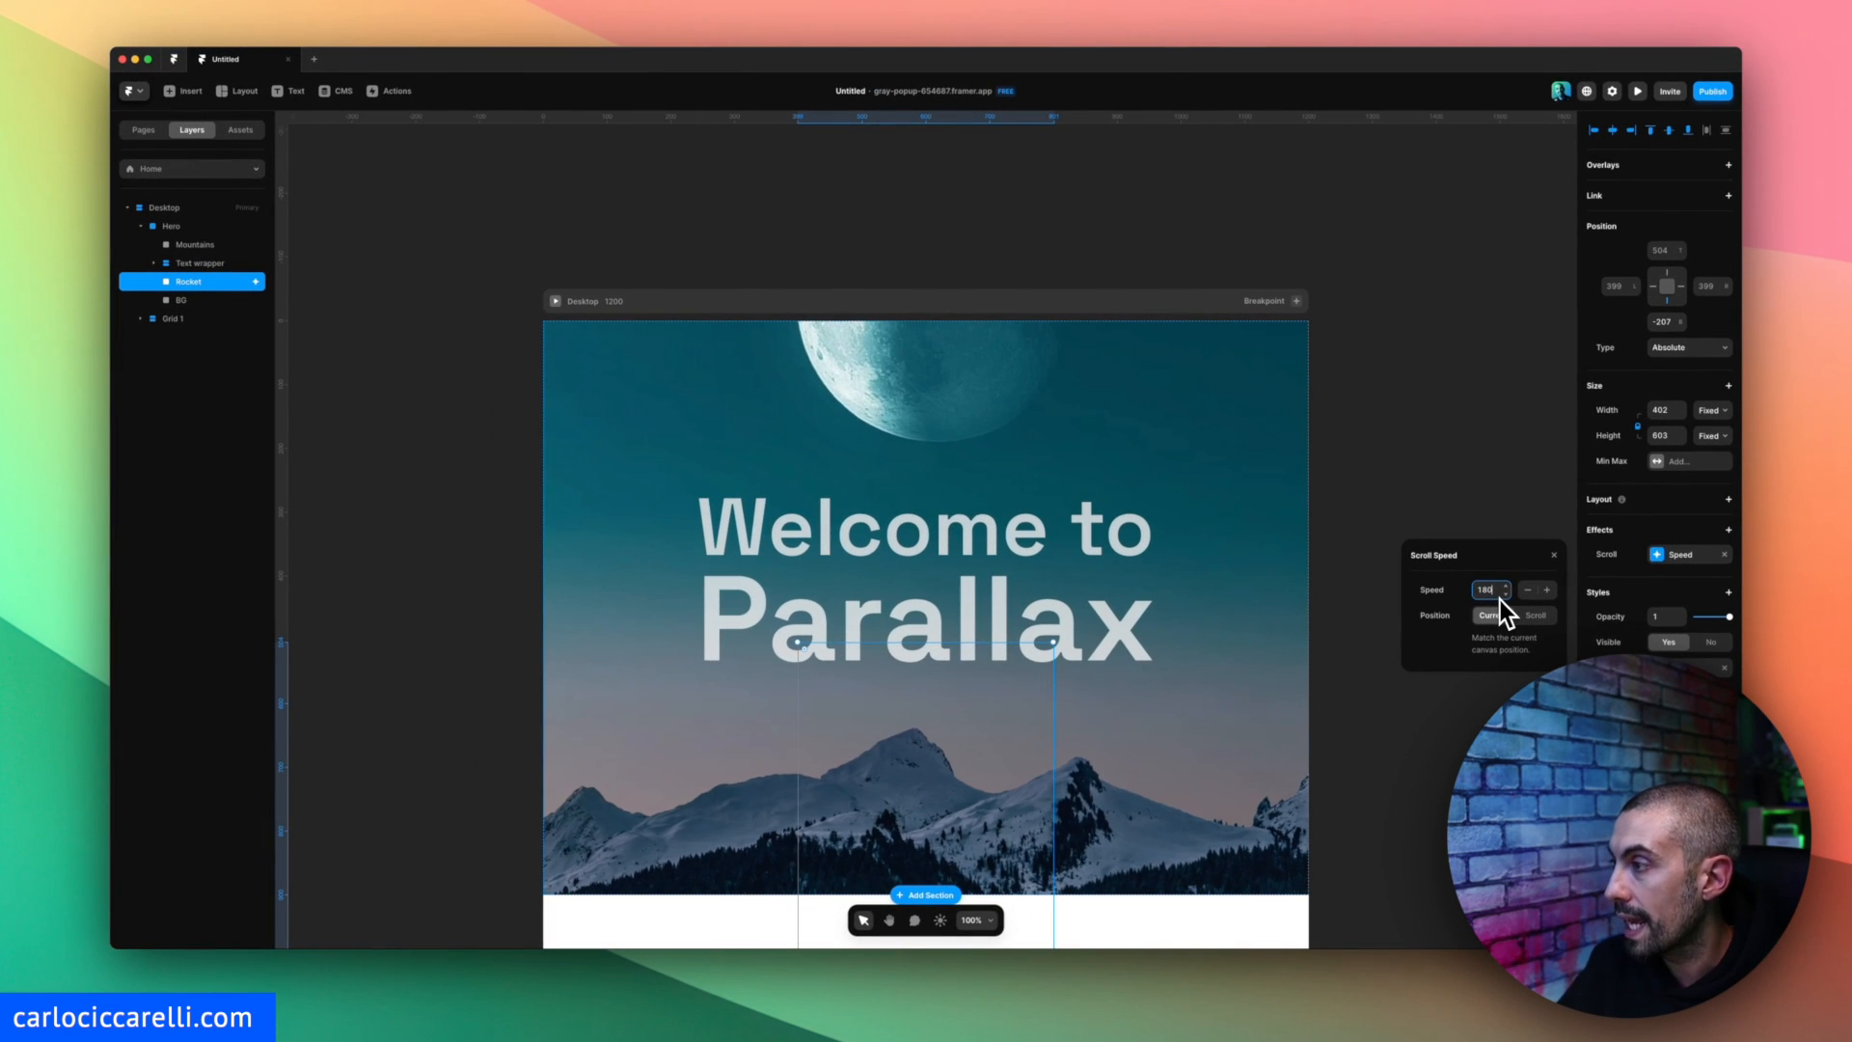
{"action": "mouse_move", "coordinate": [1483, 499]}
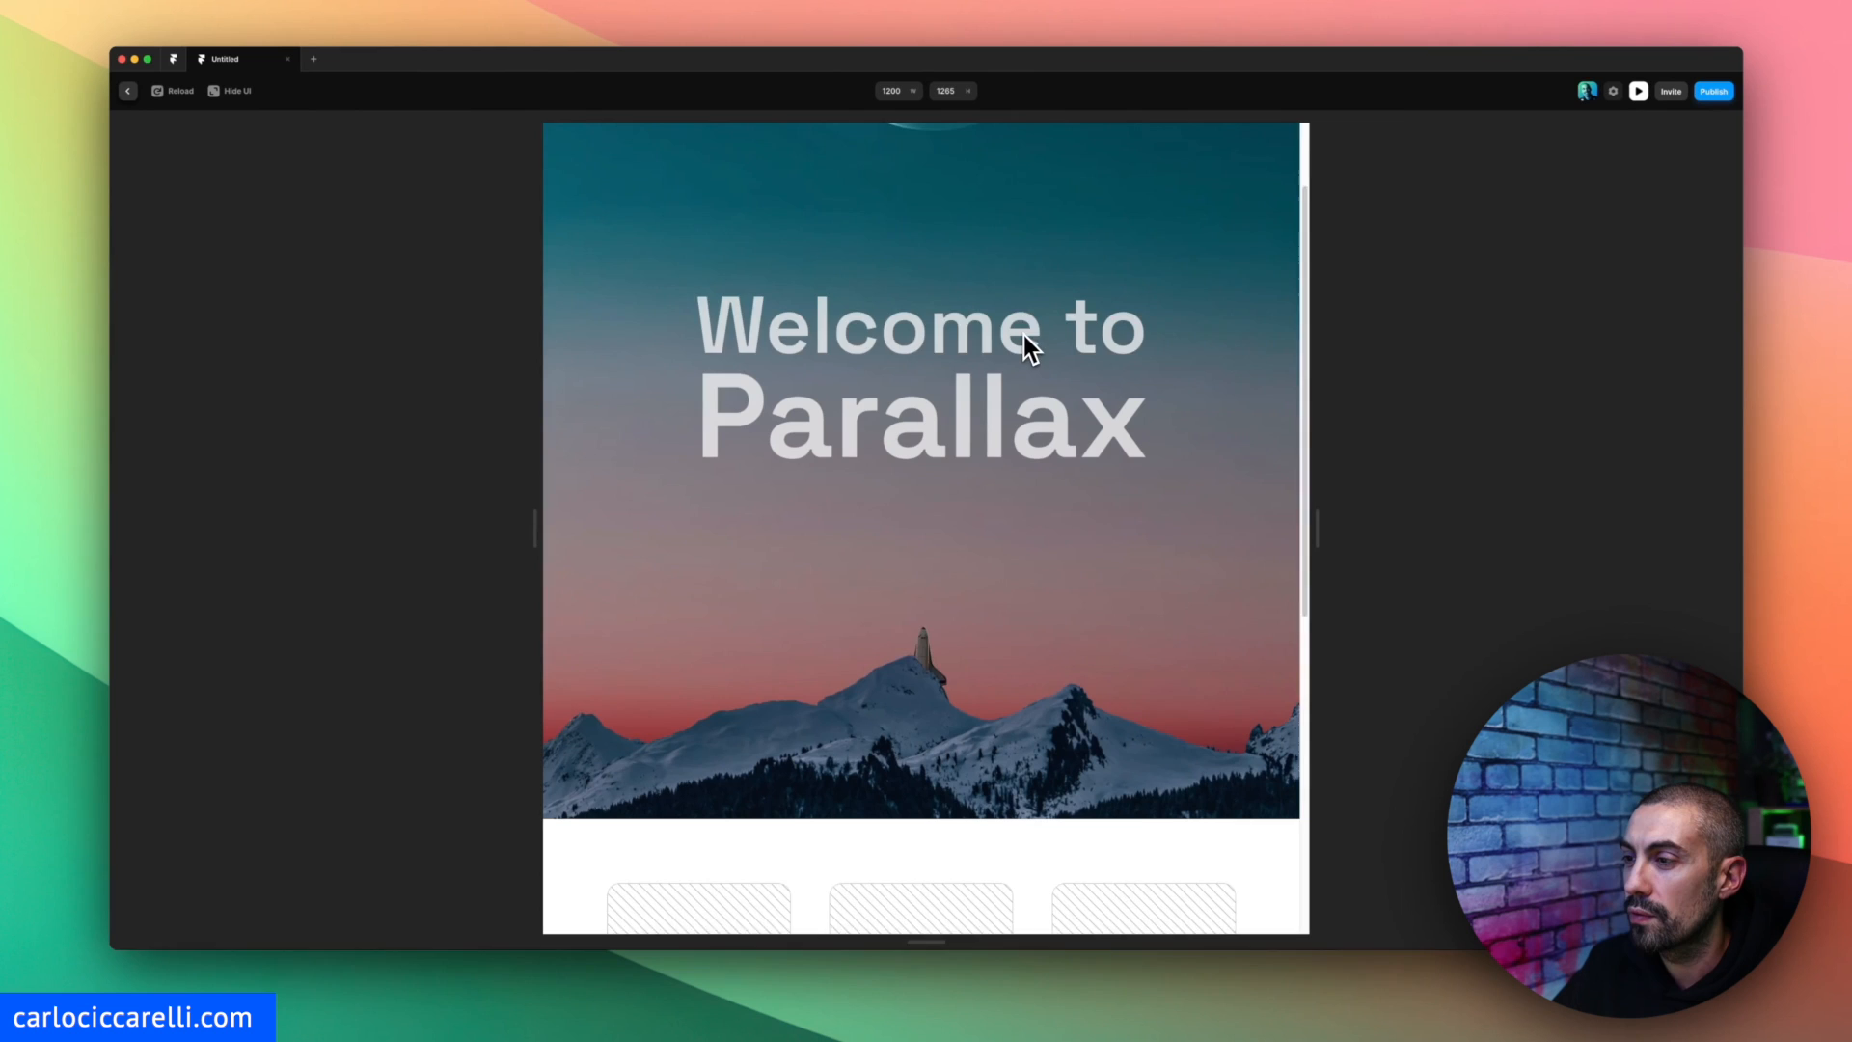
{"action": "scroll", "scroll_direction": "down", "scroll_amount": 3}
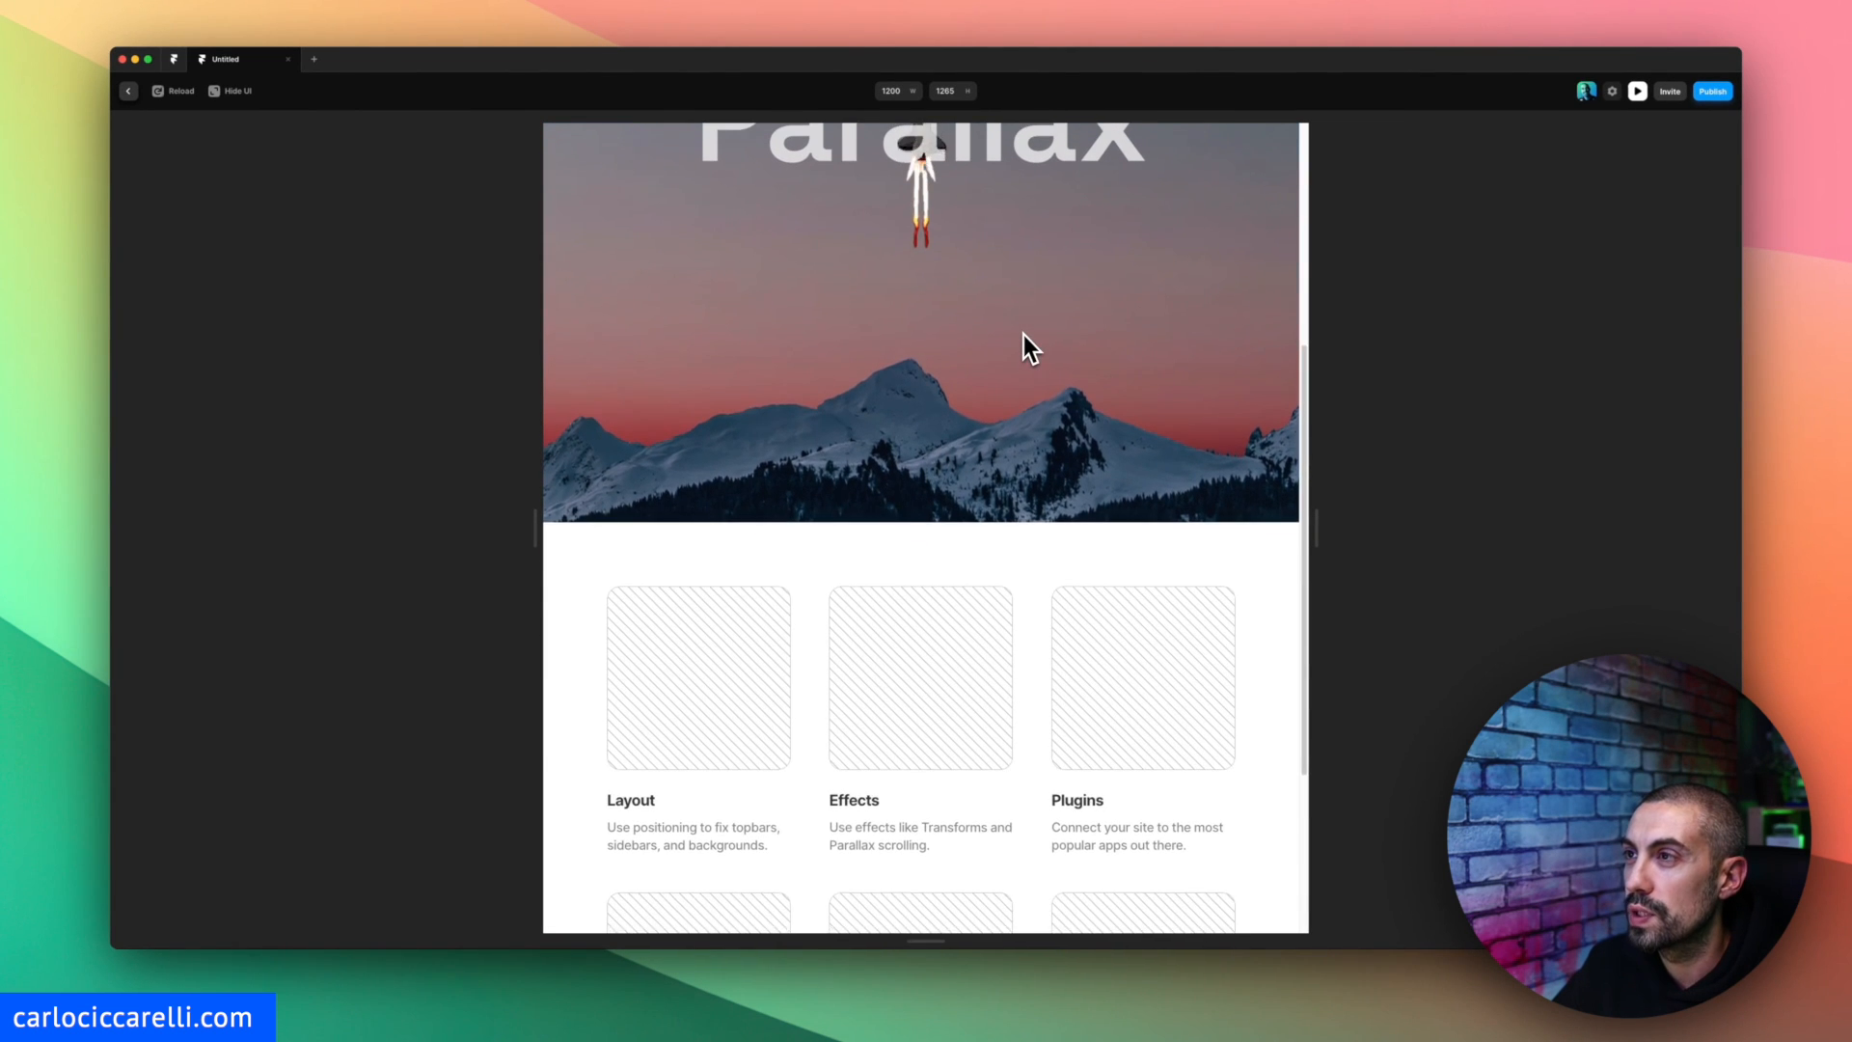
{"action": "scroll", "scroll_direction": "up", "scroll_amount": 3}
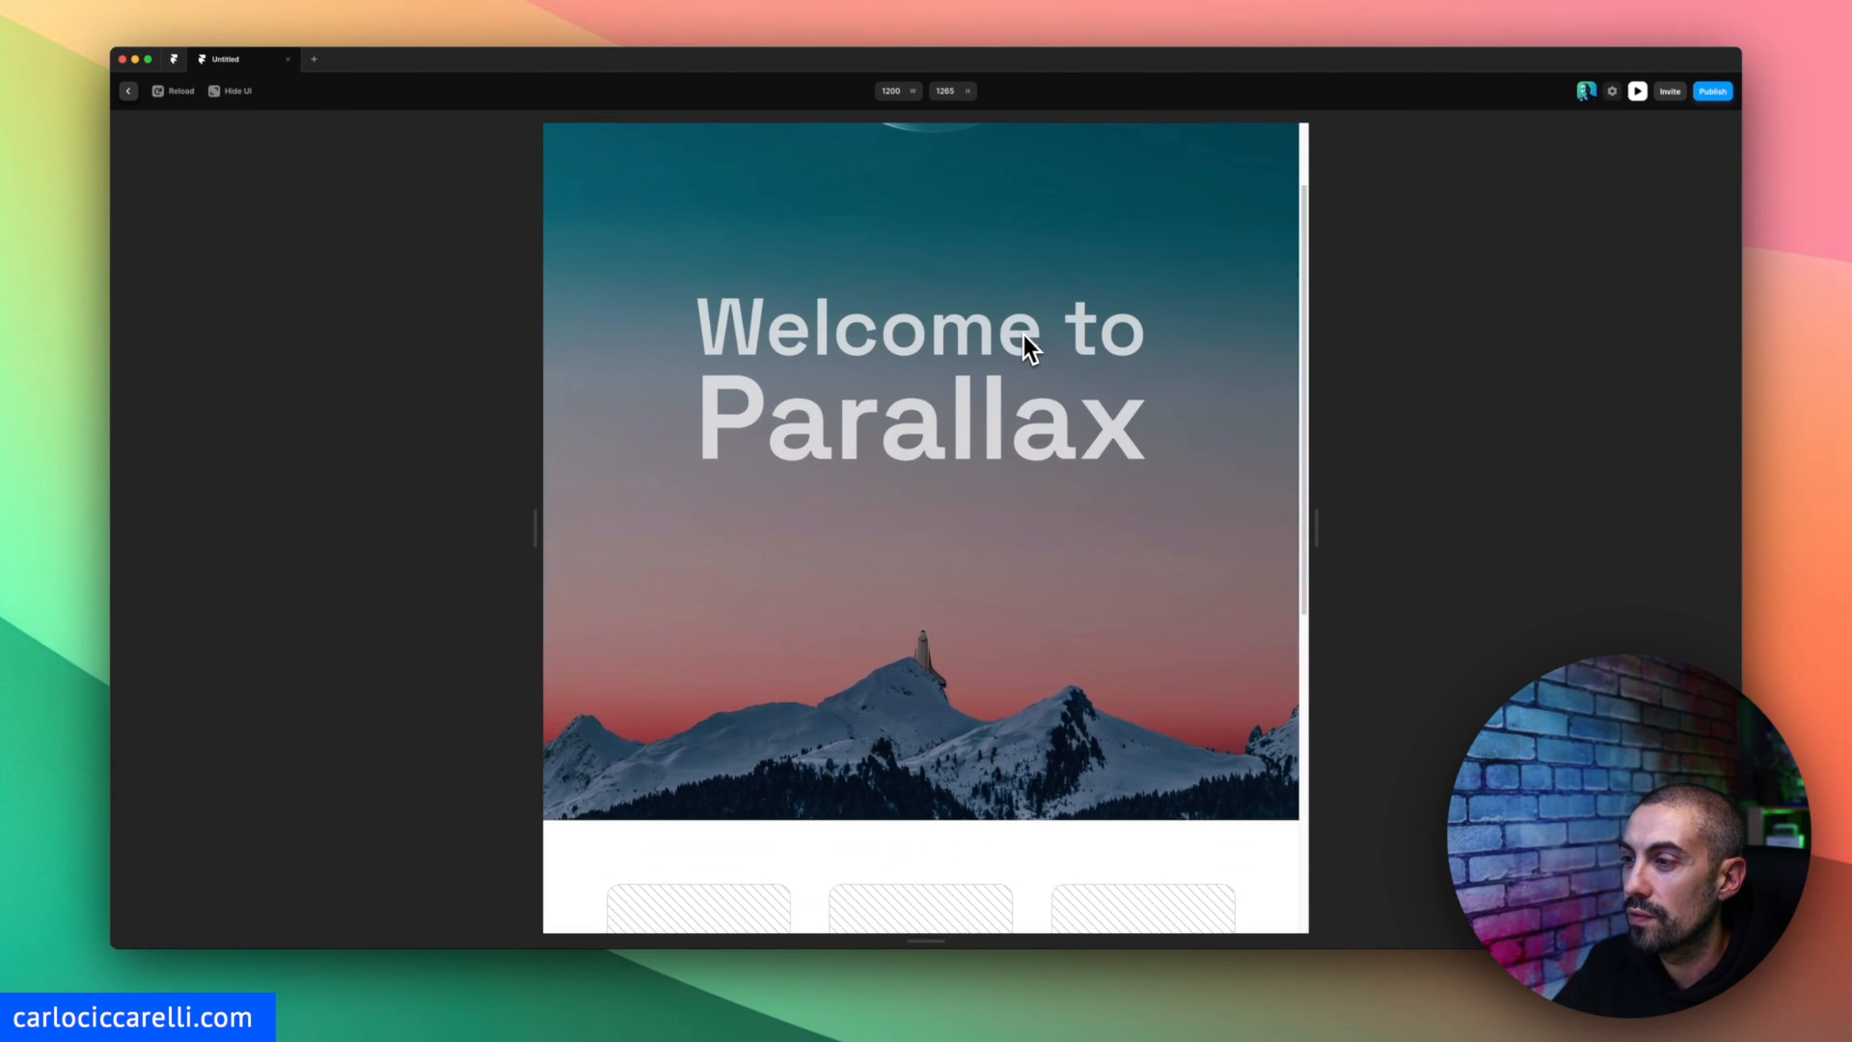
{"action": "scroll", "scroll_direction": "down", "scroll_amount": 3}
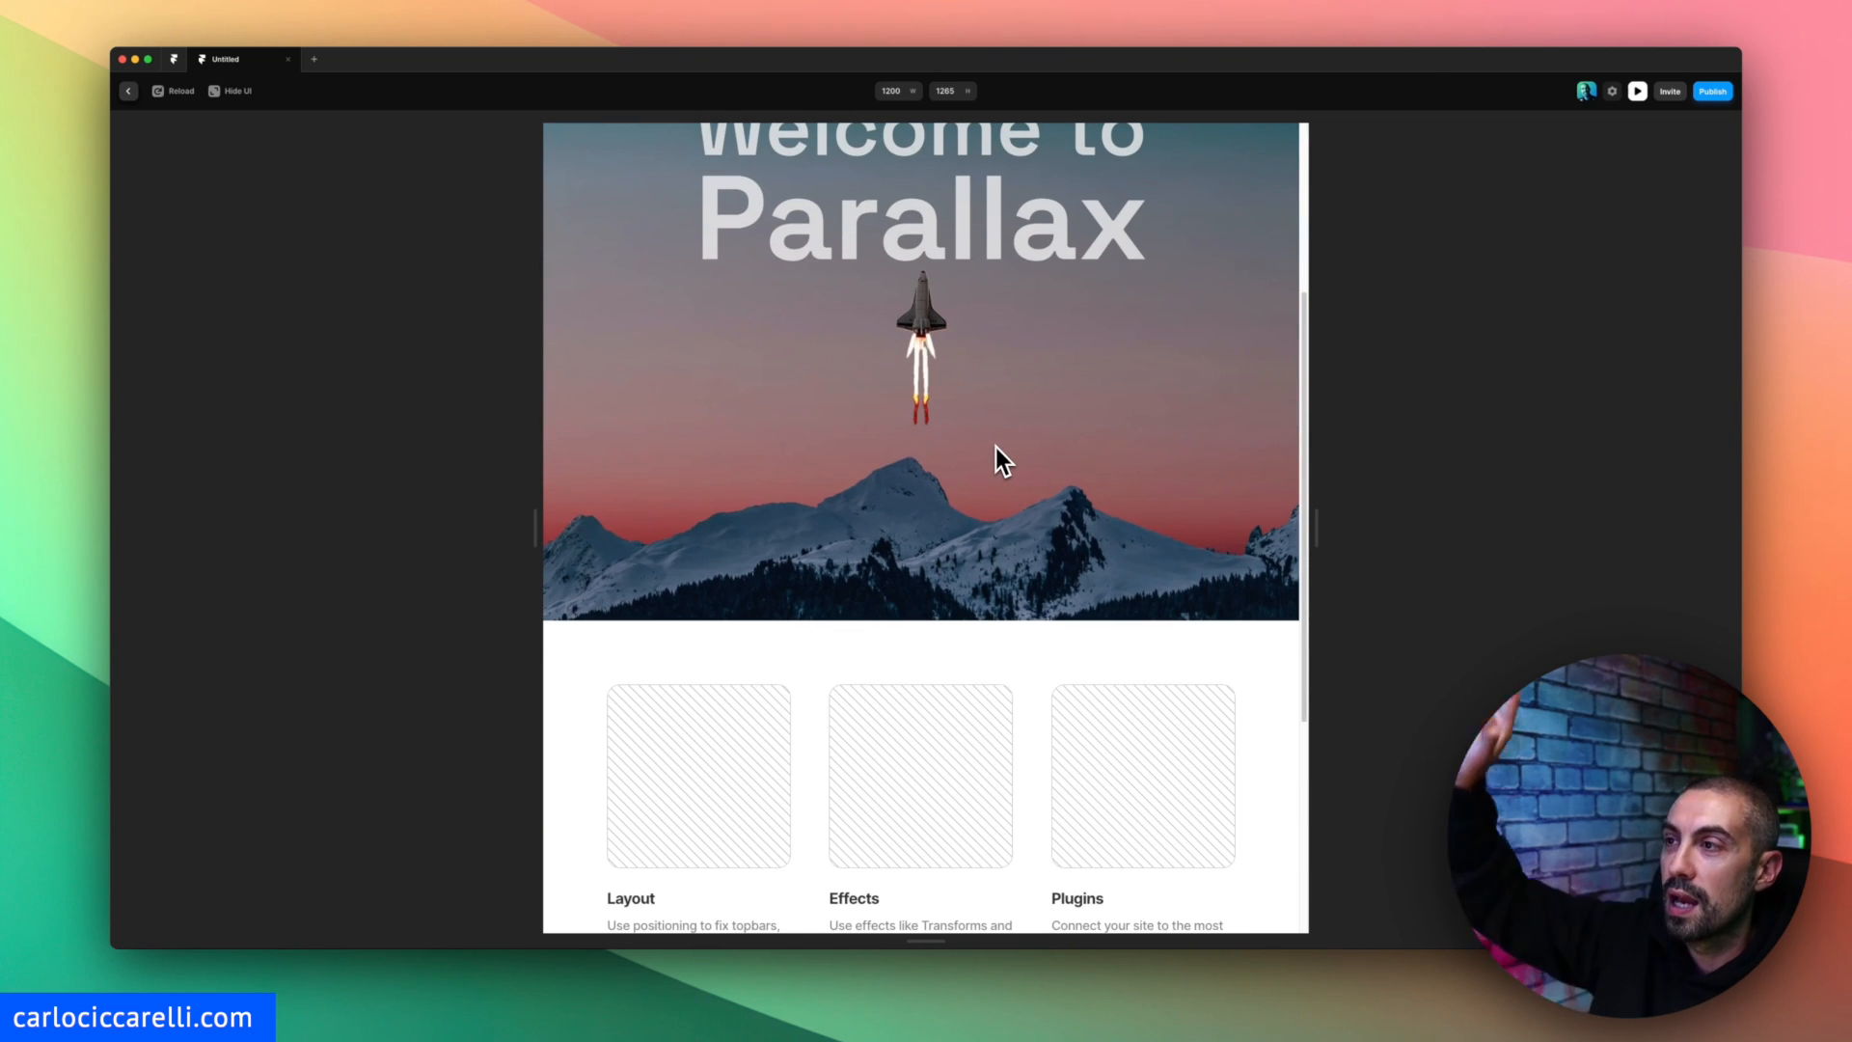
{"action": "scroll", "scroll_direction": "up", "scroll_amount": 3}
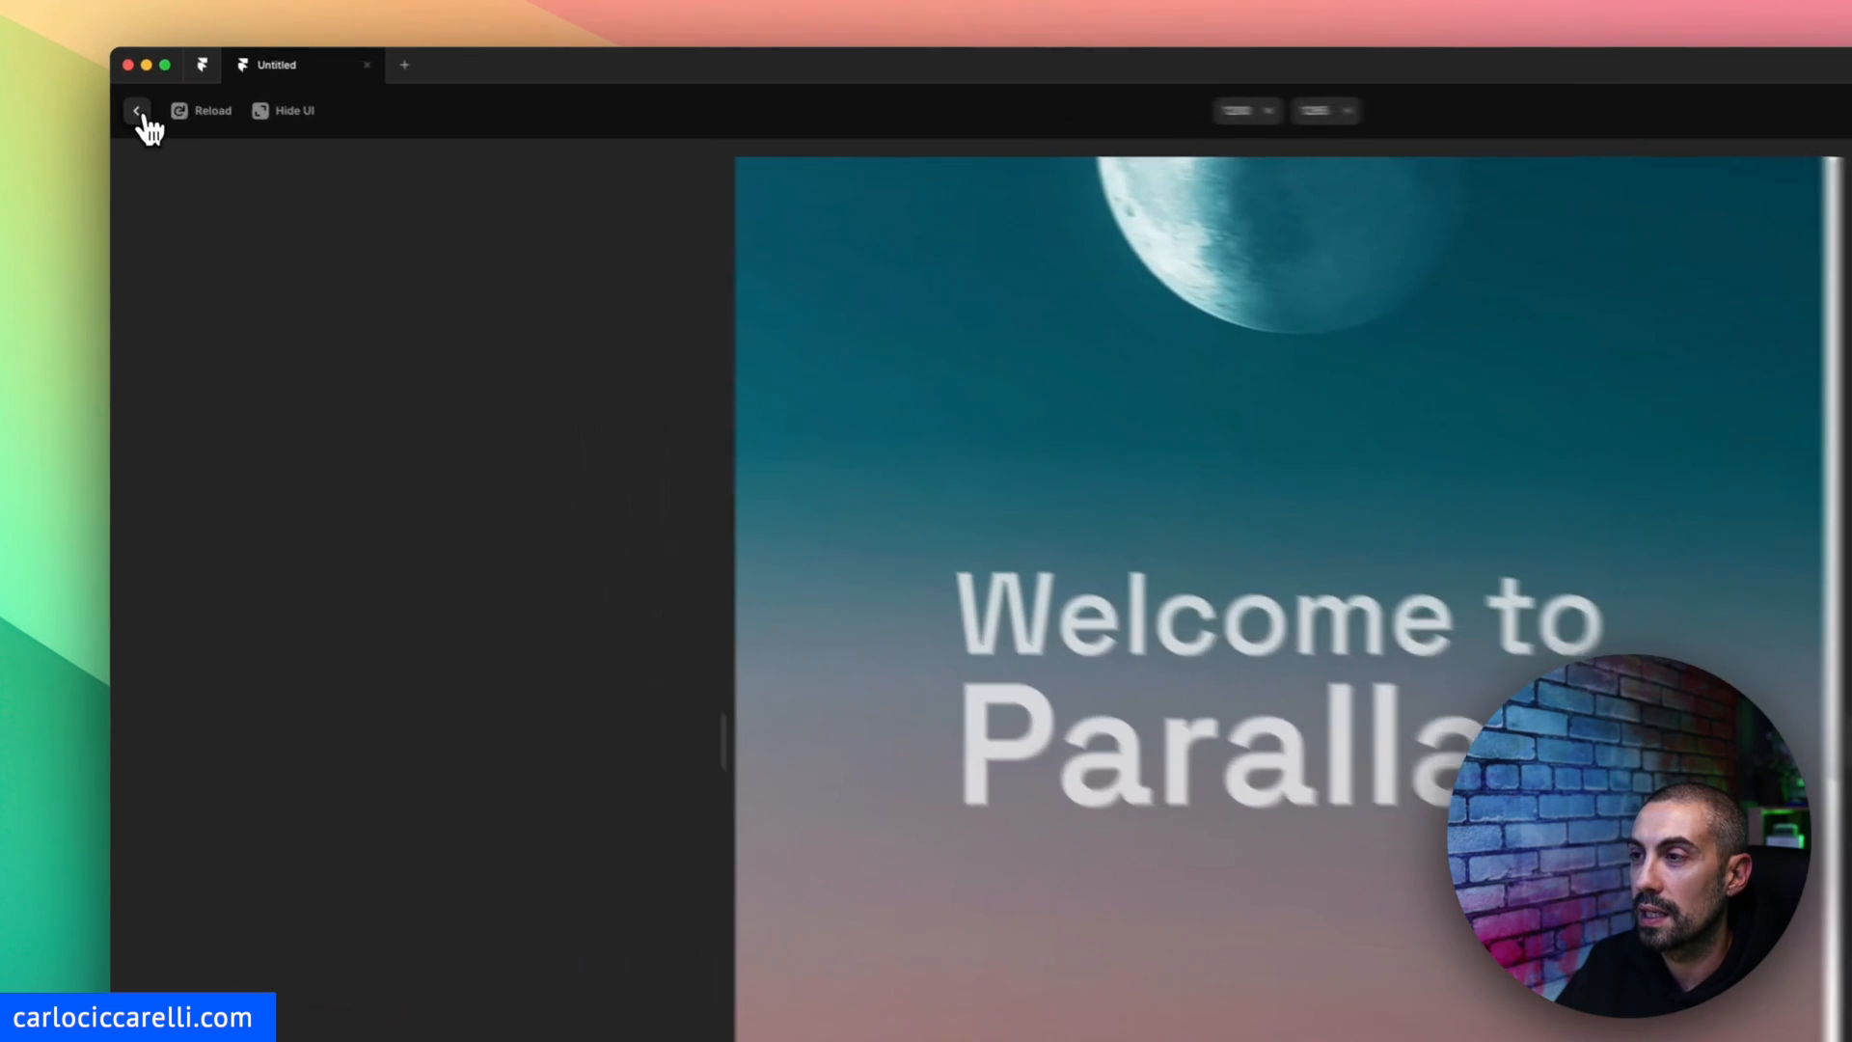
Add a Scroll Speed effect at 90% to the BG moon layer.
{"action": "left_click", "coordinate": [137, 110]}
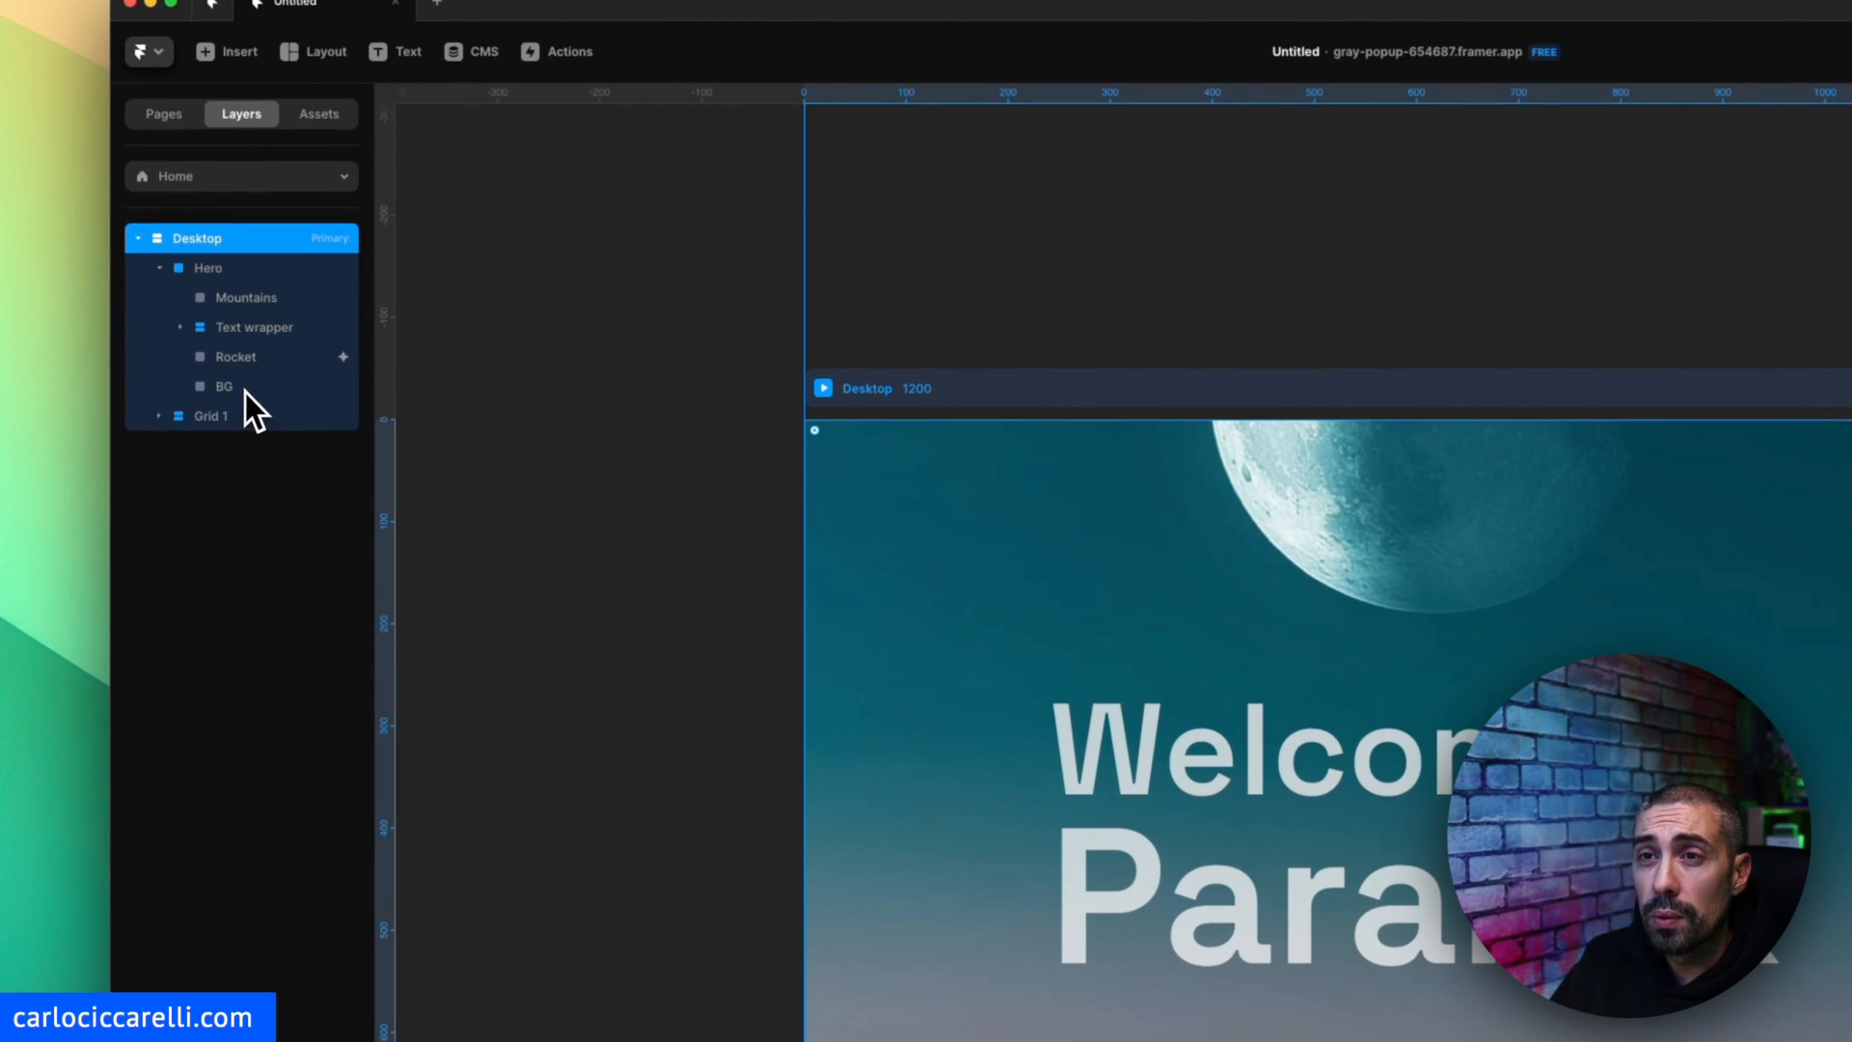
{"action": "left_click", "coordinate": [222, 386]}
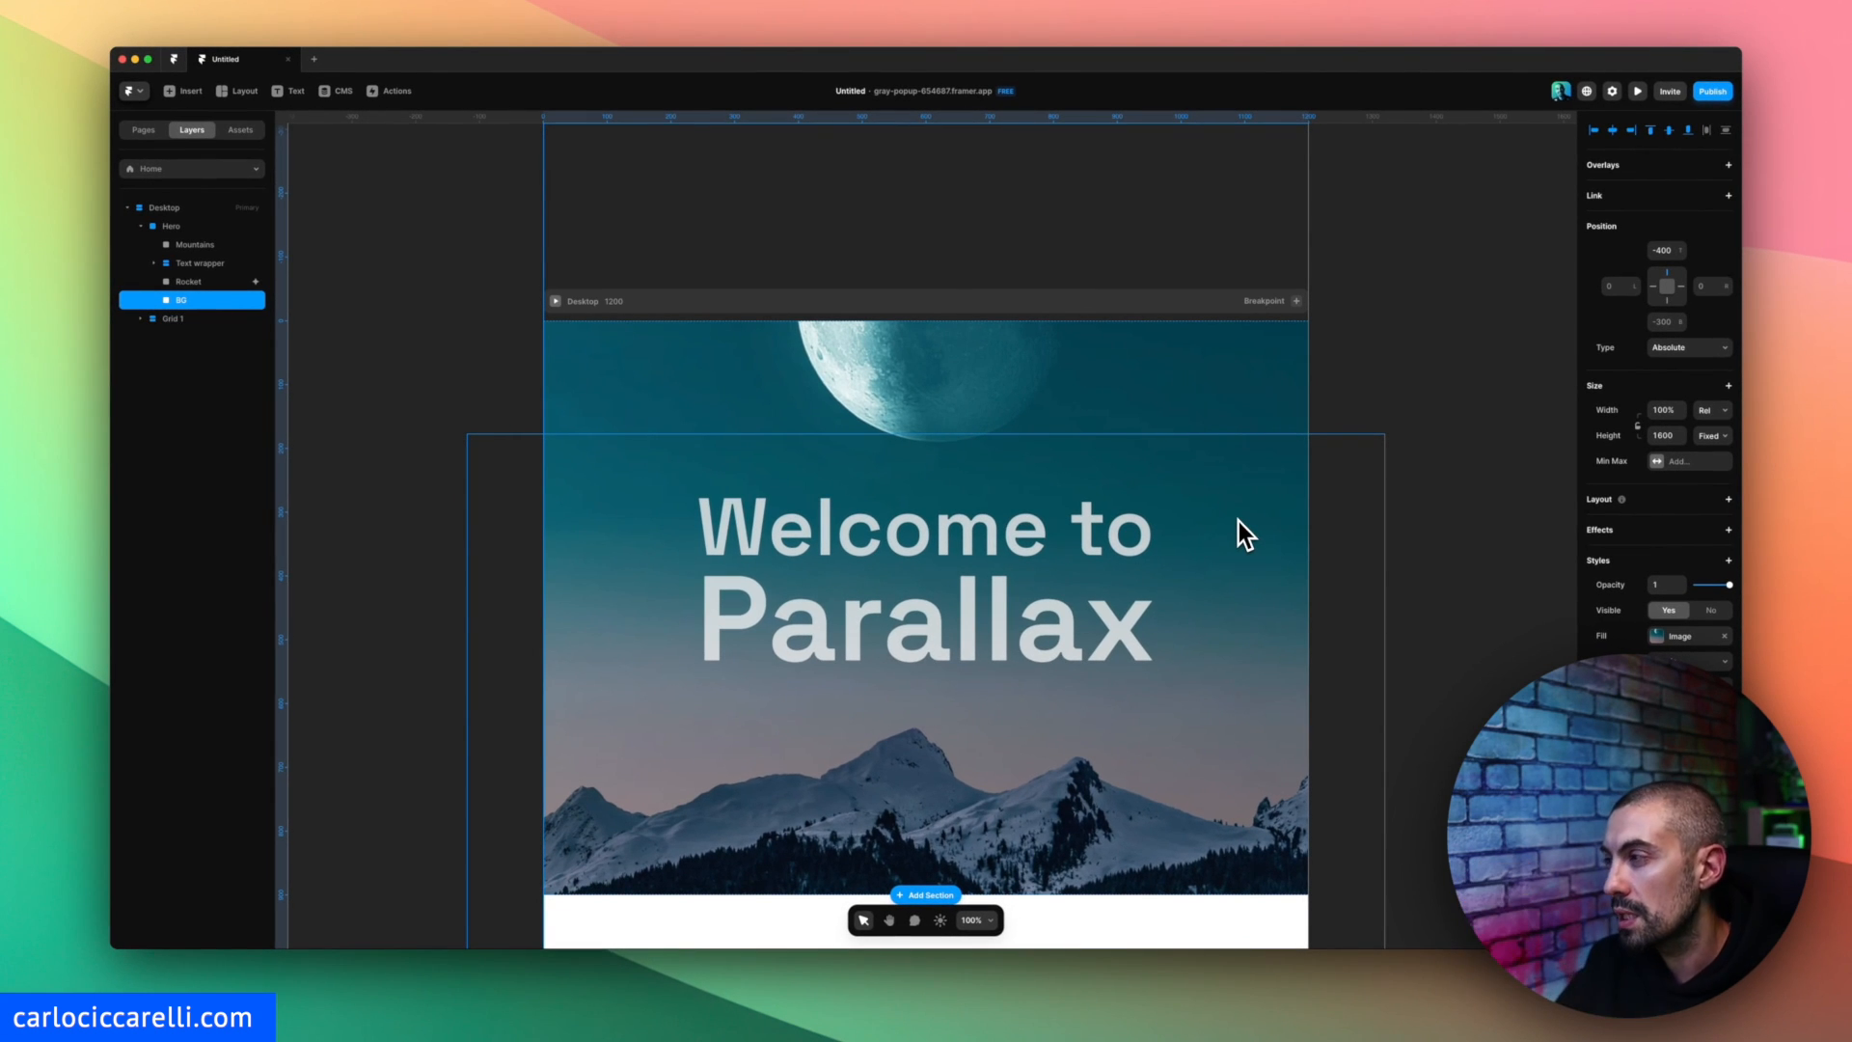
{"action": "left_click", "coordinate": [1727, 530]}
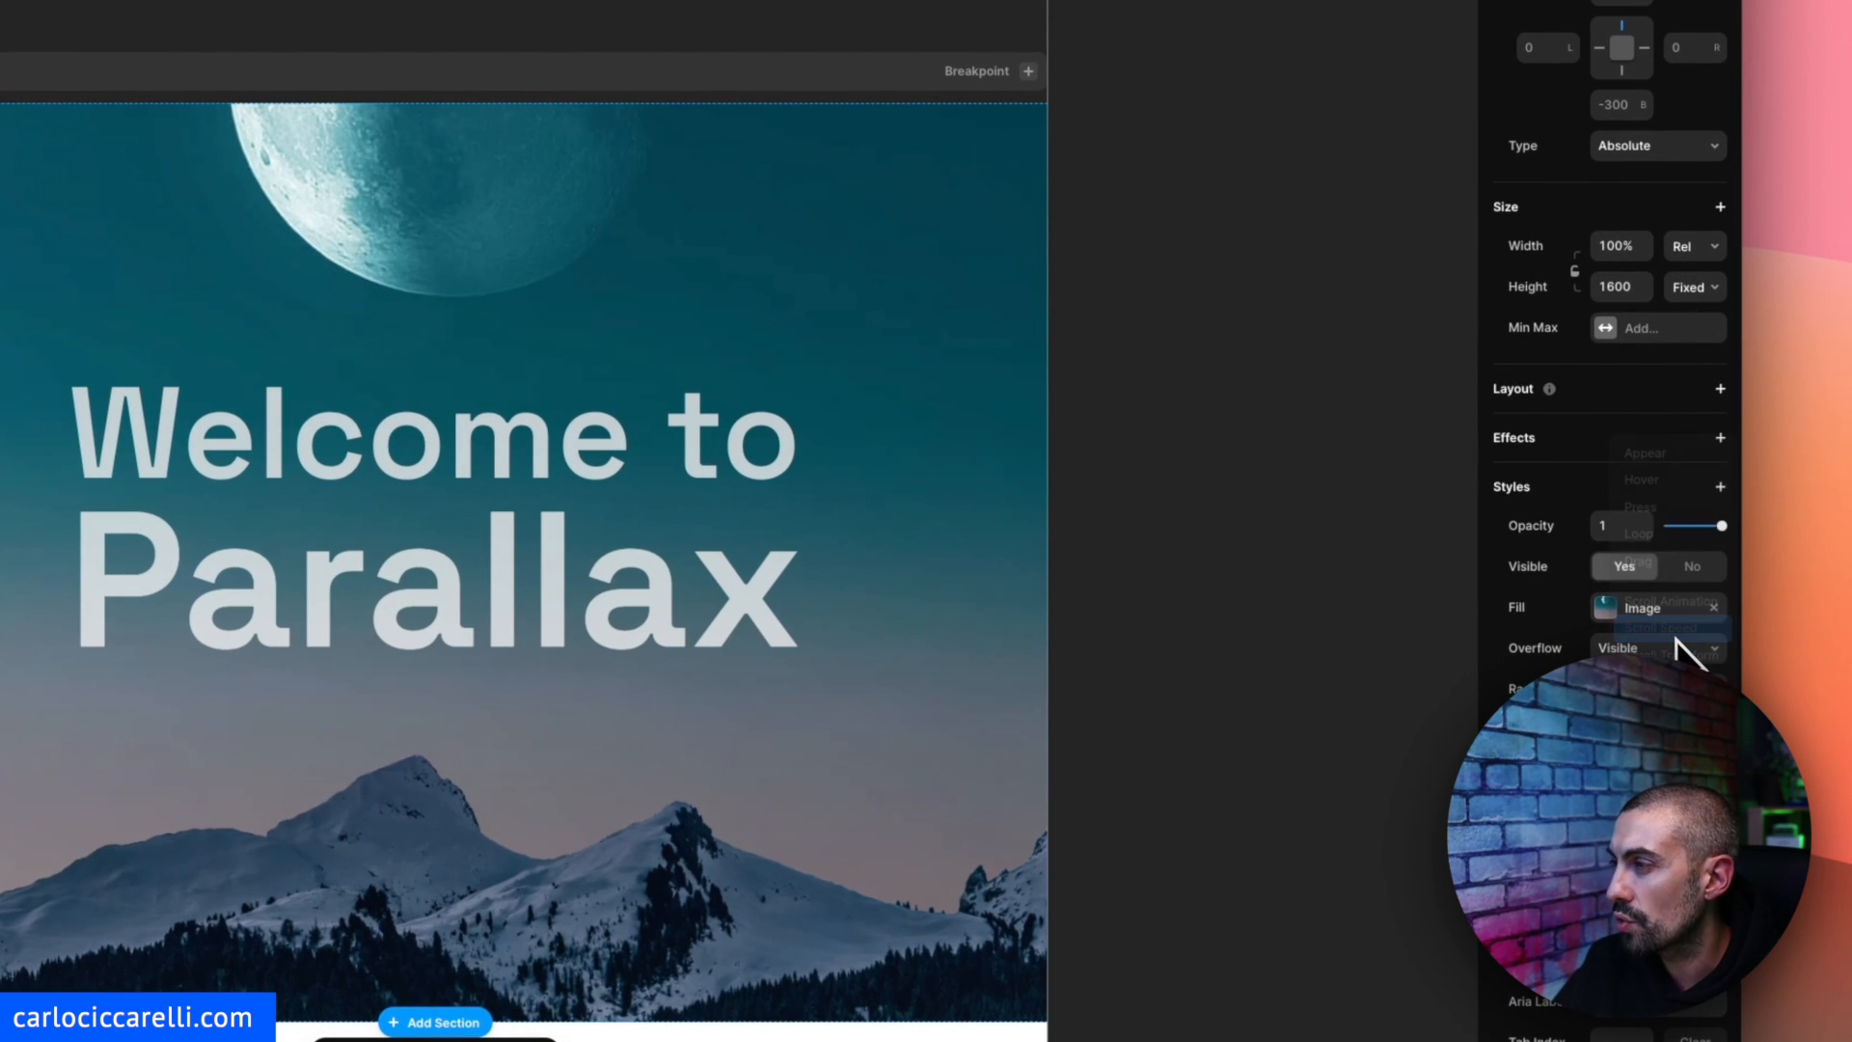
{"action": "left_click", "coordinate": [1719, 438]}
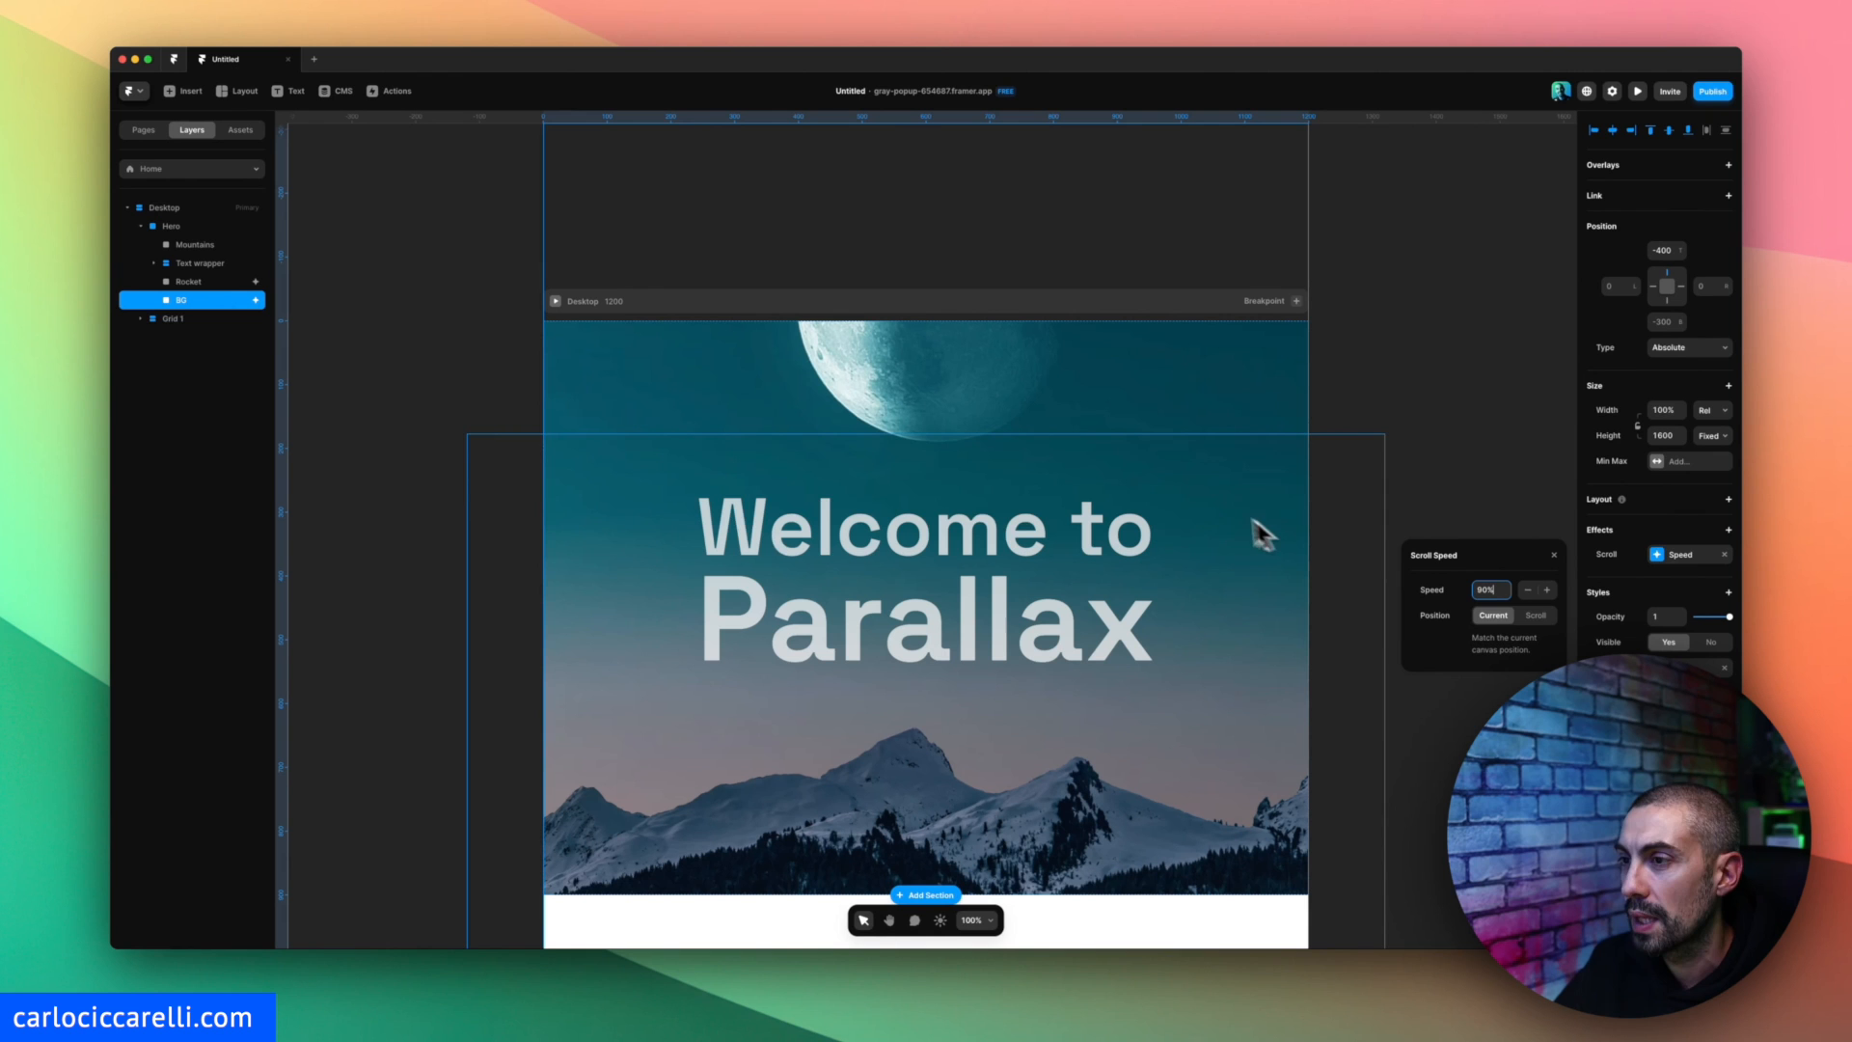
{"action": "mouse_move", "coordinate": [532, 756]}
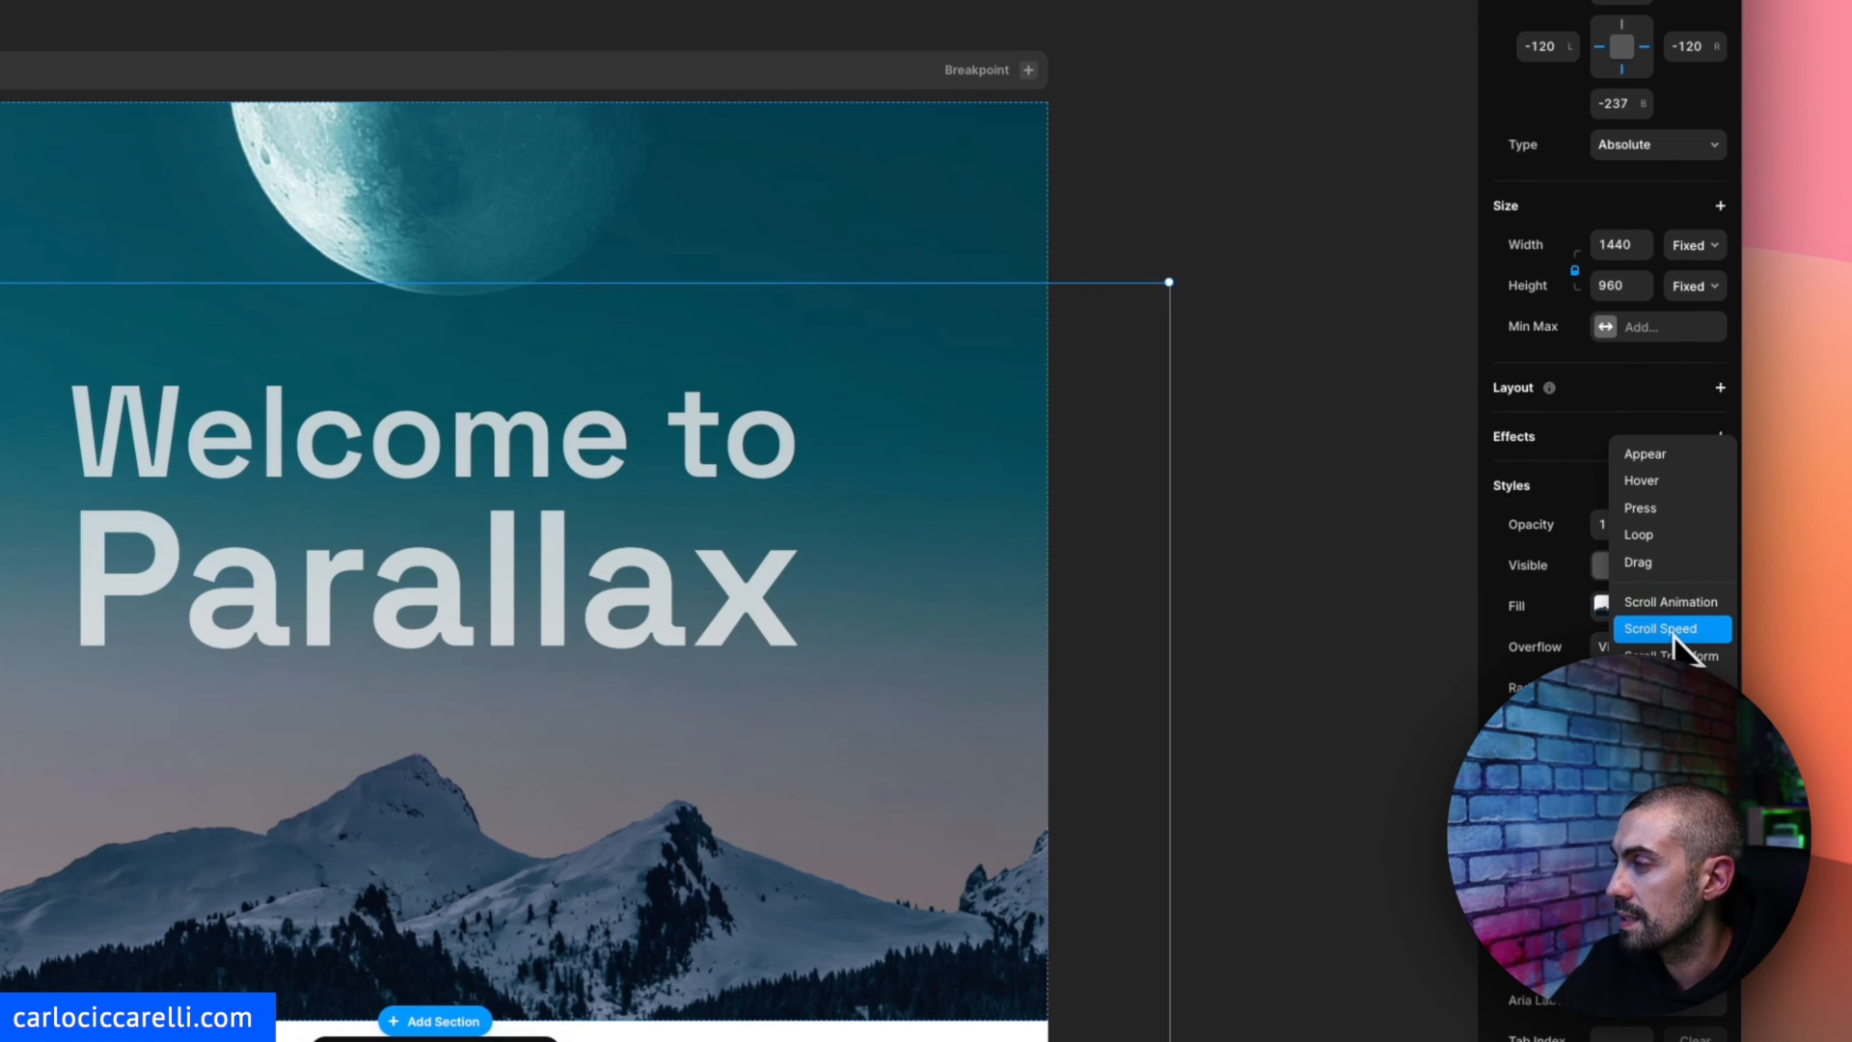
Give the Mountains layer a scroll speed effect and scroll the preview to compare layer speeds.
{"action": "left_click", "coordinate": [1662, 627]}
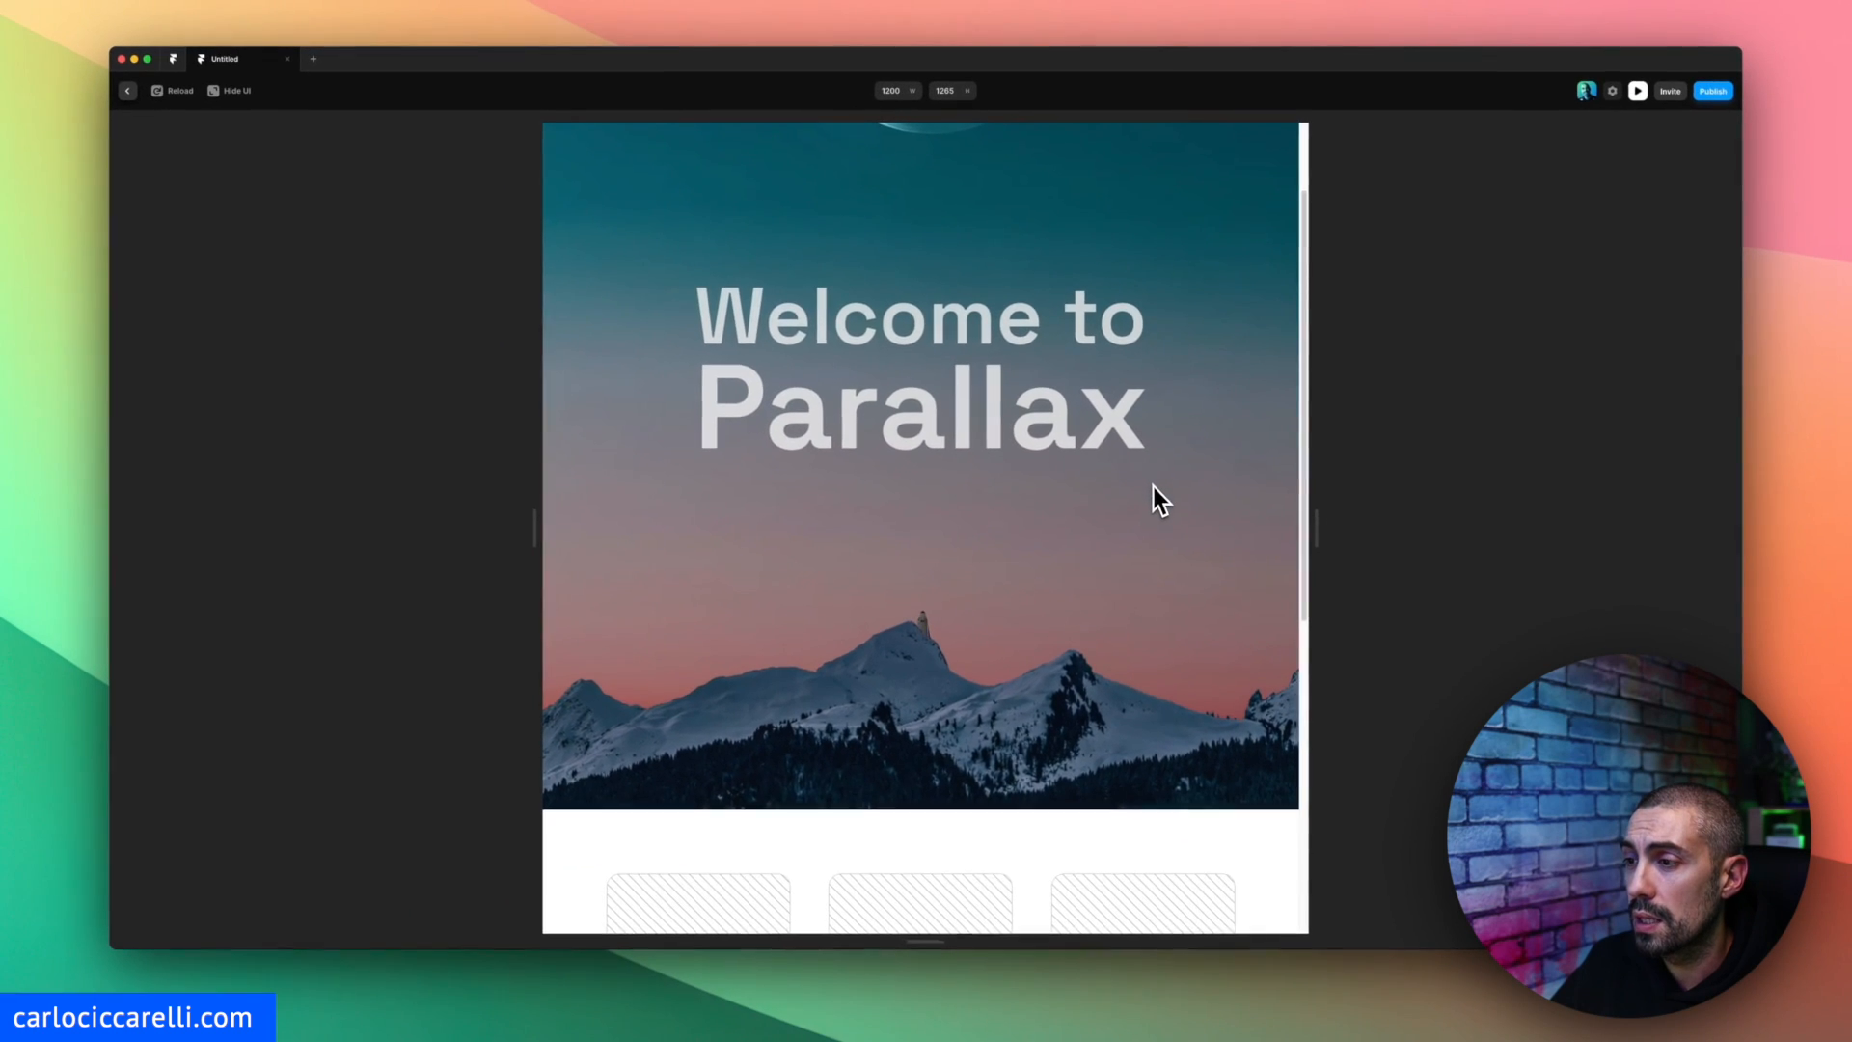
{"action": "scroll", "scroll_direction": "down", "scroll_amount": 3}
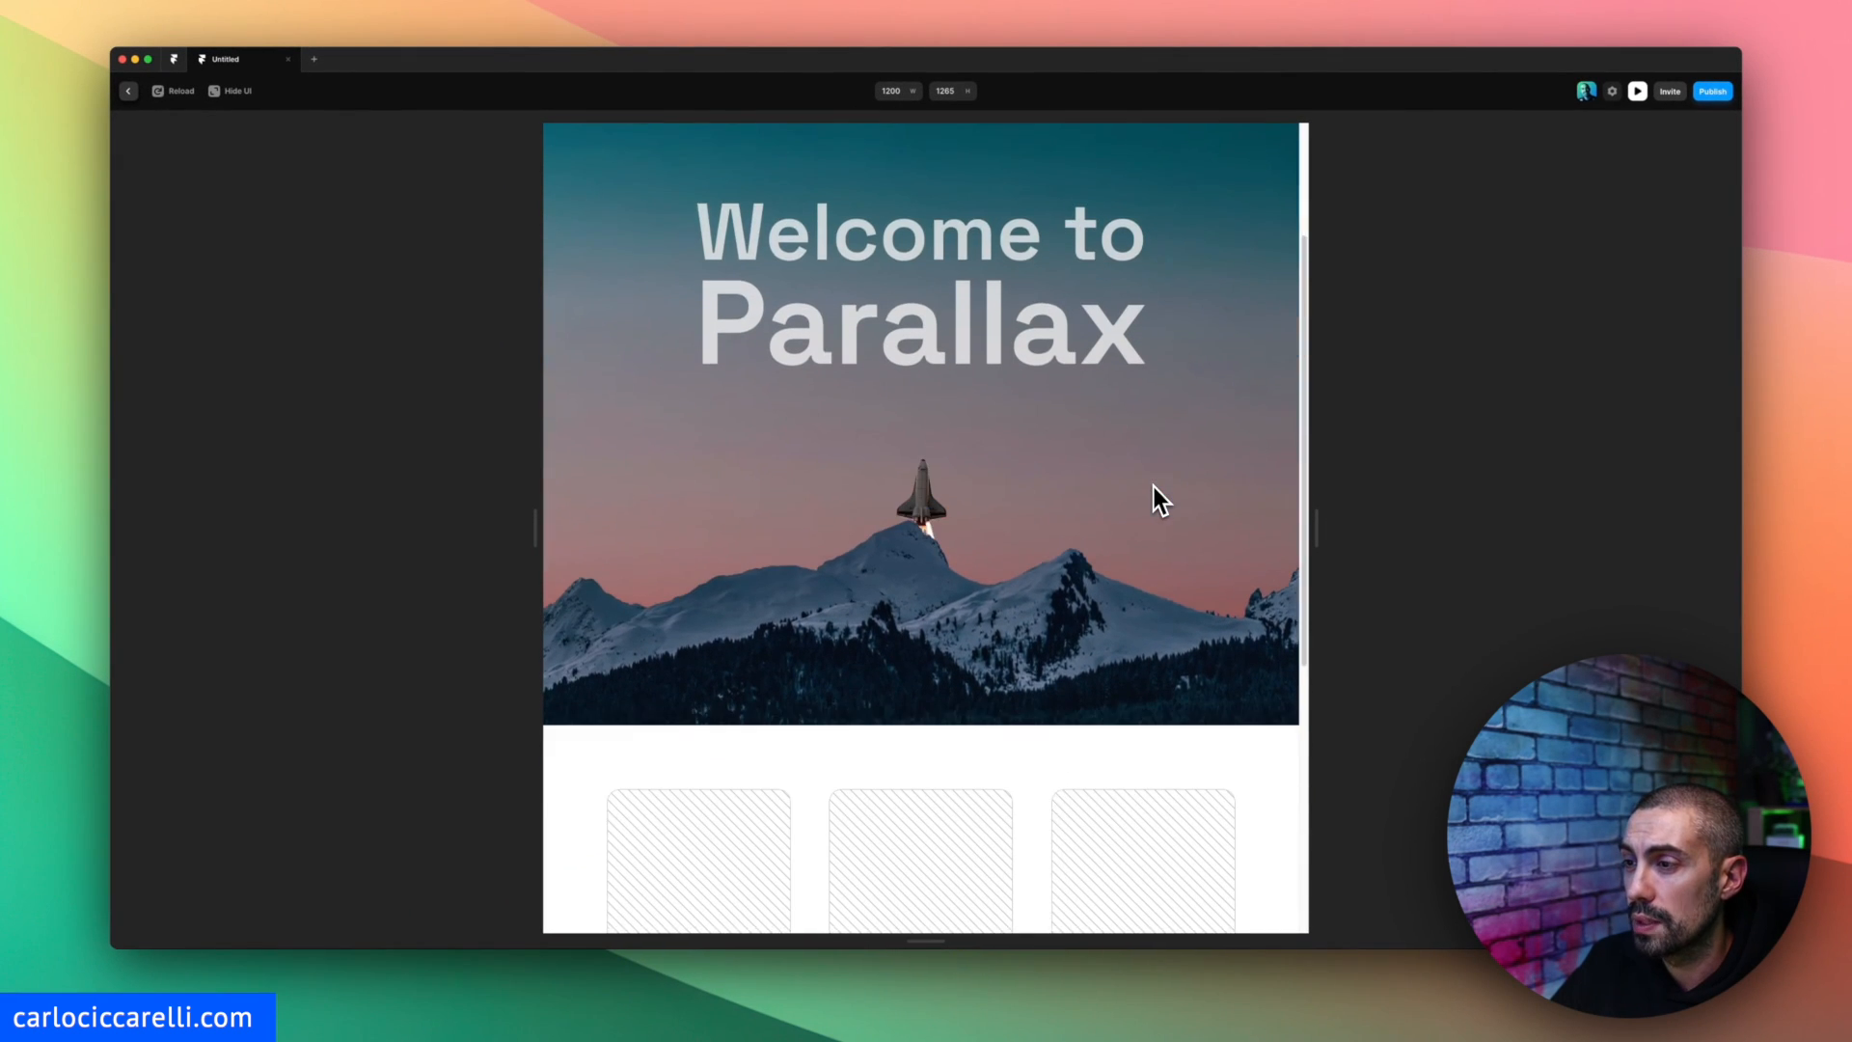
{"action": "scroll", "scroll_direction": "down", "scroll_amount": 3}
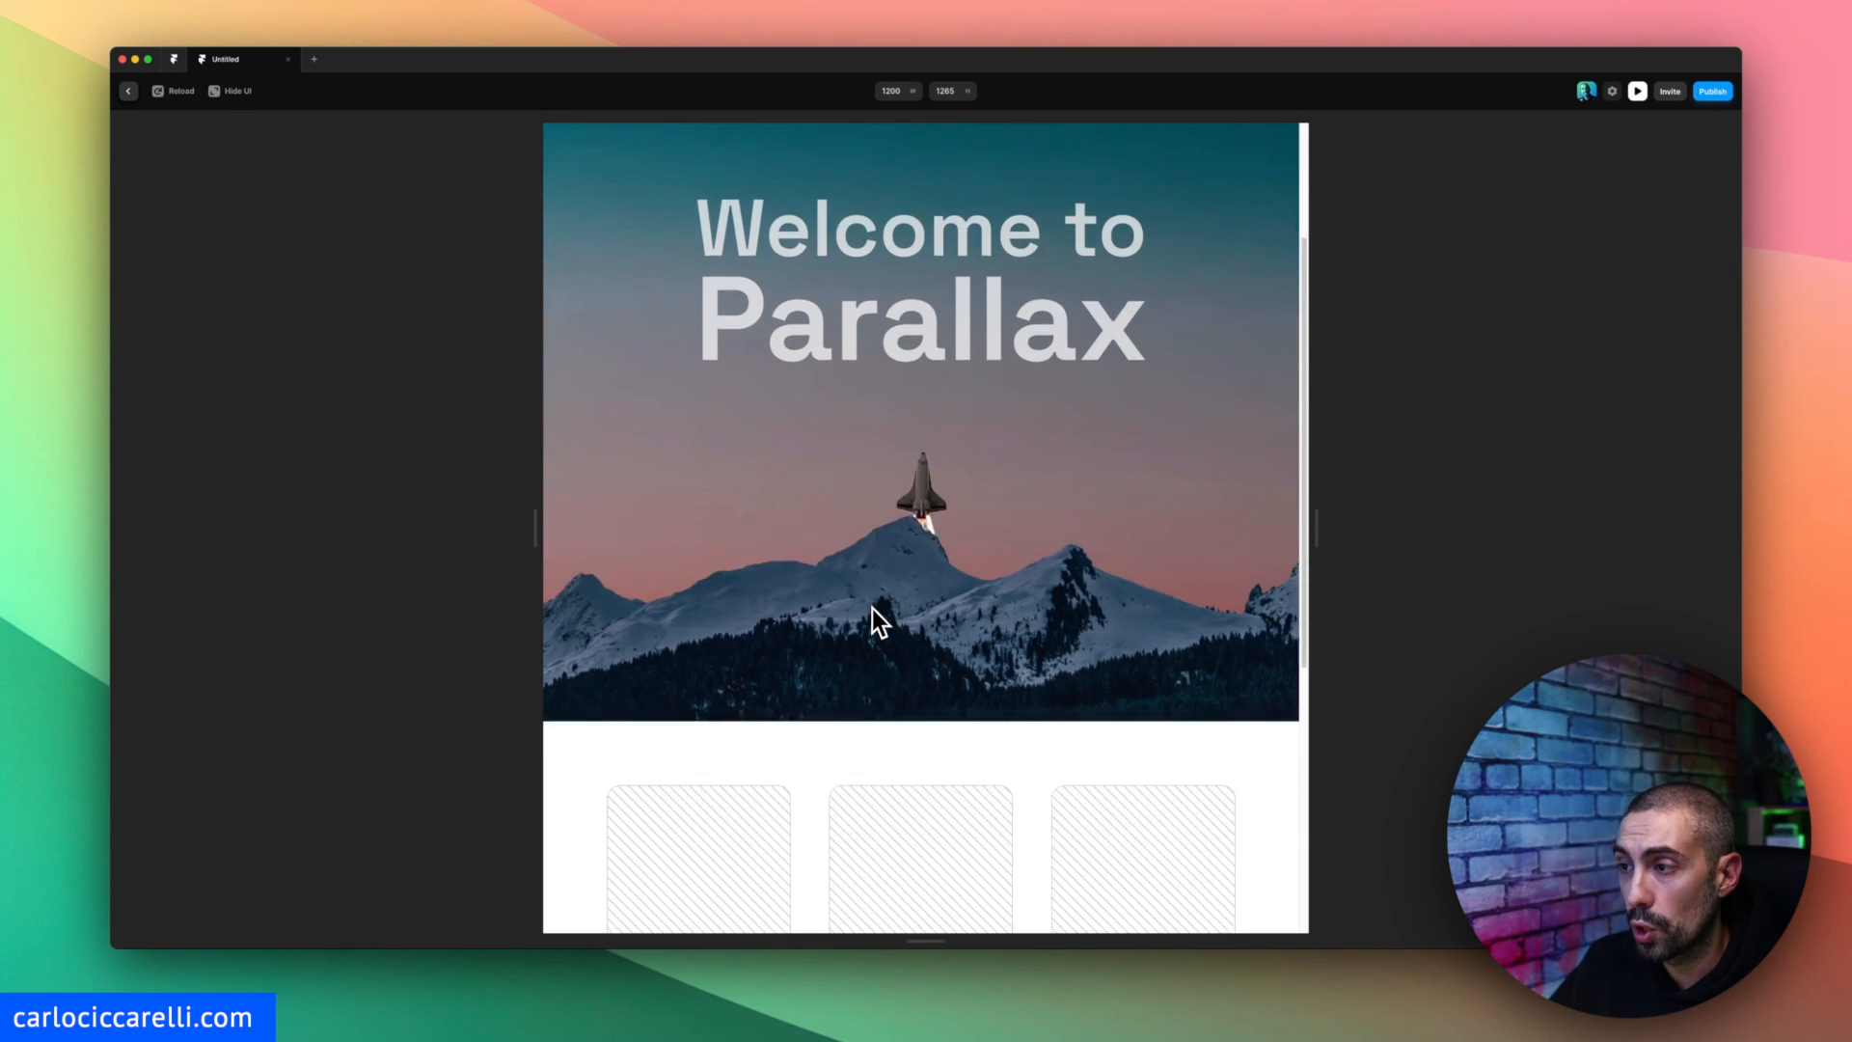
{"action": "scroll", "scroll_direction": "down", "scroll_amount": 3}
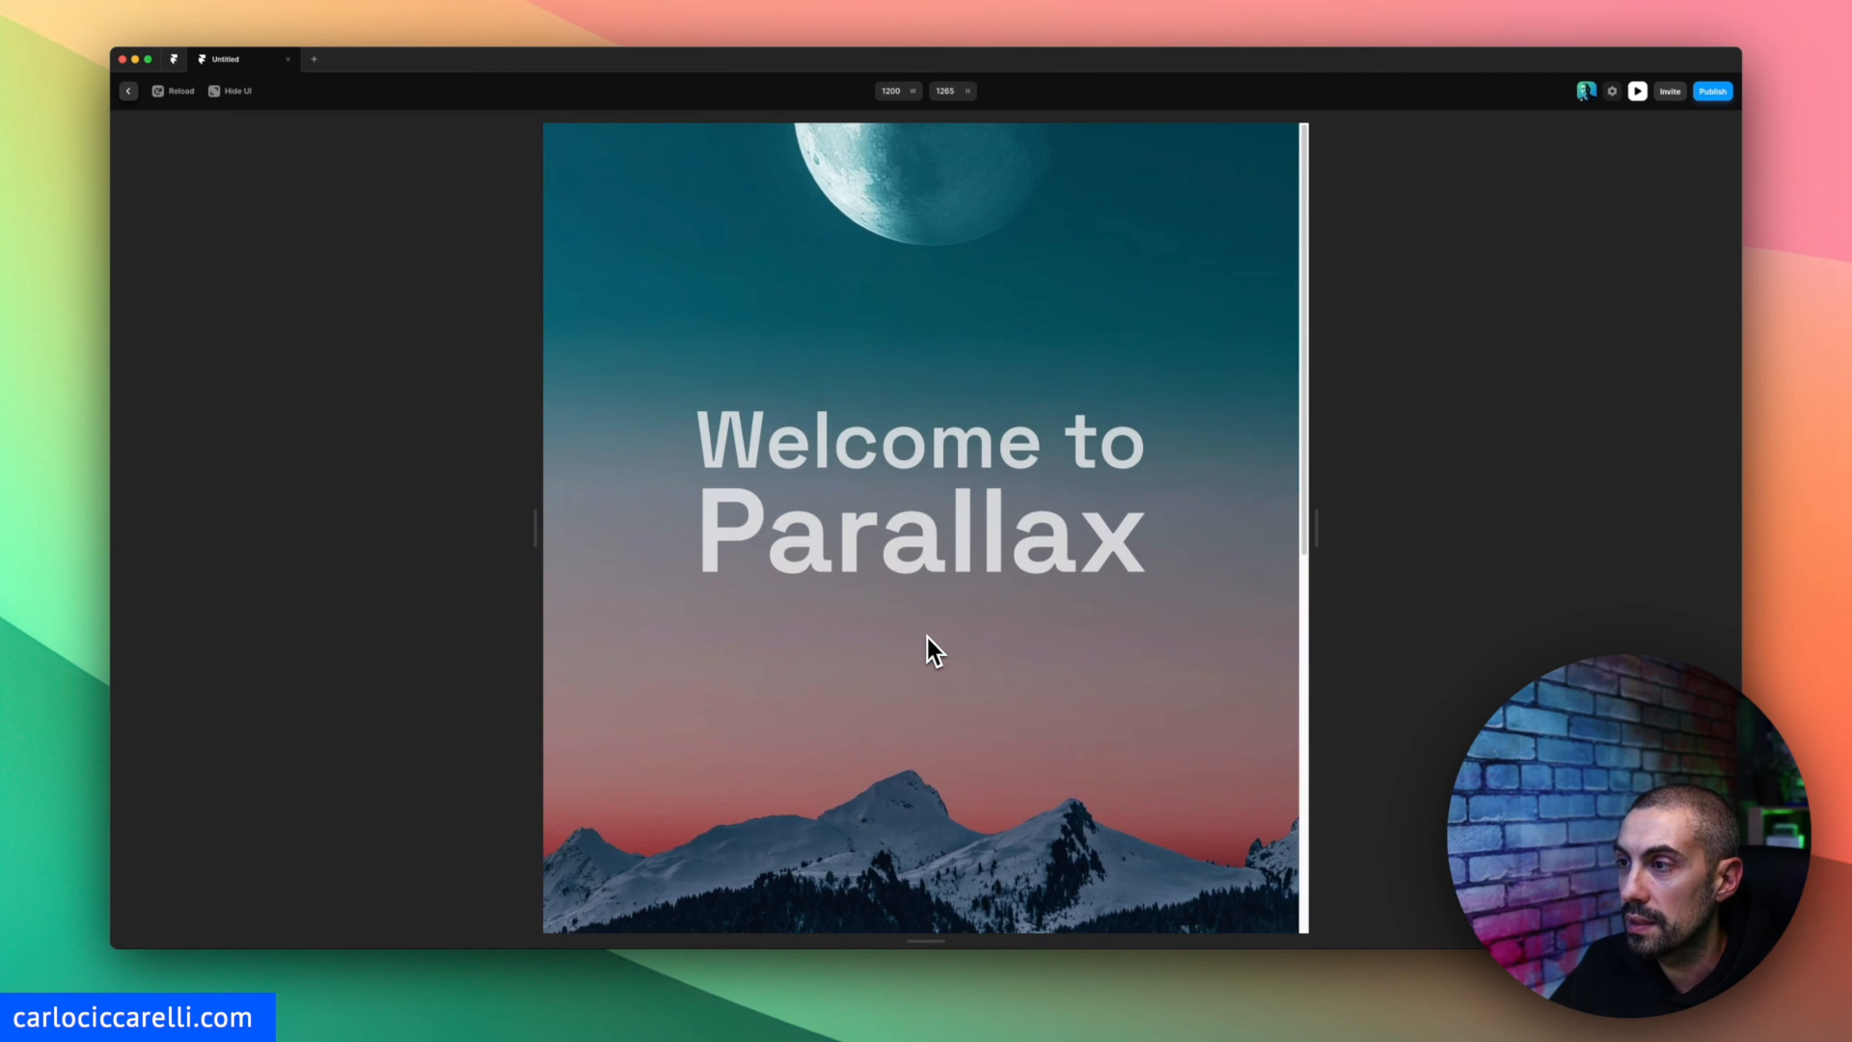
{"action": "scroll", "scroll_direction": "down", "scroll_amount": 3}
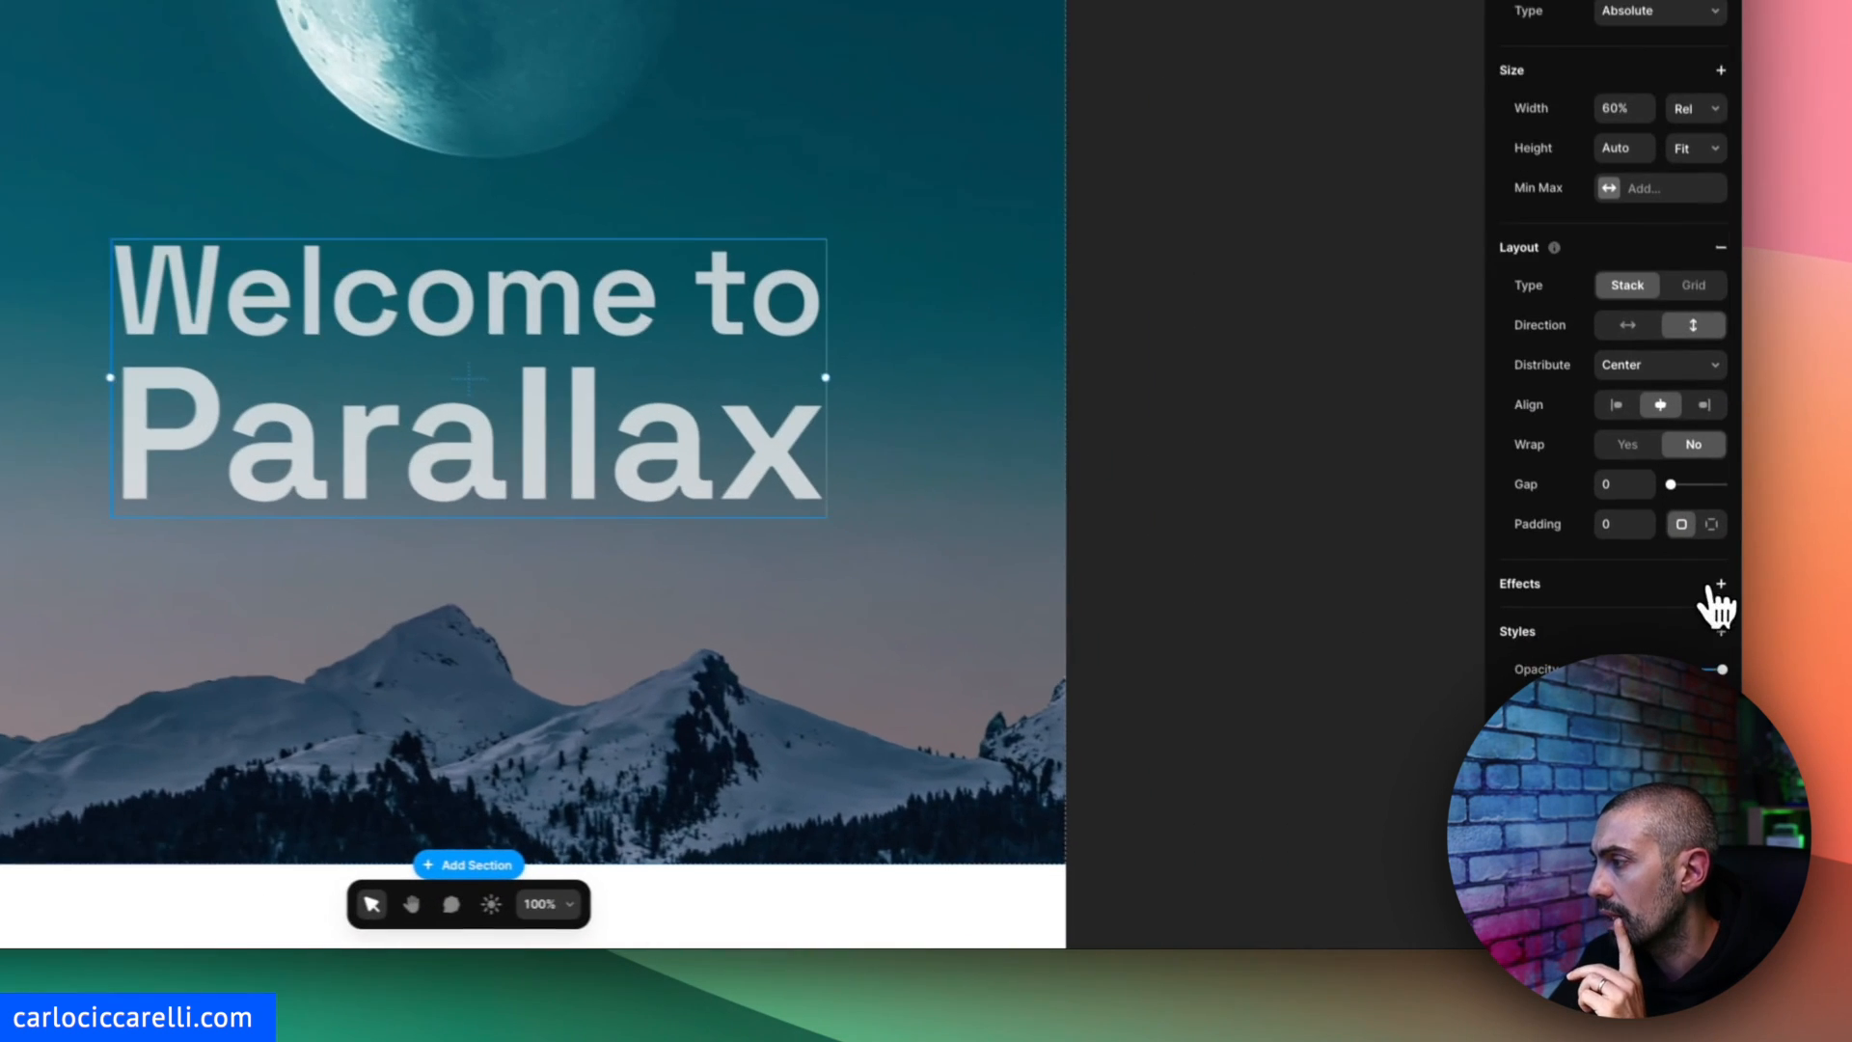
Add a Slide In Bottom appear effect to the title with an Ease transition, time 0.3.
{"action": "left_click", "coordinate": [1719, 583]}
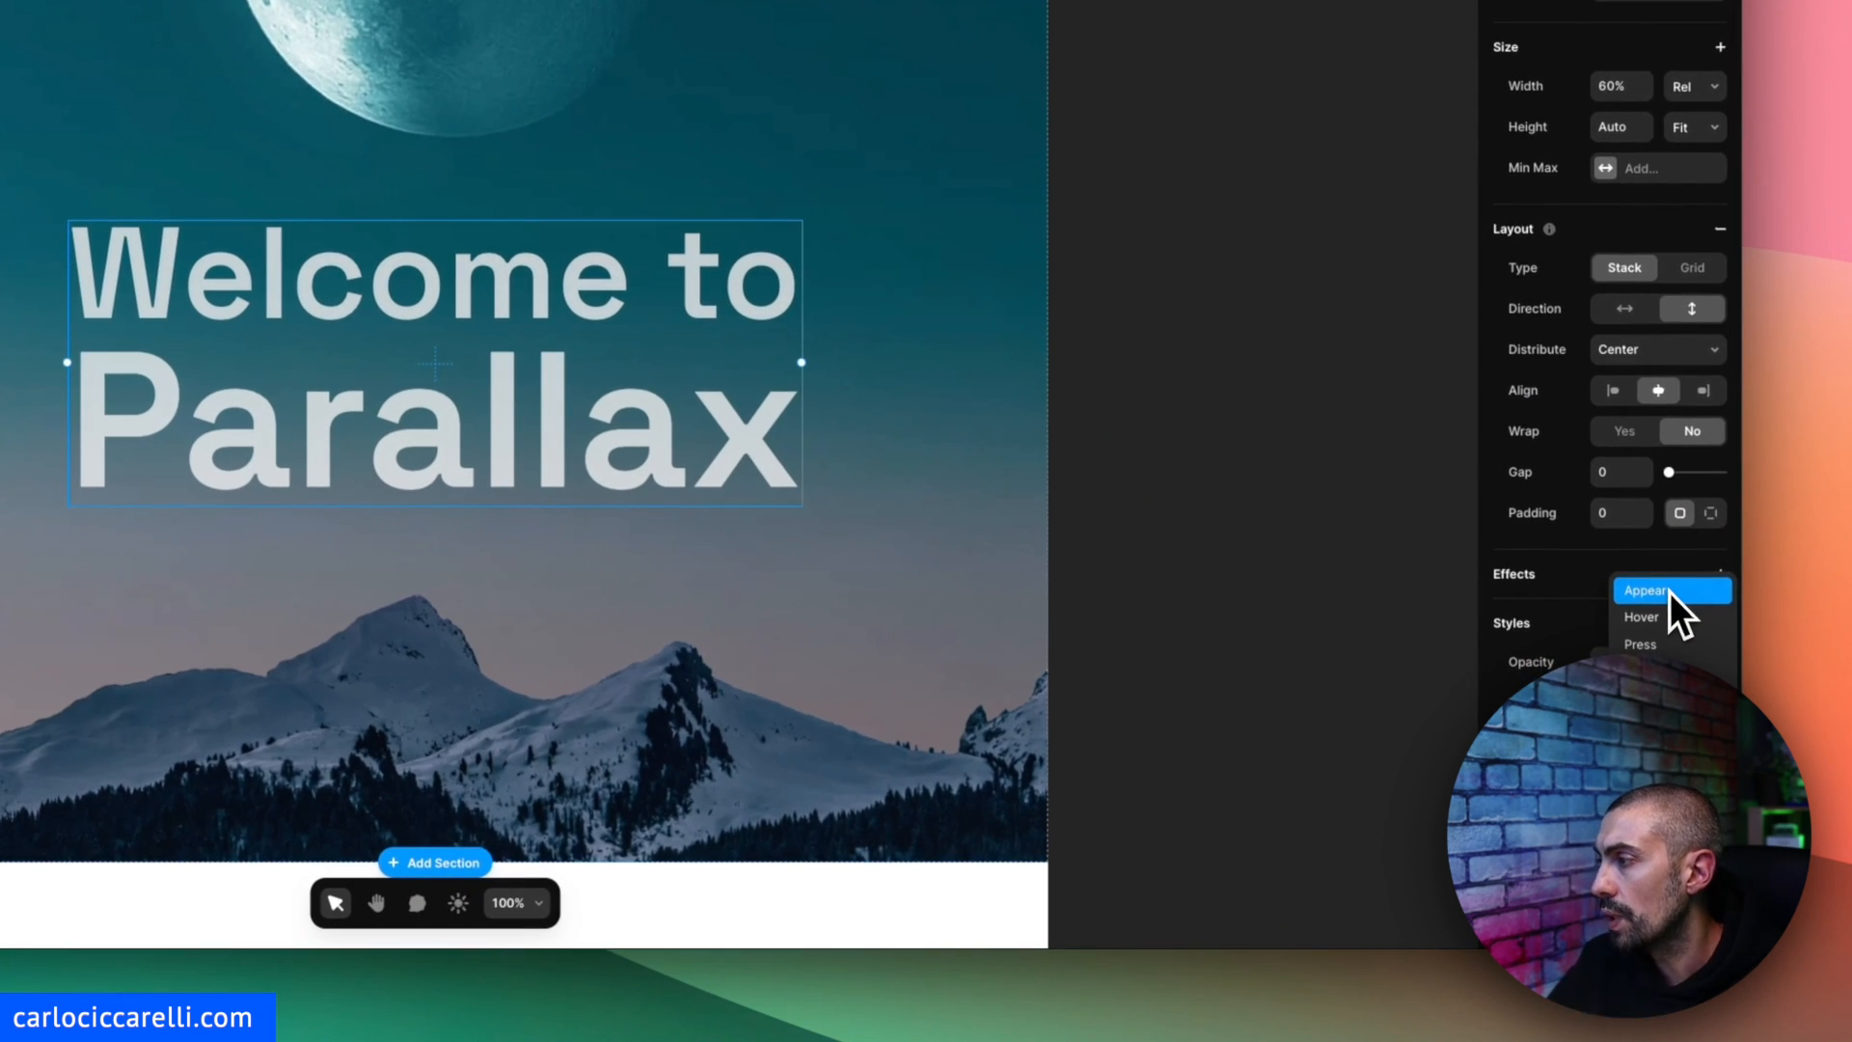
{"action": "left_click", "coordinate": [1644, 590]}
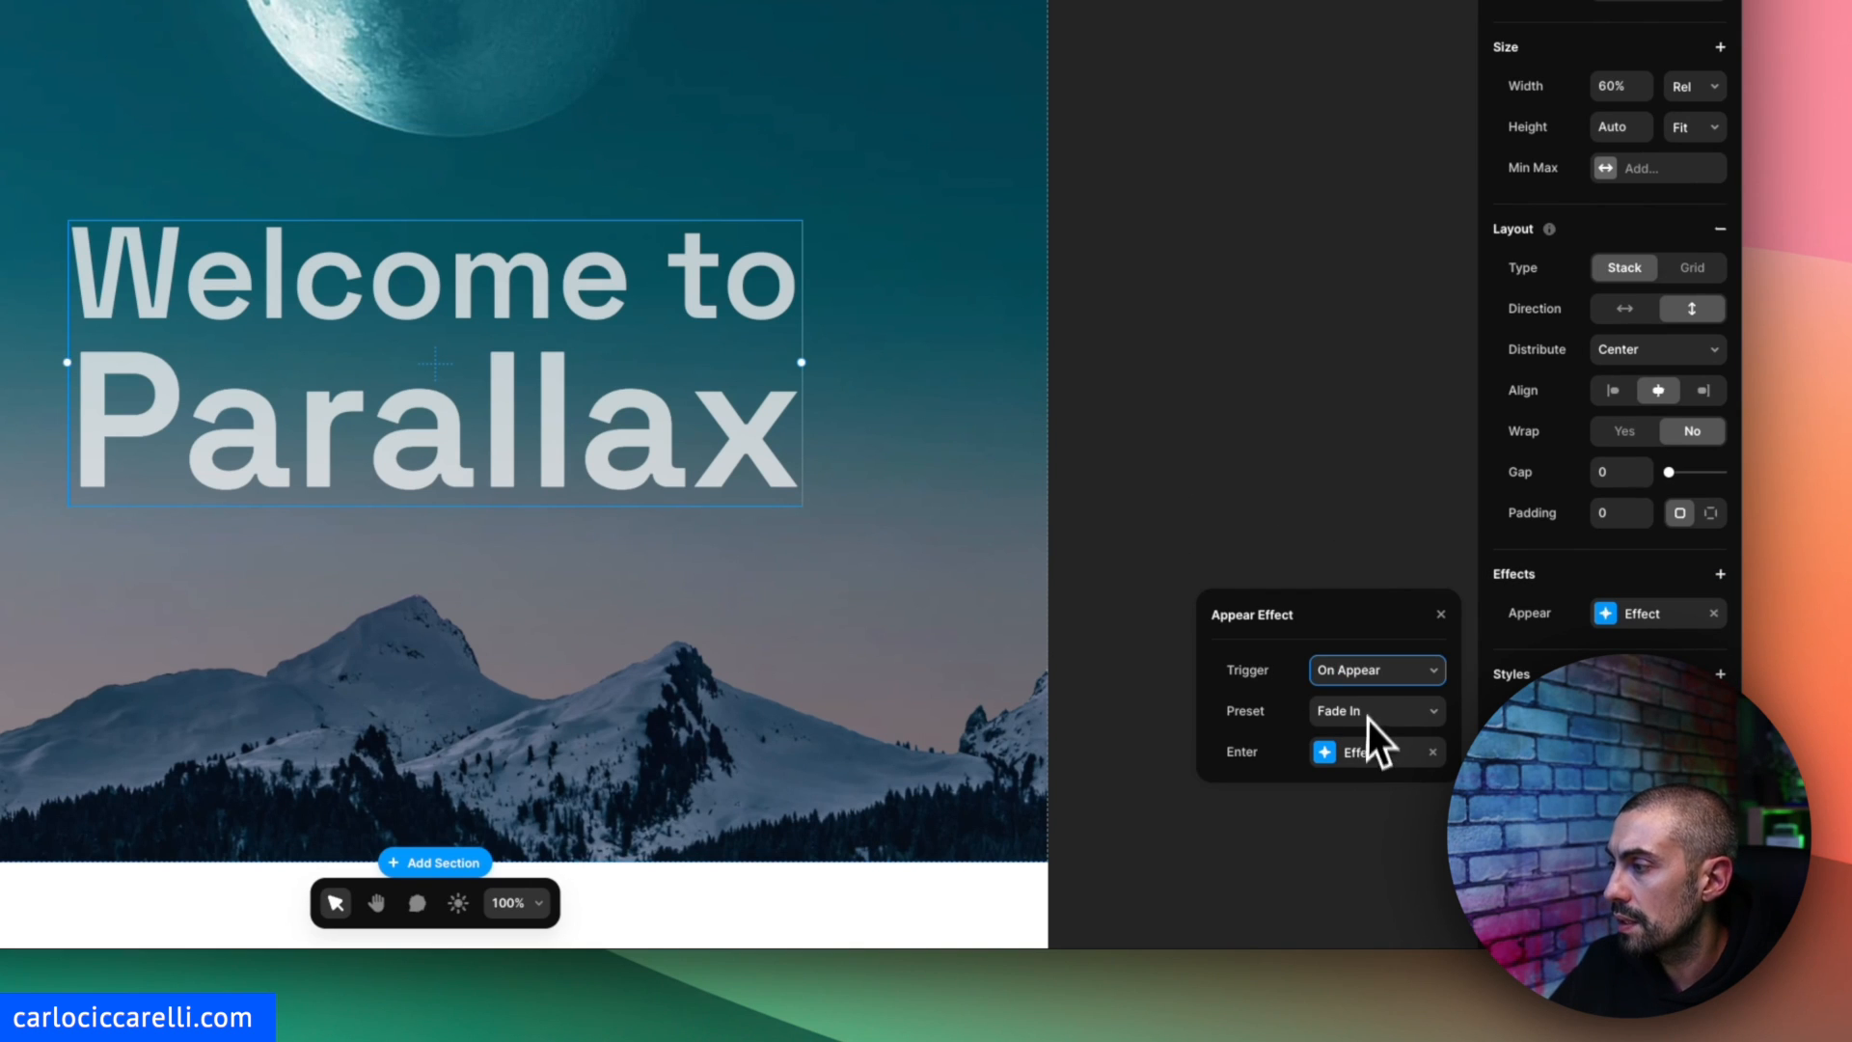
{"action": "mouse_move", "coordinate": [1370, 696]}
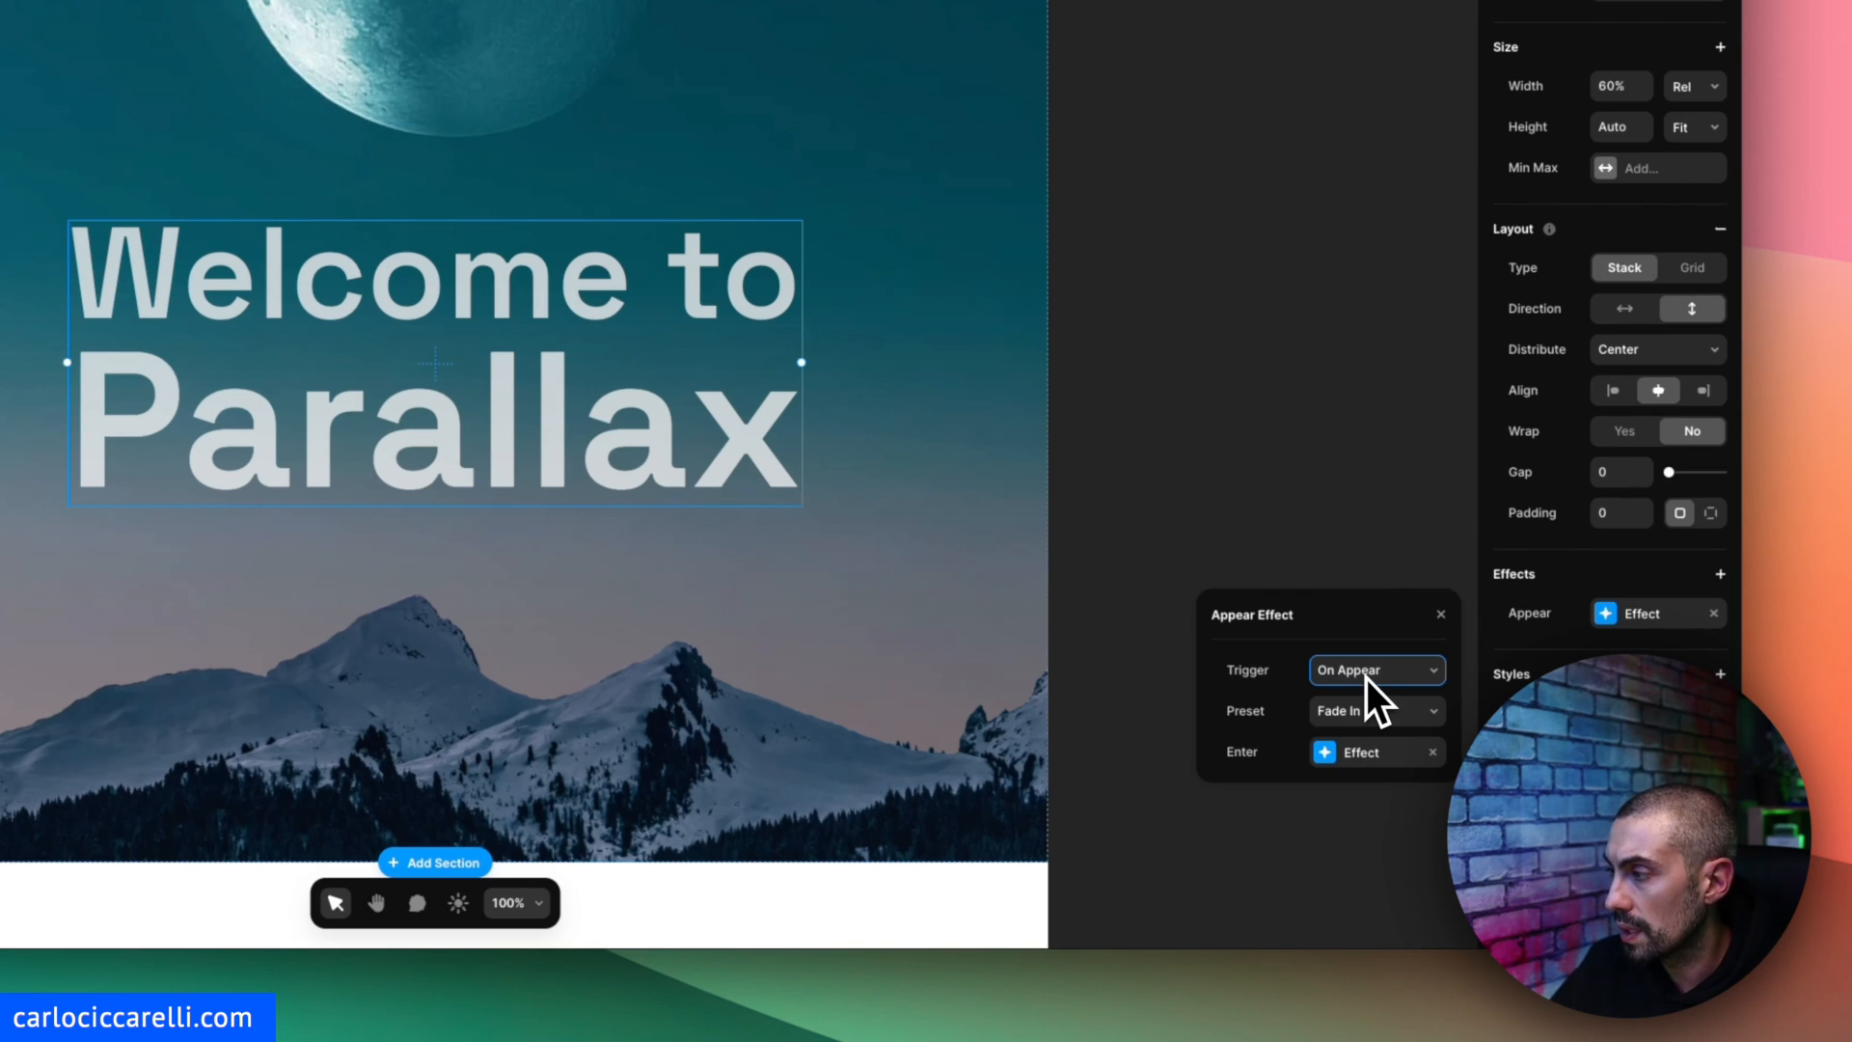
{"action": "left_click", "coordinate": [1373, 710]}
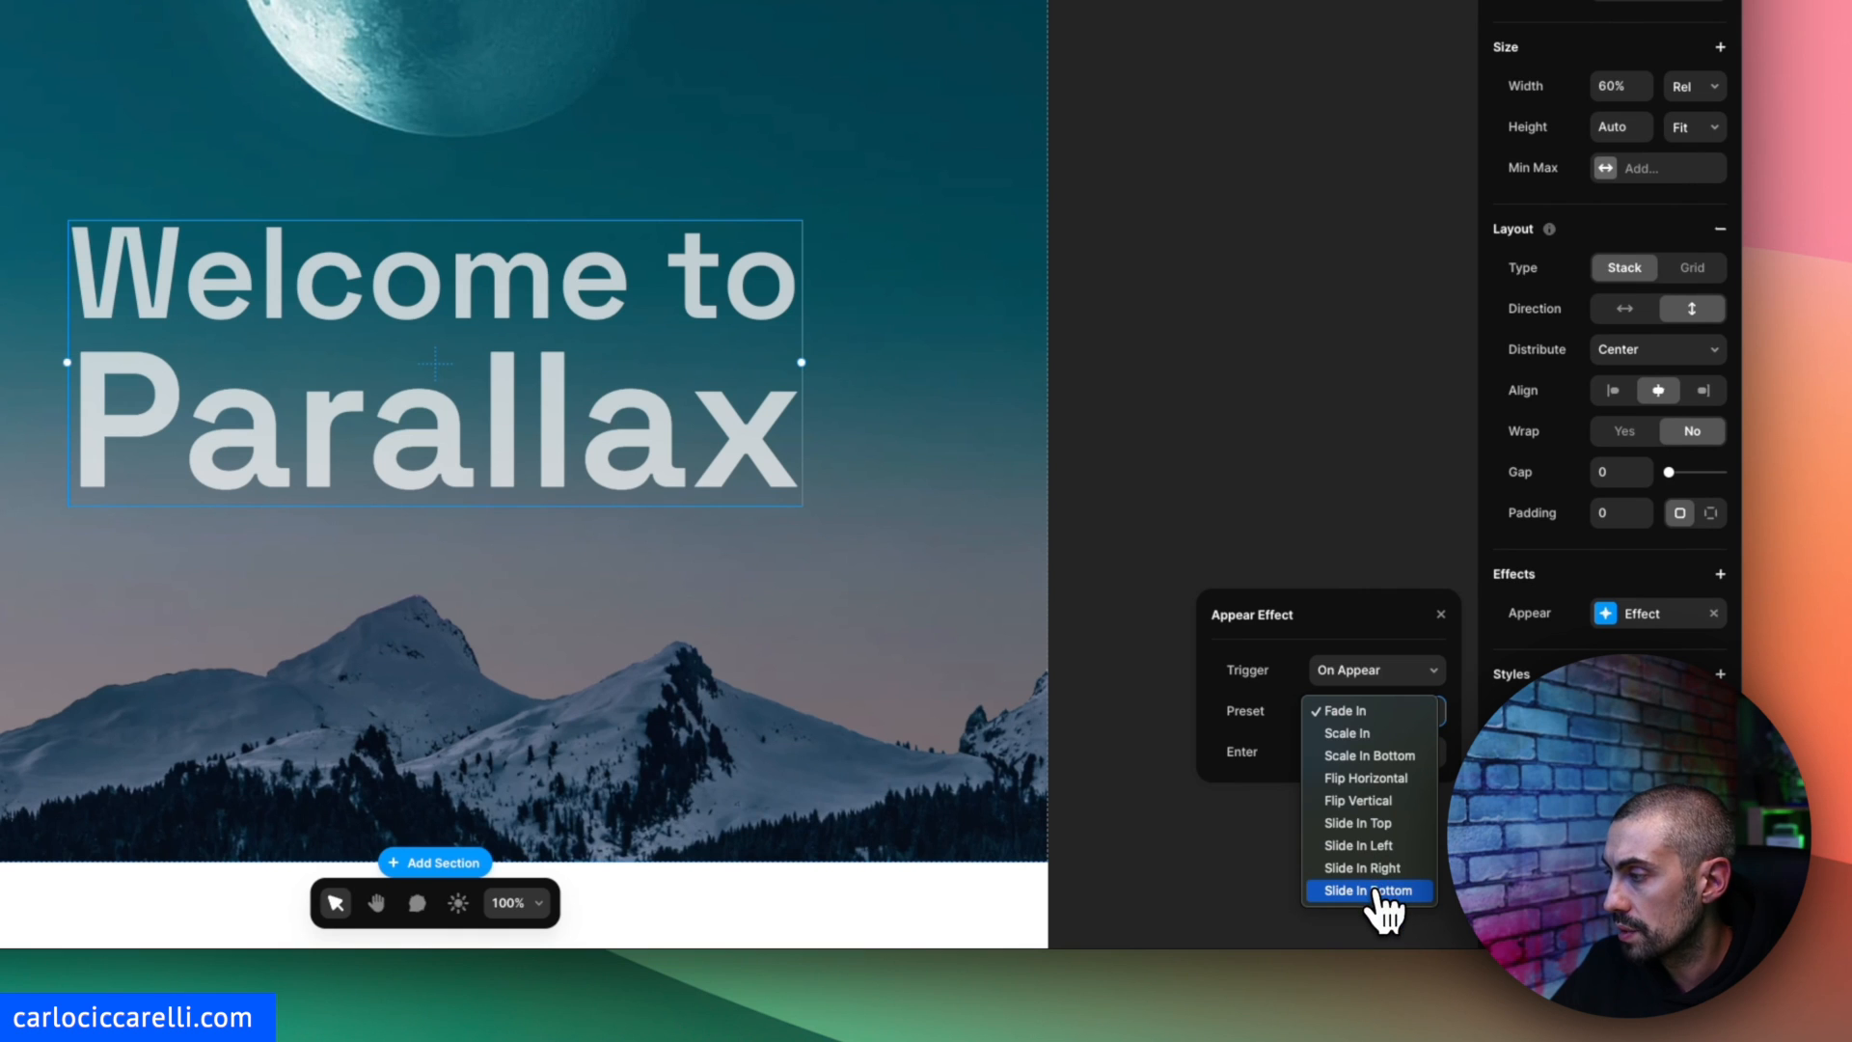
{"action": "left_click", "coordinate": [1369, 890]}
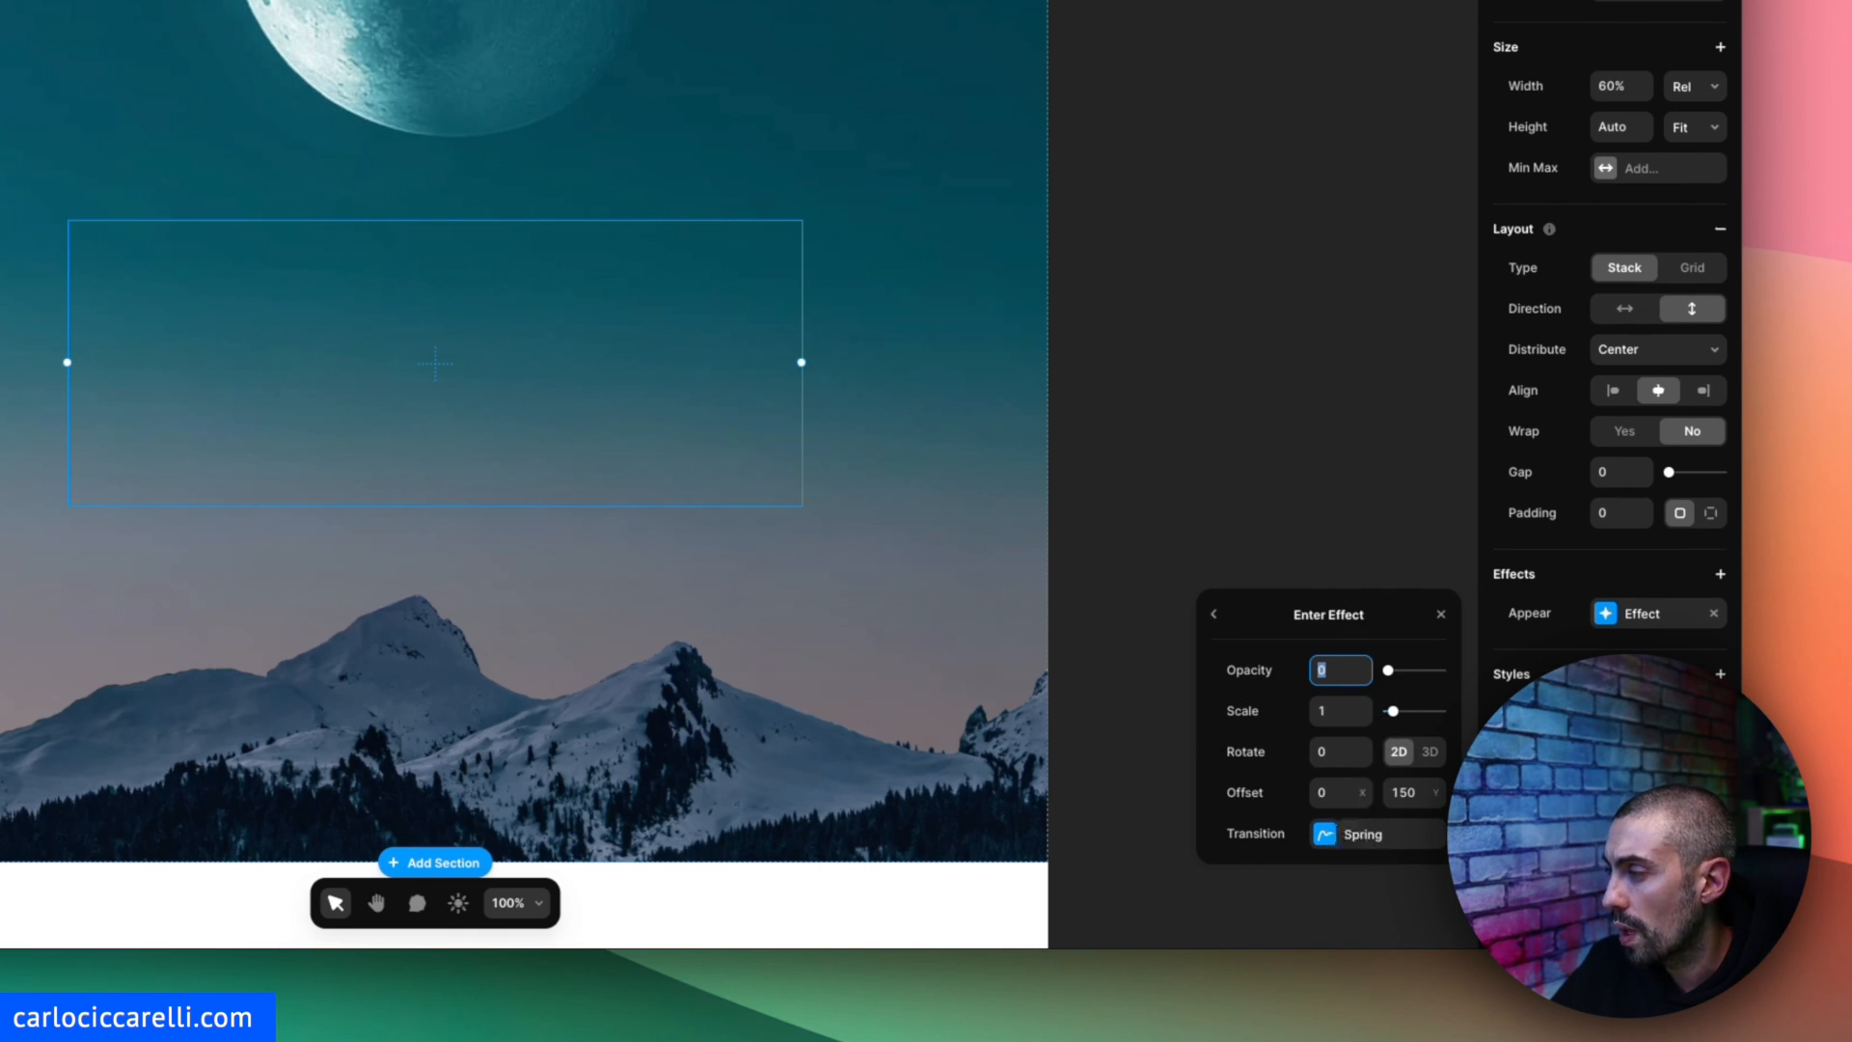
{"action": "left_click", "coordinate": [1360, 833]}
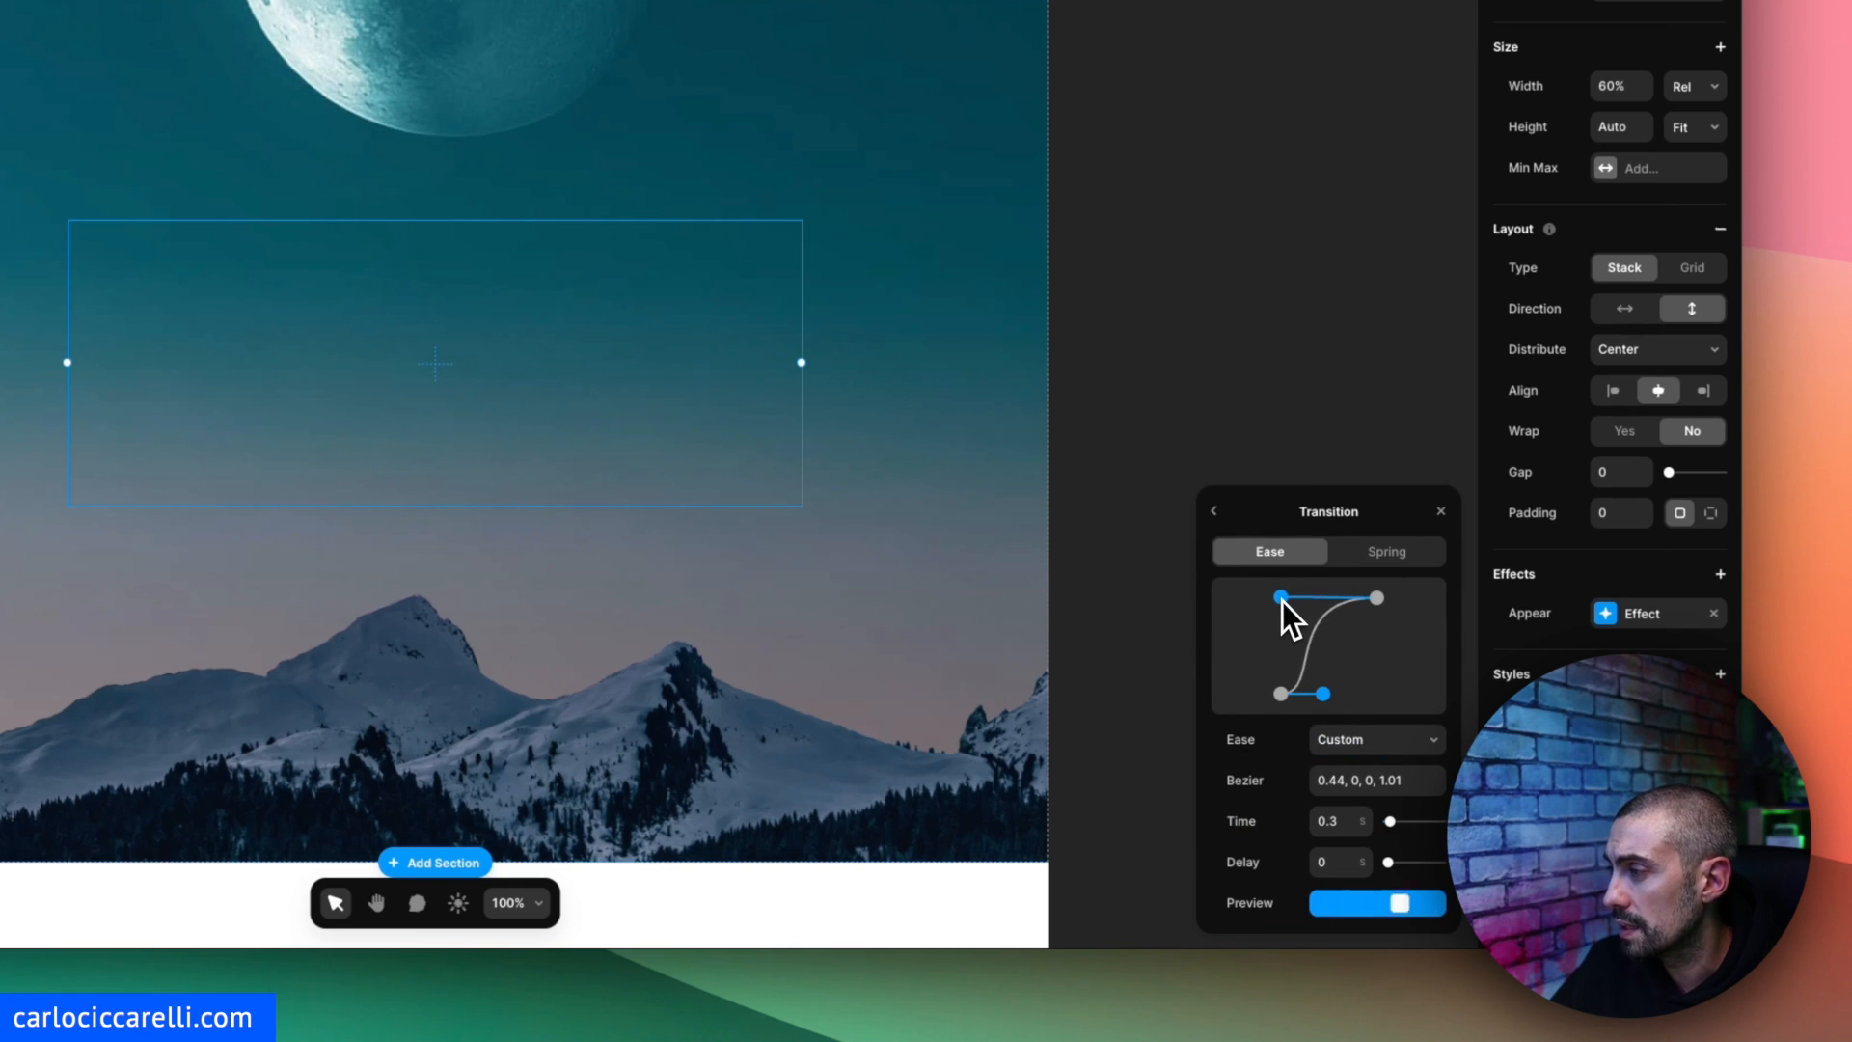
{"action": "left_click", "coordinate": [1327, 821]}
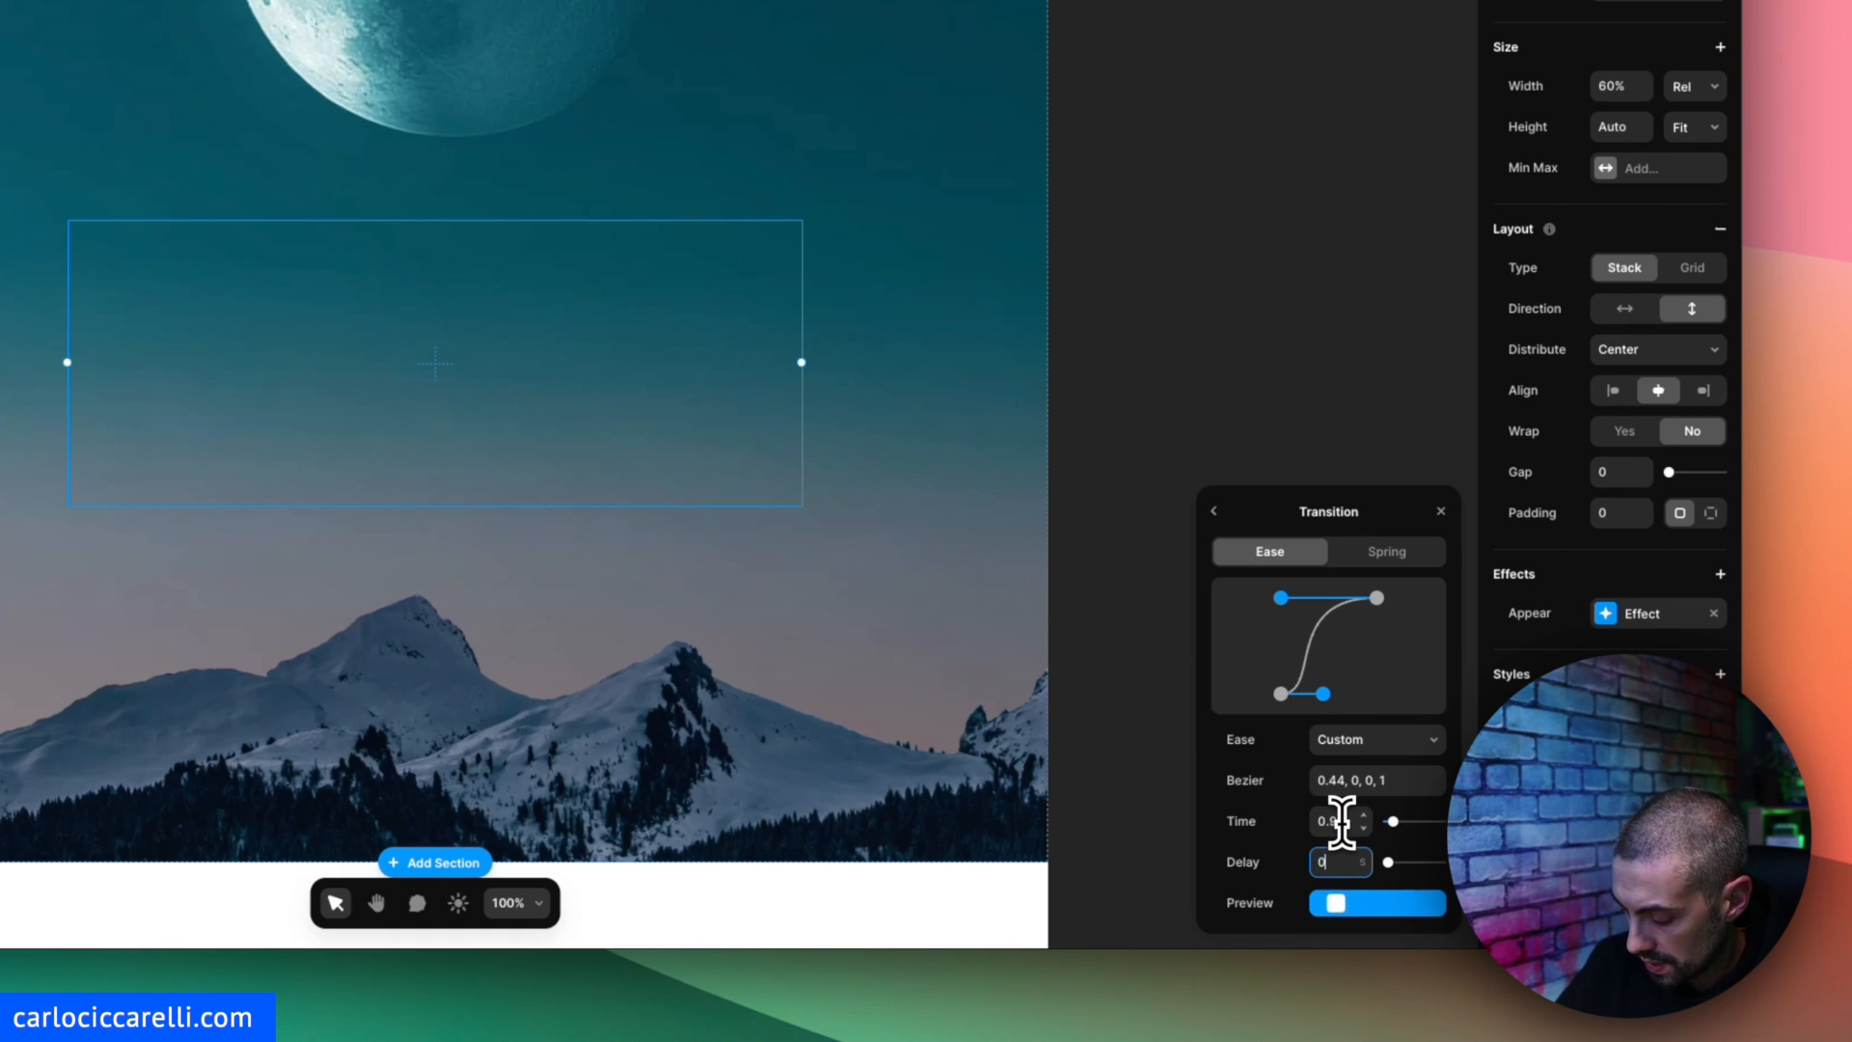
{"action": "type", "text": "0.3"}
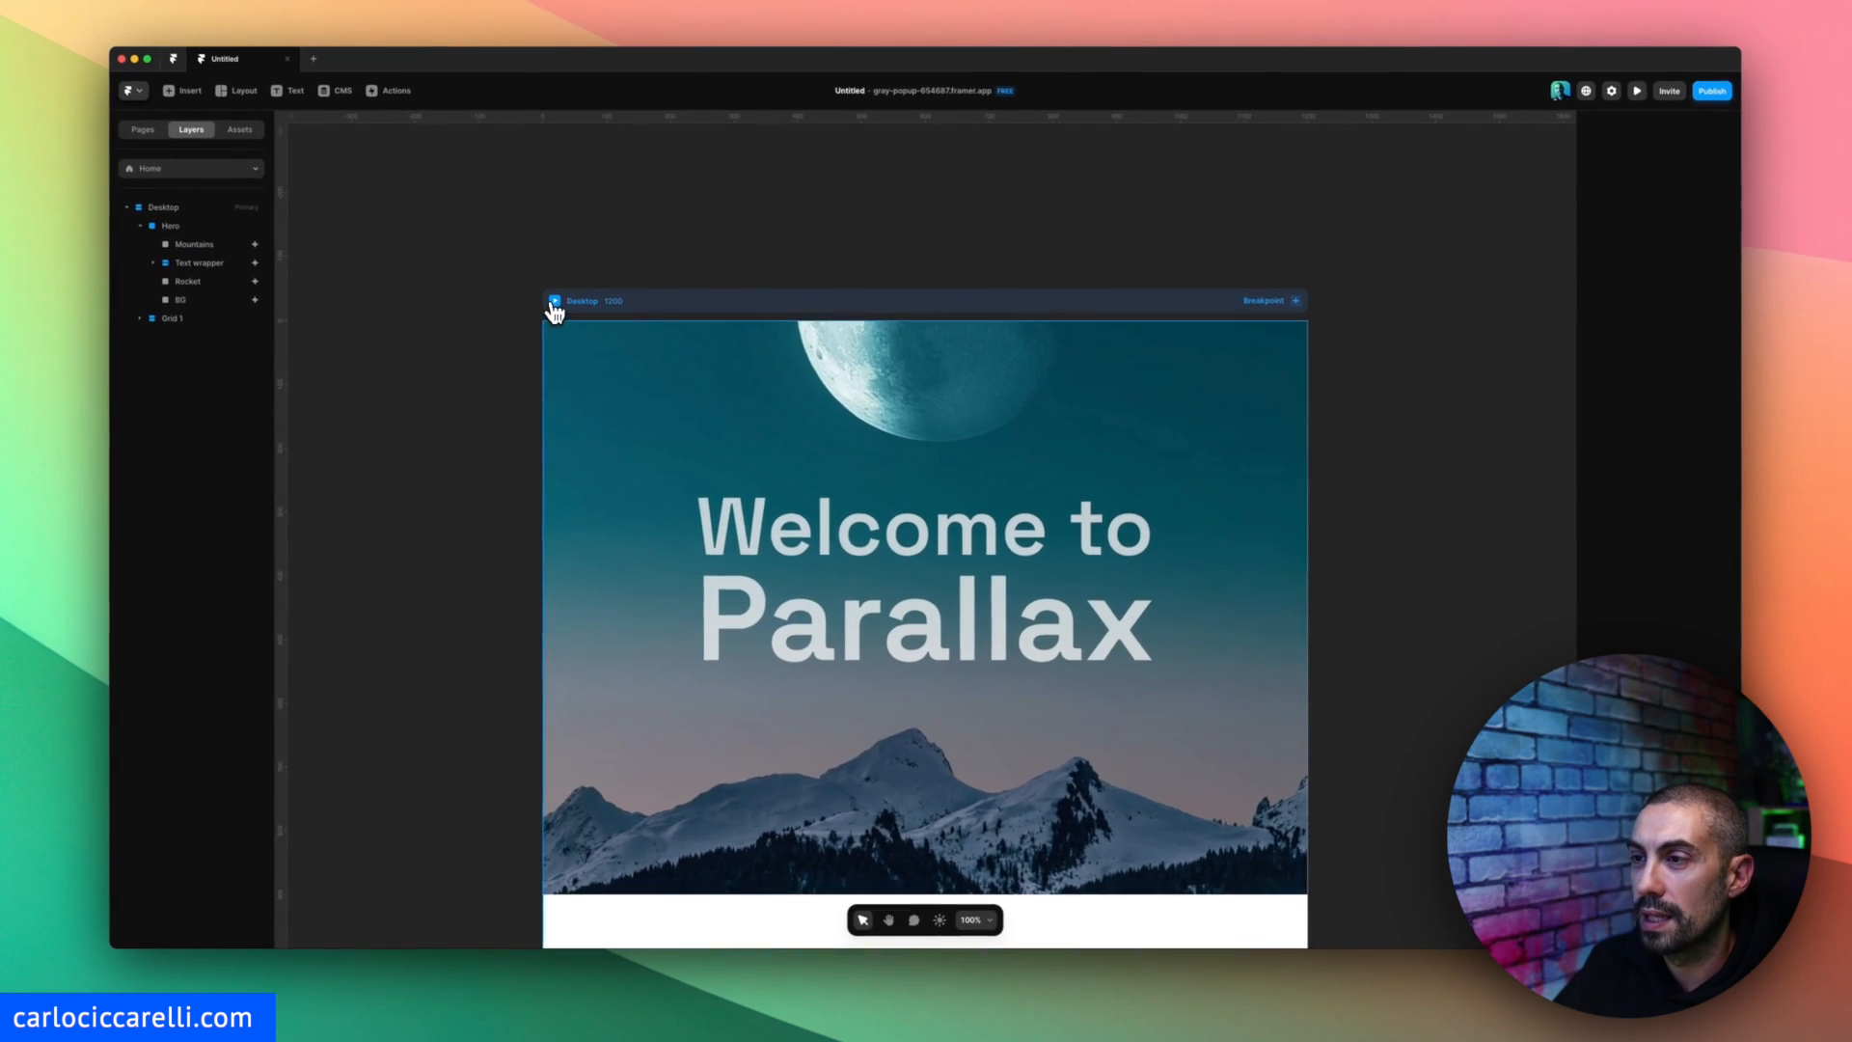
Preview the title's slide-up entrance, then reselect the Text wrapper via Mountains in Layers.
{"action": "left_click", "coordinate": [1635, 91]}
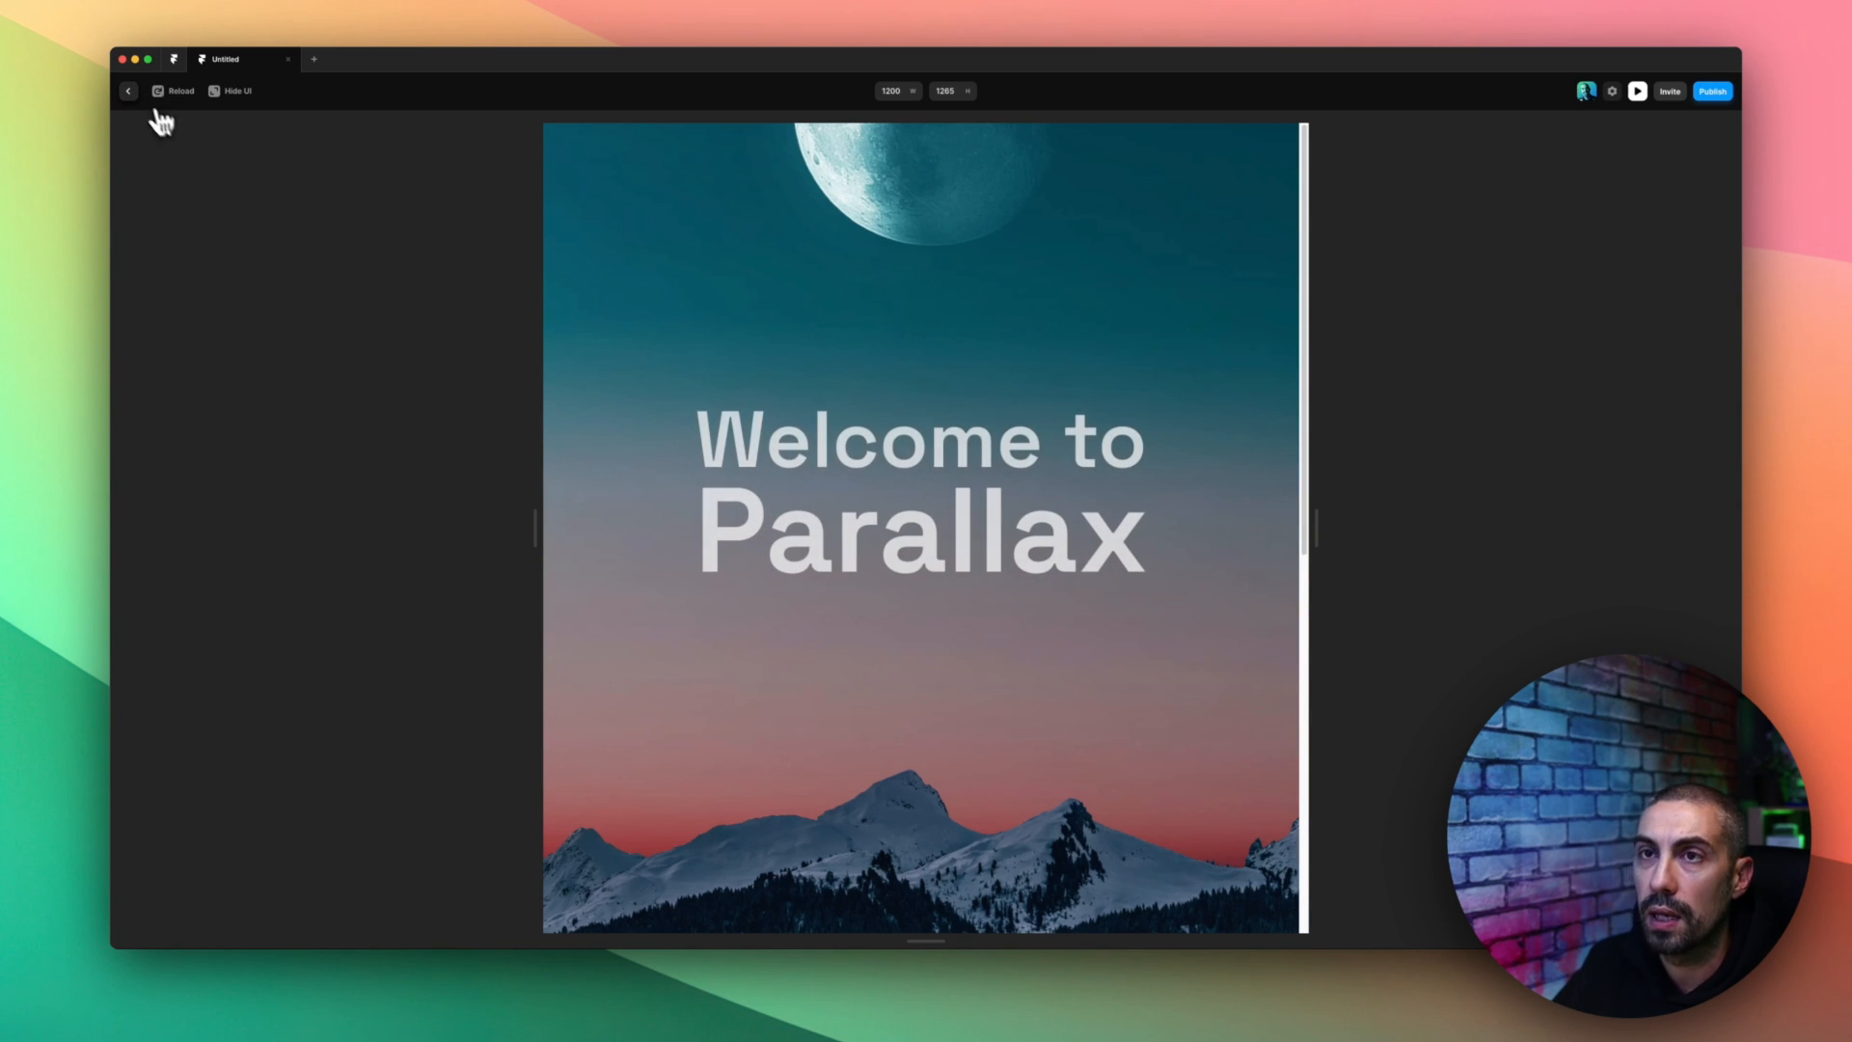
{"action": "left_click", "coordinate": [128, 91]}
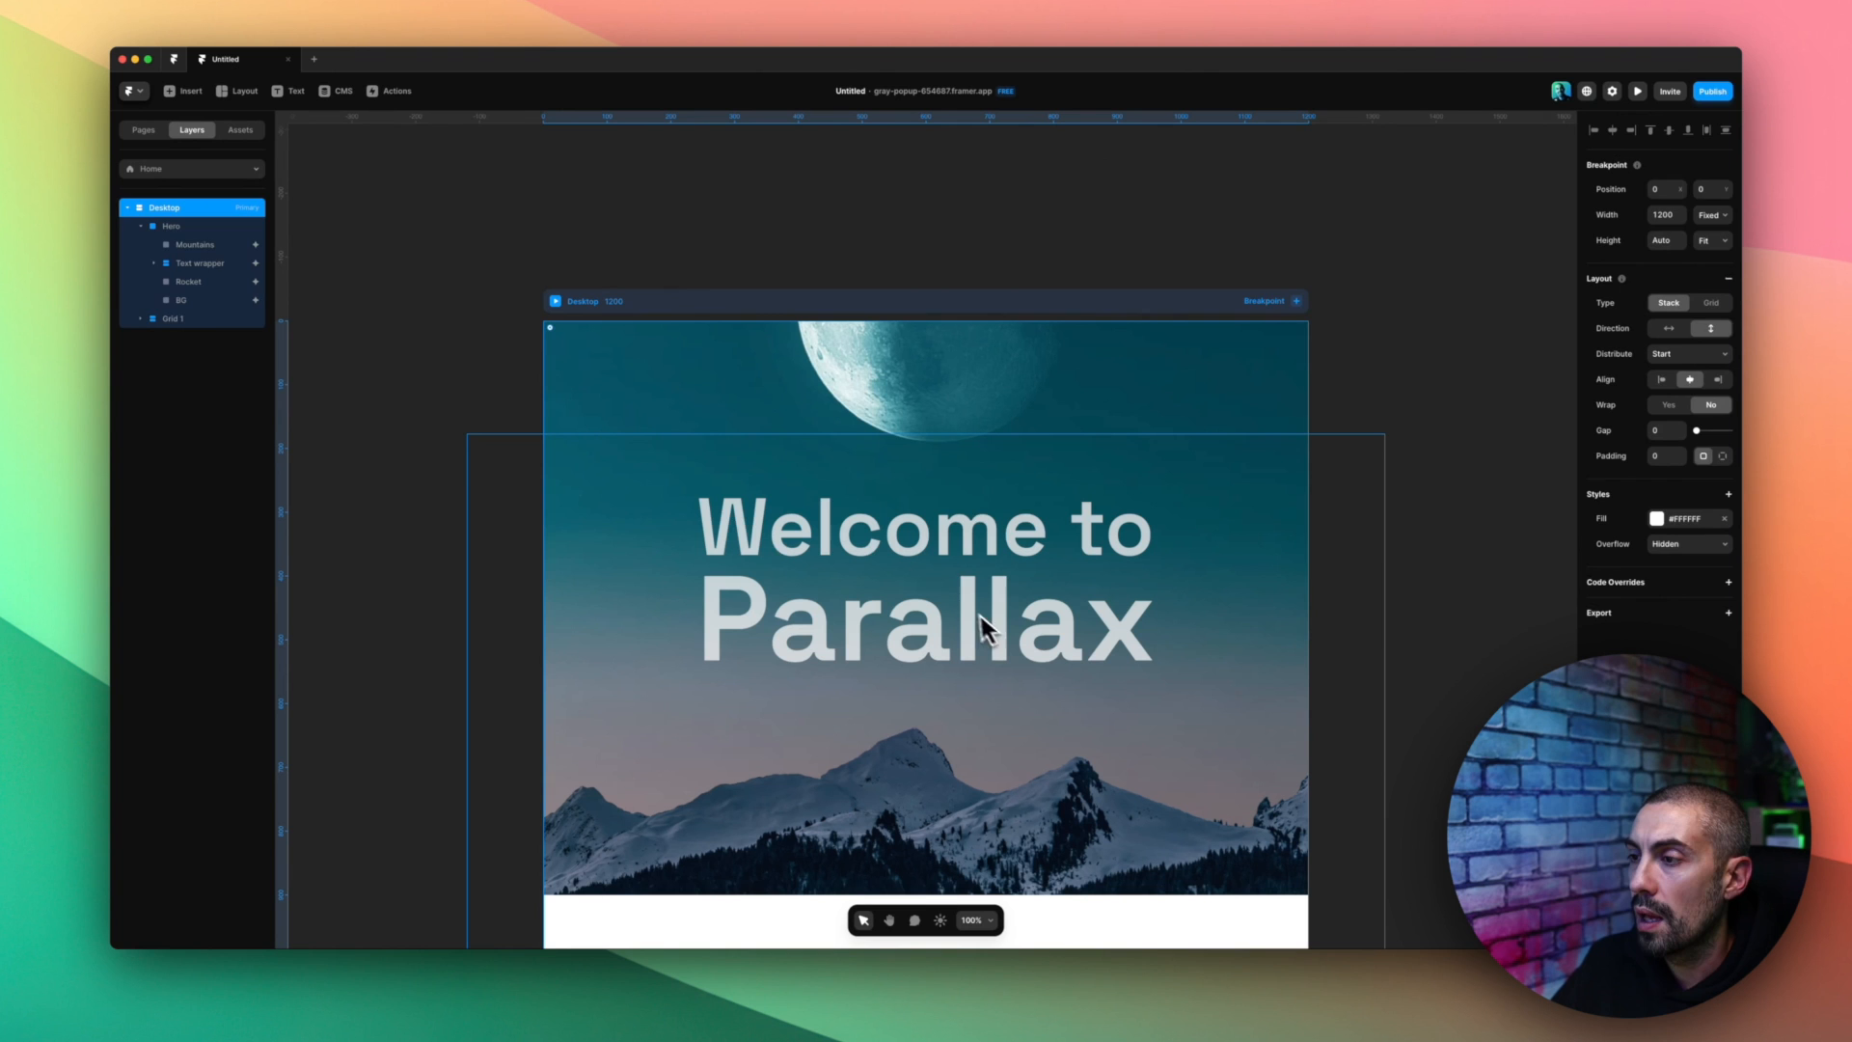
{"action": "left_click", "coordinate": [195, 244]}
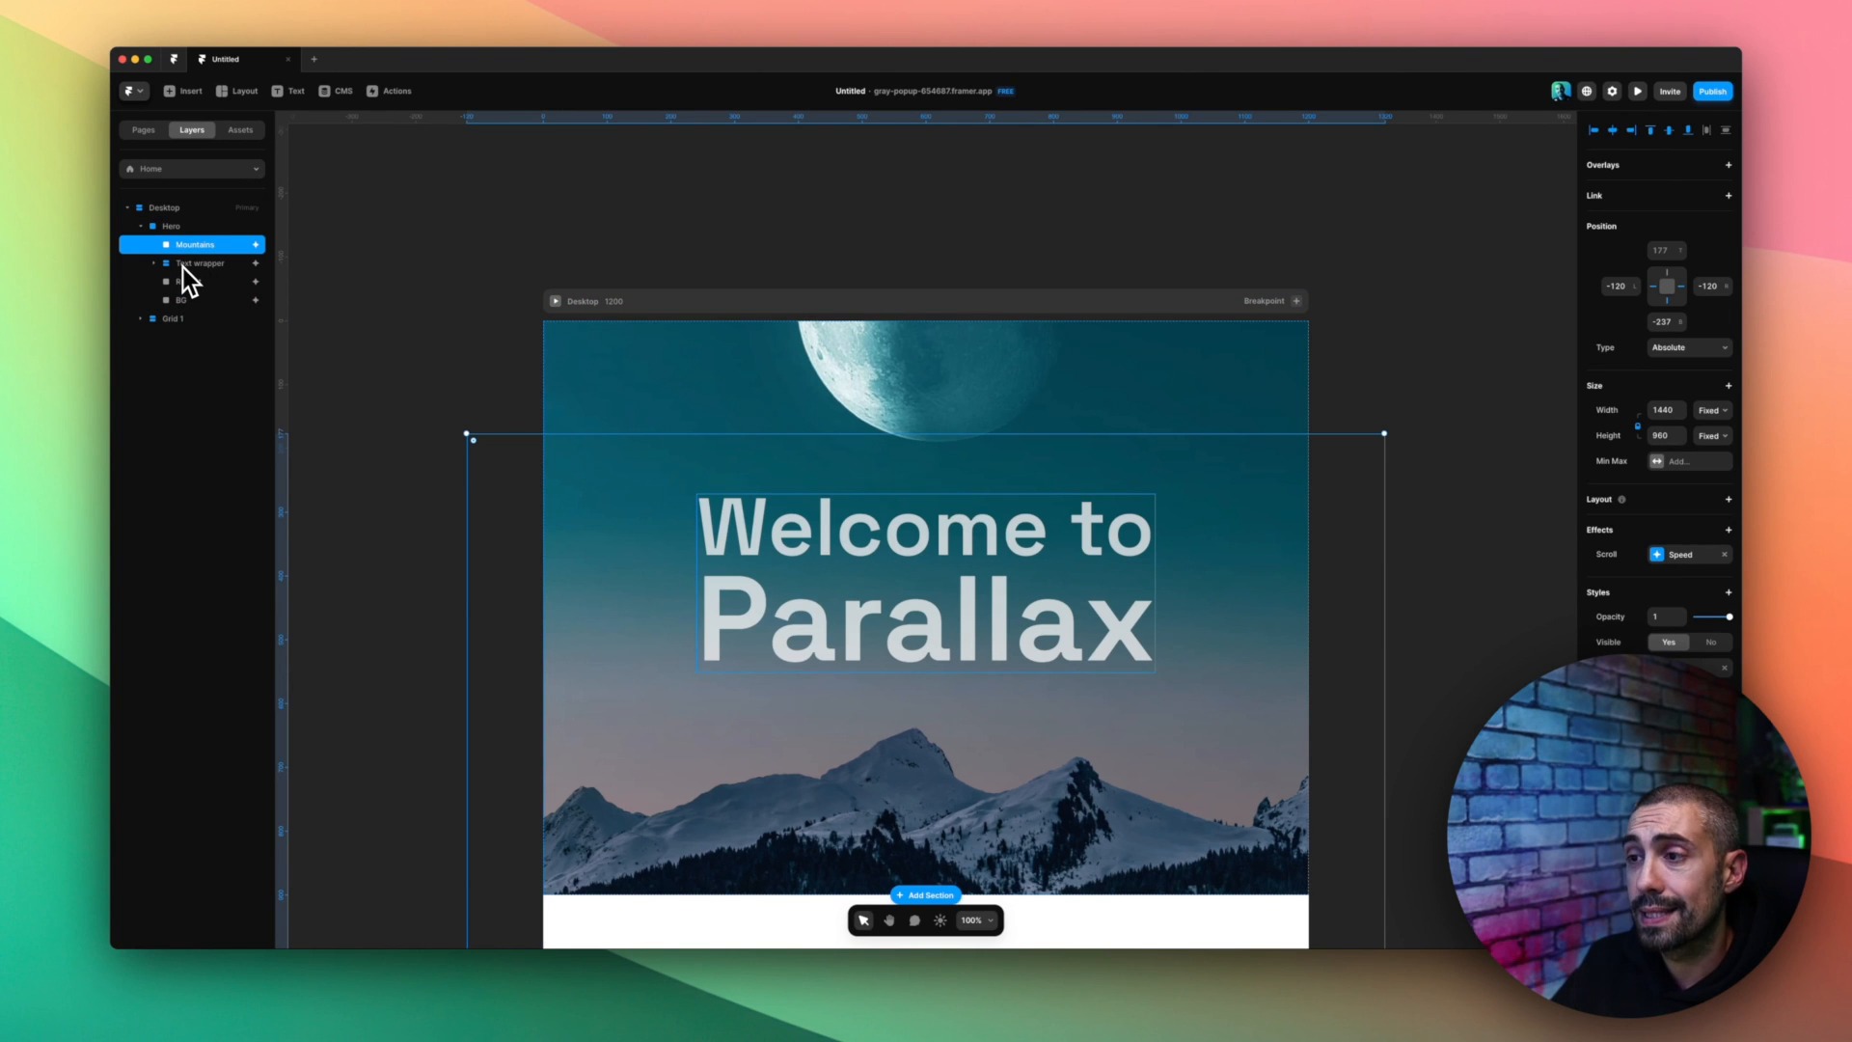
{"action": "left_click", "coordinate": [201, 263]}
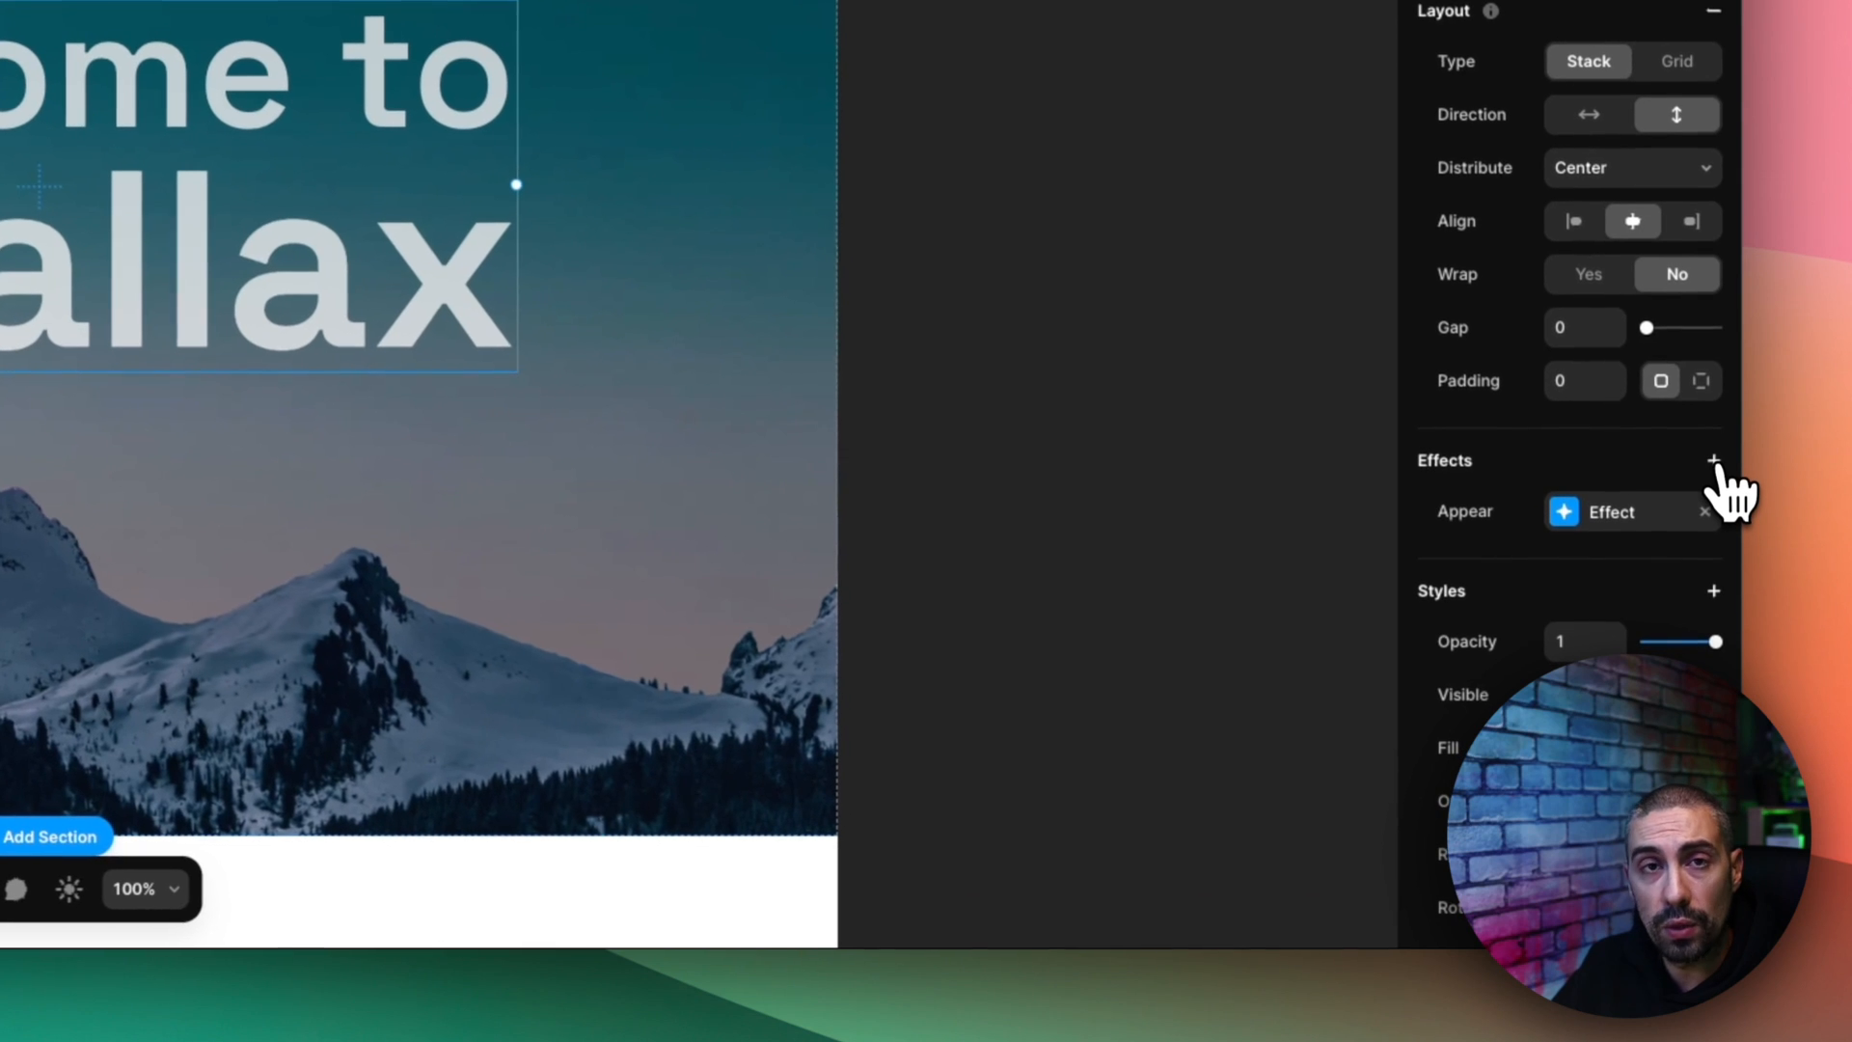
Add a Scroll Speed effect to the Text wrapper and set its speed to 60%.
{"action": "left_click", "coordinate": [1713, 459]}
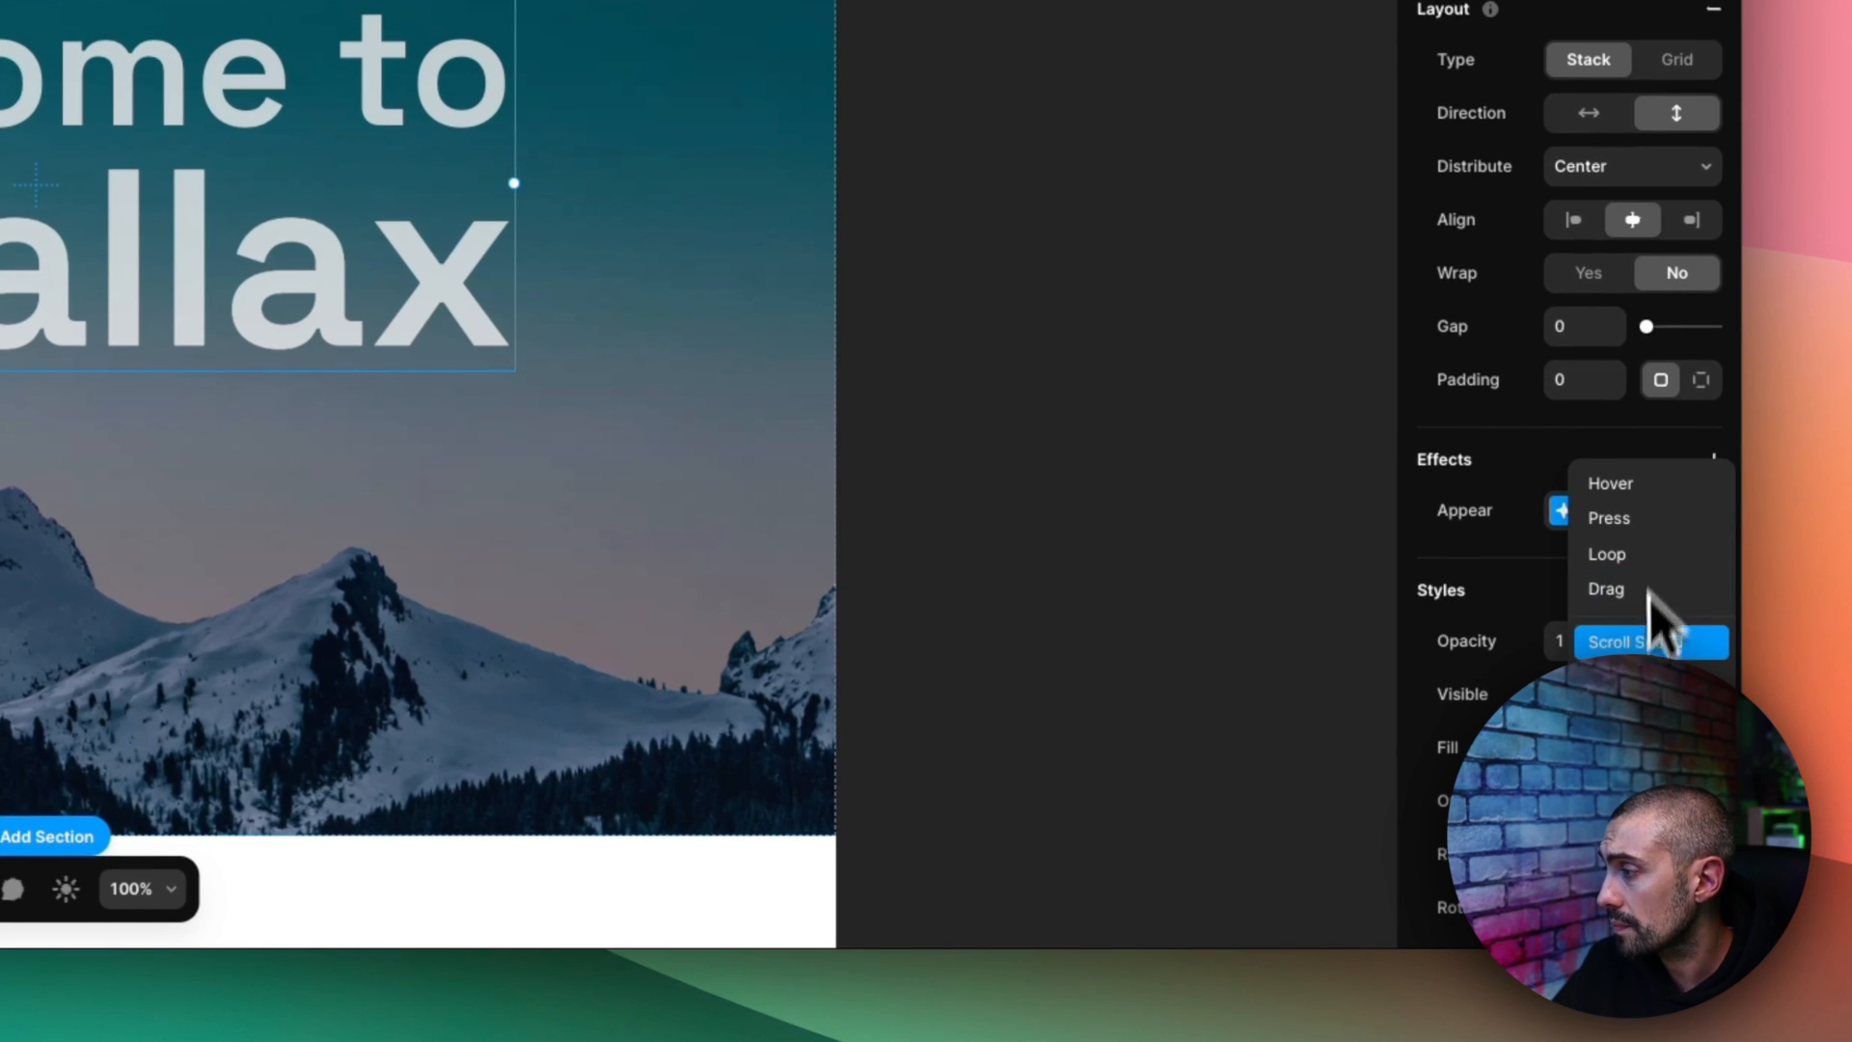
{"action": "mouse_move", "coordinate": [1636, 641]}
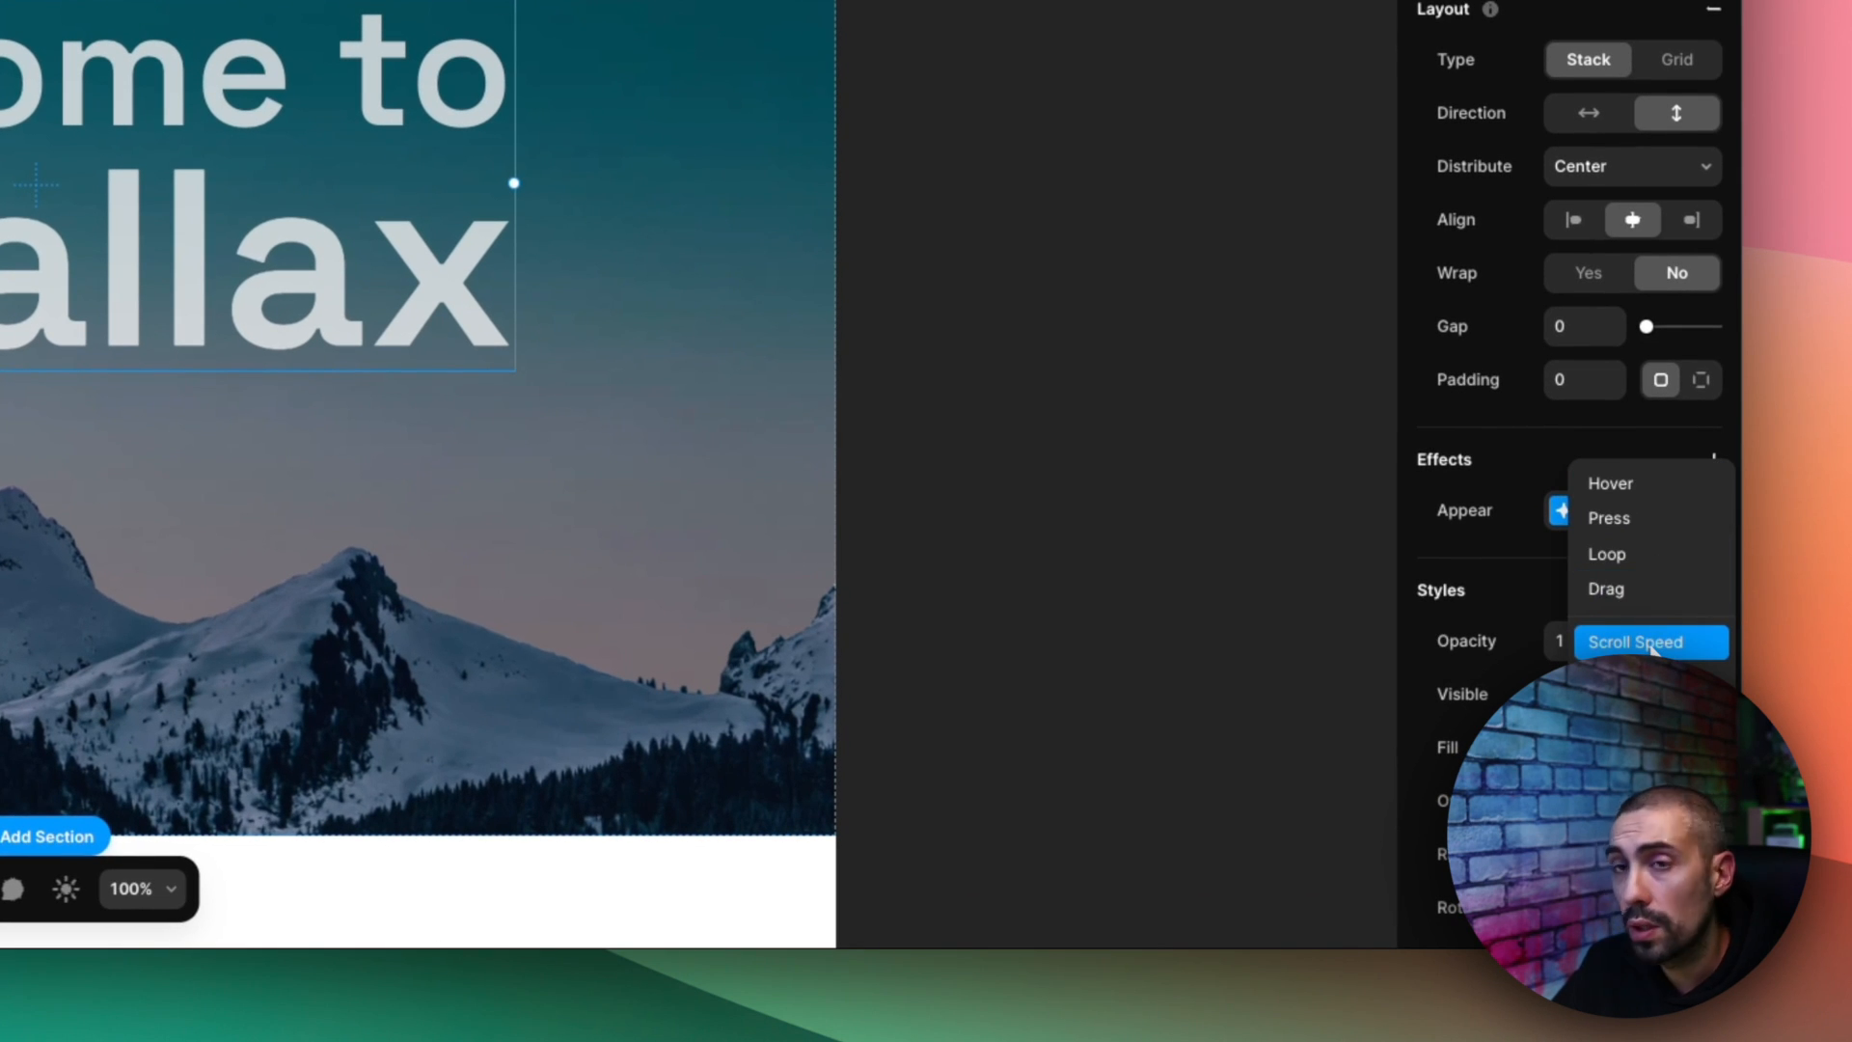
{"action": "left_click", "coordinate": [1635, 641]}
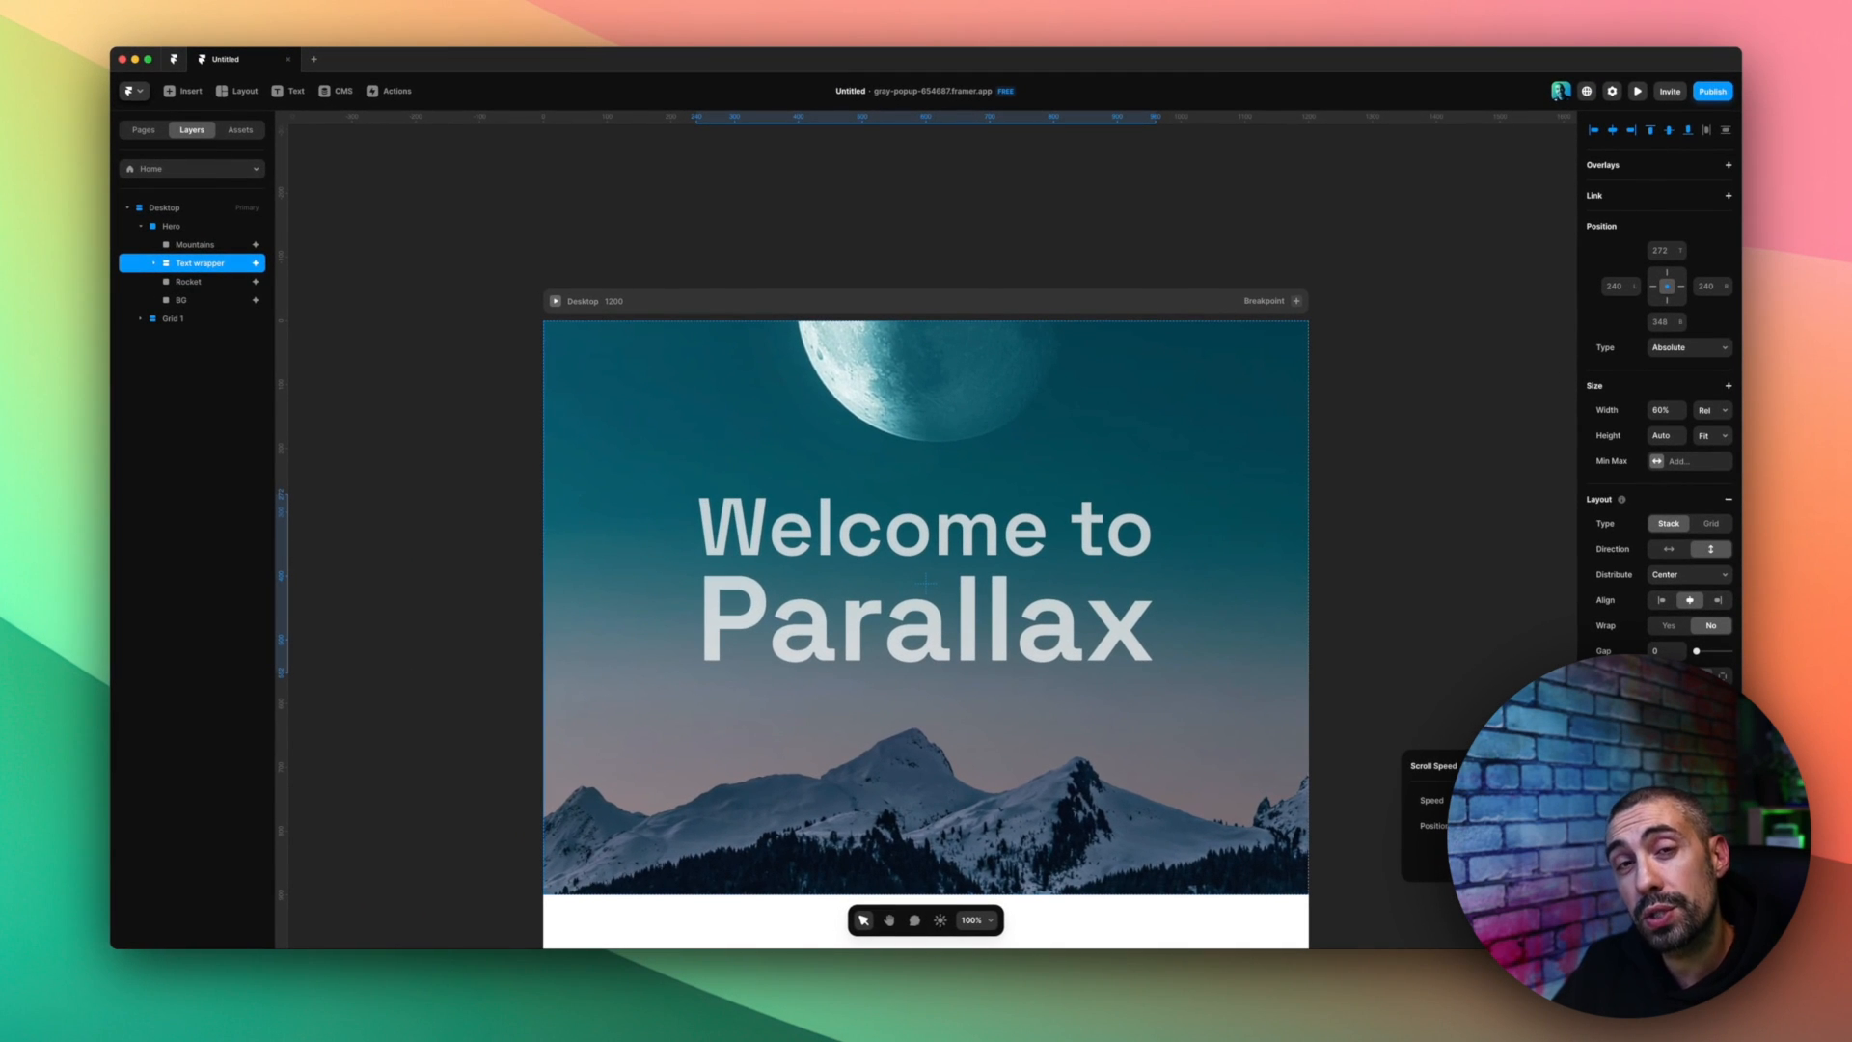
{"action": "left_click", "coordinate": [925, 579]}
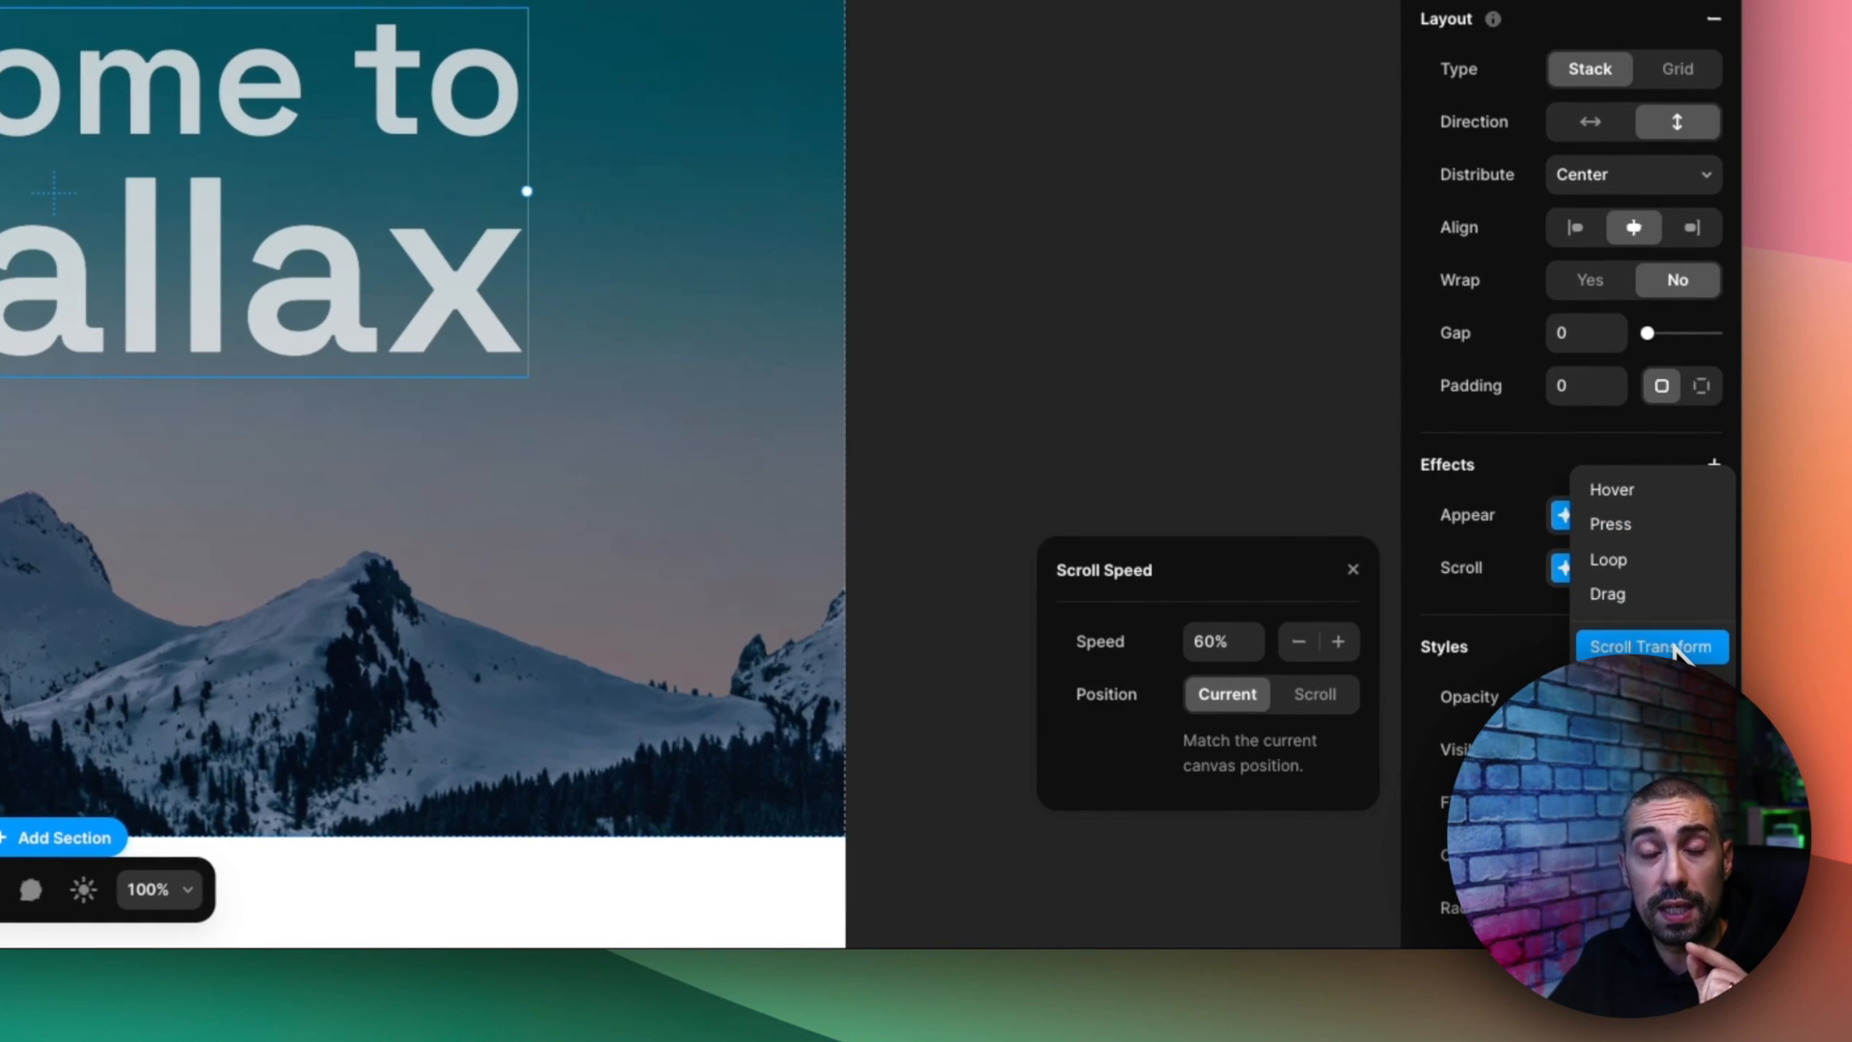
Add a Scroll Transform effect to the title with a starting scale of 0.5.
{"action": "left_click", "coordinate": [1651, 647]}
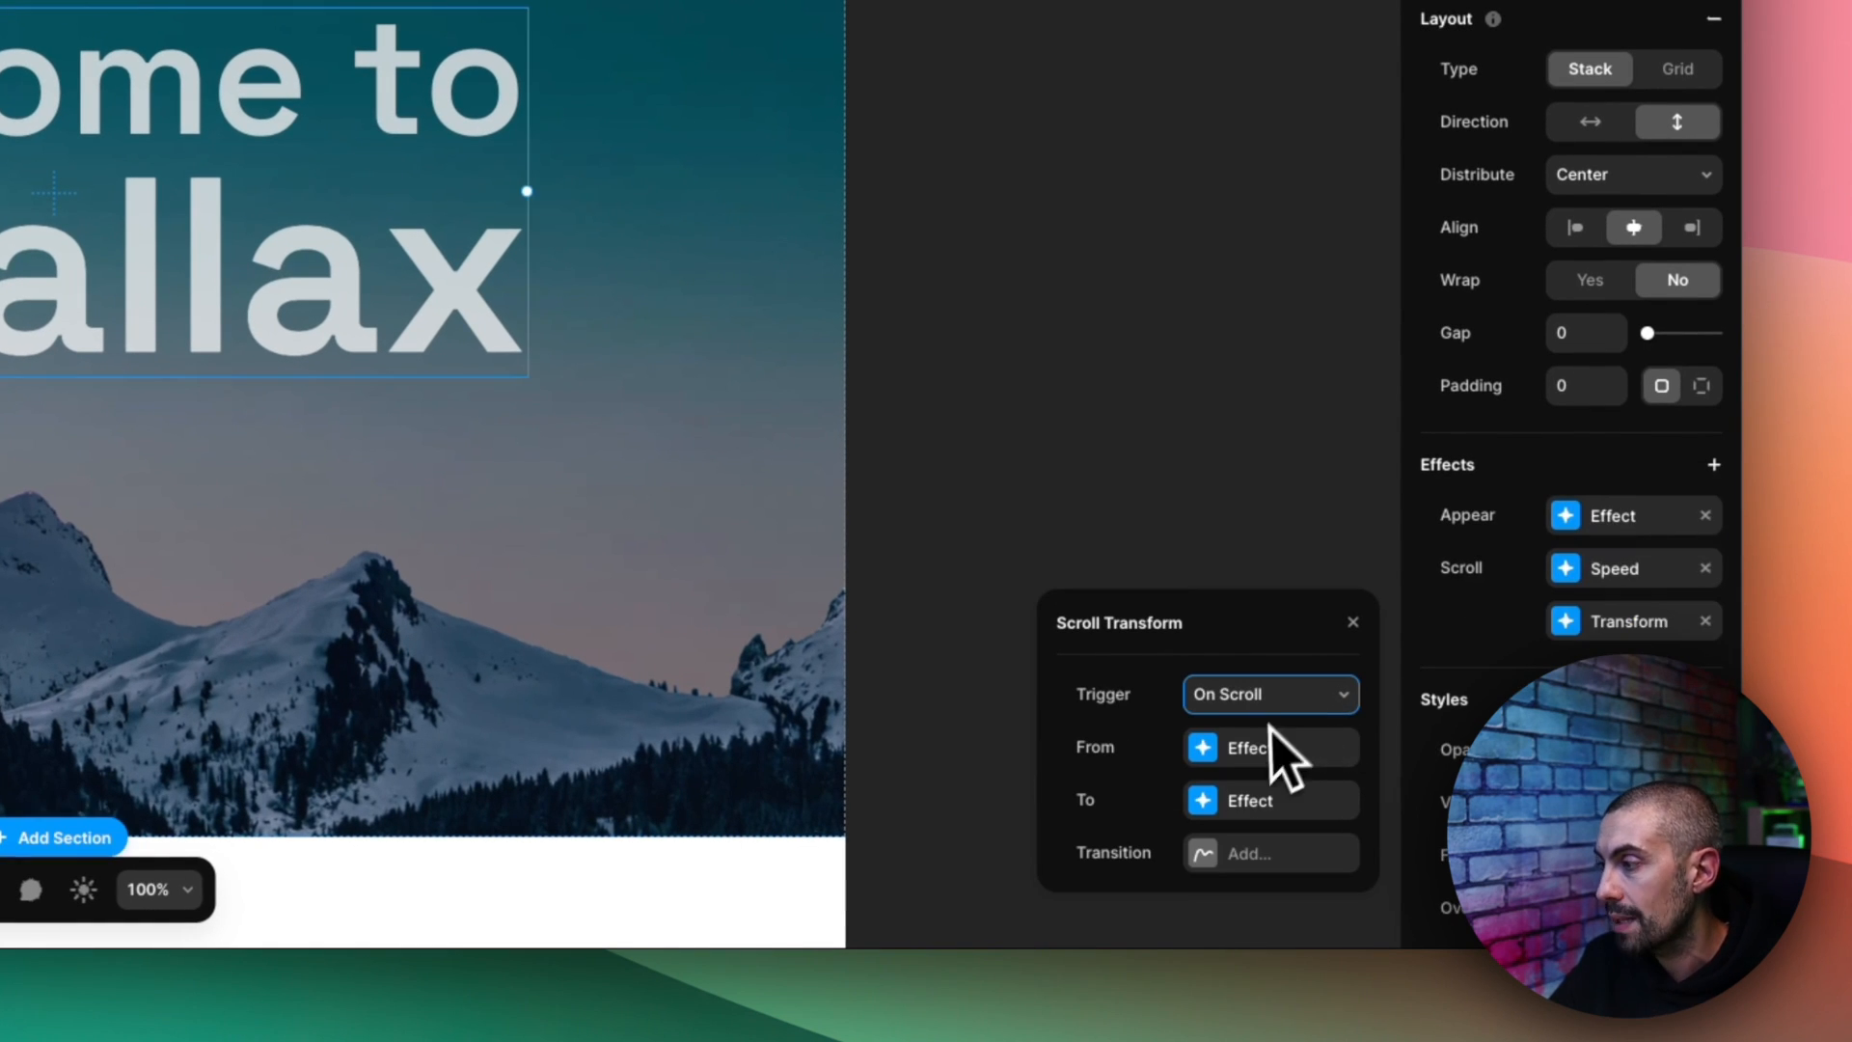
{"action": "mouse_move", "coordinate": [1273, 768]}
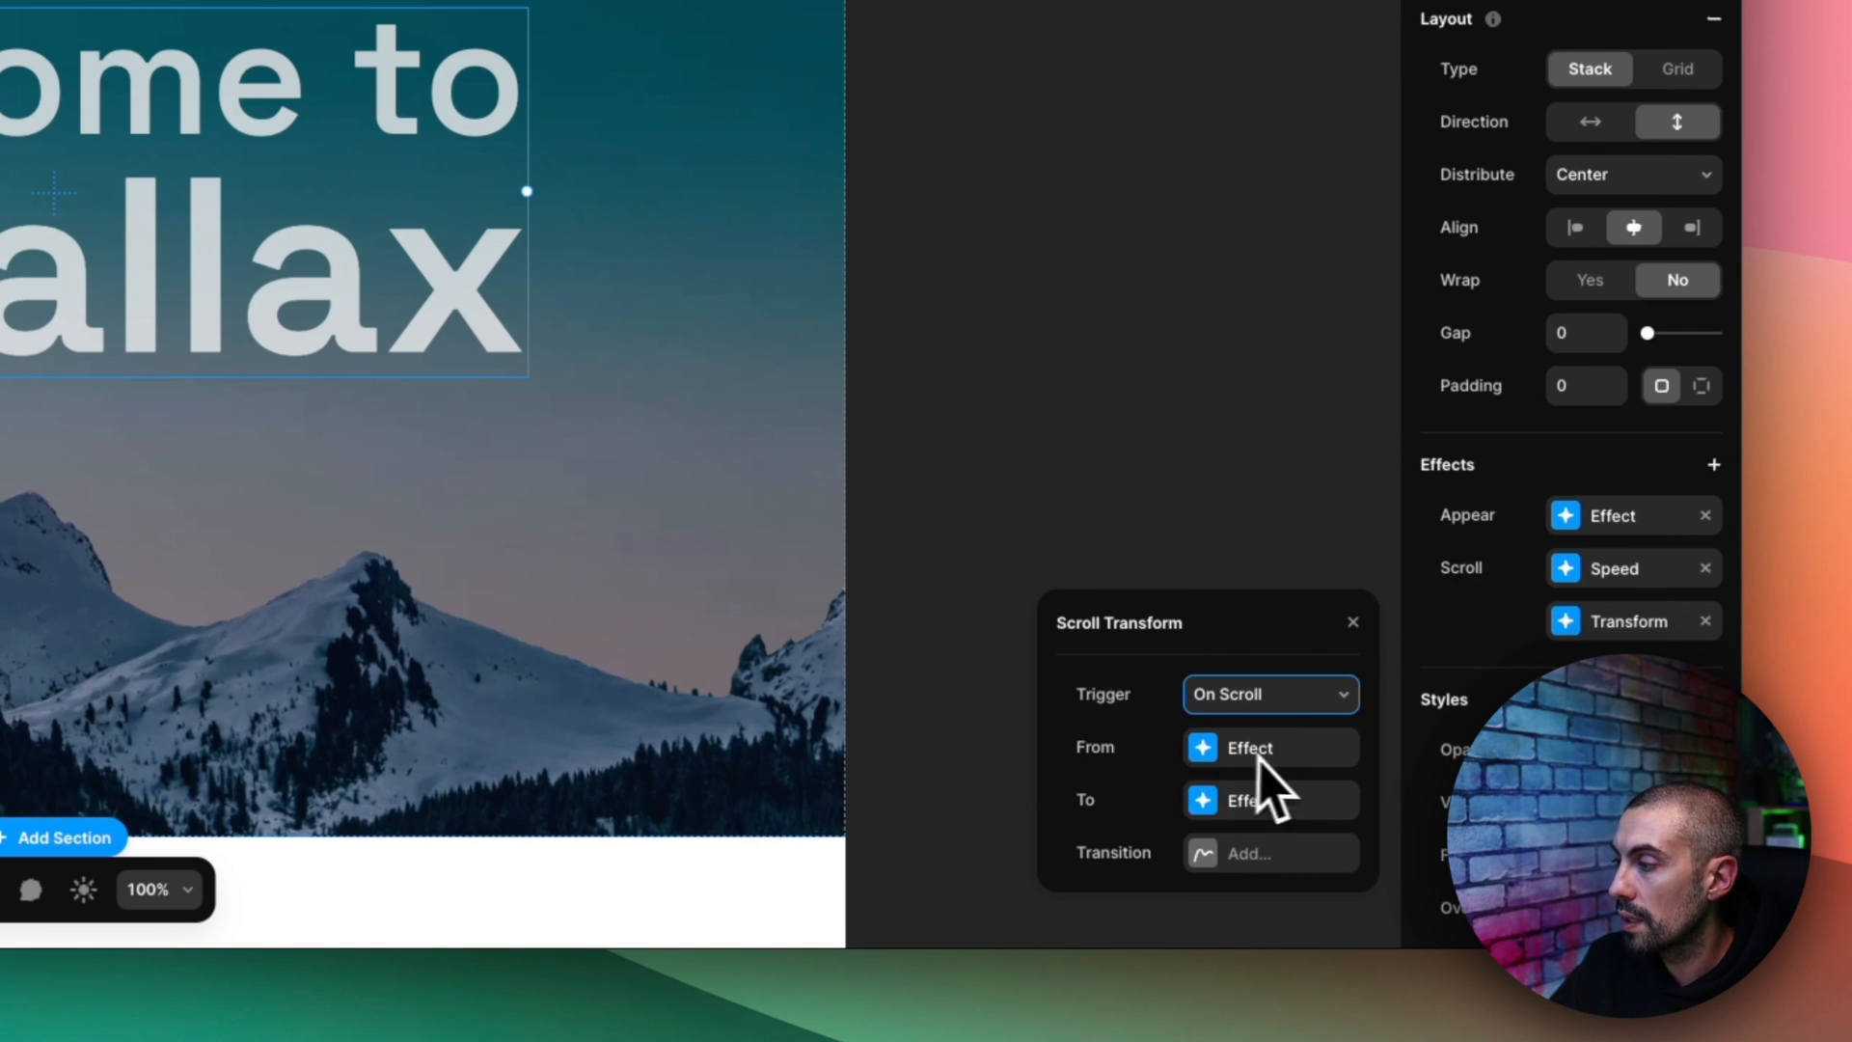
{"action": "left_click", "coordinate": [1246, 747]}
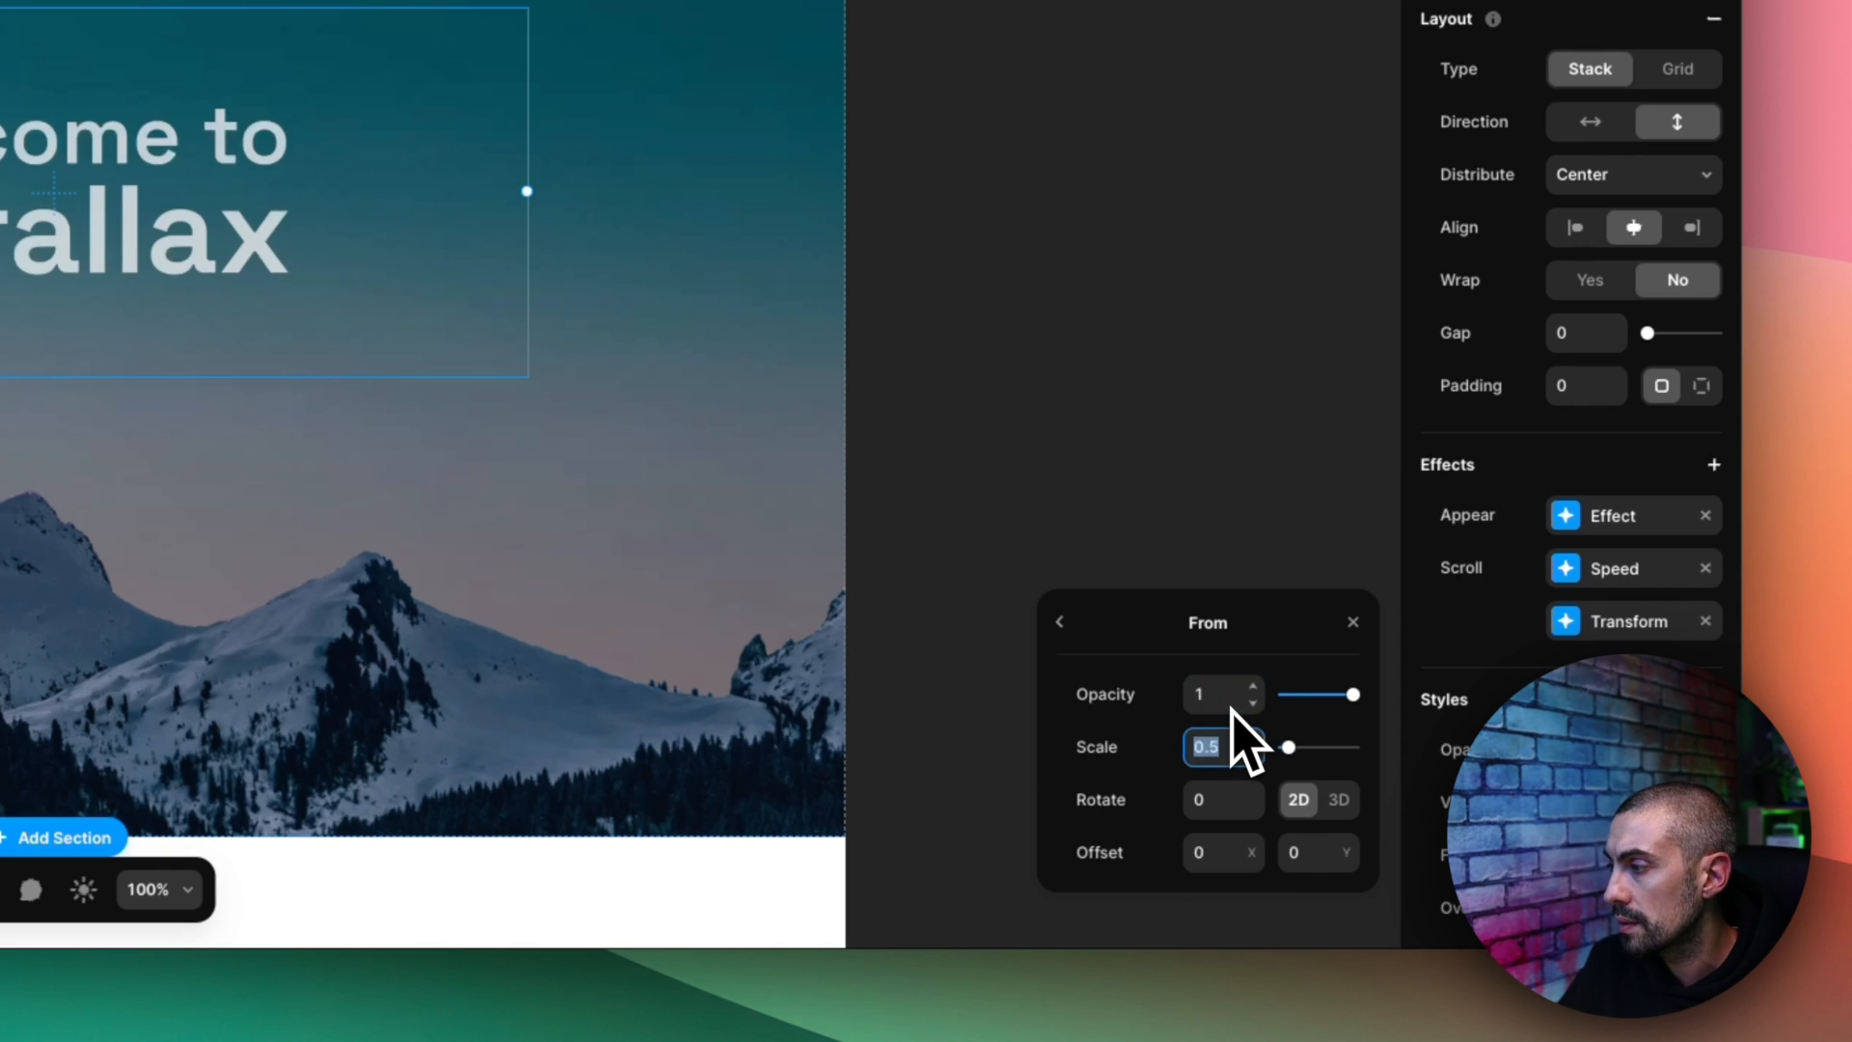
{"action": "left_click", "coordinate": [1224, 799]}
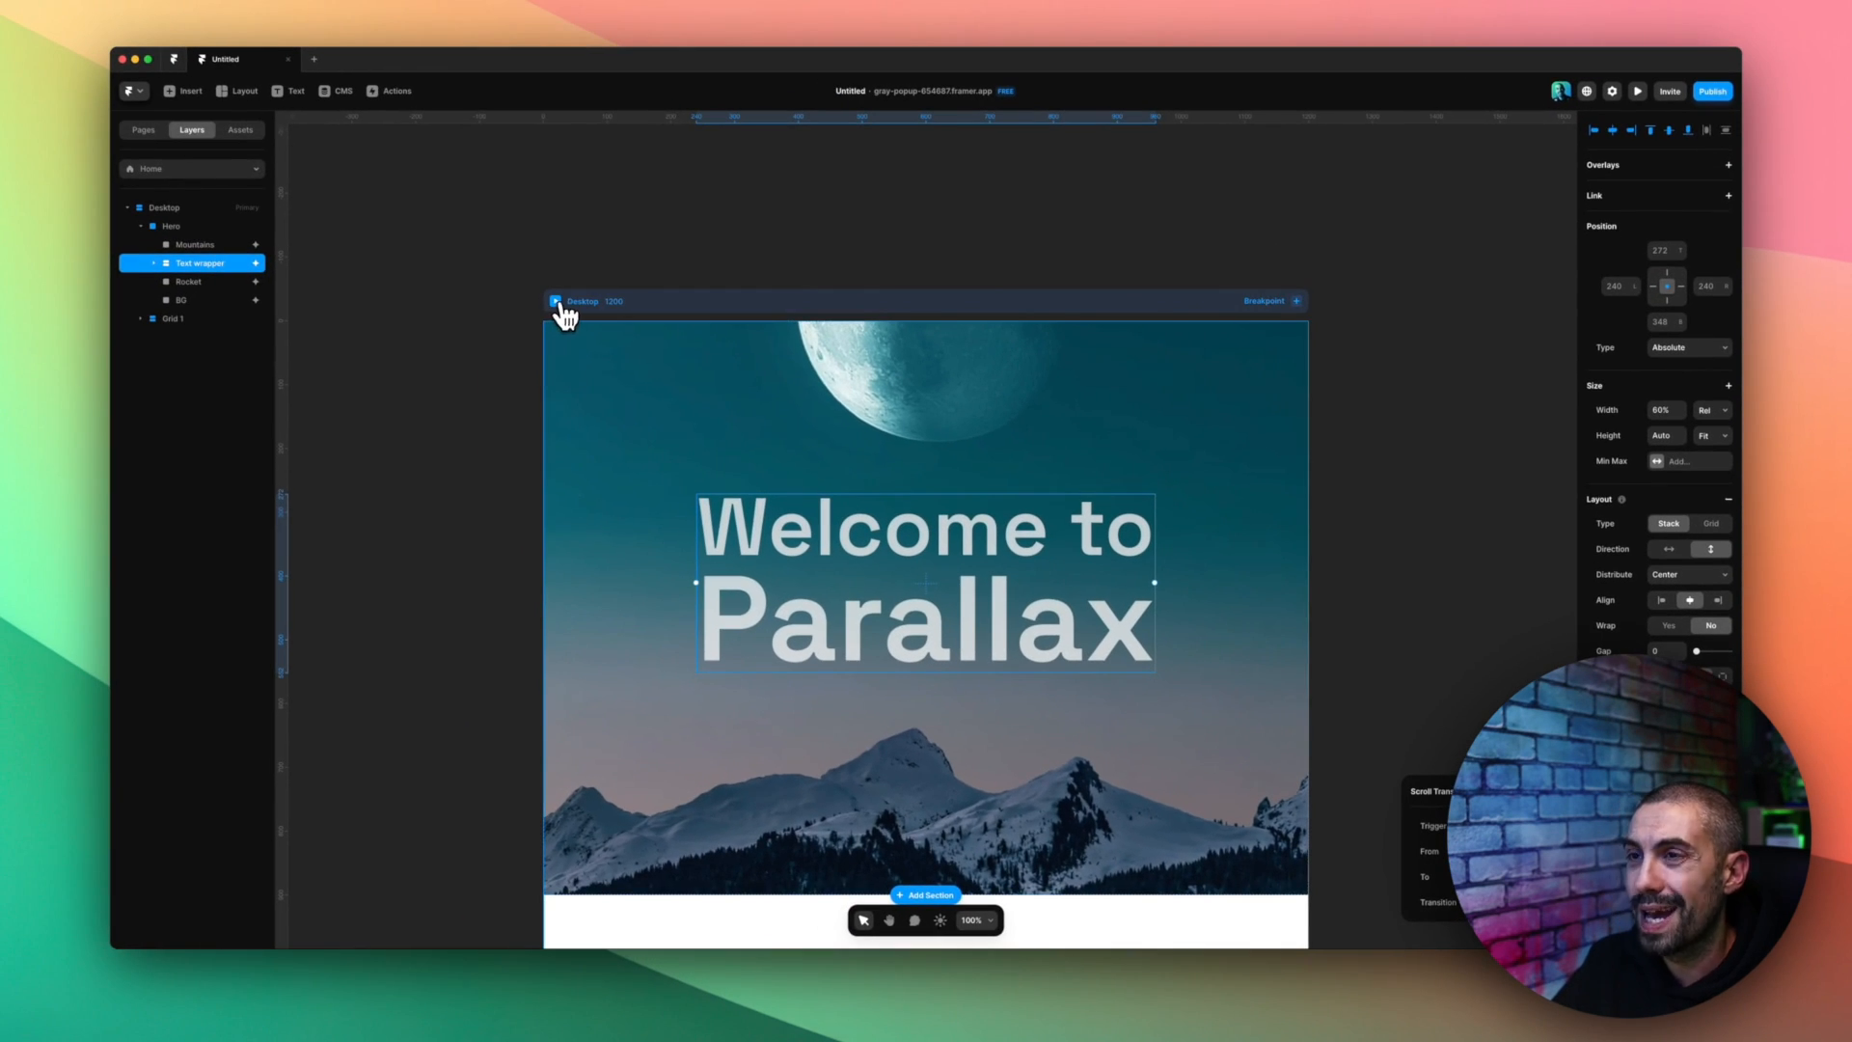
Preview the page and scroll to watch the title grow and fade past the rocket.
{"action": "left_click", "coordinate": [1637, 90]}
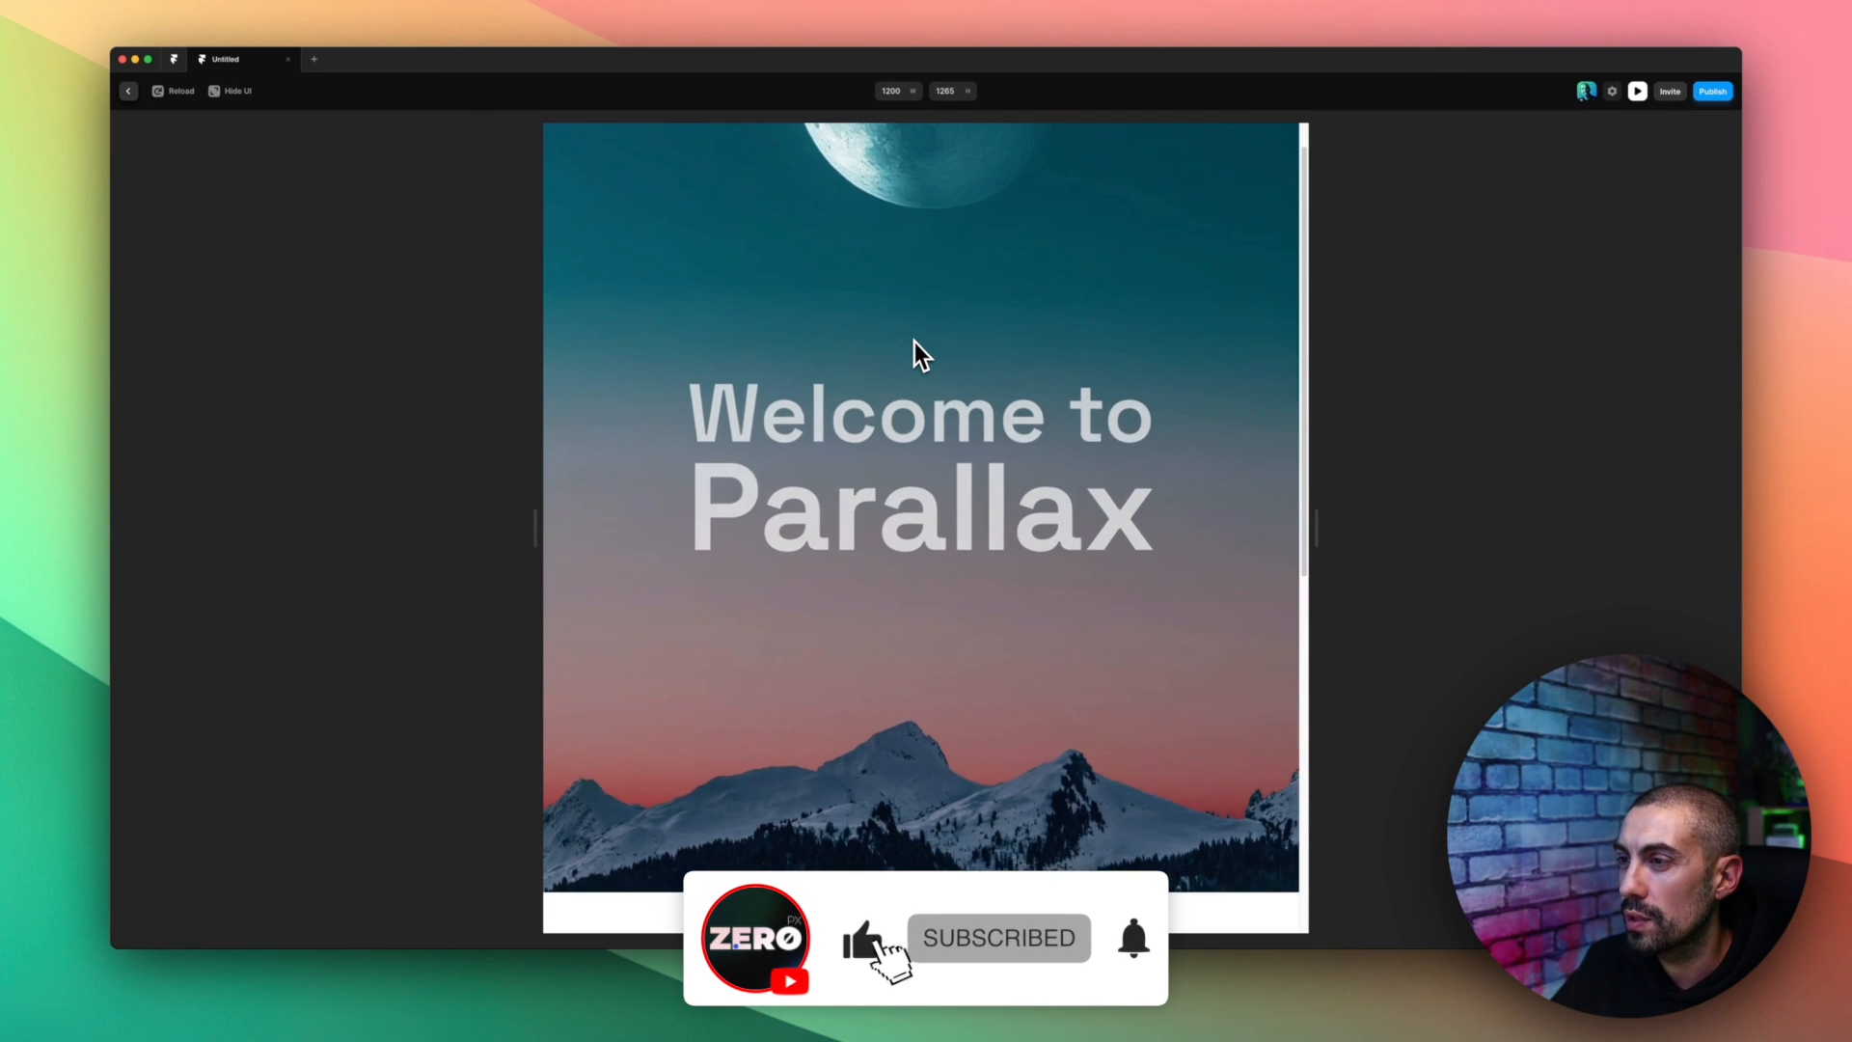
{"action": "scroll", "scroll_direction": "down", "scroll_amount": 3}
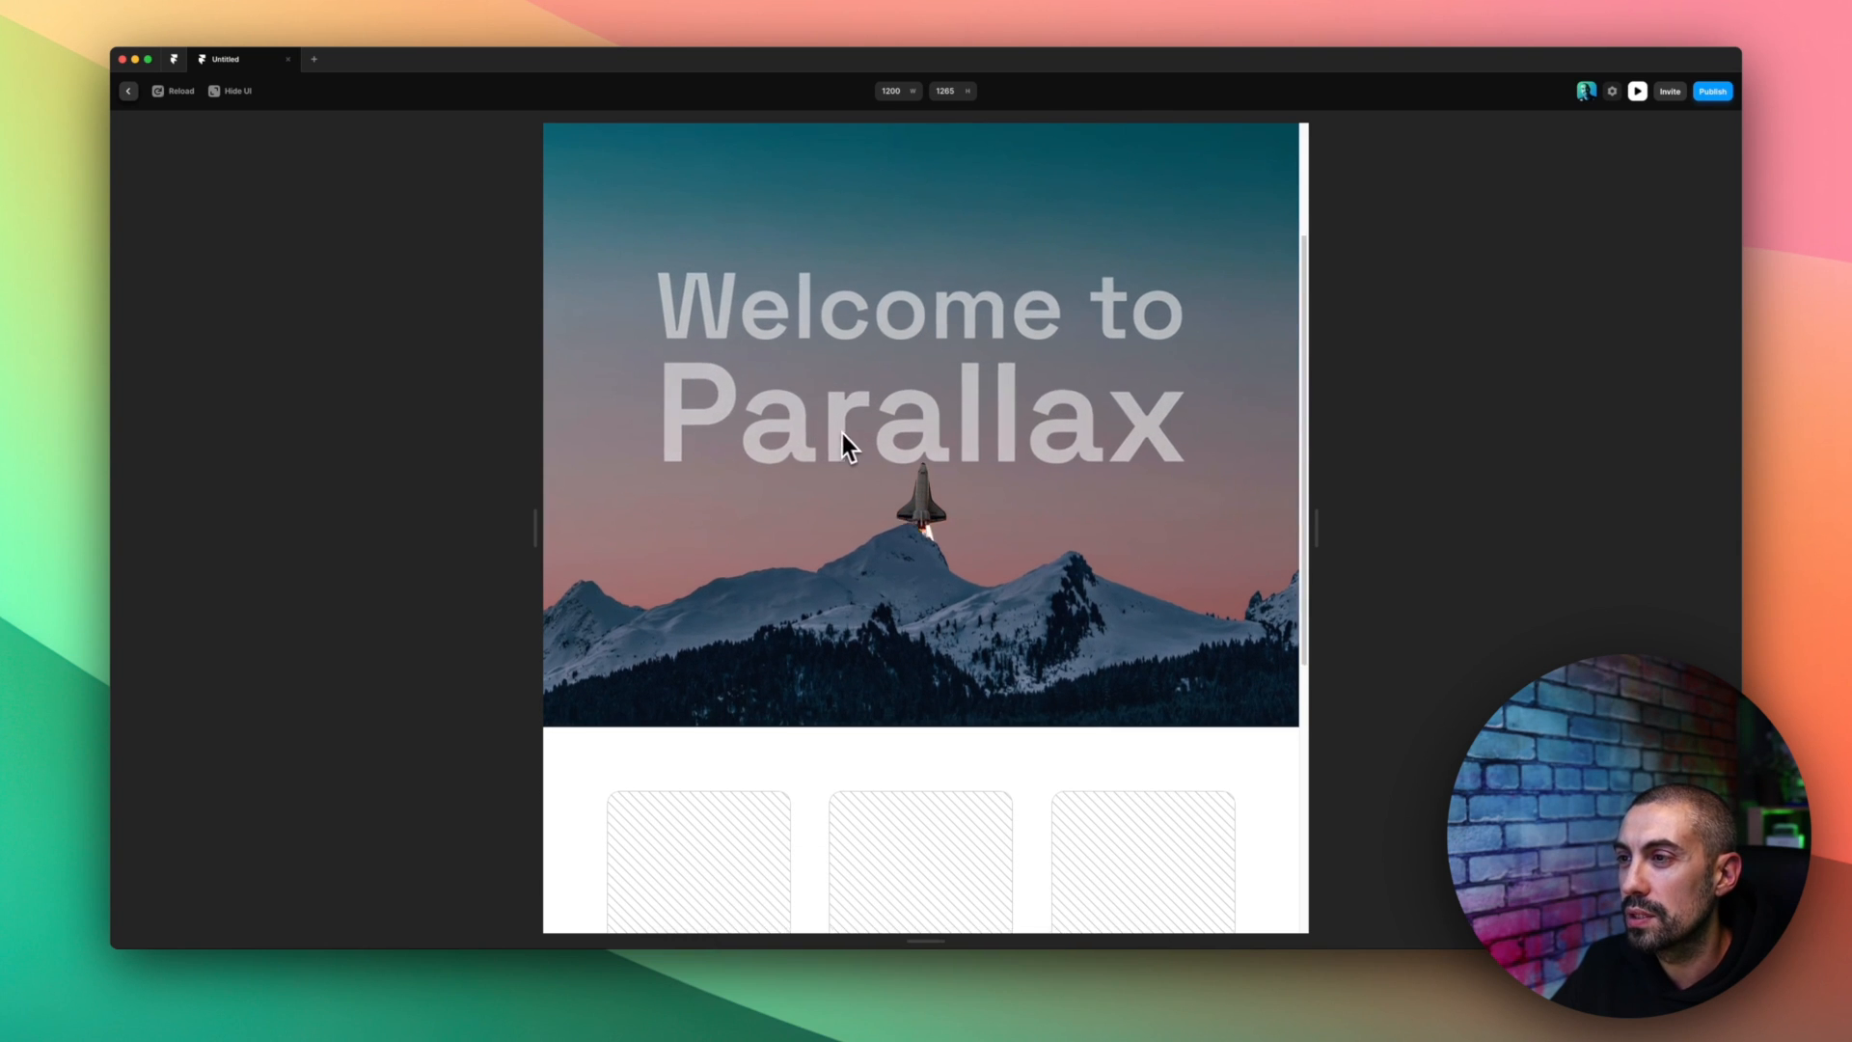
{"action": "scroll", "scroll_direction": "down", "scroll_amount": 3}
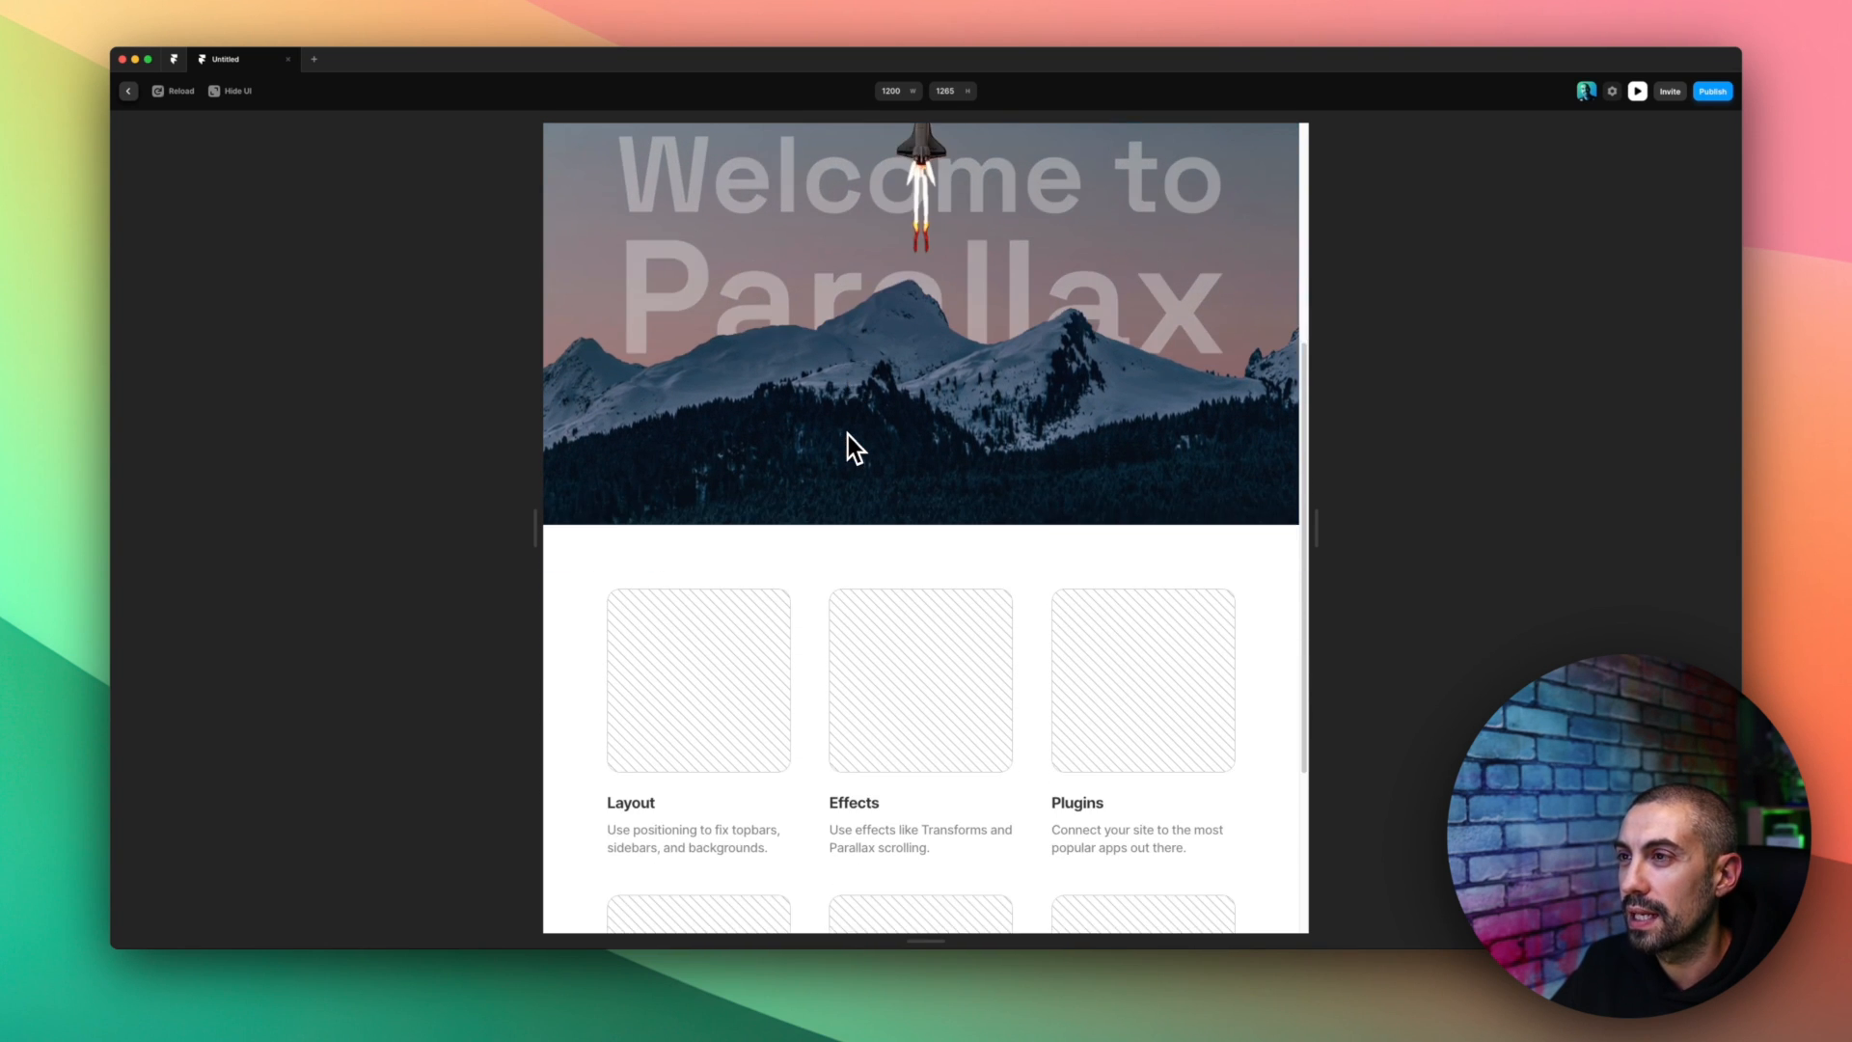
{"action": "scroll", "scroll_direction": "up", "scroll_amount": 3}
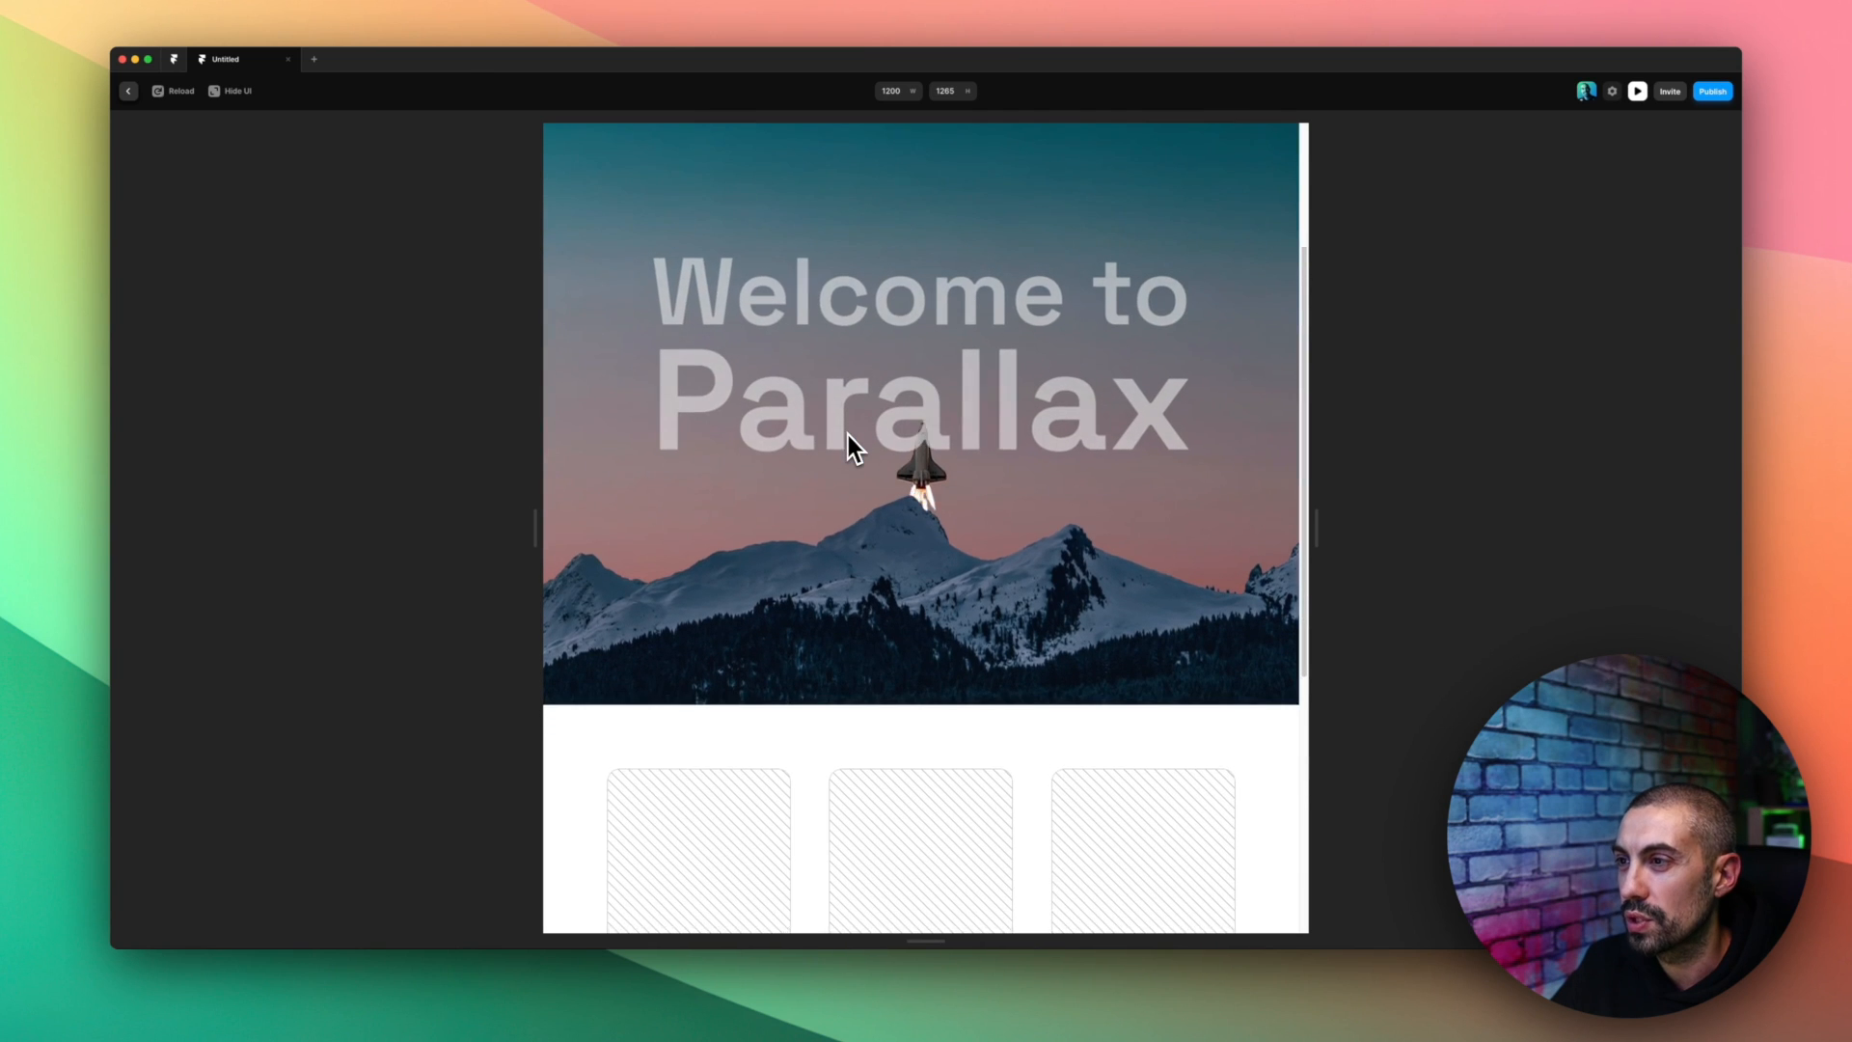
{"action": "scroll", "scroll_direction": "down", "scroll_amount": 3}
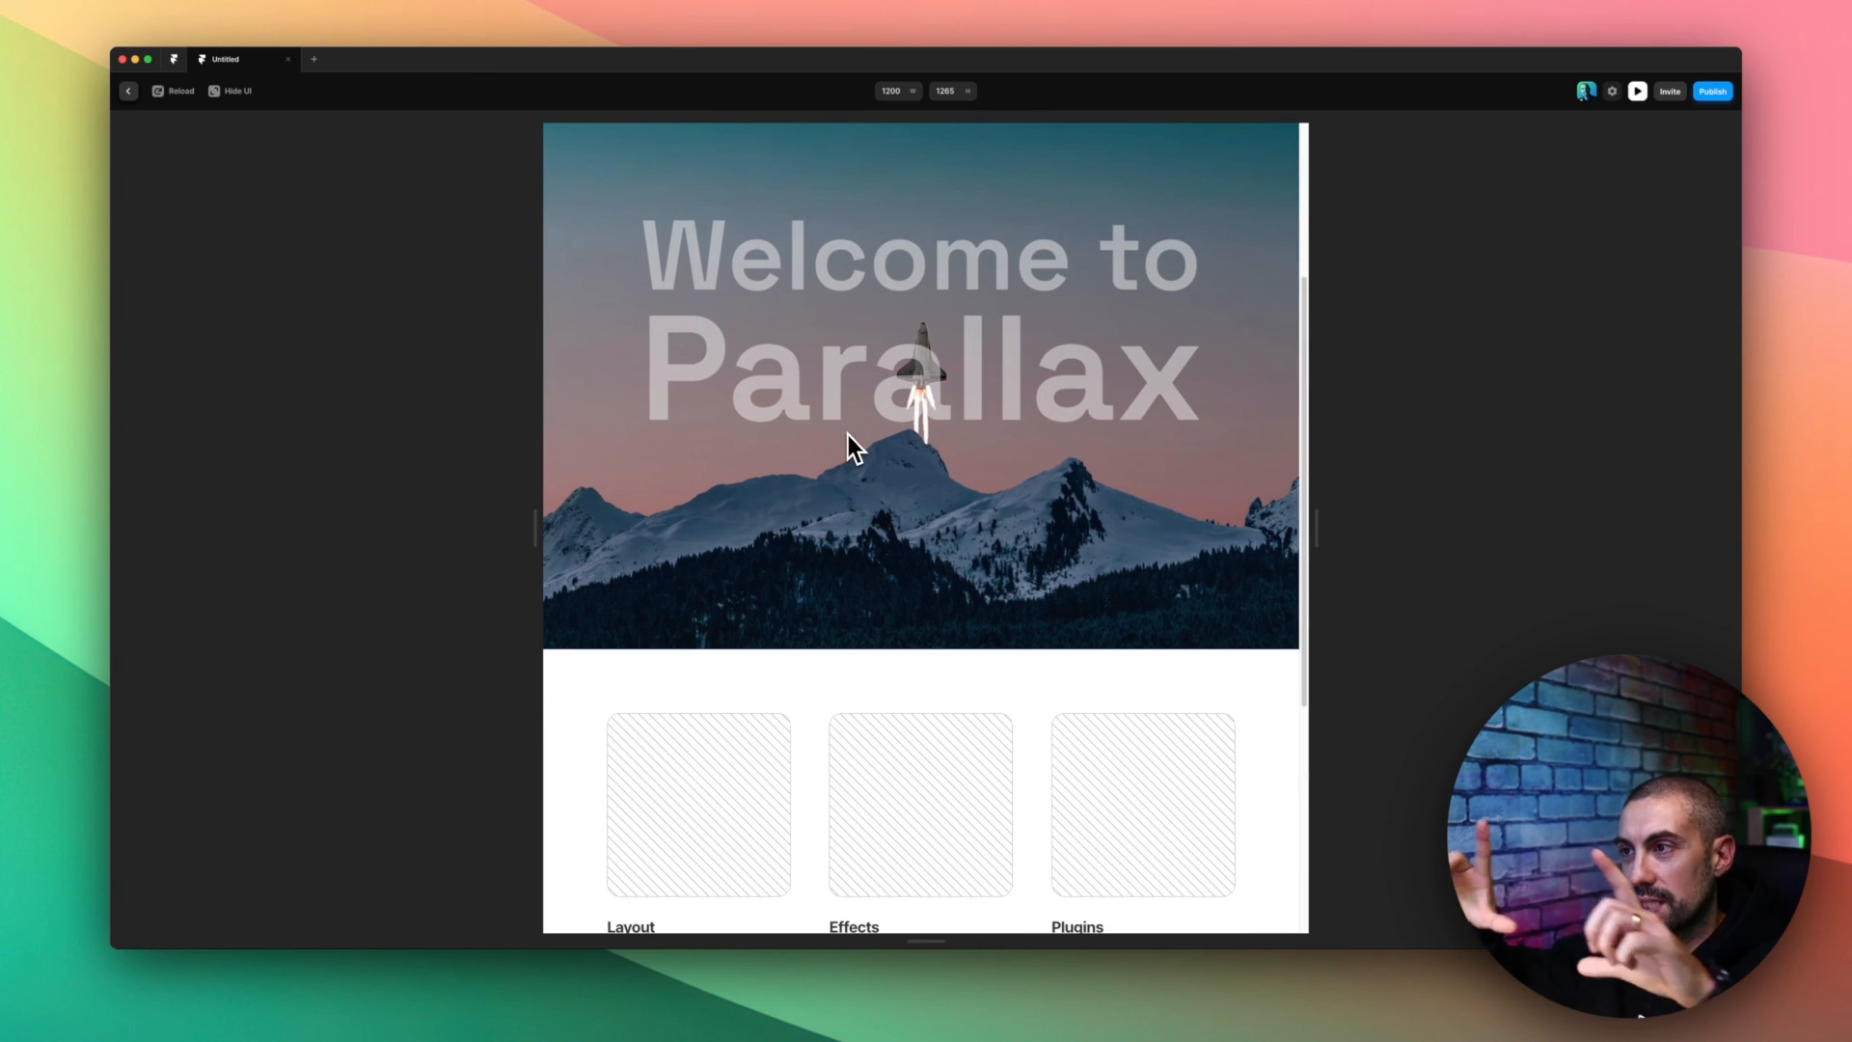